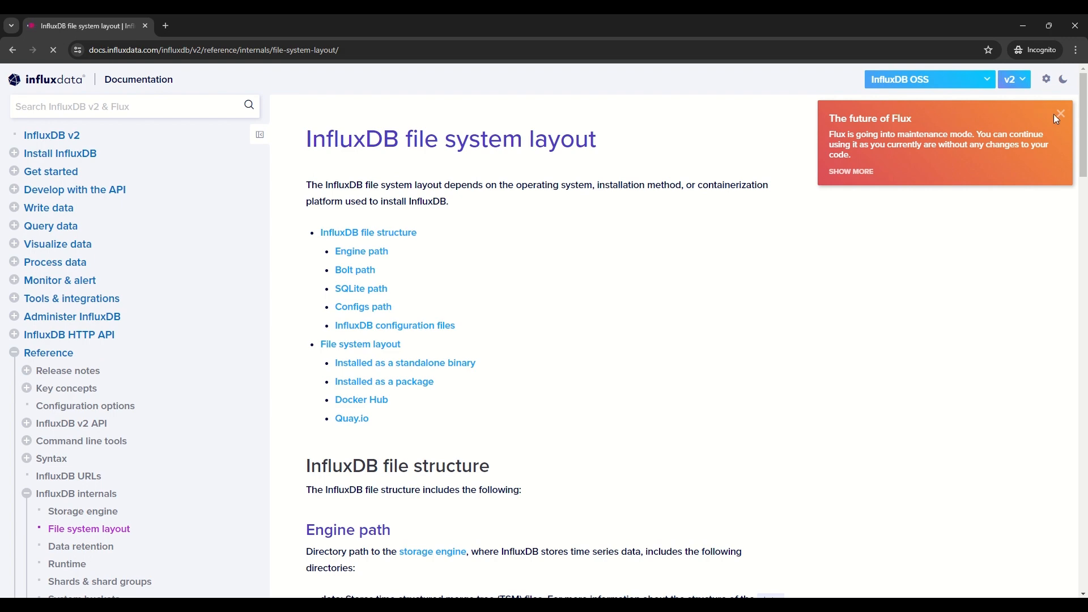
- Scroll to the 'Installed as a package' section with the Linux default paths table
scroll("down", 3)
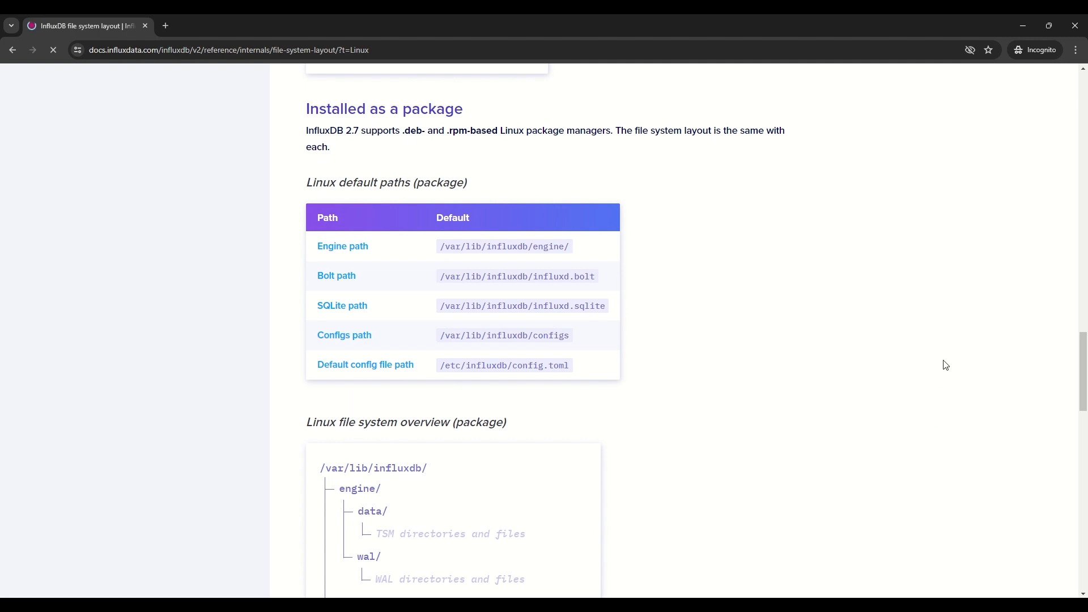
scroll("down", 3)
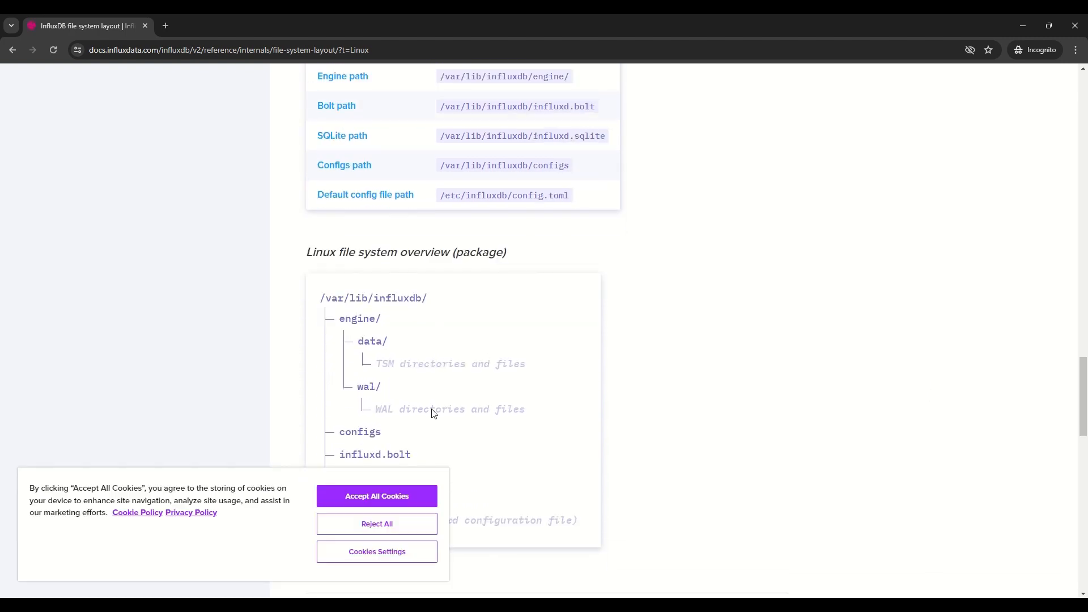
- Dismiss the cookie consent notice covering the file system overview
left_click(376, 495)
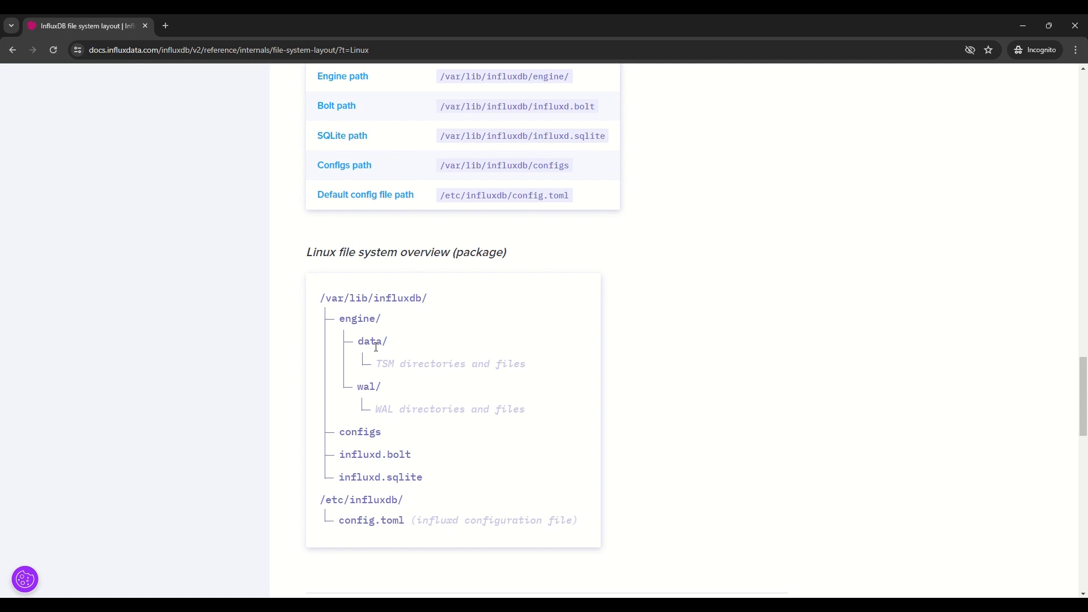
mouse_move(381, 335)
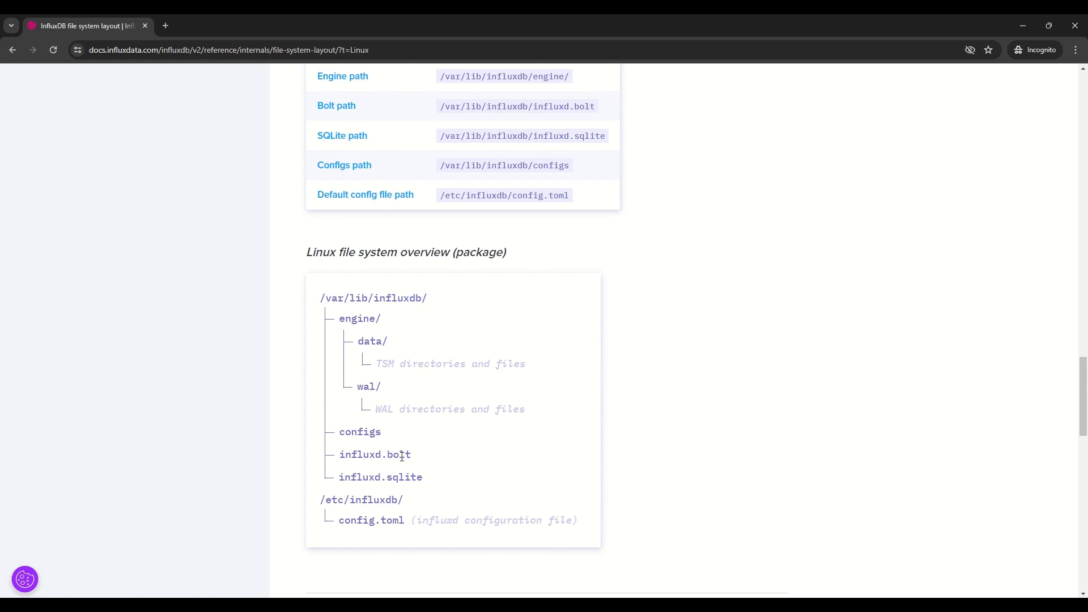
mouse_move(398, 478)
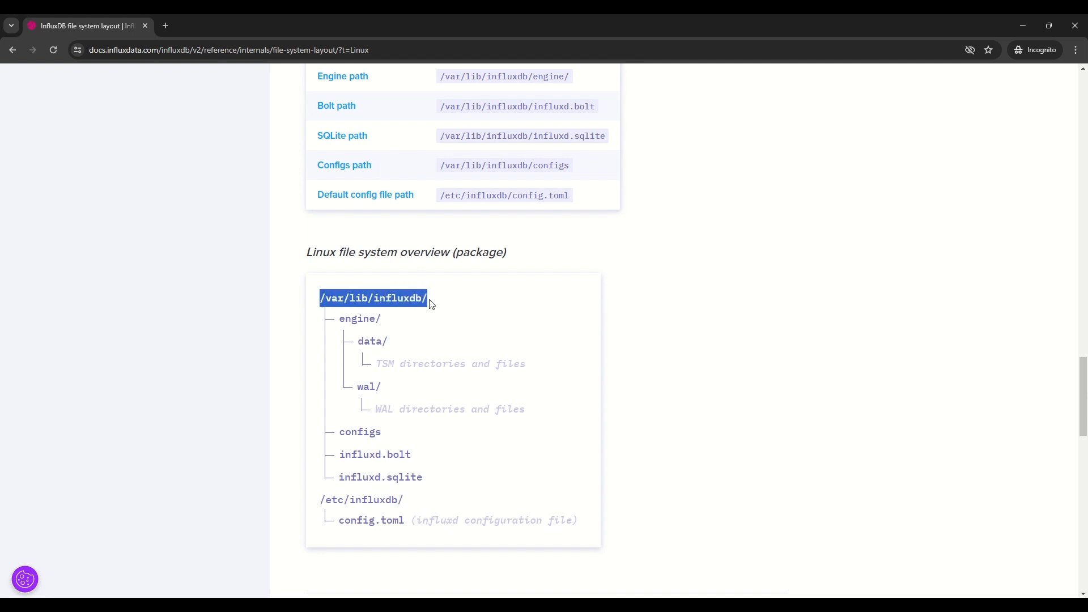
mouse_move(486, 334)
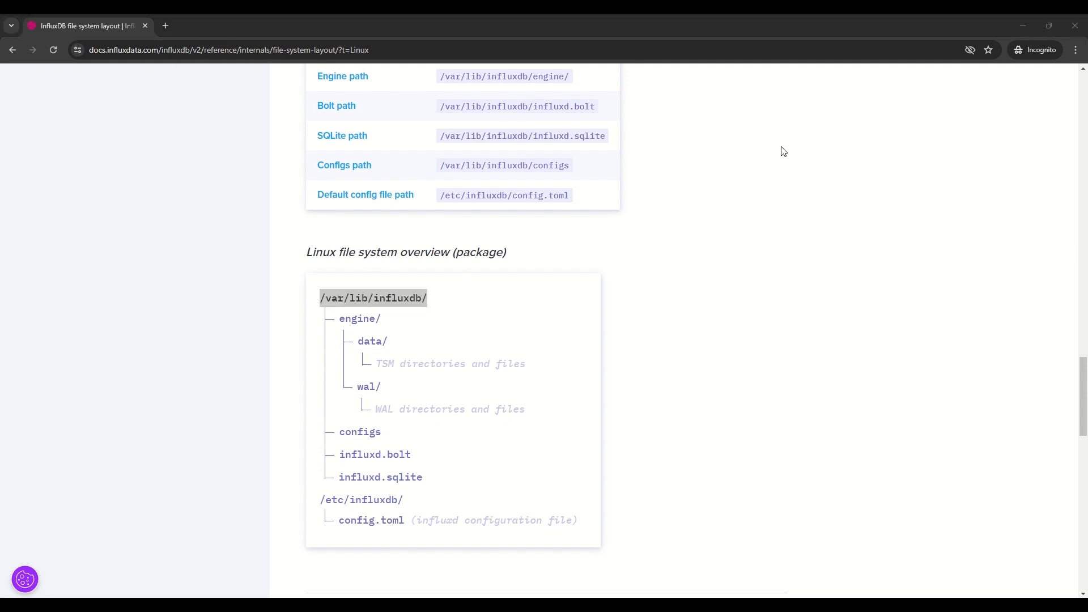
mouse_move(166, 26)
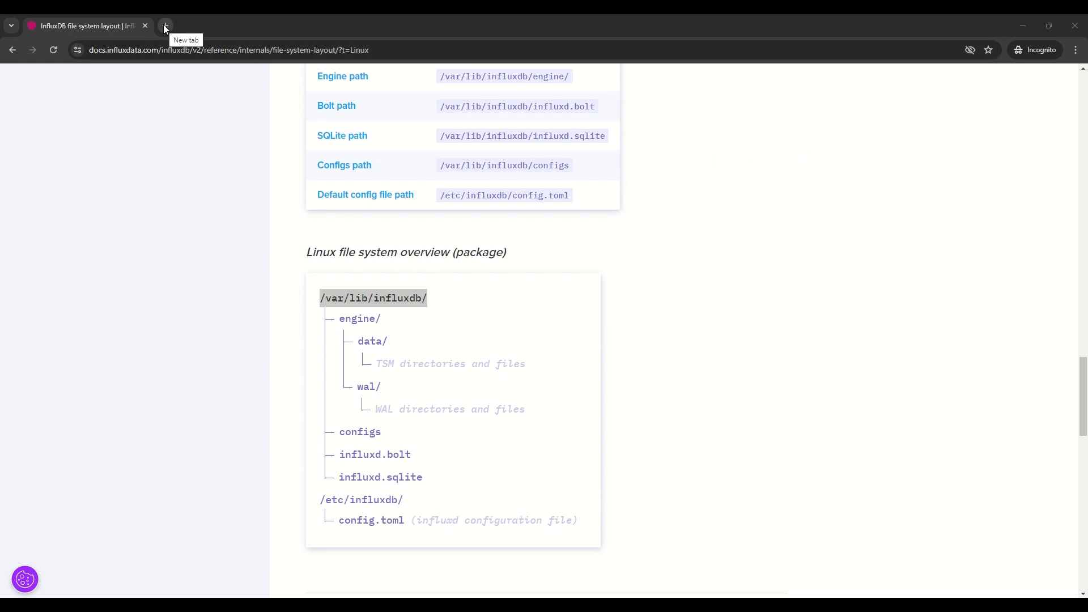
- Open repos.influxdata.com/debian/dists/ in a new tab and locate the DEB repo setup commands
left_click(165, 26)
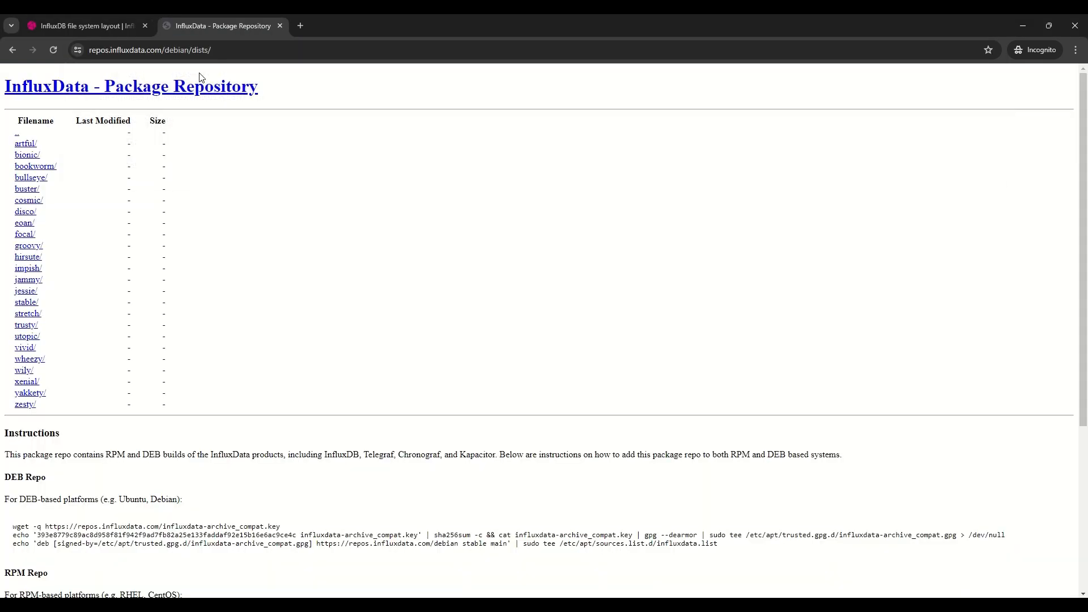
mouse_move(229, 162)
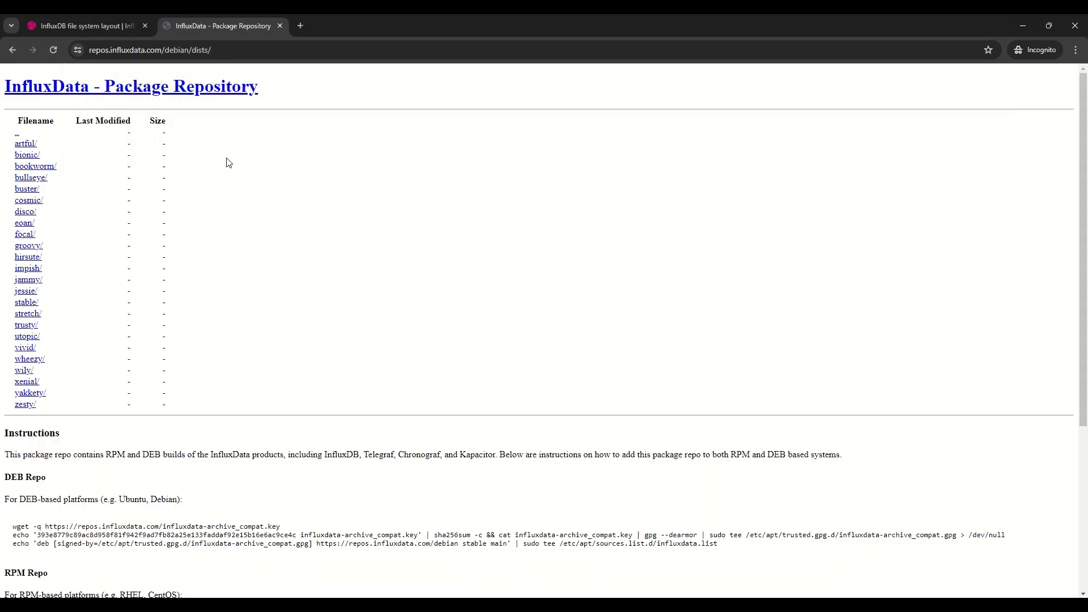
mouse_move(359, 274)
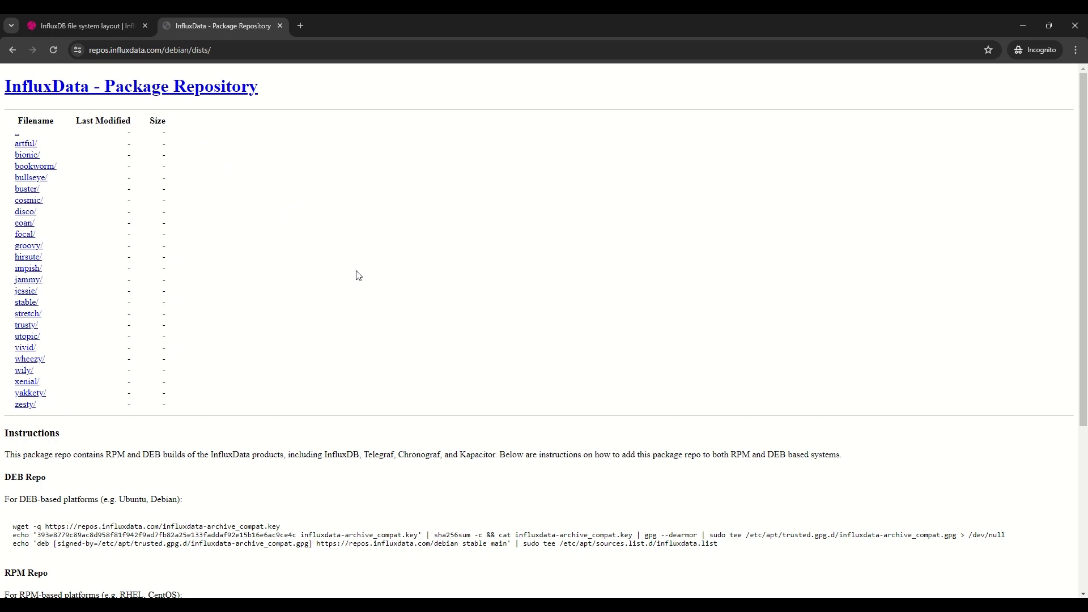
mouse_move(350, 313)
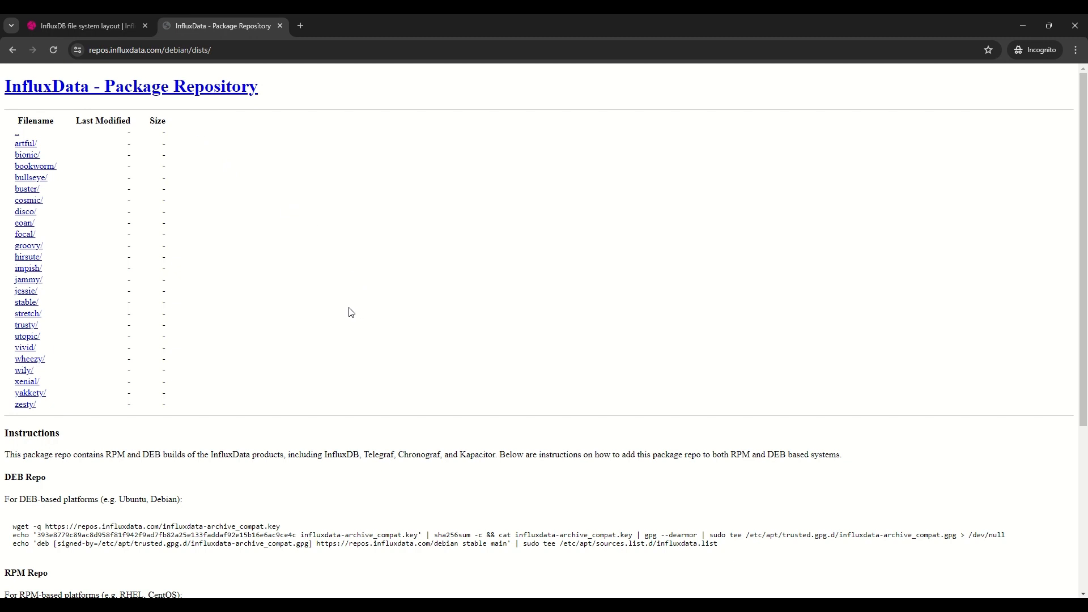
scroll("down", 3)
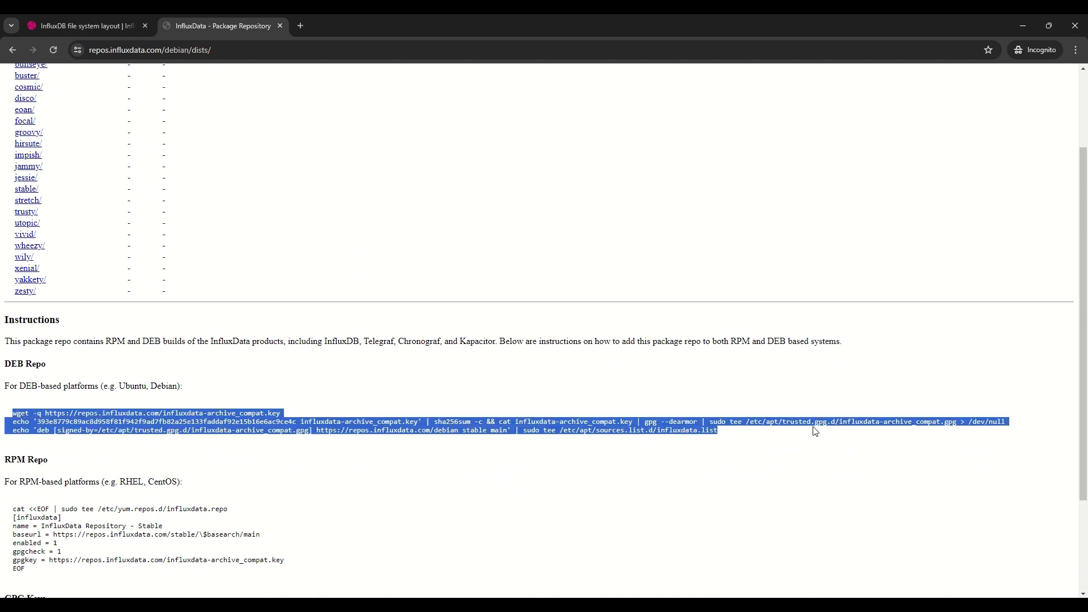
mouse_move(813, 431)
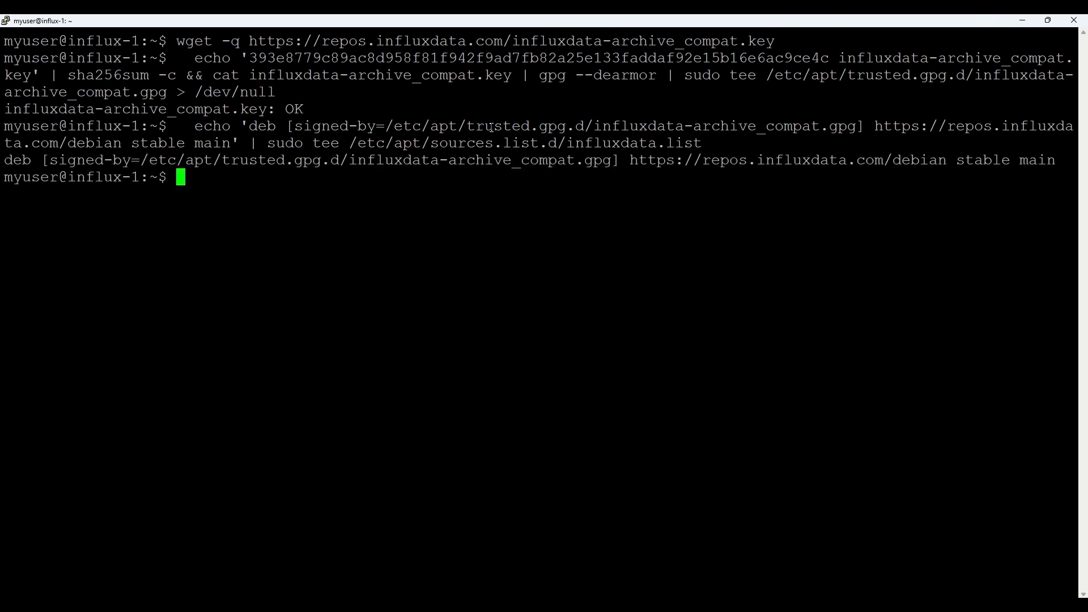
- Run sudo apt-get update to refresh the package lists from the InfluxData repository
type("sudo")
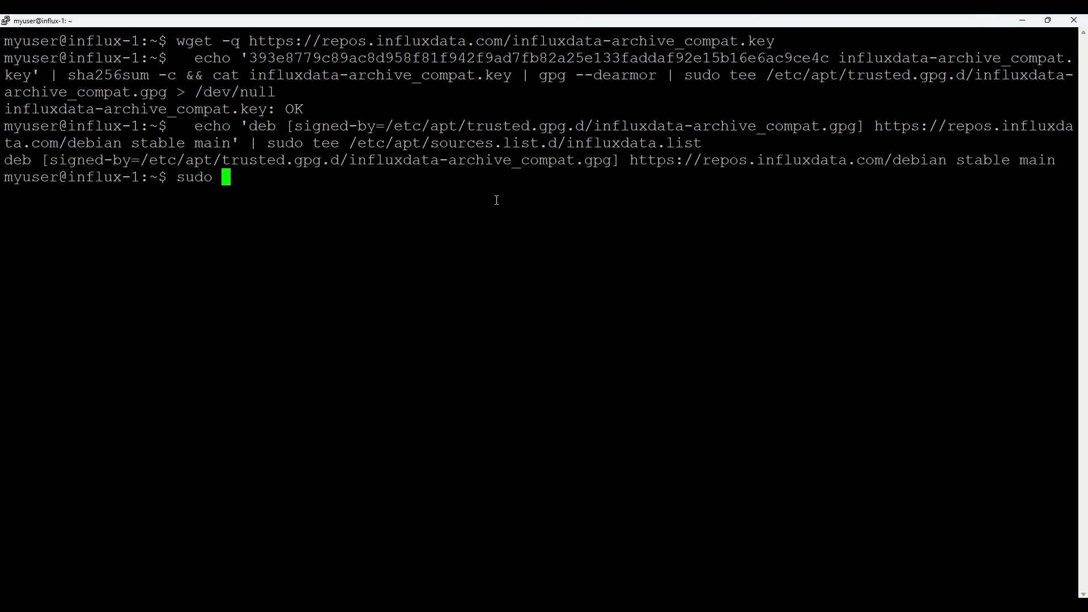
type("a")
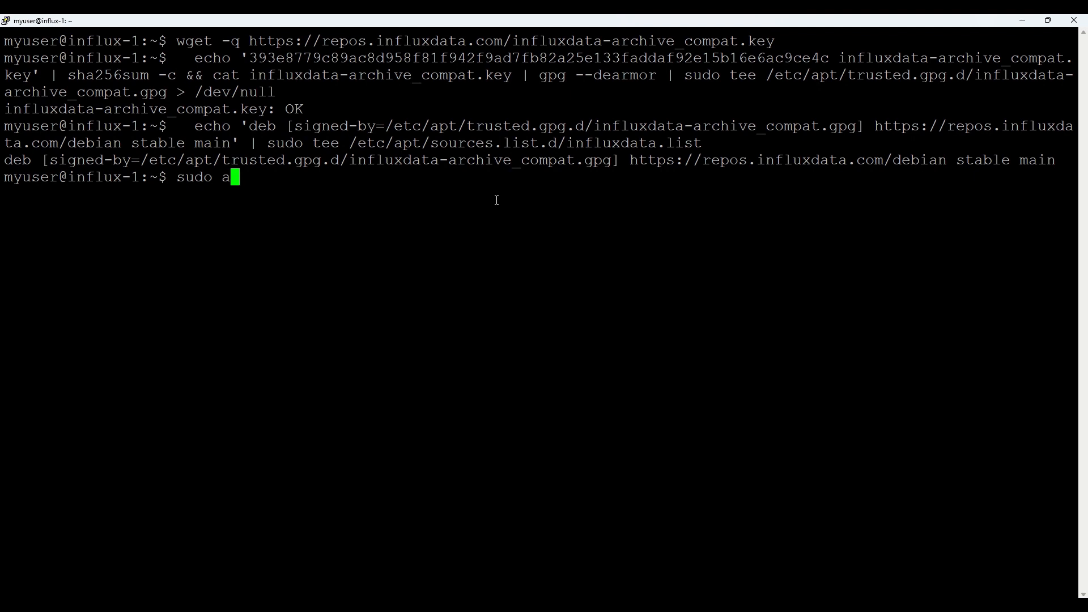
type("pt-get u")
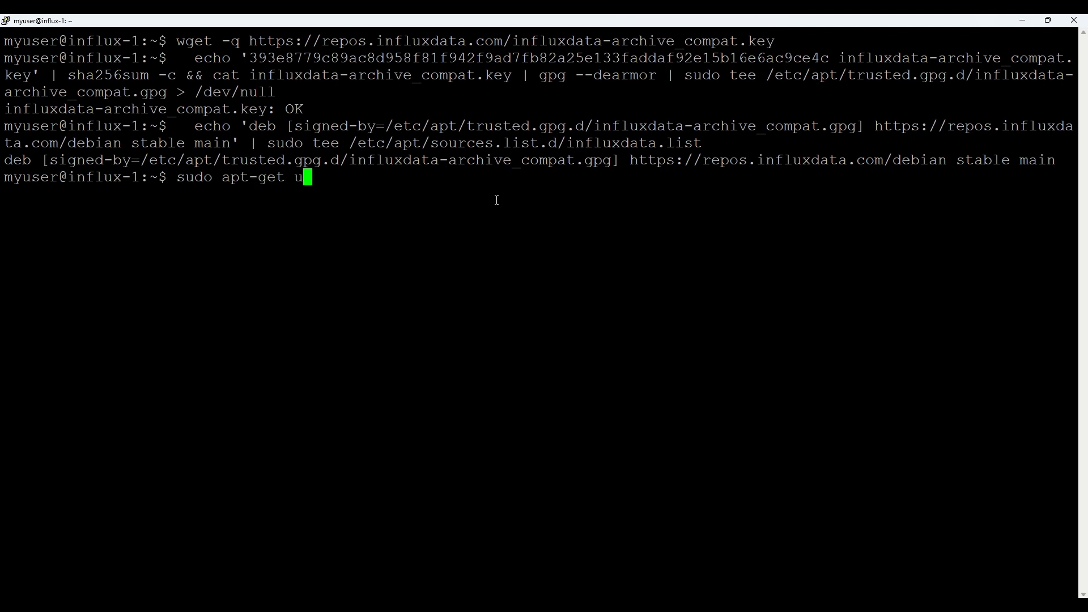
type("pdate")
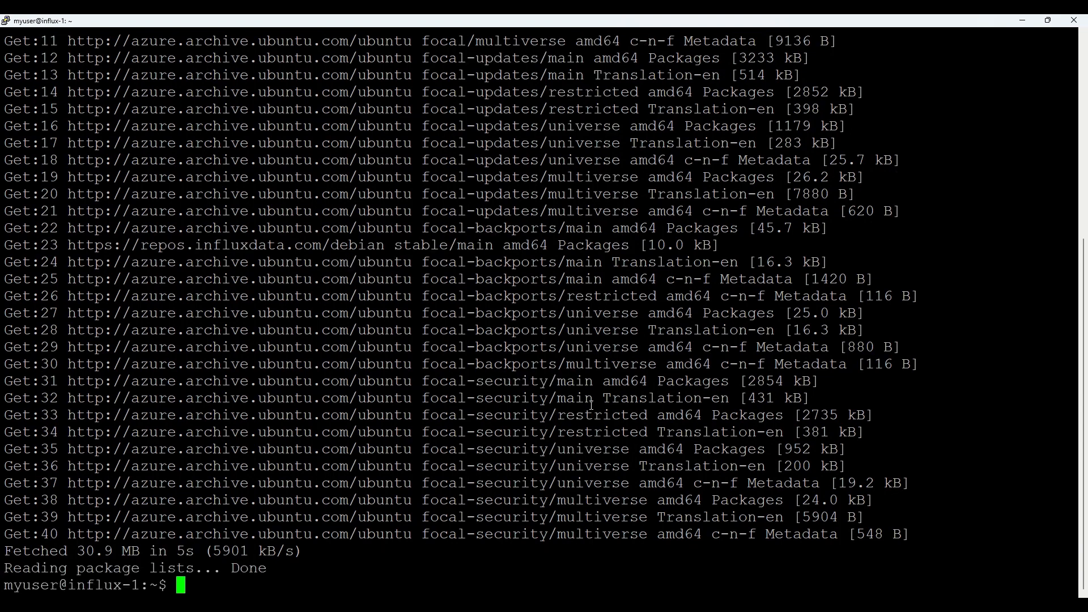
- Run sudo apt-get install influxdb2 and confirm with y to install InfluxDB 2 and its CLI
type("sudo apt-get ins")
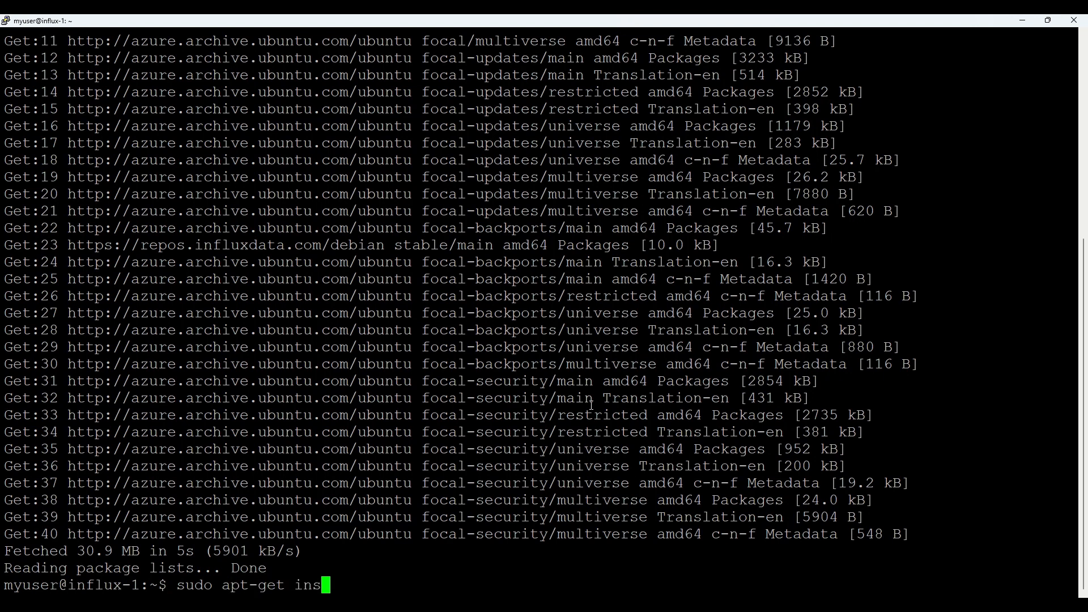
type("tall influ")
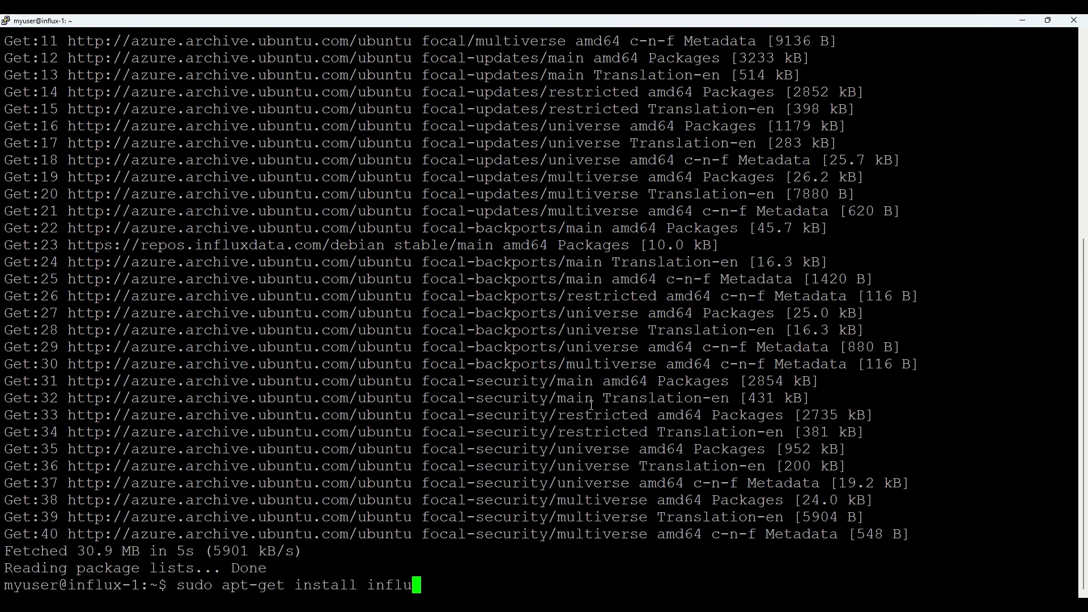
type("xdb2")
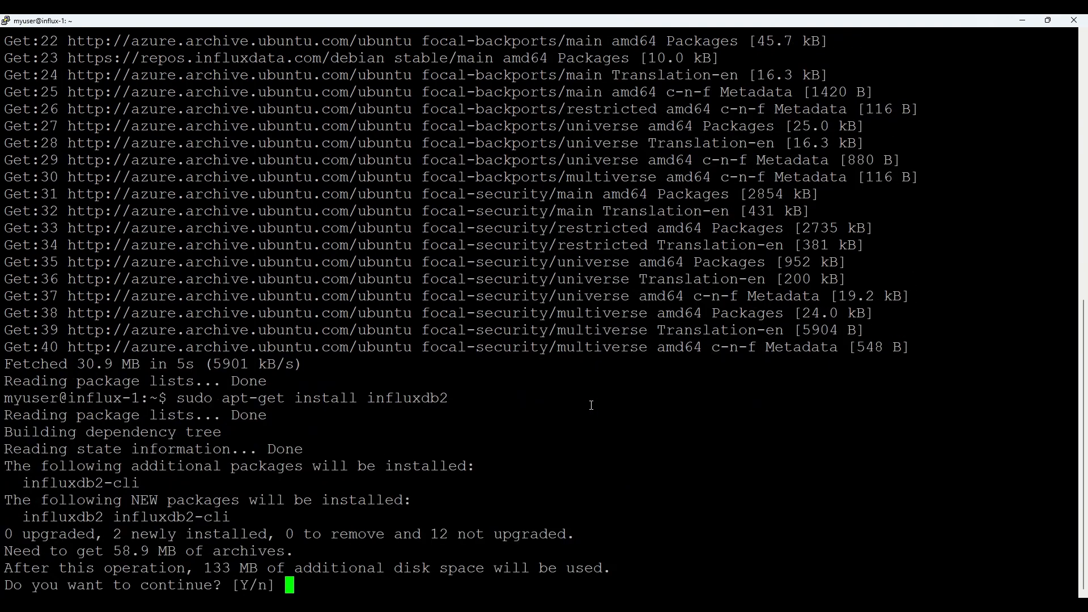
type("y")
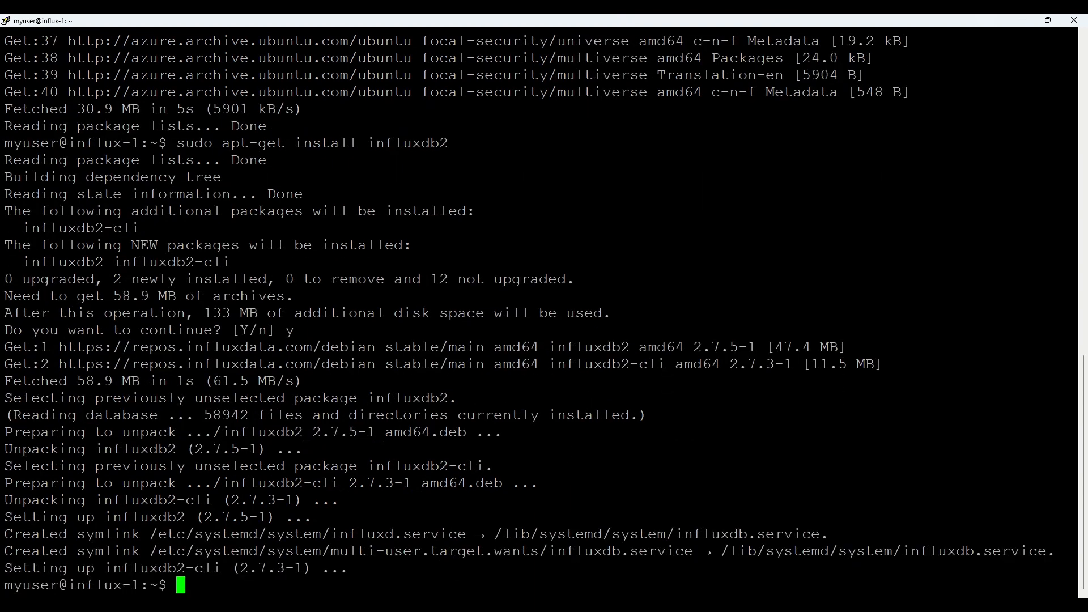
type("sudo")
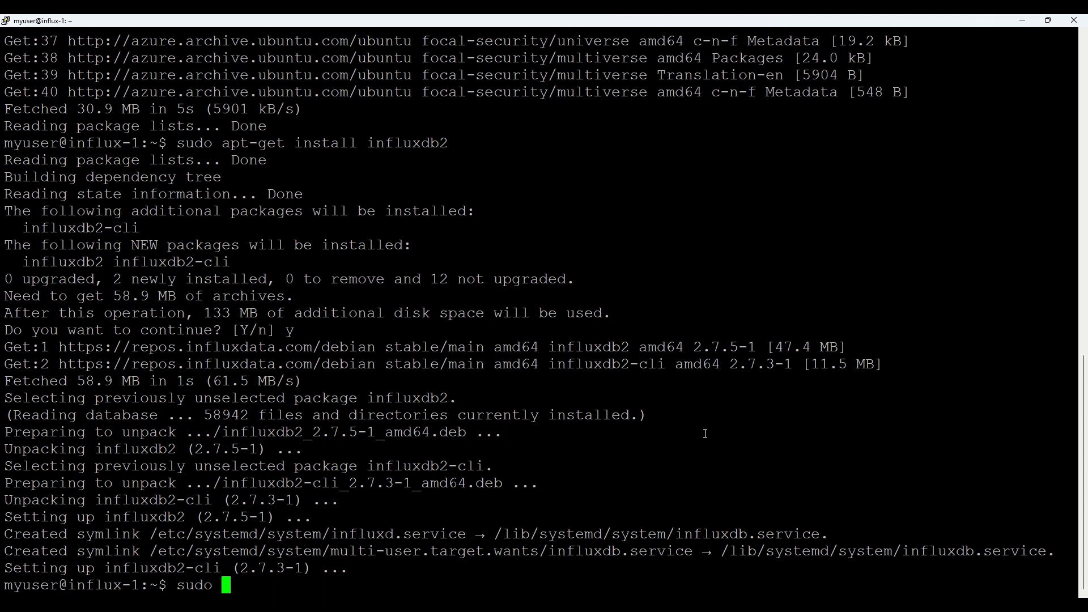
- Check influxdb status, start it with systemctl, and confirm it reports active (running)
type("systemctl sta")
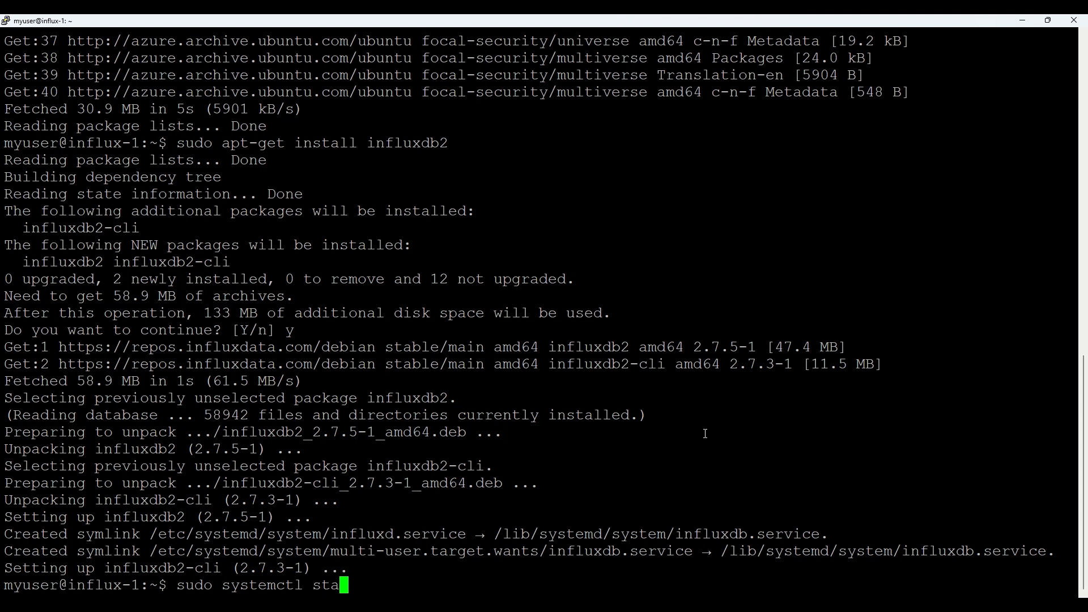
type("tus")
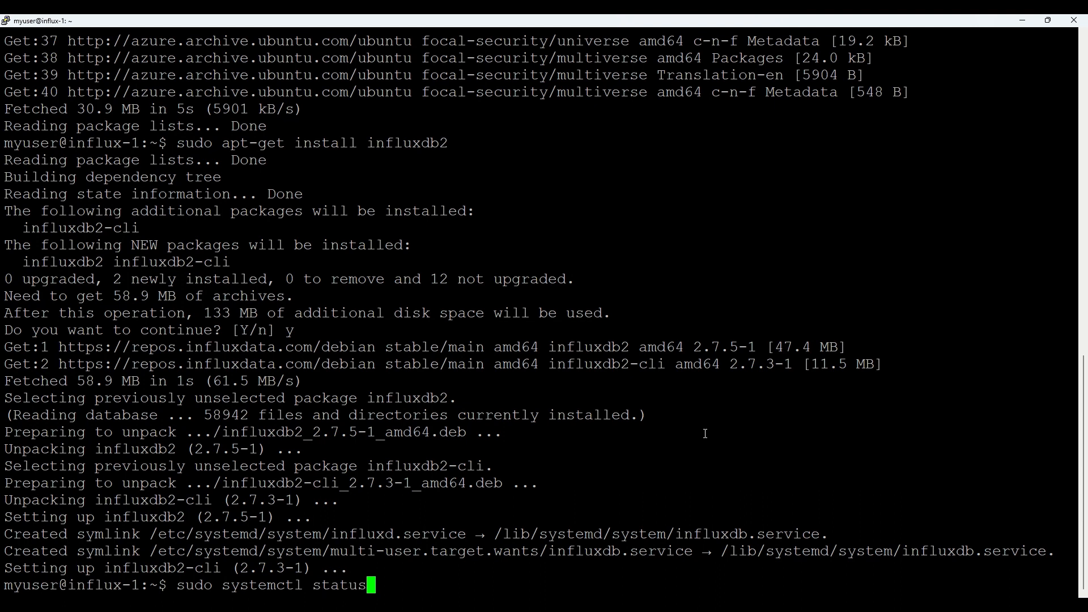
type("influxdb")
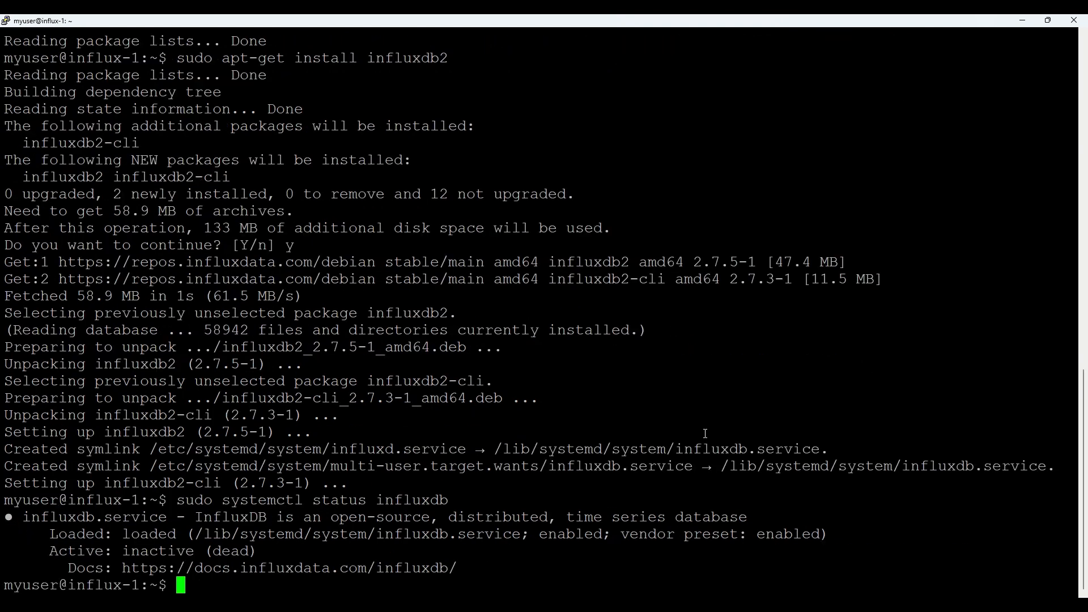
type("sudo systemctl status influxdb")
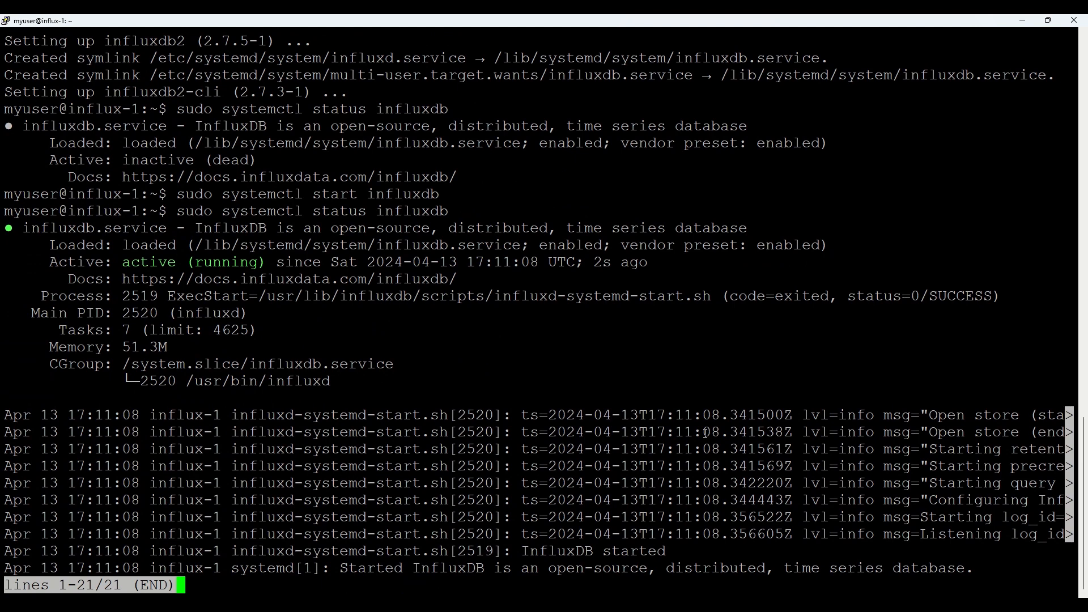
key("q")
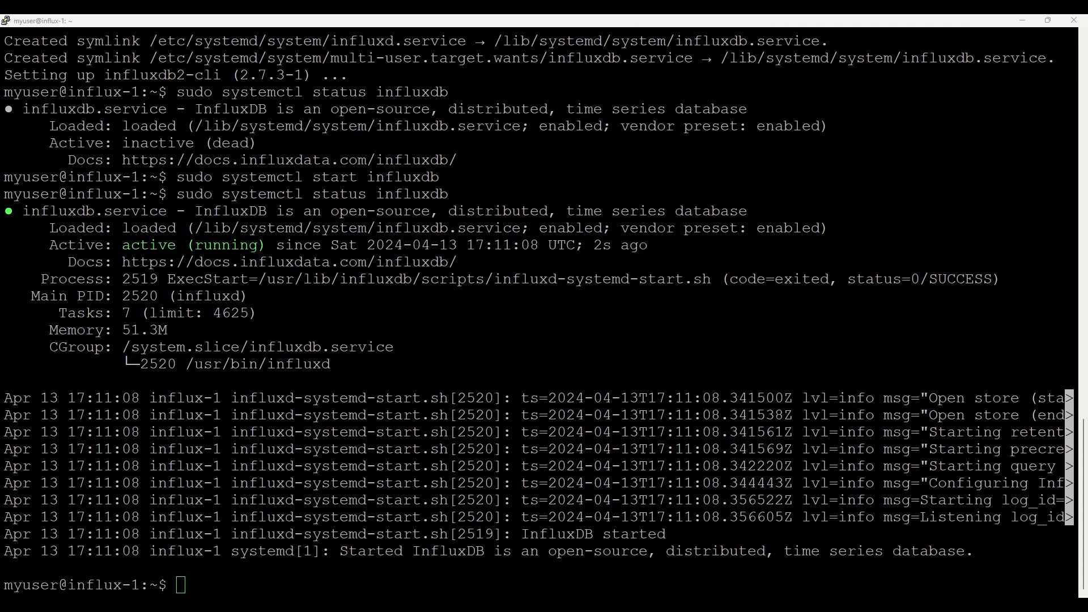
mouse_move(639, 299)
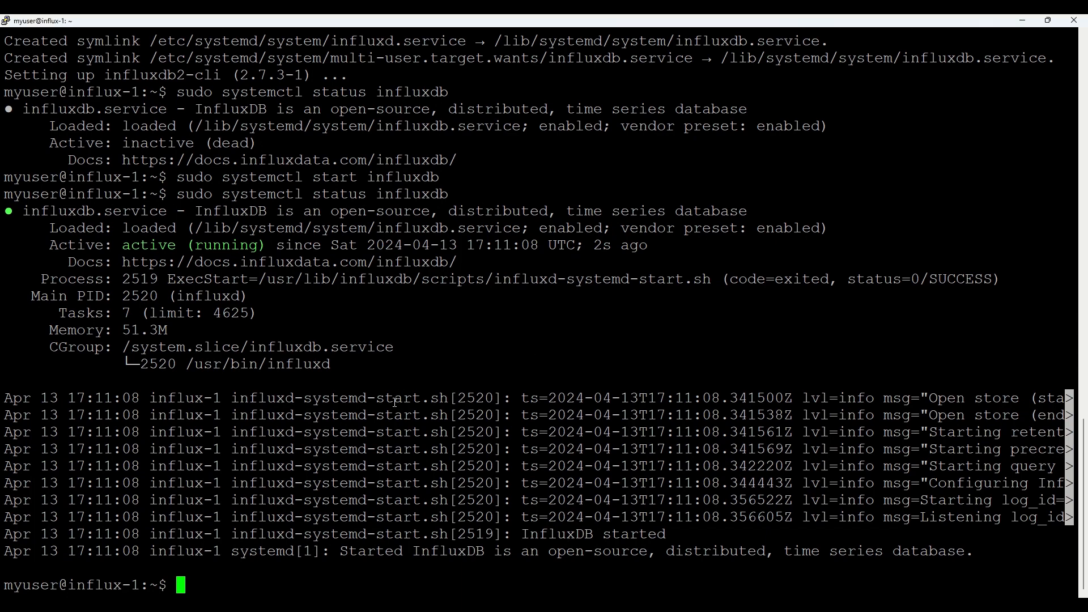
mouse_move(374, 585)
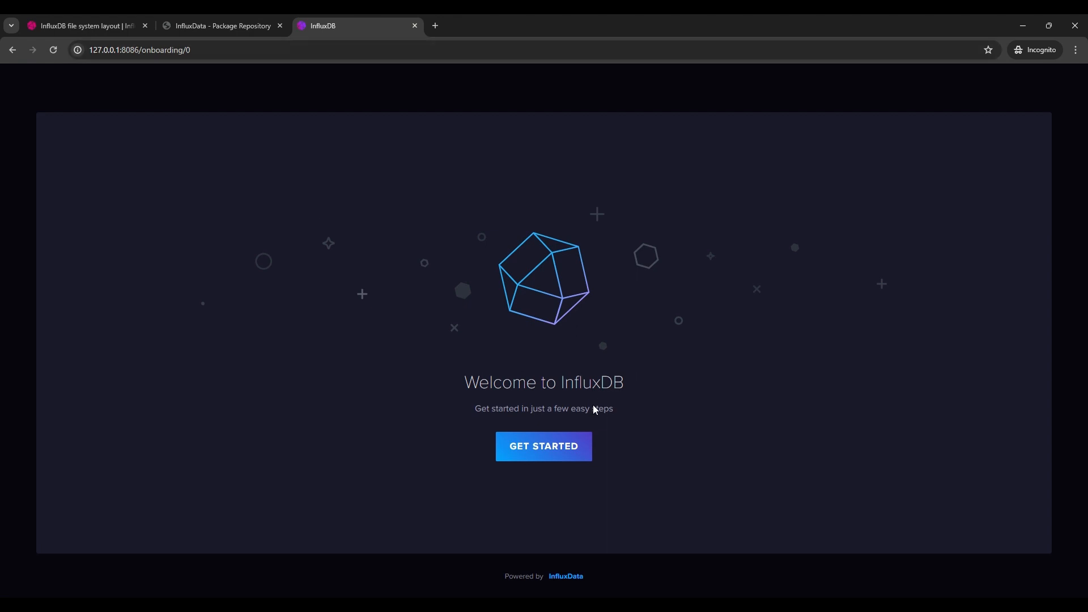
- Complete onboarding with user myuser, organization myorg and bucket start, then continue
left_click(543, 447)
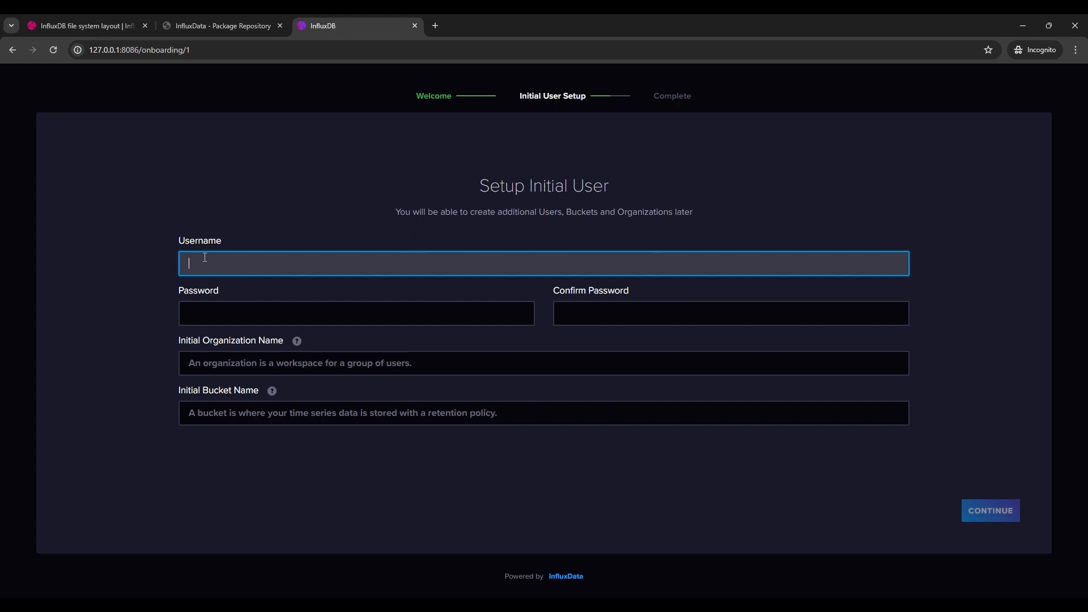
type("myuser")
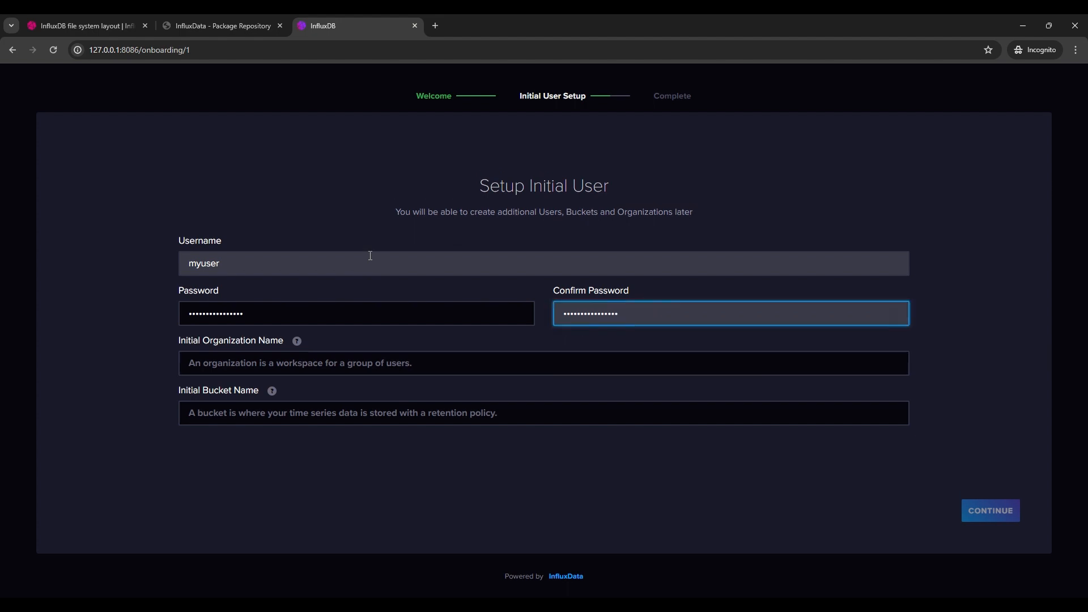
left_click(543, 363)
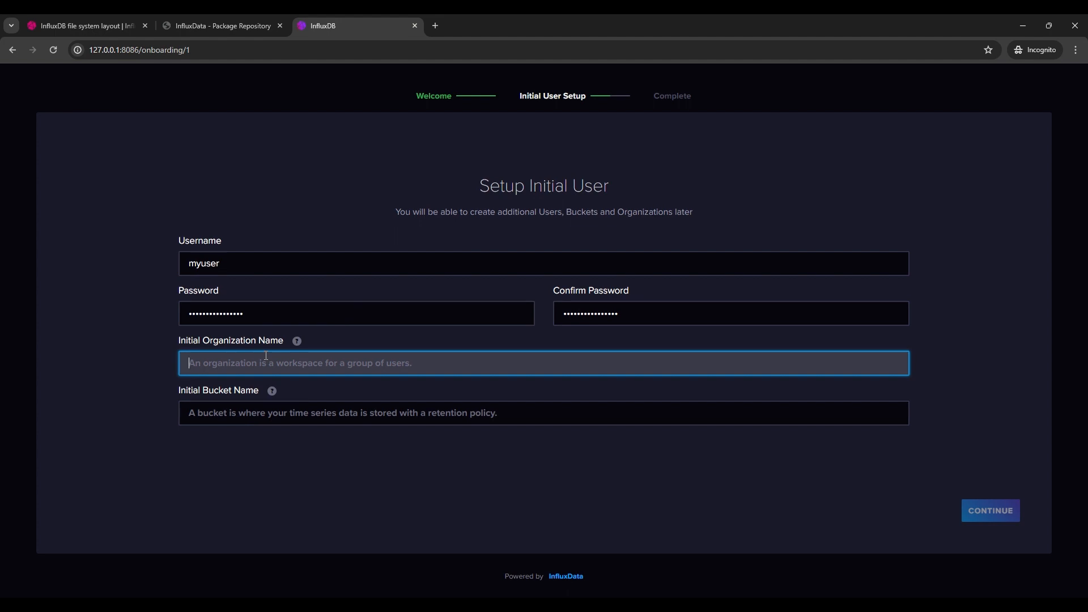
type("myorg")
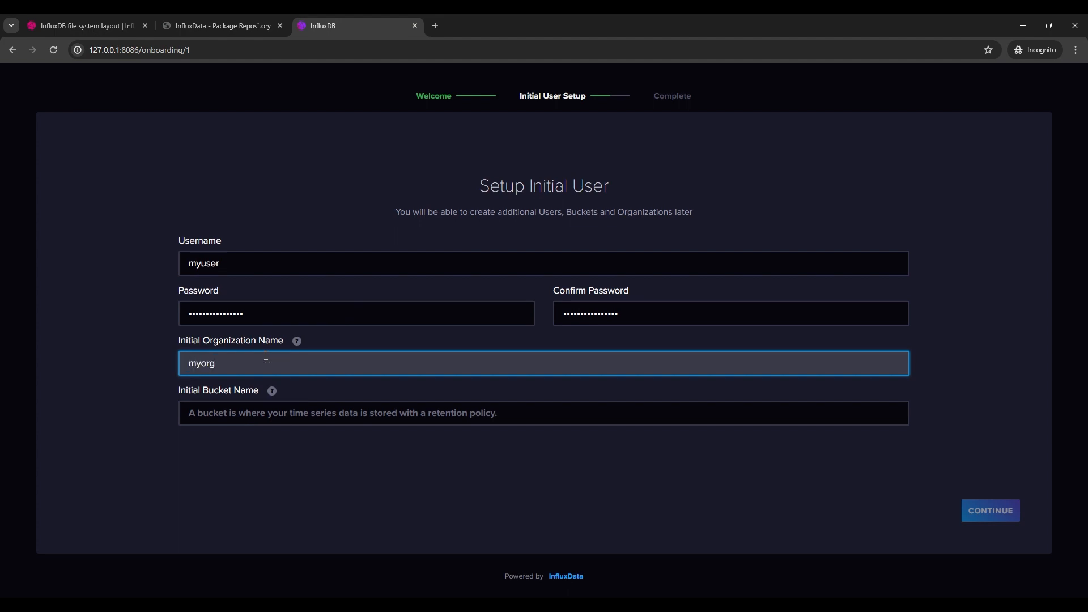
left_click(543, 413)
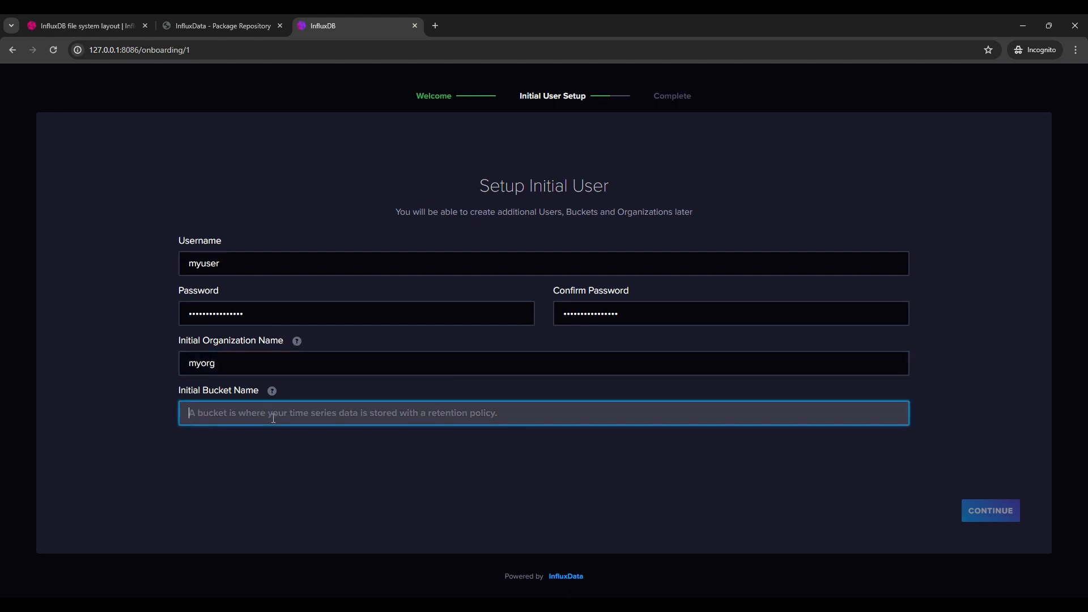
type("start")
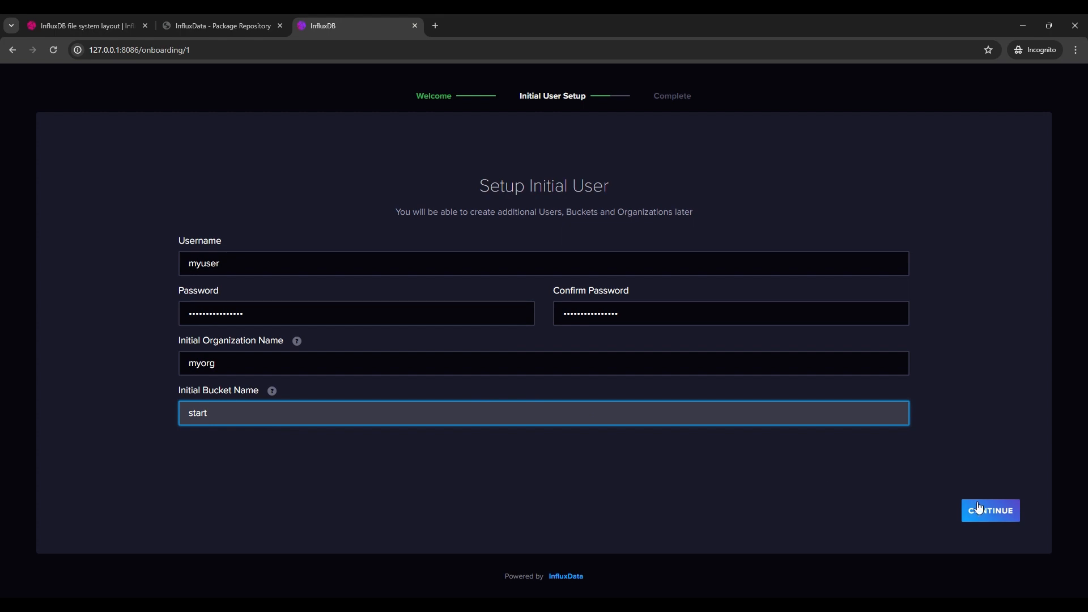
left_click(990, 511)
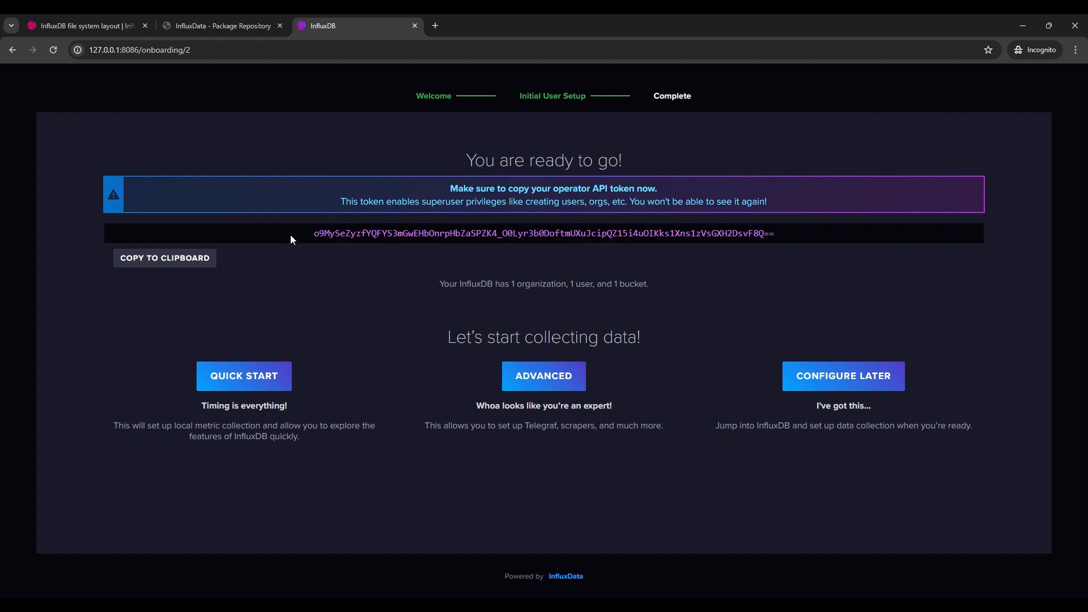
- Choose Configure Later to skip data collection and reach the Get Started home page
left_click(164, 258)
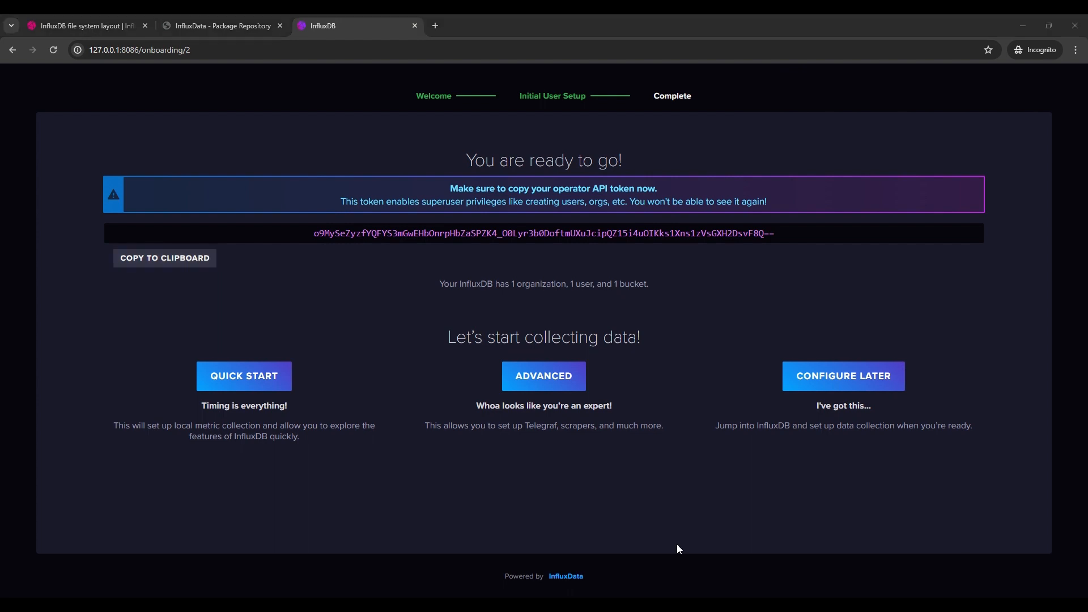
mouse_move(843, 376)
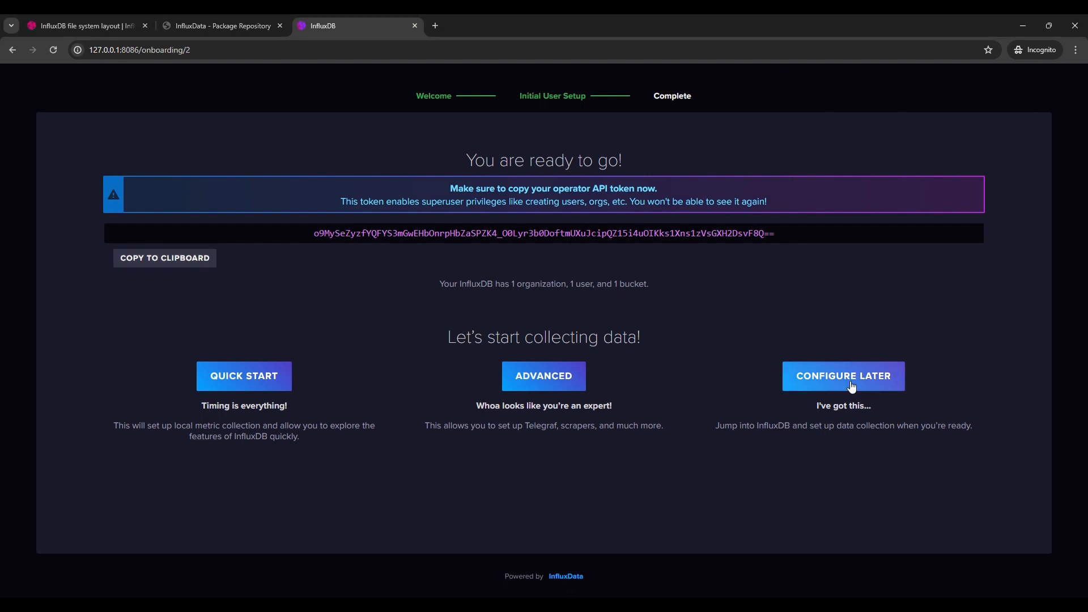
left_click(842, 375)
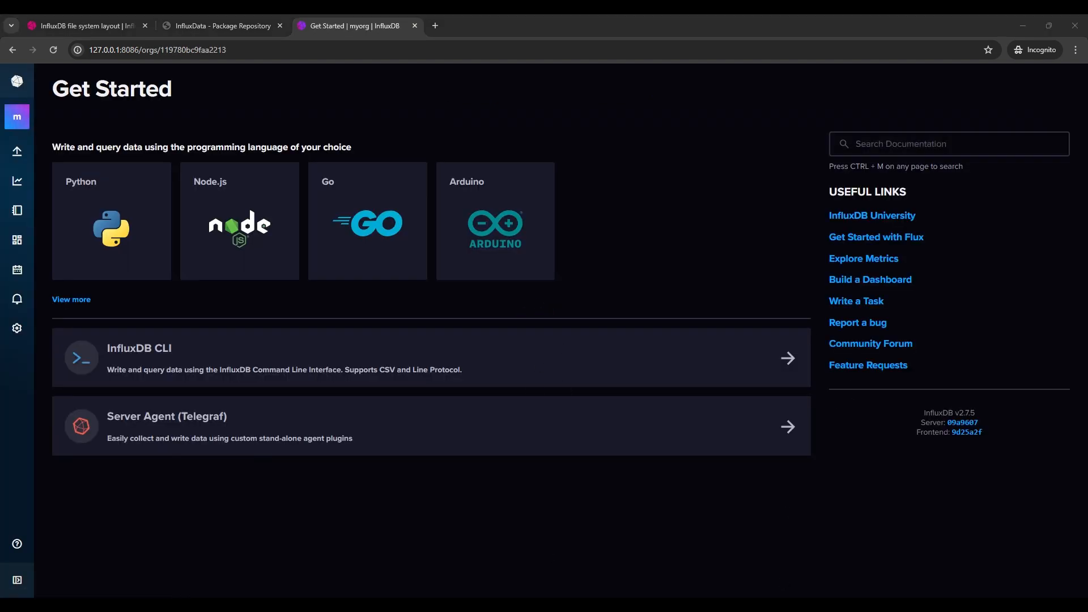
mouse_move(585, 284)
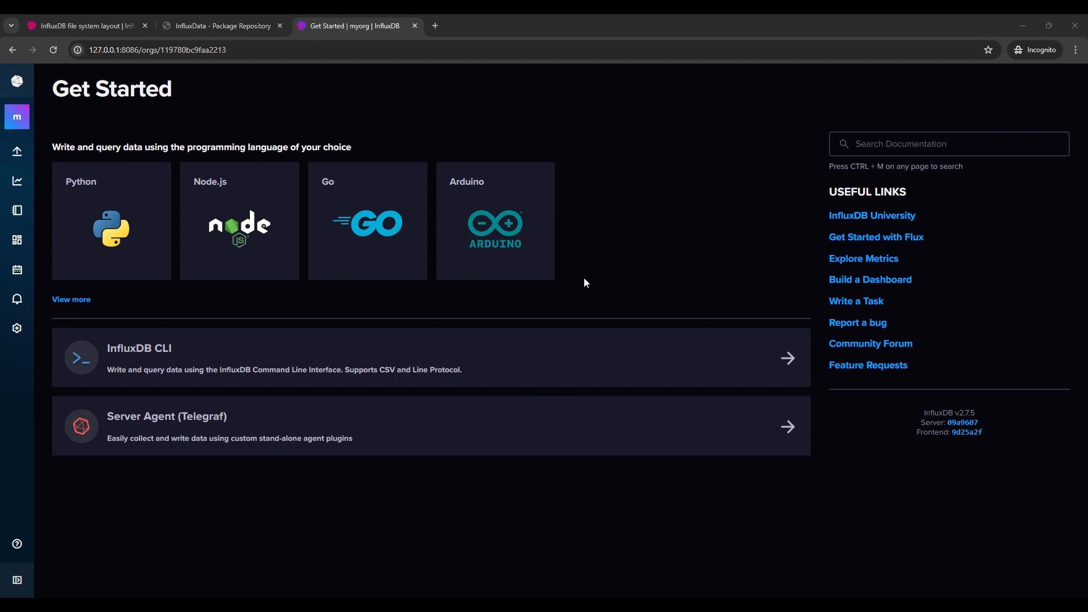
mouse_move(599, 258)
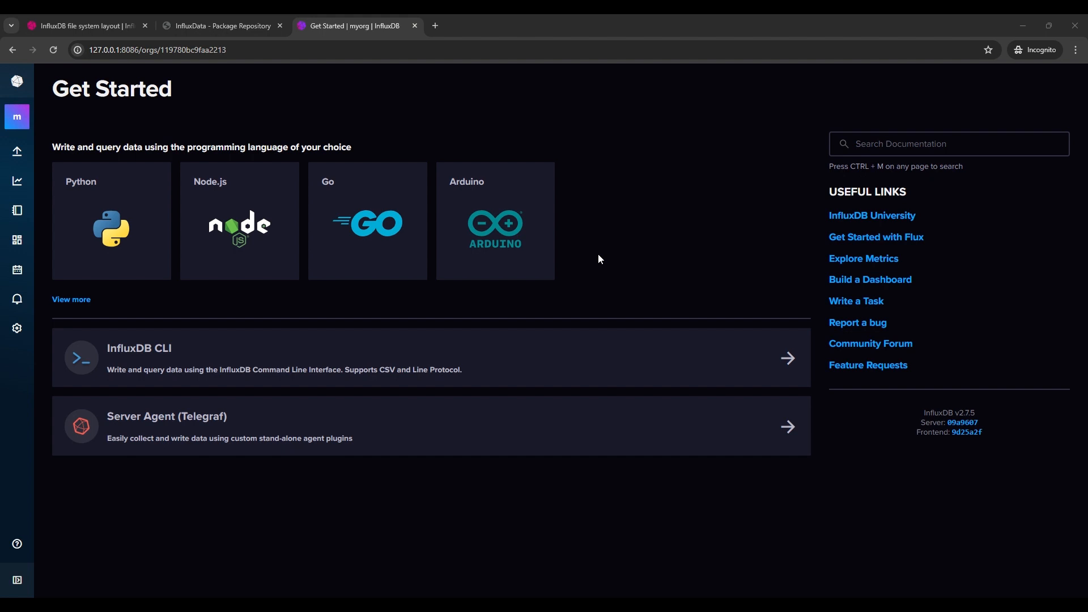
mouse_move(596, 252)
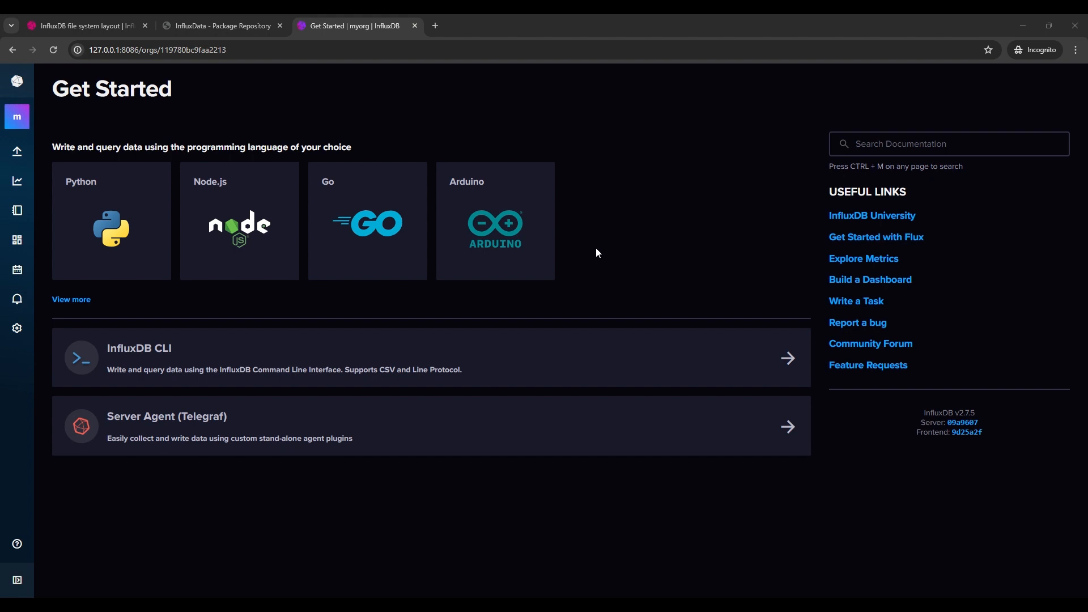
mouse_move(599, 244)
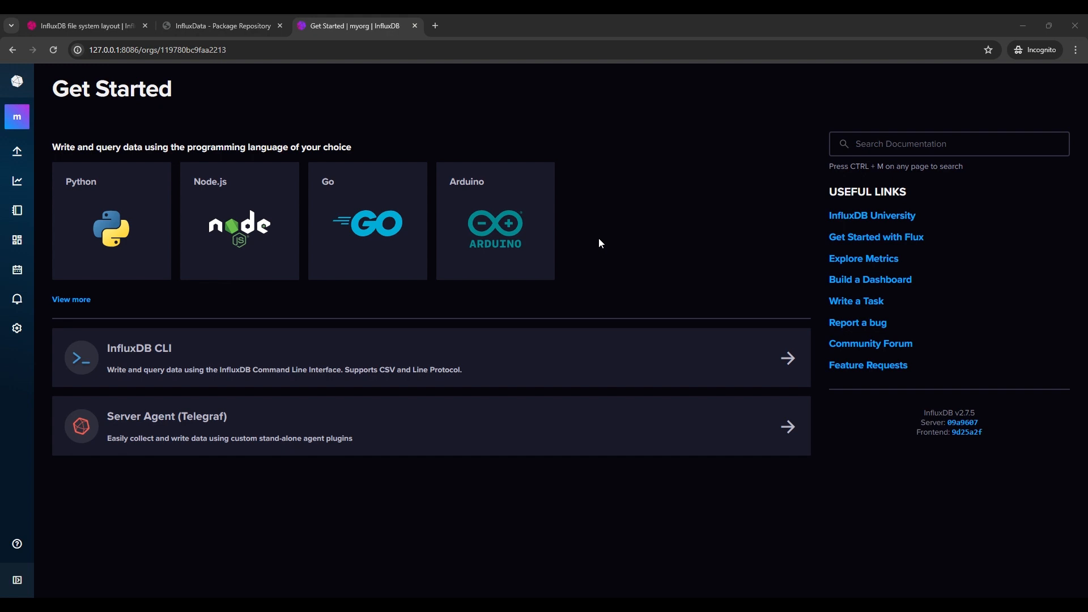
mouse_move(591, 240)
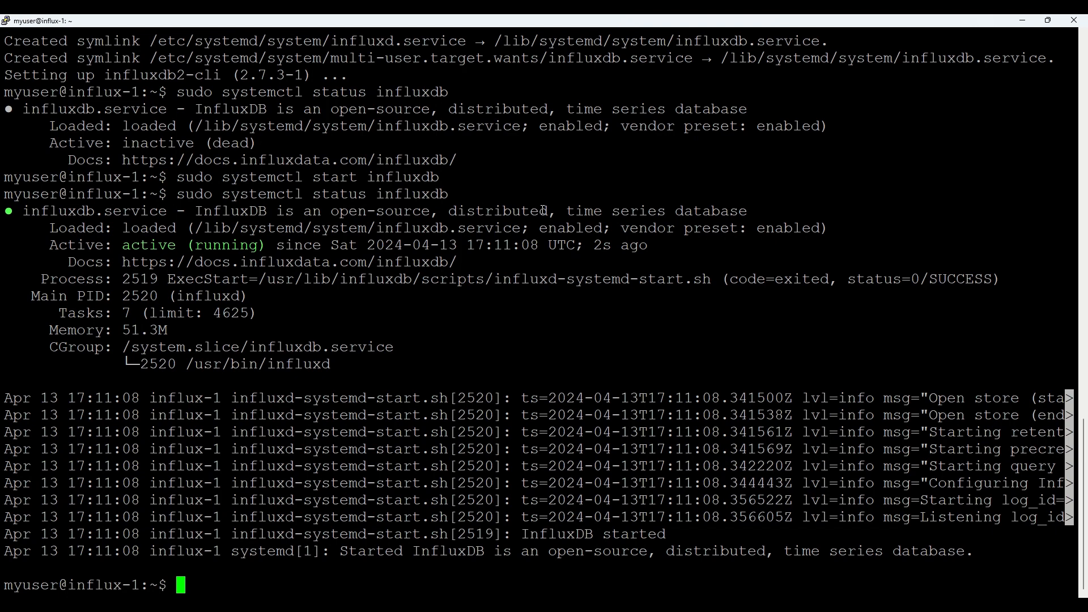
- List the contents of /etc/ssl with ls -la
type("ls -")
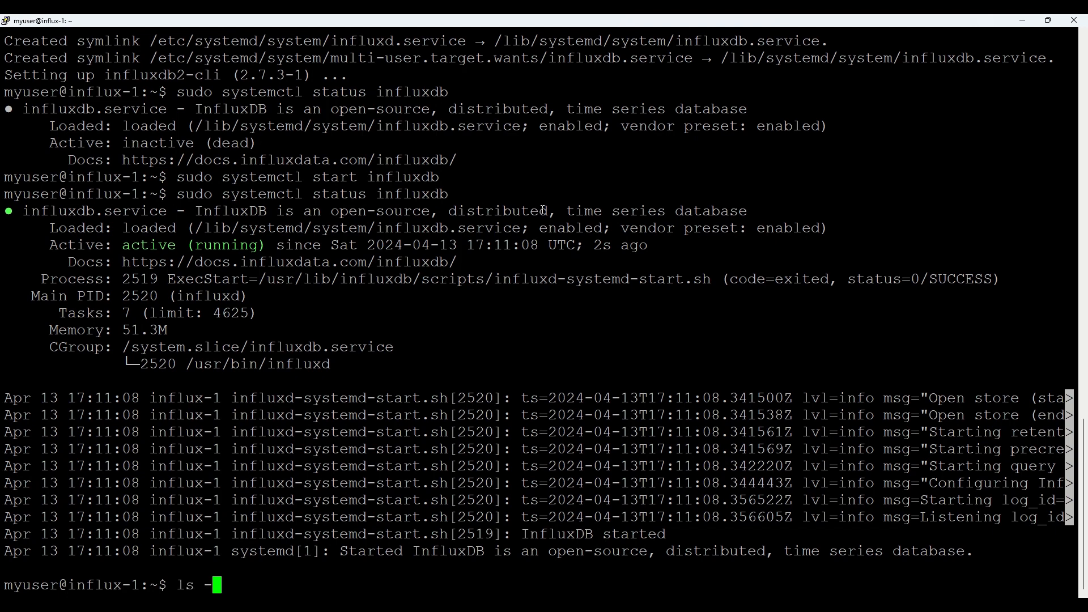
type("la /etc/")
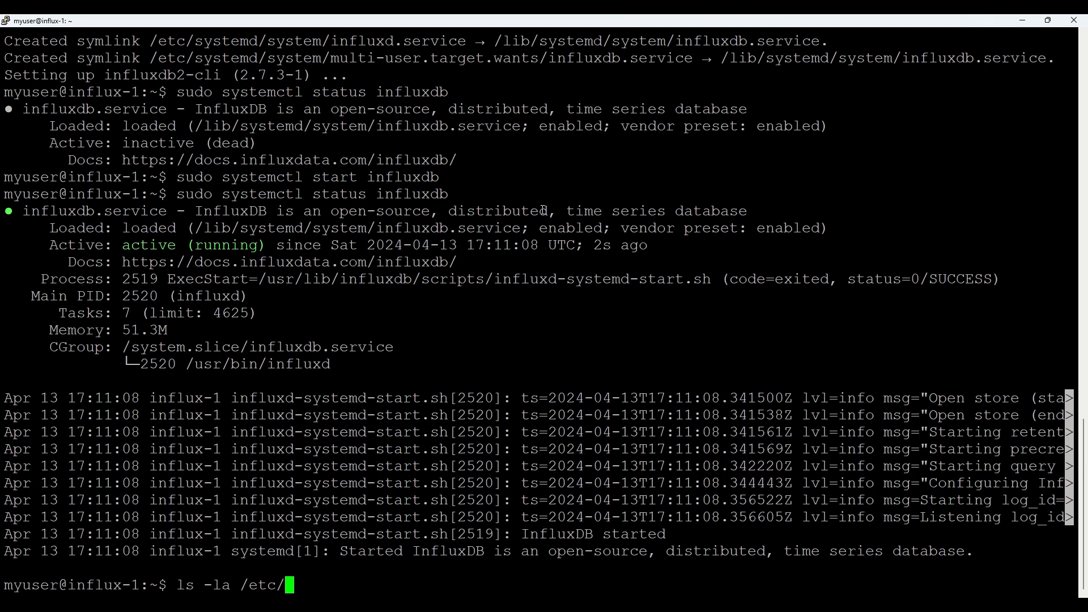
type("ssl/")
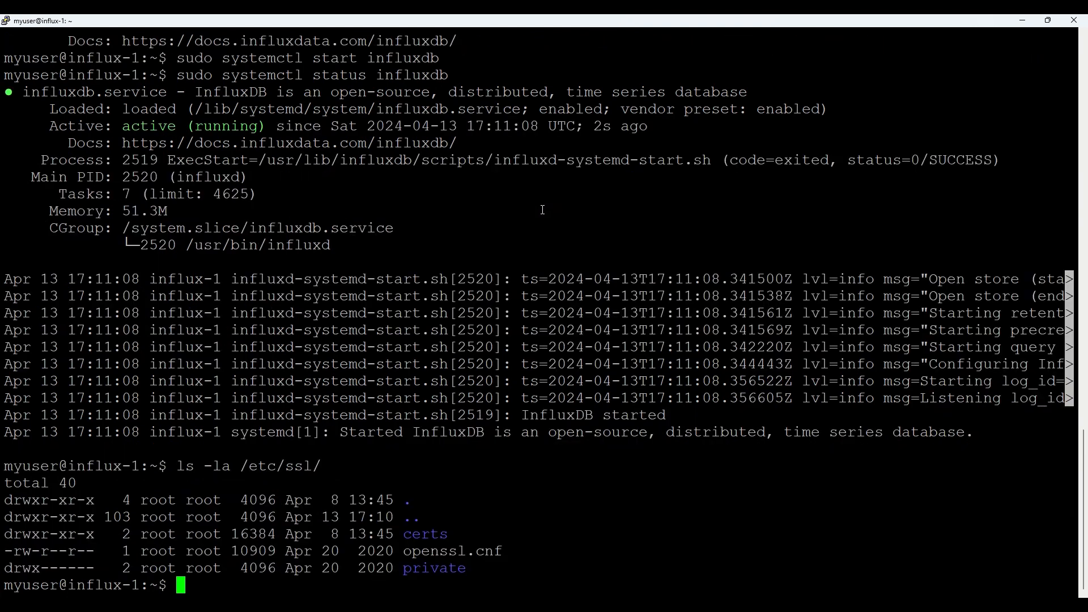
- Compose sudo openssl req -x509 -node -newkey rsa:2048 with keyout /etc/ssl/influxdb-selfsigned.key
type("sudo")
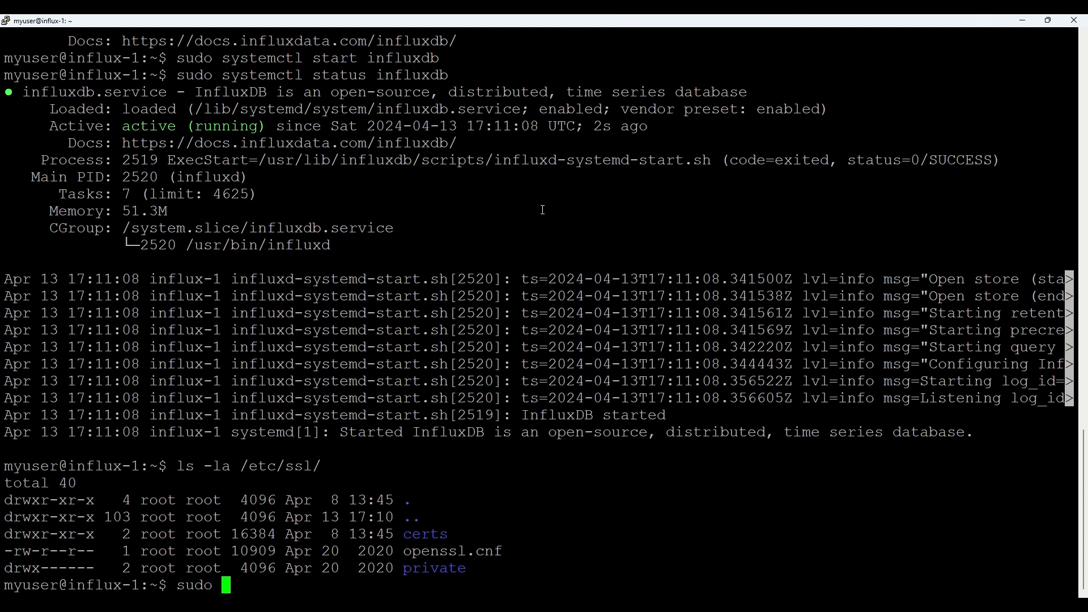
type("open")
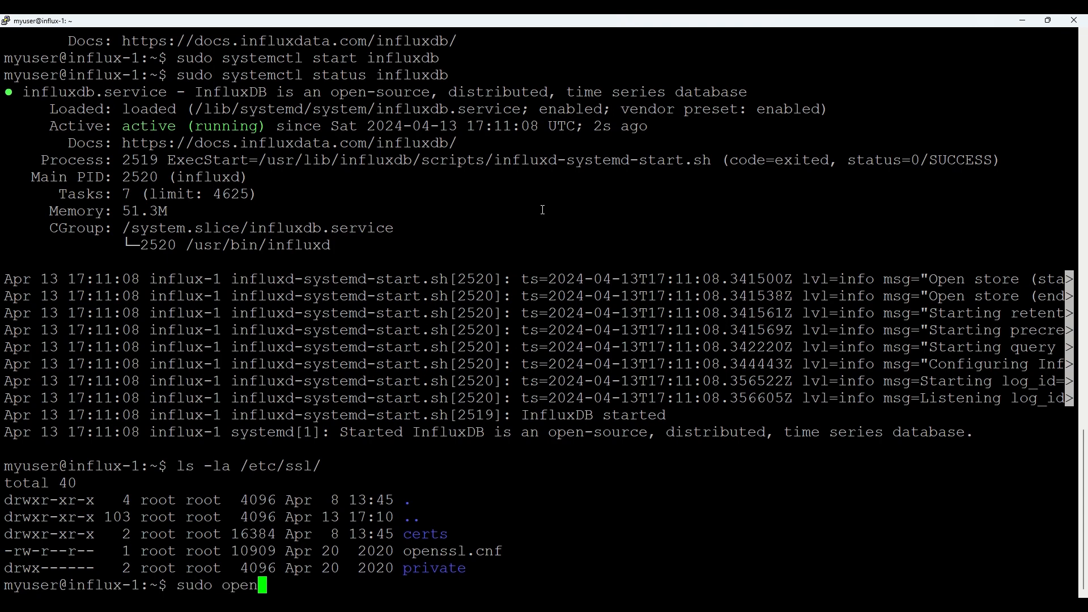
type("ssl")
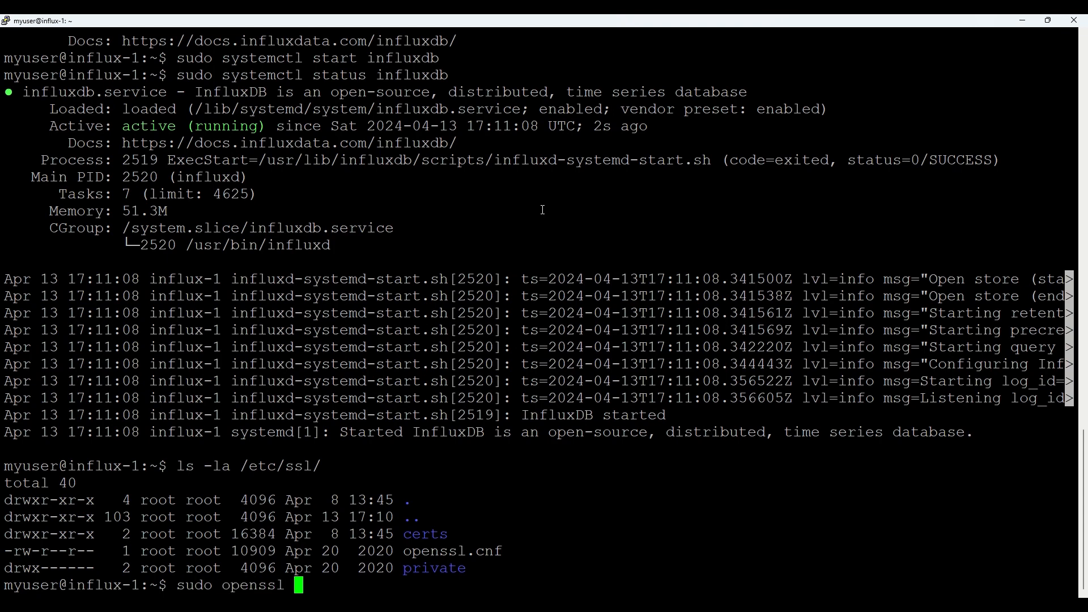
type("req")
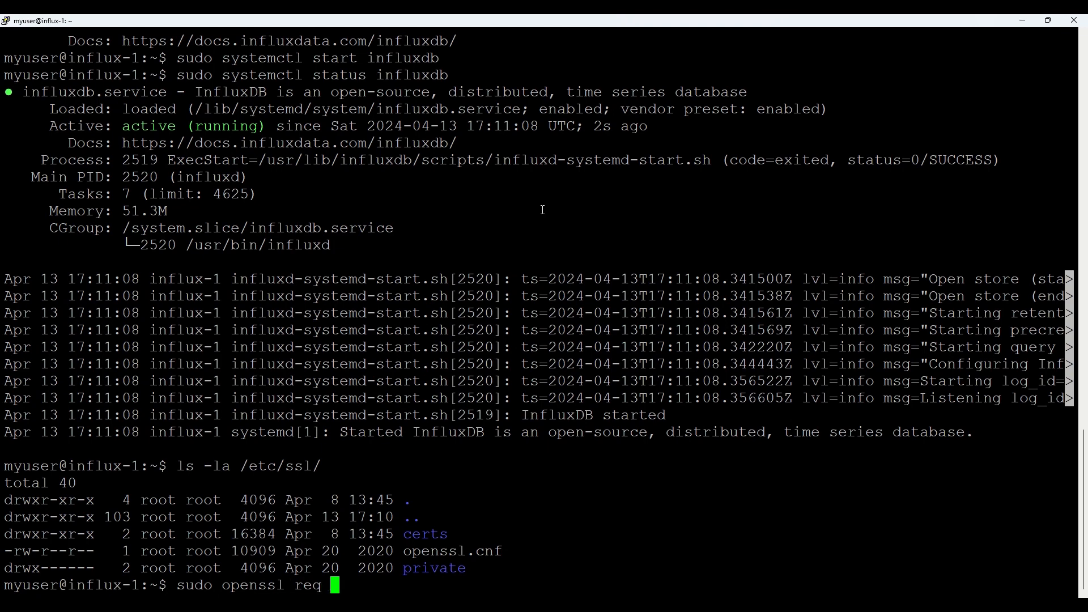
type("-x5")
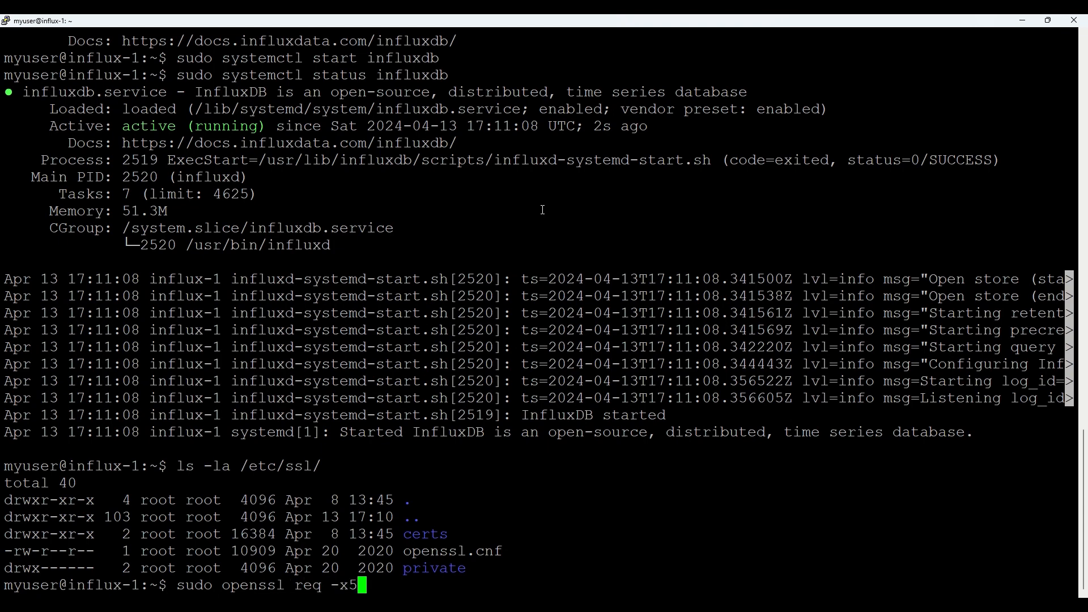
type("09")
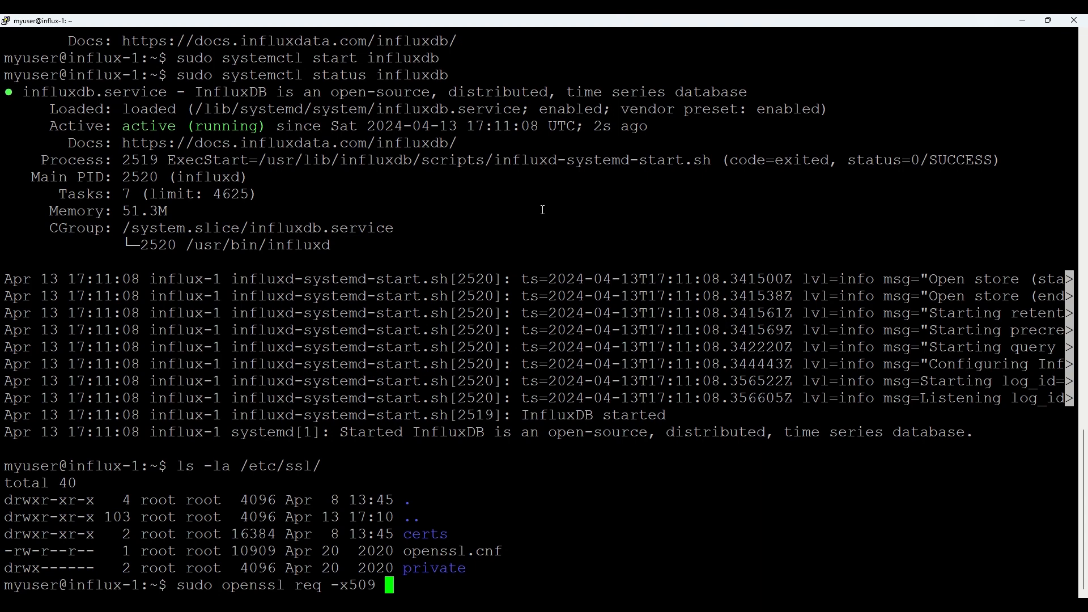
type("-node")
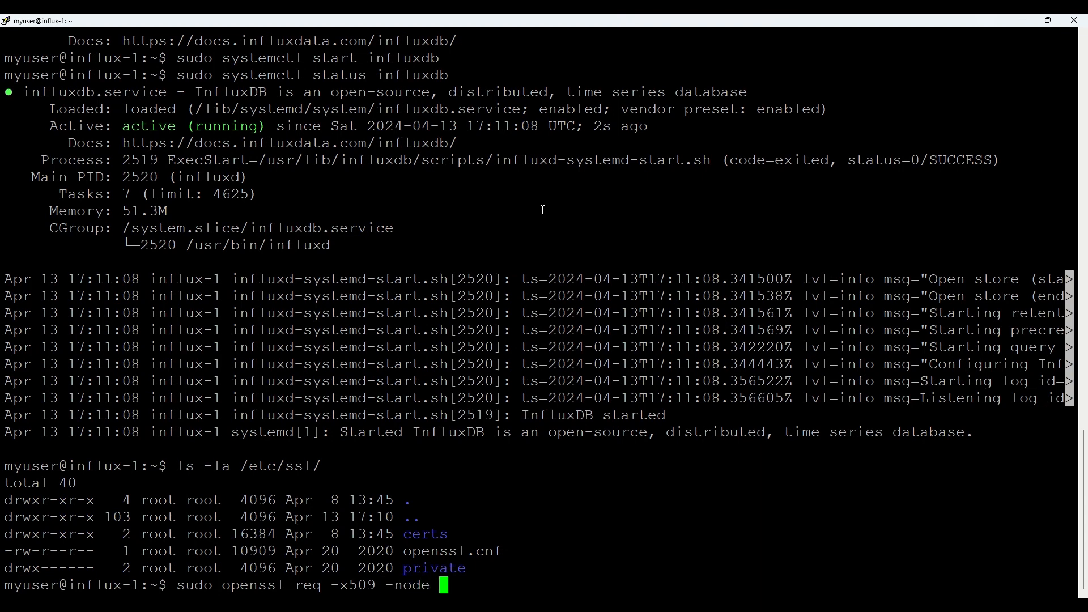
type("-newkey")
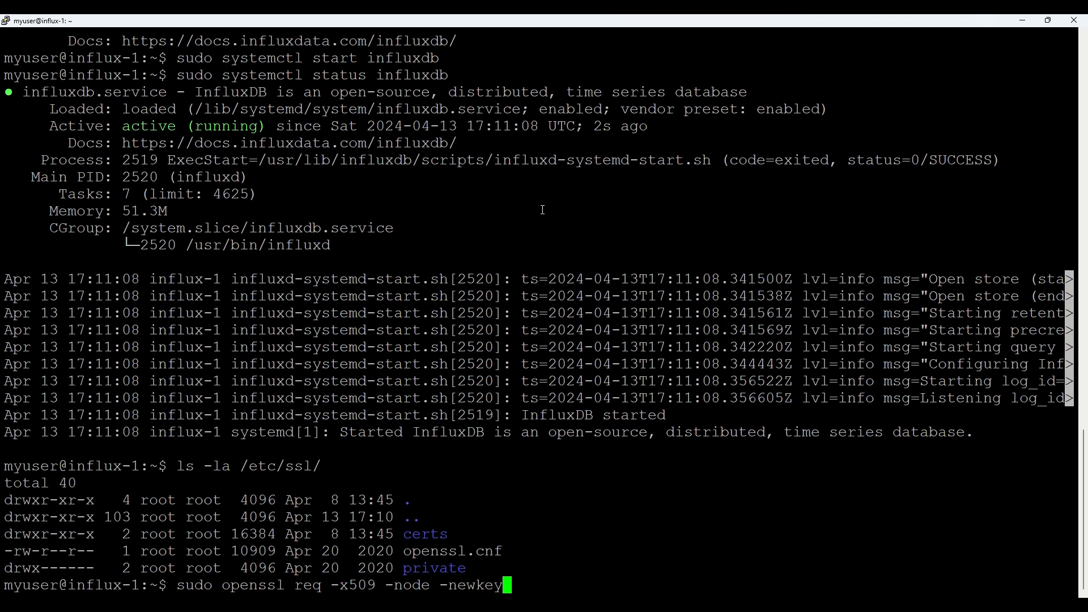
type("rsa")
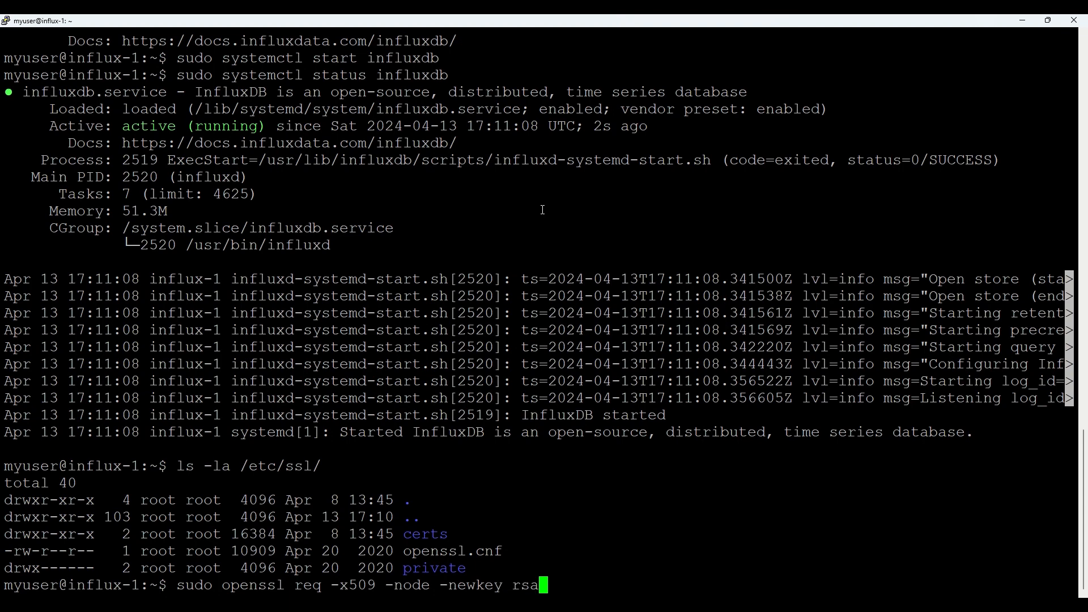
type(":2048 -k")
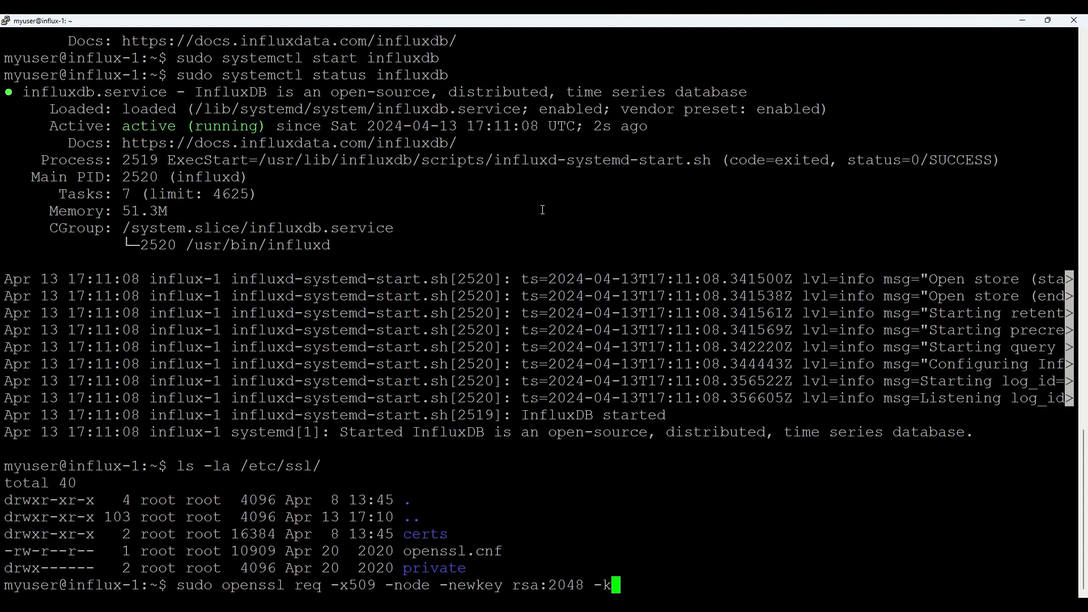
type("eyout")
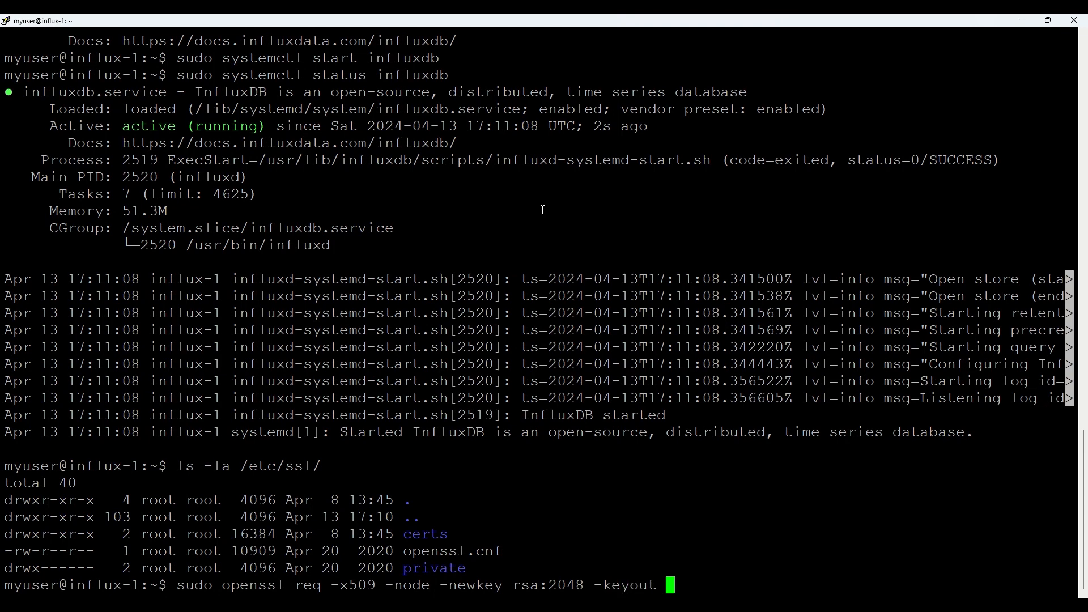
type("/etc/ssl")
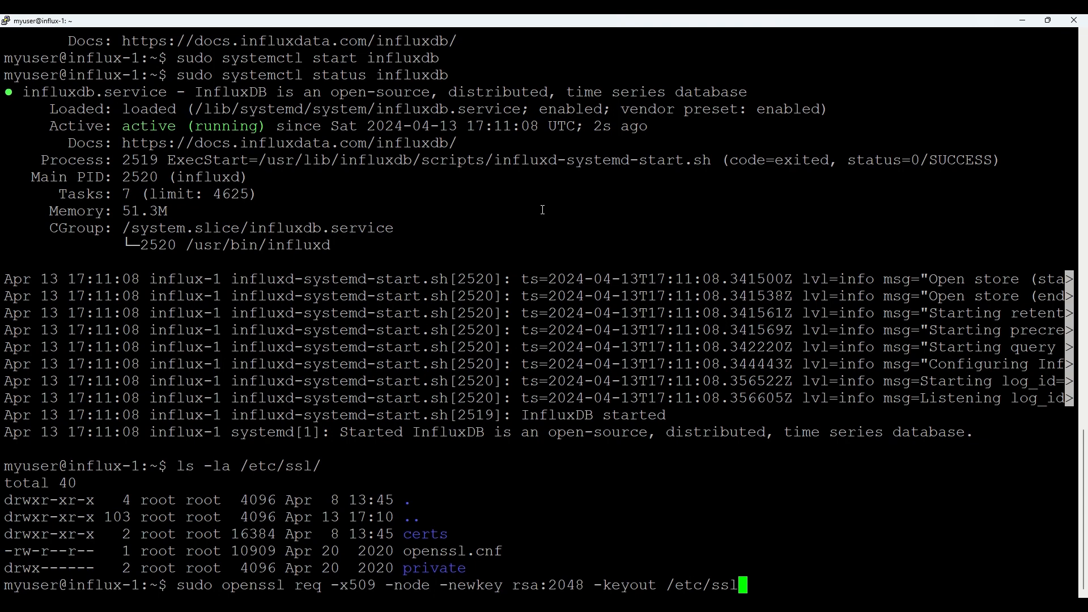
type("influ")
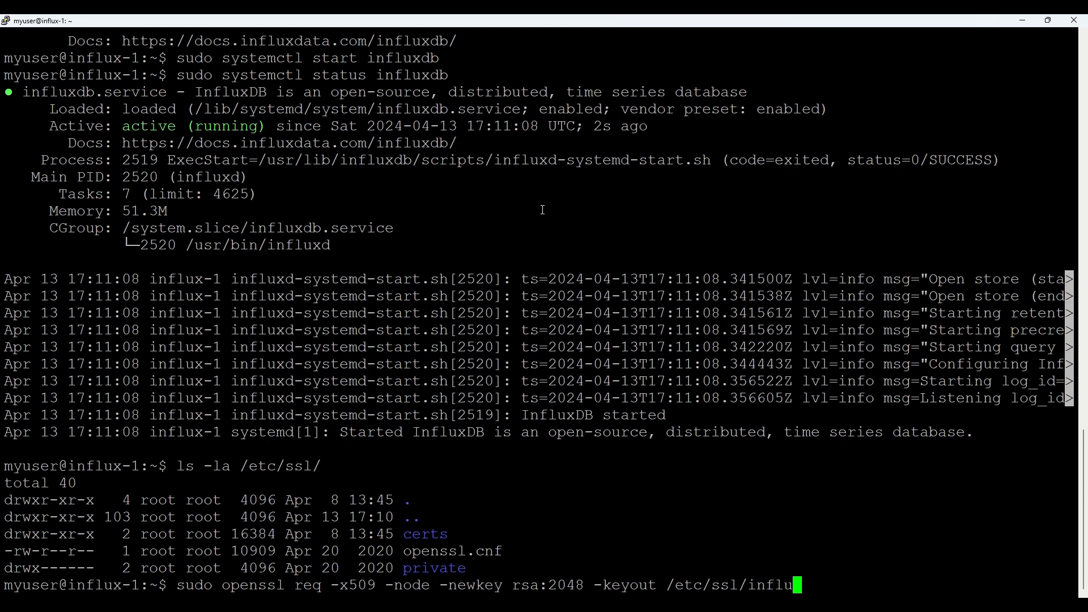
type("db-")
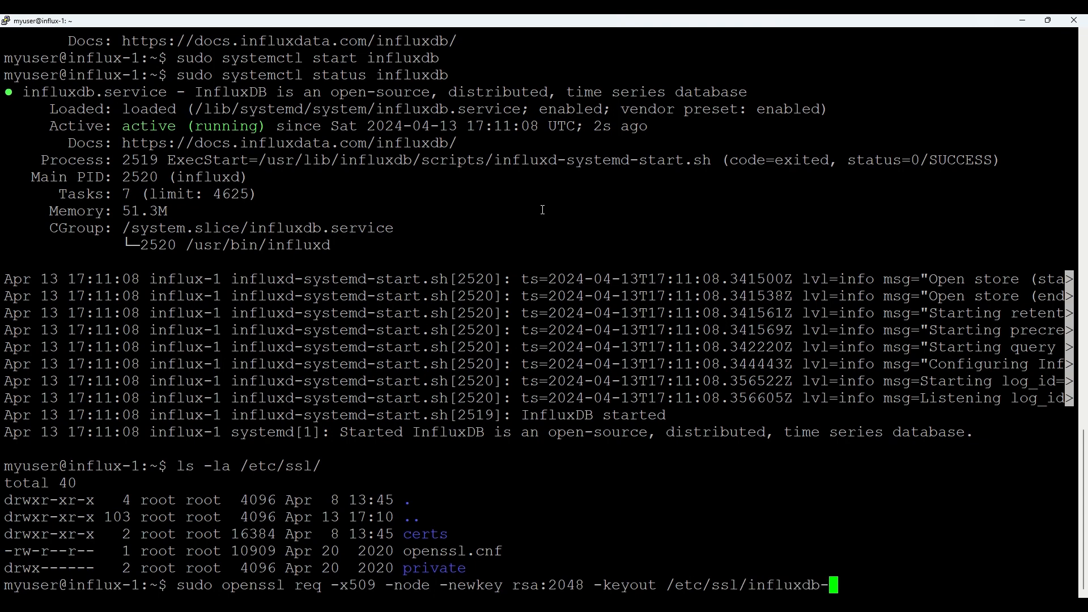
type("selfsi")
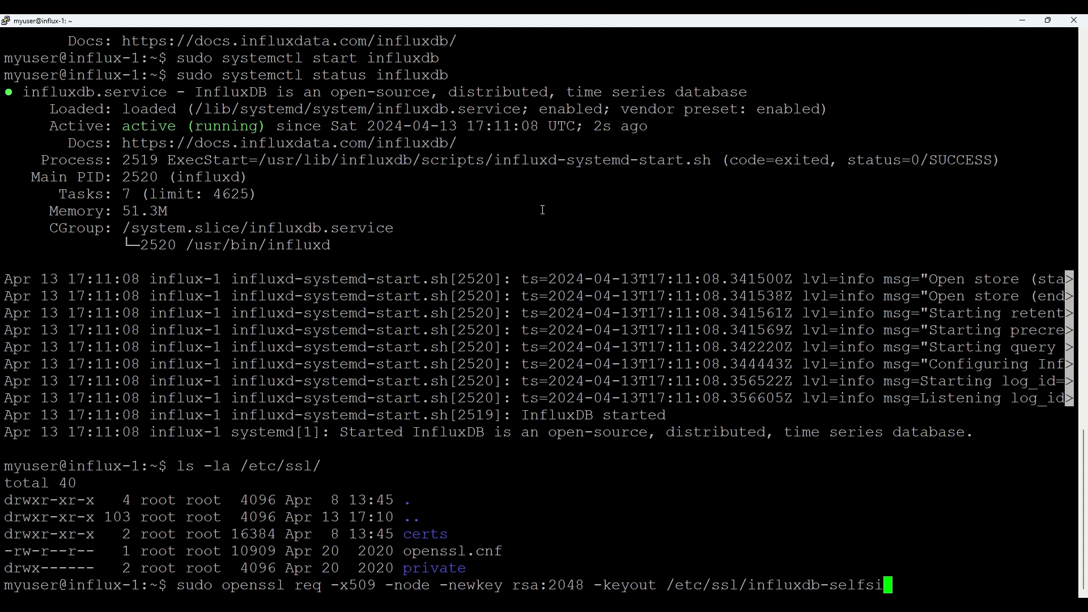
type("gned.")
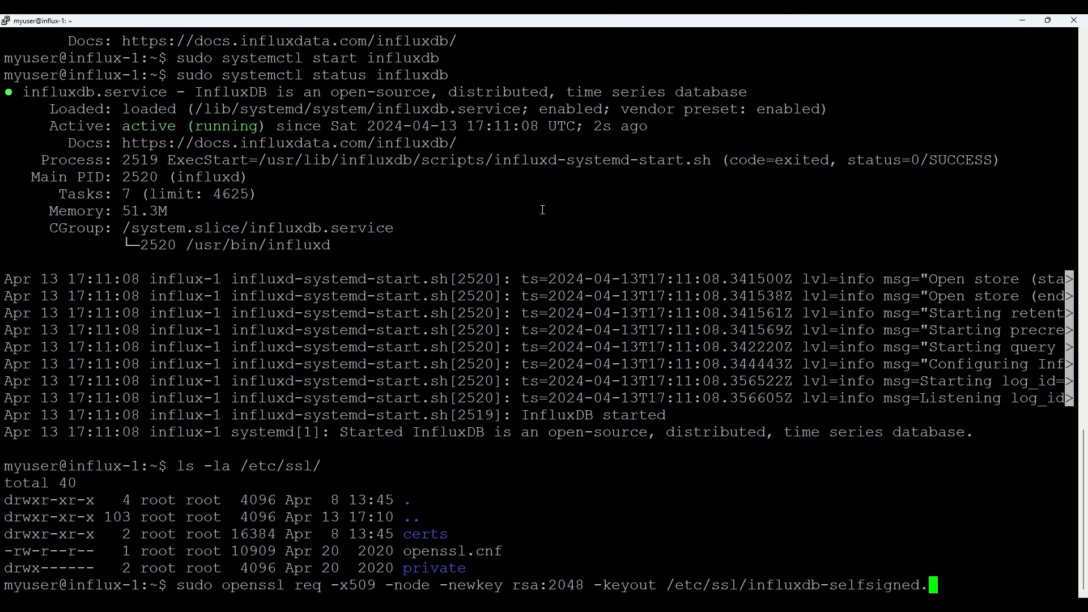
type("key")
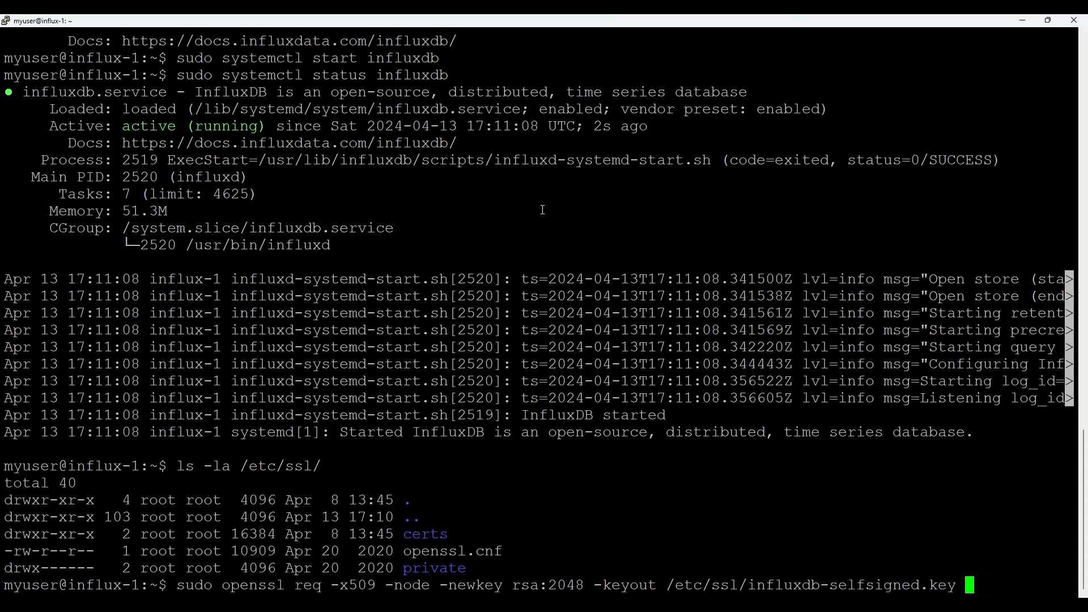
- Add -out /etc/ssl/influxdb-selfsigned.crt -days 365 and run it; it fails on the 'node' flag
type("-out")
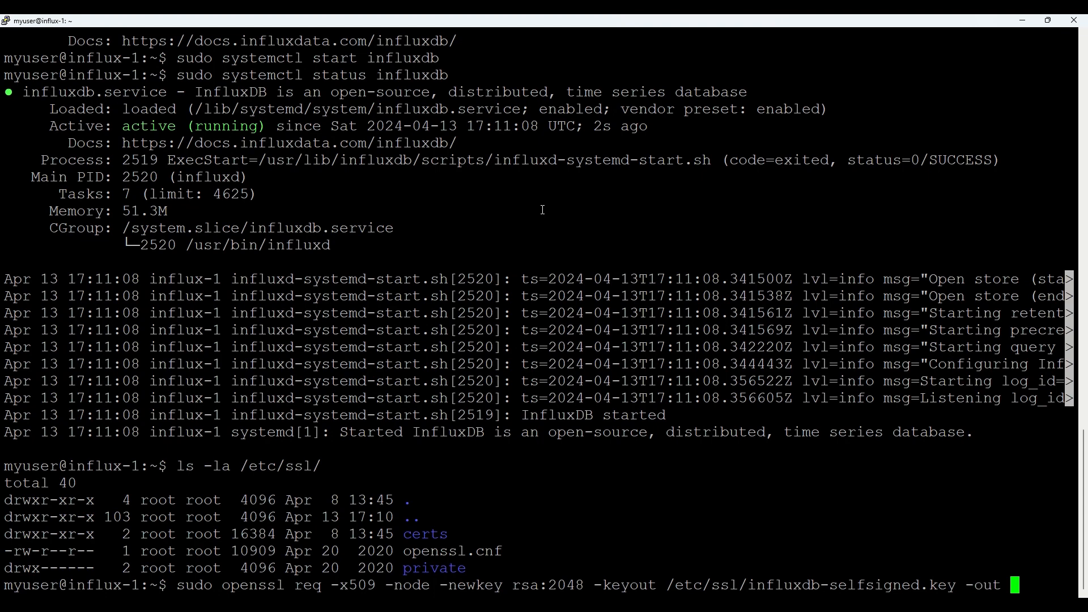
type("/etc/ssl/in")
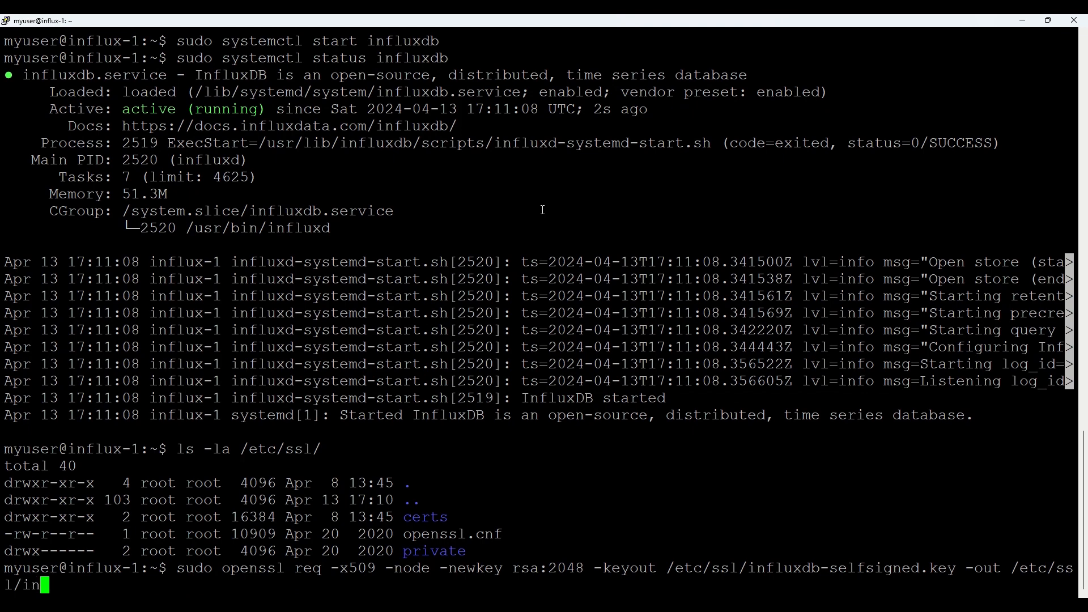
type("fluxd")
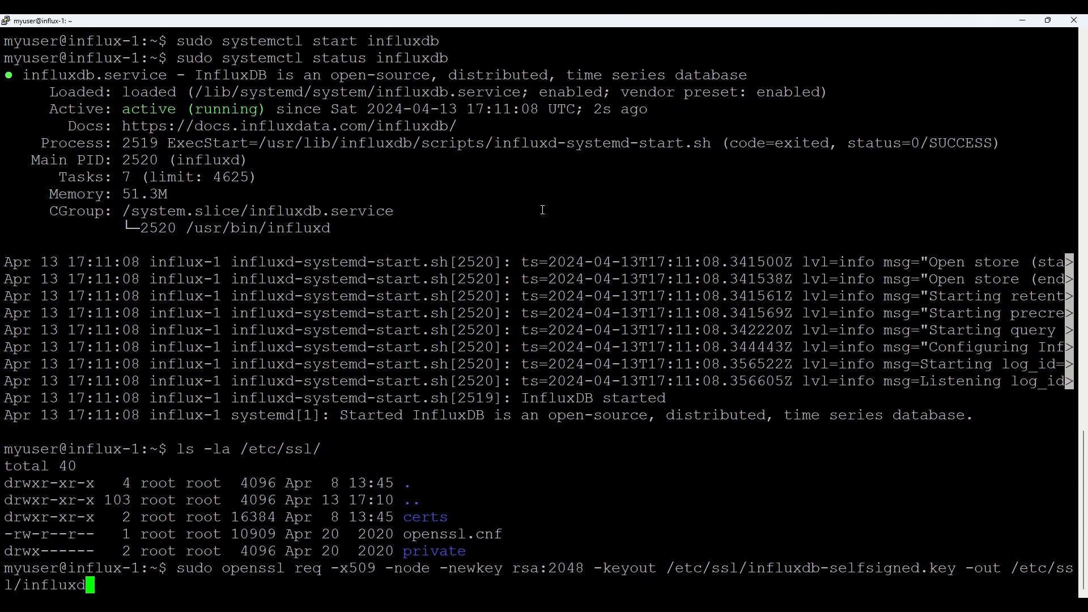
type("-selfsigned.")
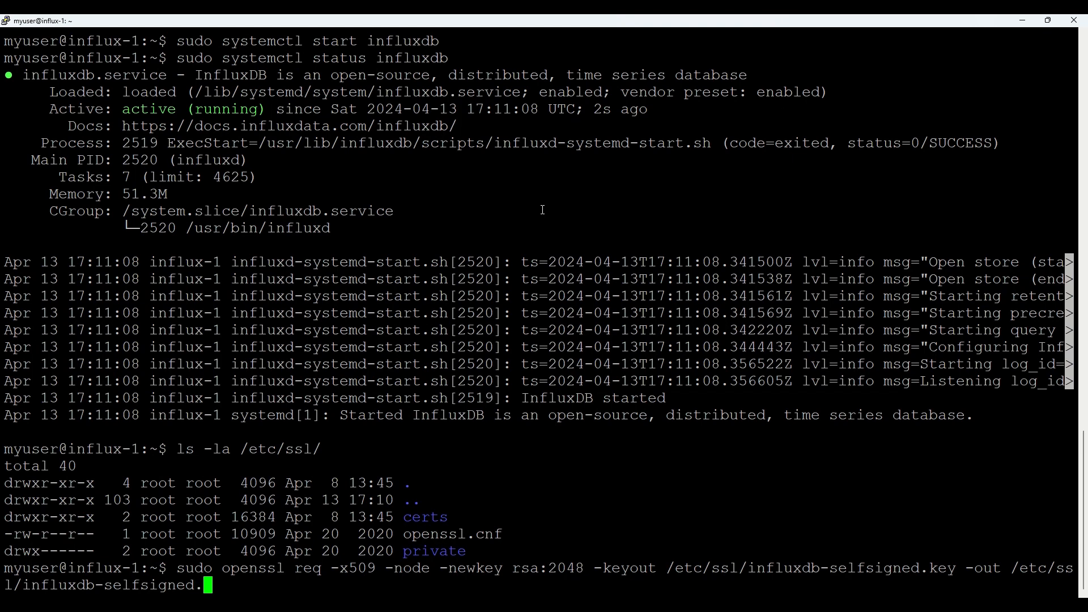
type("crt -")
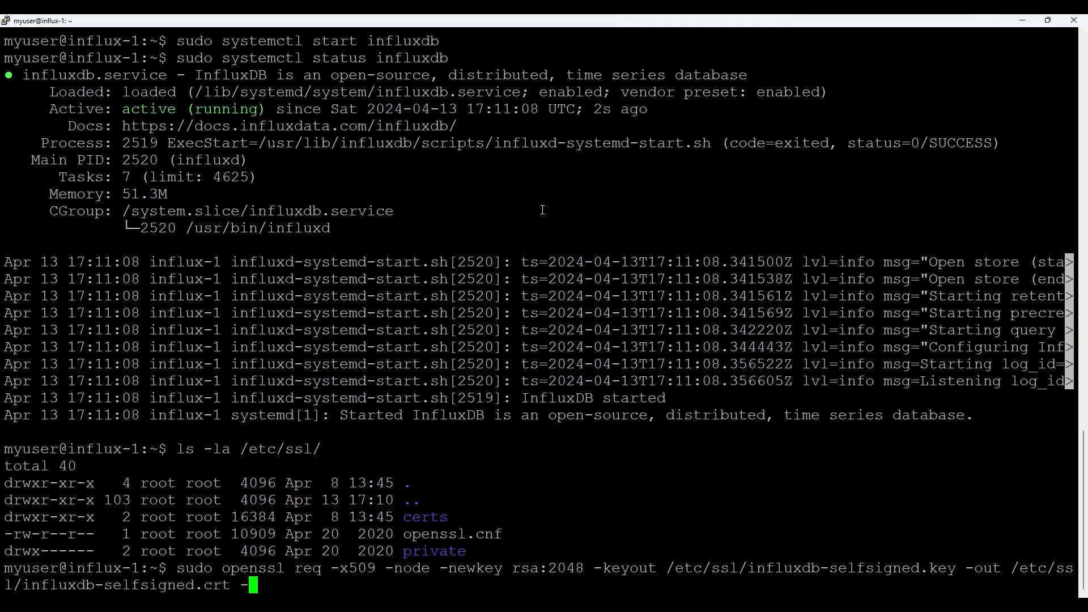
type("days")
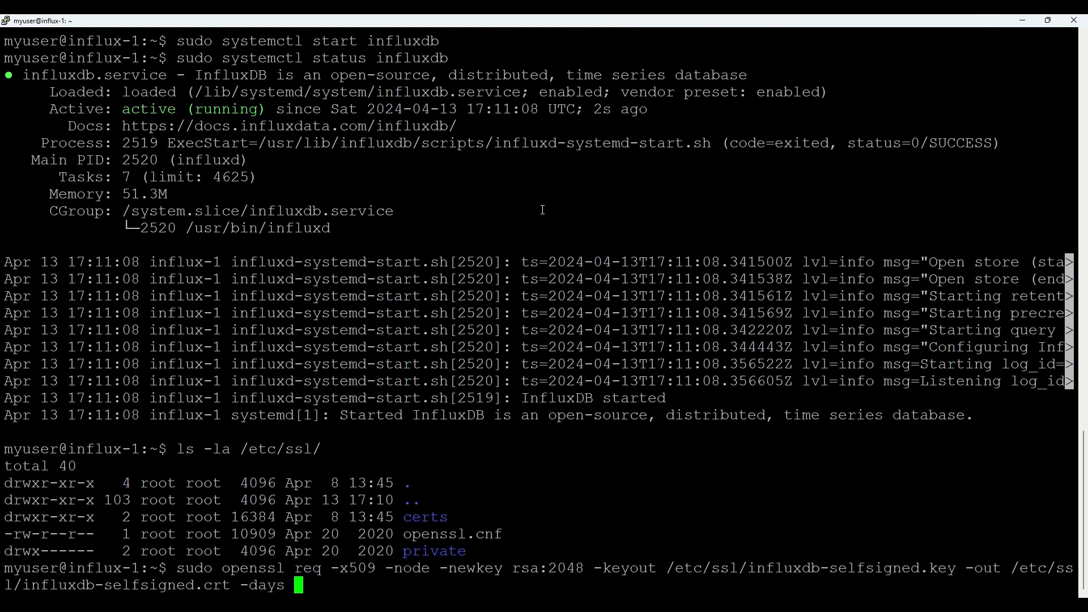
type("365")
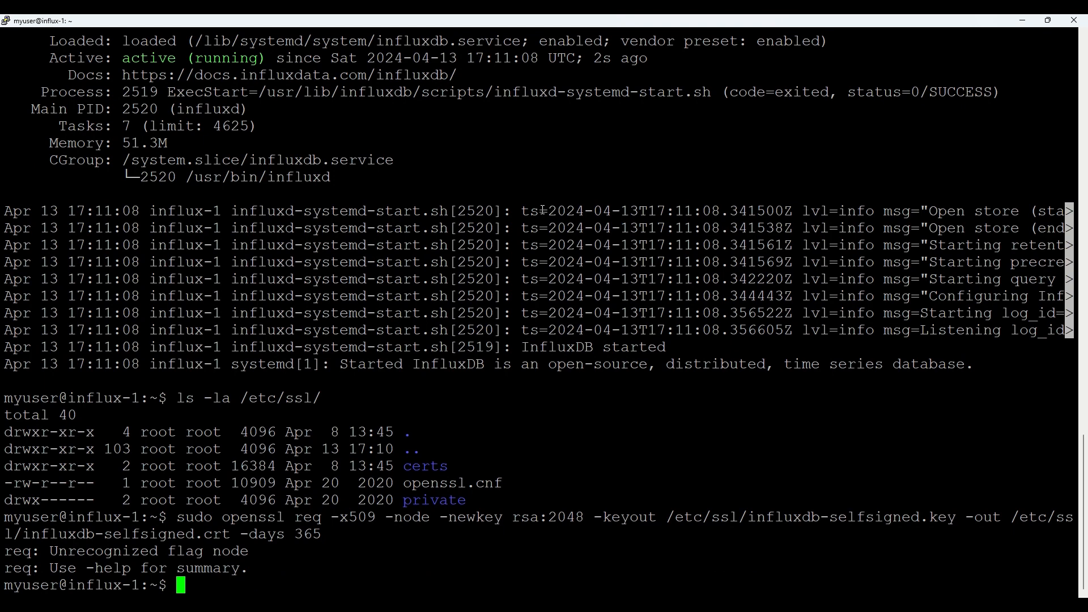
- Rerun the command with -nodes, accepting defaults and Common Name influx-1.mylab.local
key("Up")
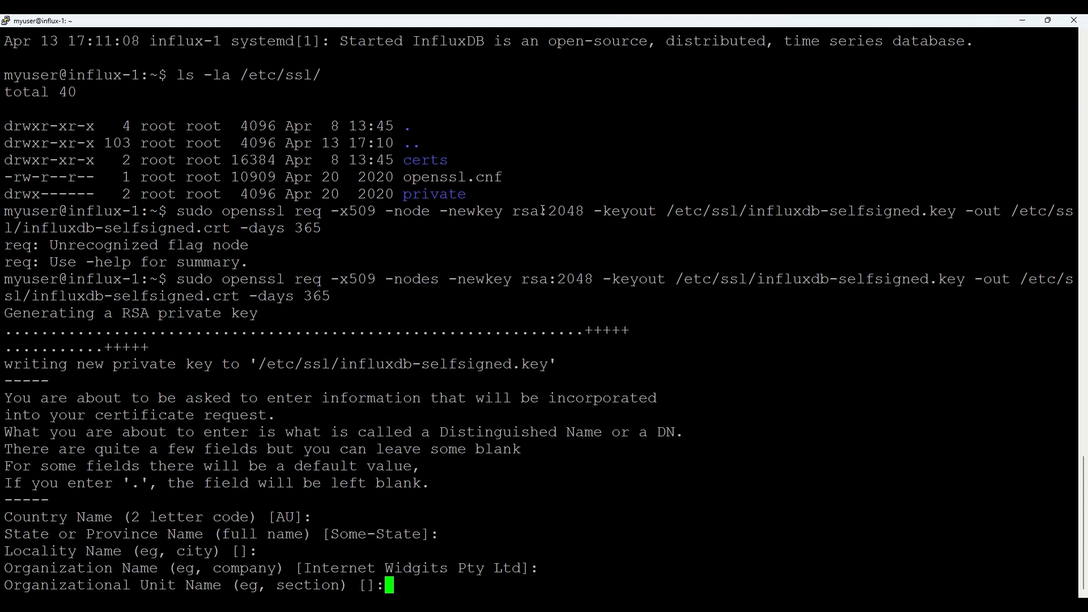
type("in")
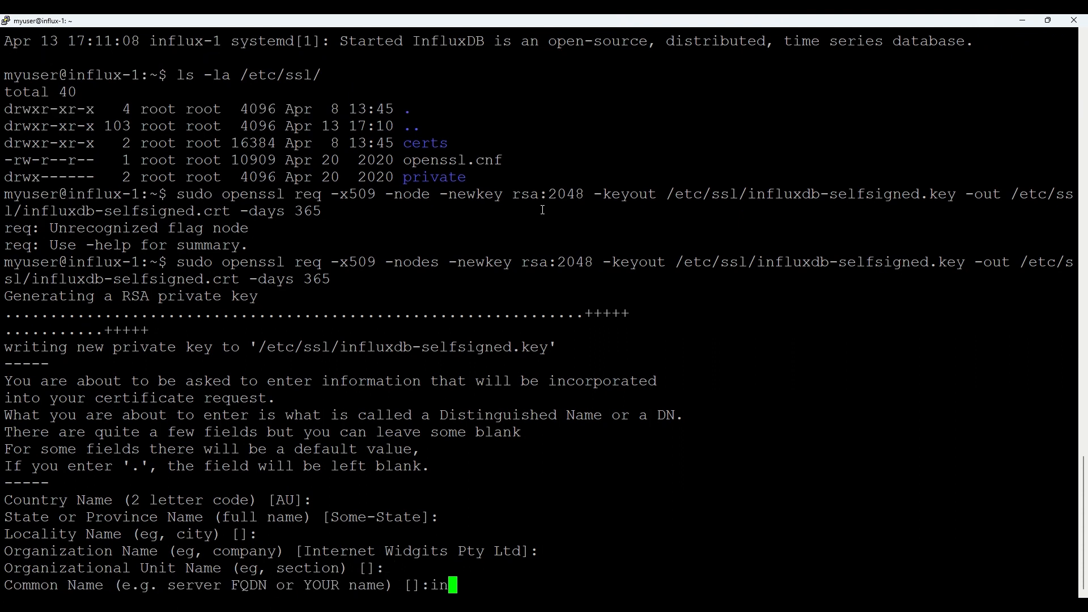
type("flux-1.")
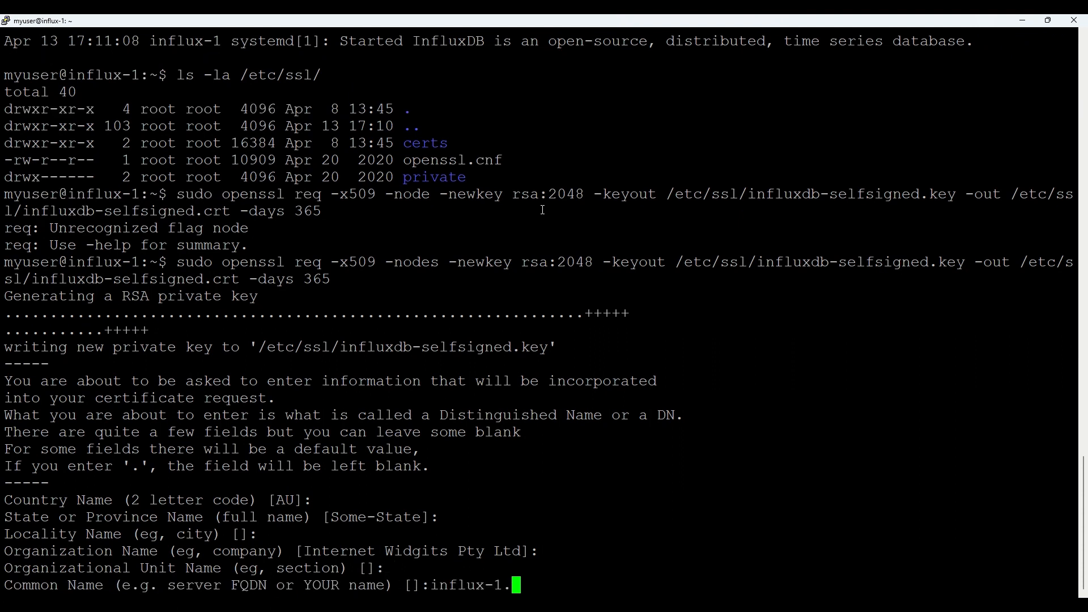
type("mylab.l")
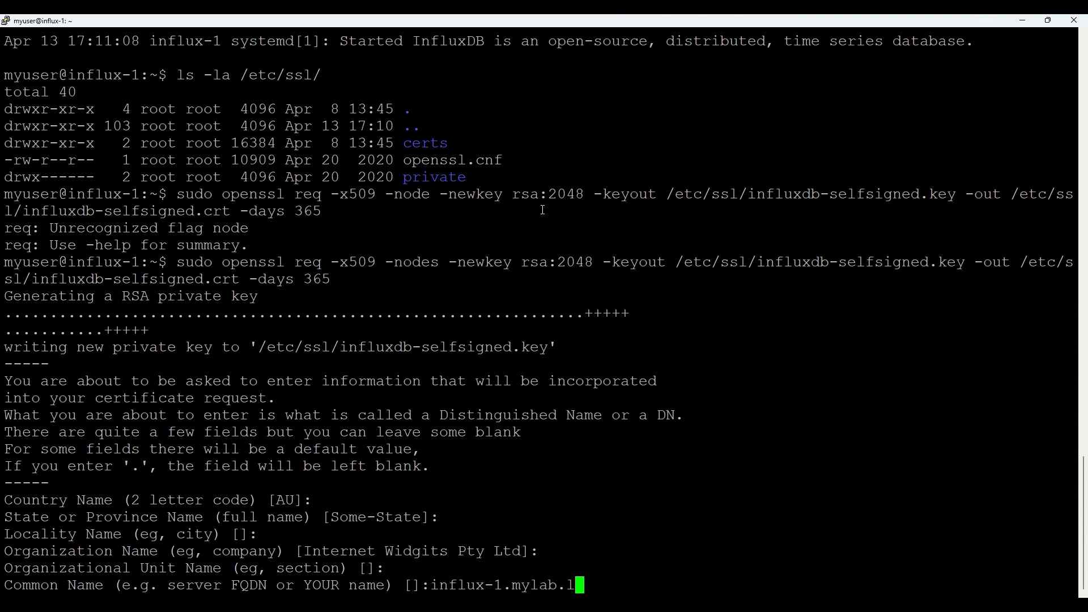
type("ocal")
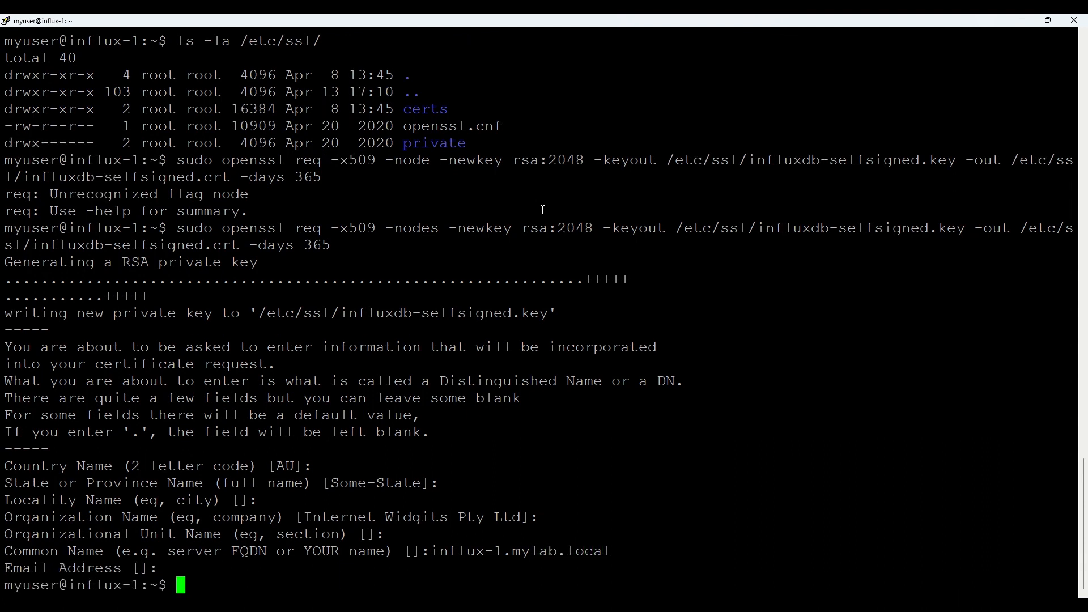
- List /etc/ssl to confirm the influxdb-selfsigned key and certificate exist
type("ls -la")
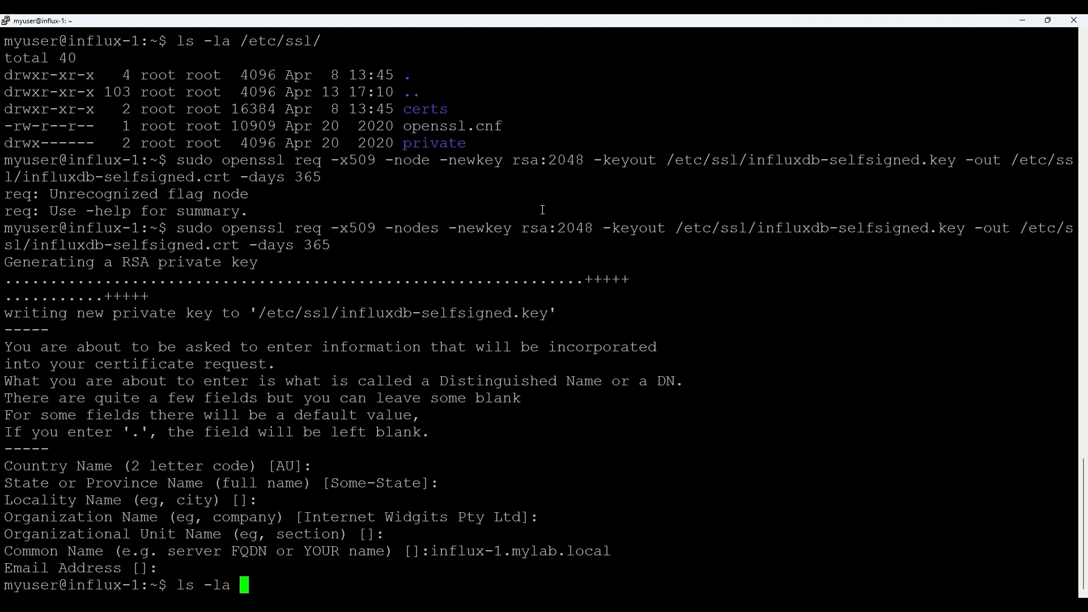
type("/etc/ssl/")
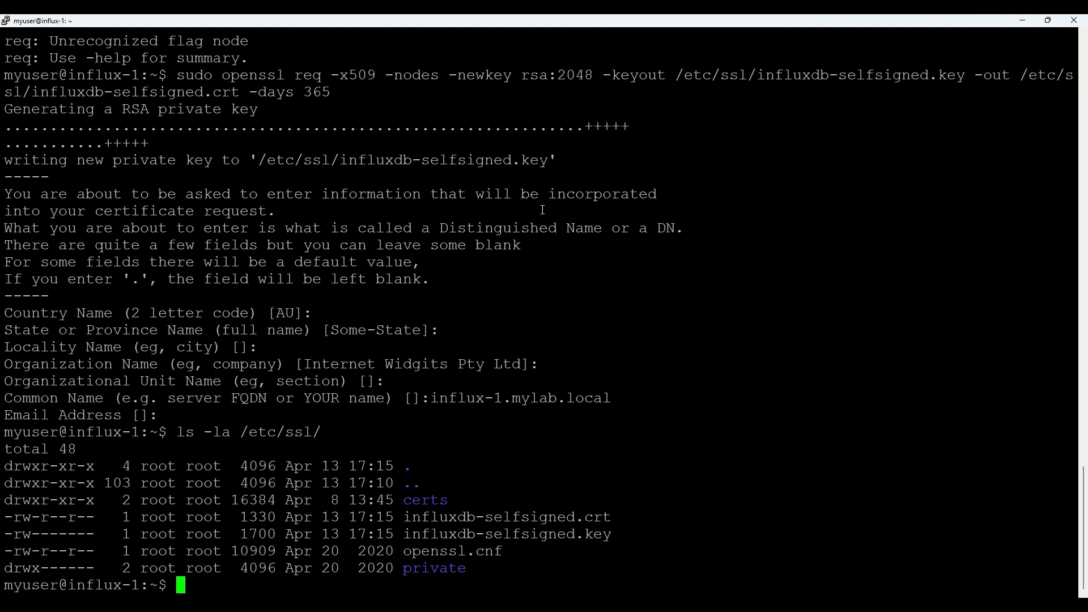
- Run sudo chown influxdb:influxdb /etc/ssl/influxdb-selfsigned.* so influxdb owns the cert and key
type("sudo")
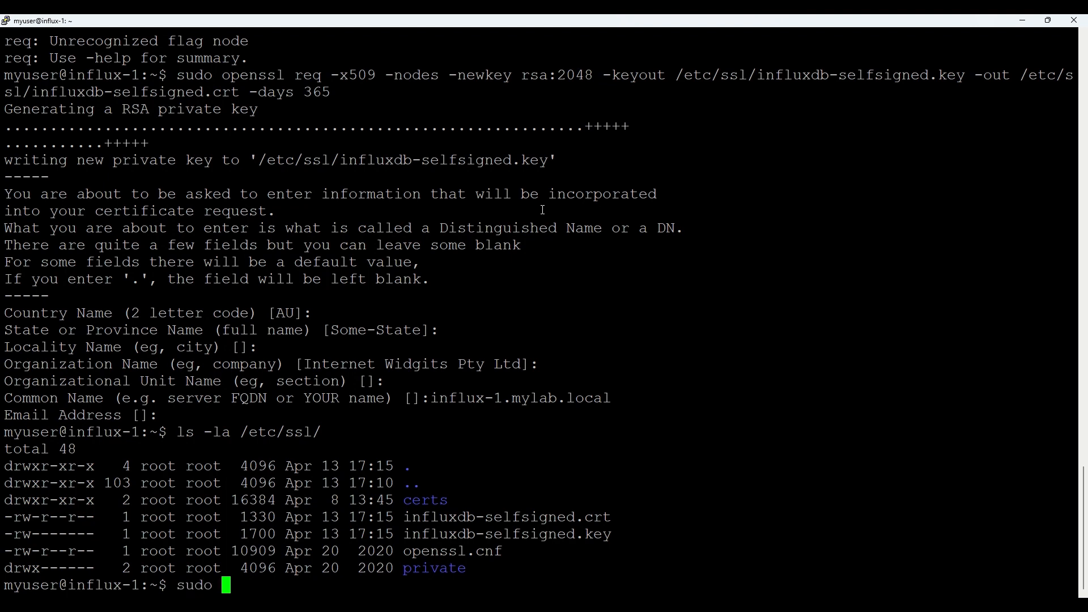
type("chown")
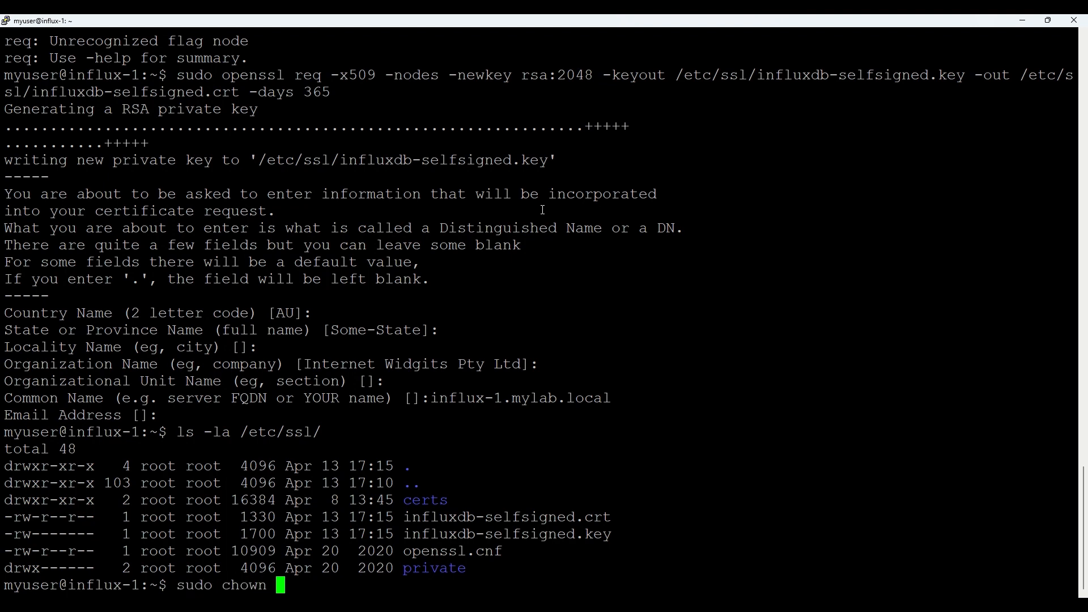
type("influxdb")
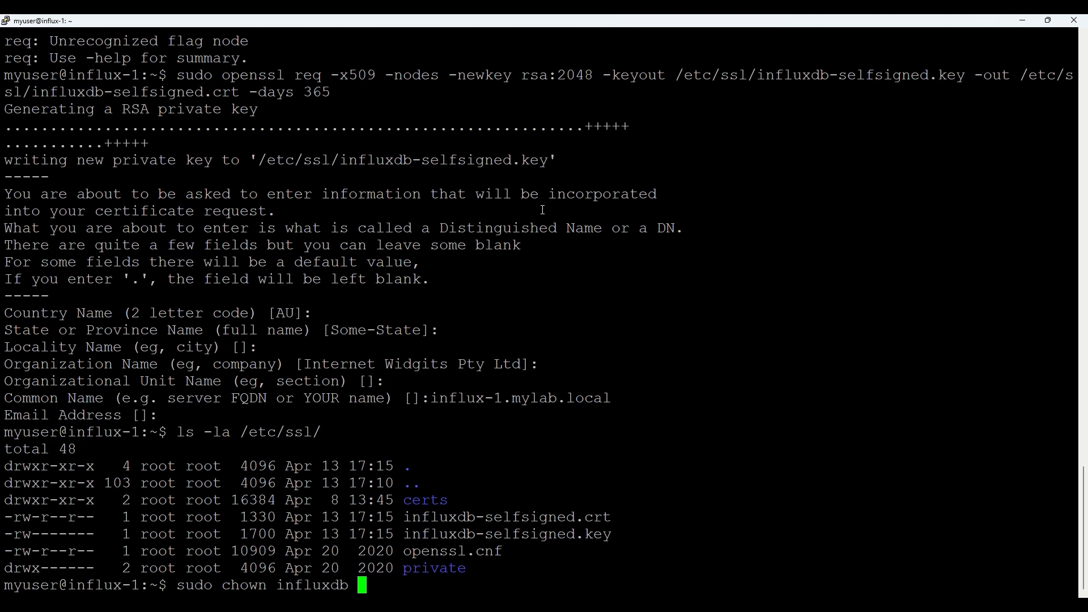
type(":influxdb")
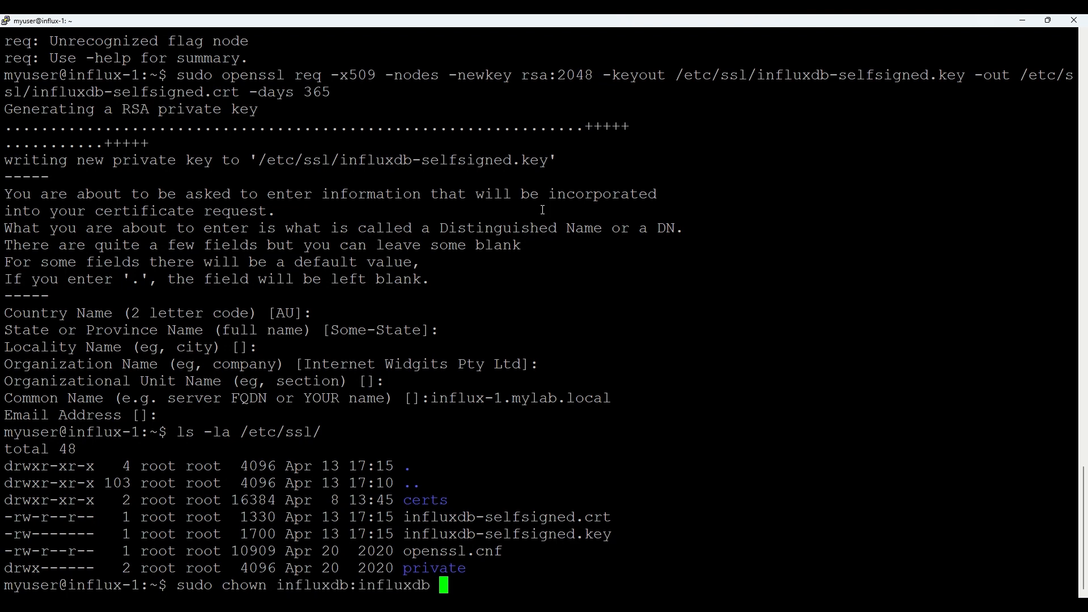
type("/etc/ss")
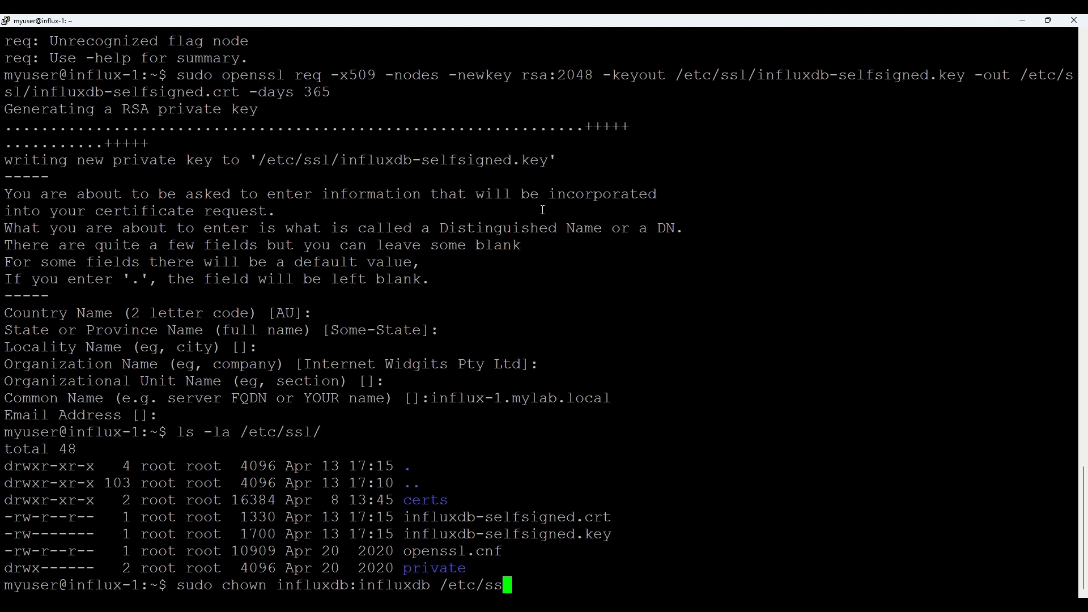
type("in")
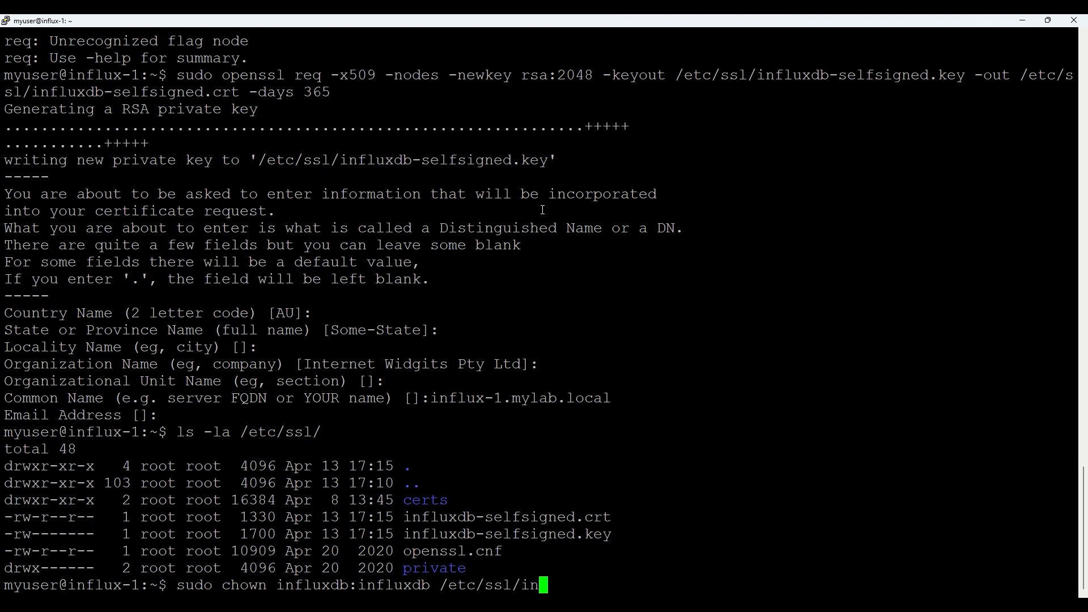
type("fluxdb-selfsigned.*")
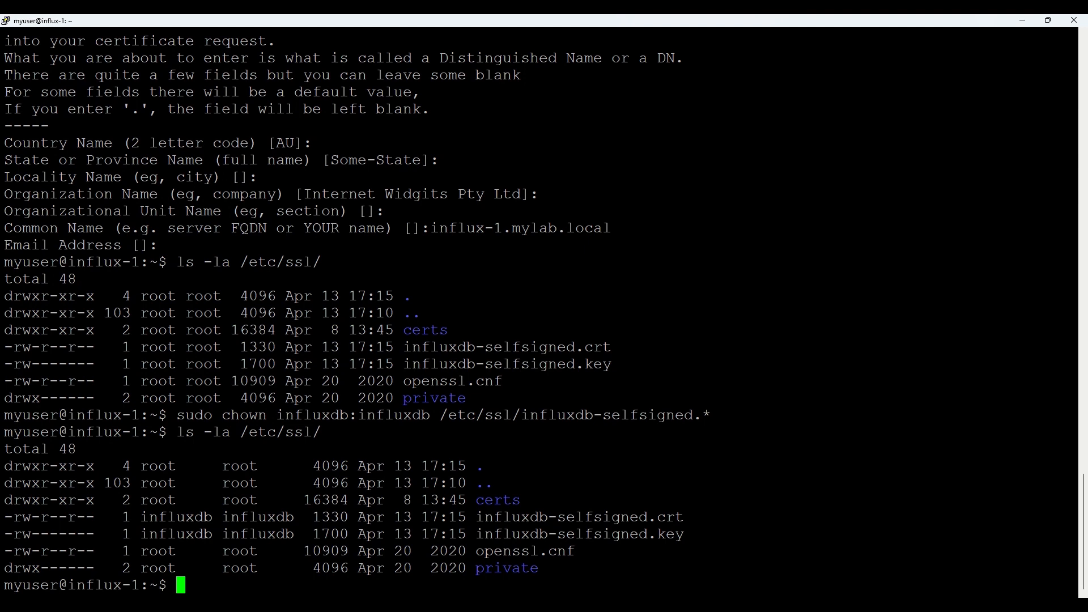
mouse_move(685, 542)
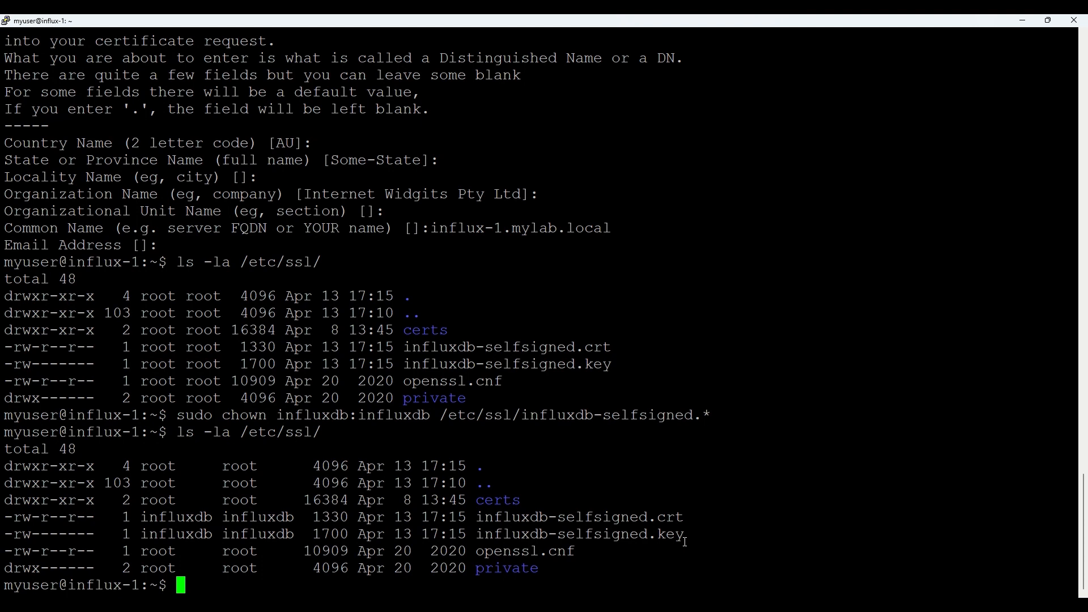
- Edit /etc/influxdb/config.toml in vi, adding tls-cert = "/etc/ssl/influxdb-selfsigned.crt" below engine-path
type("sudo vi")
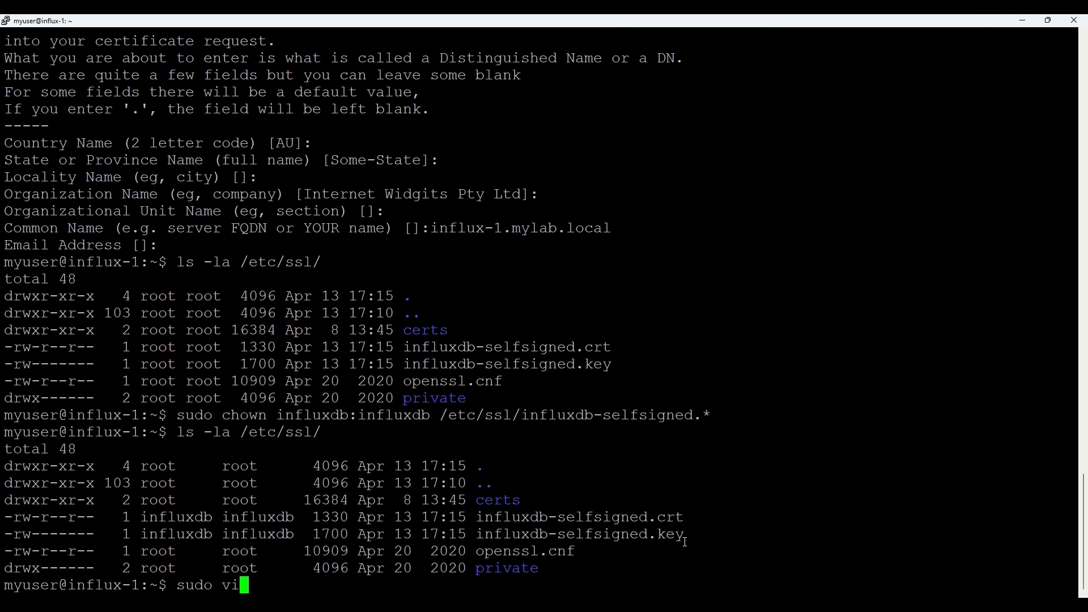
type("/etc/")
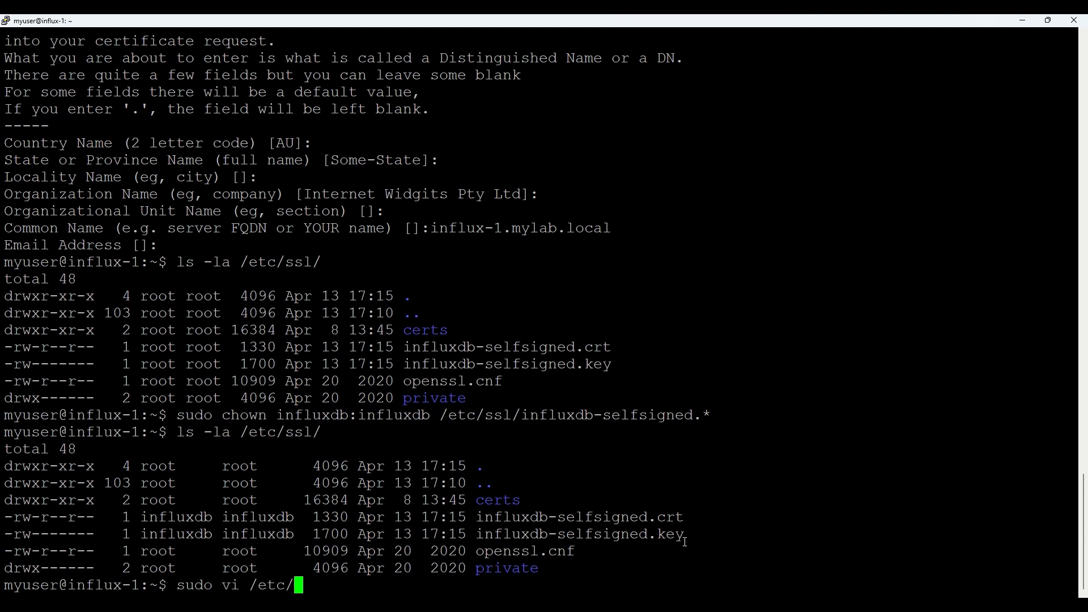
type("influxdb/")
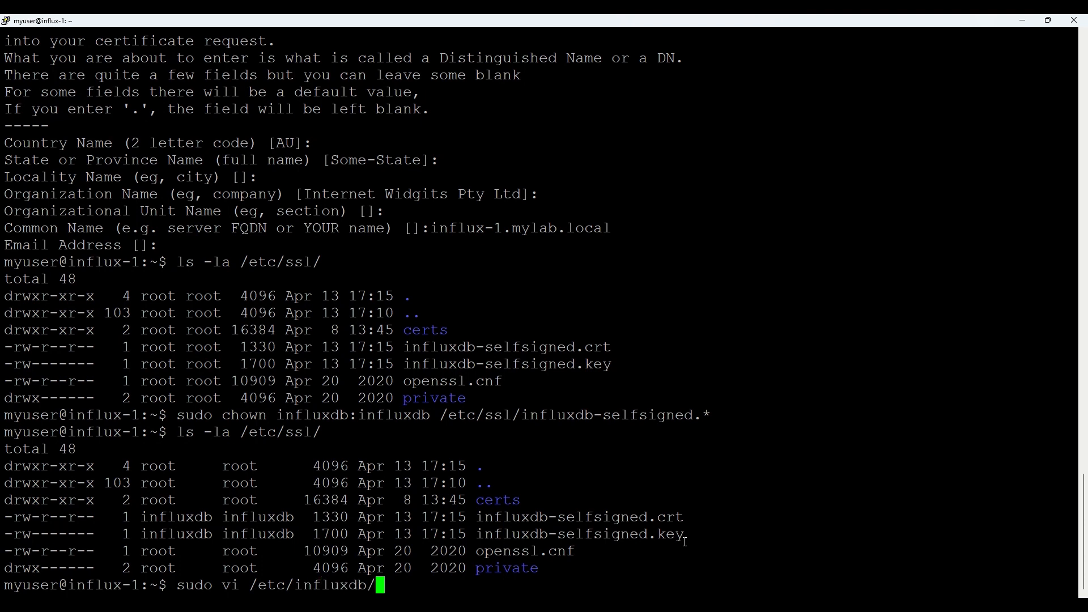
type("config.toml")
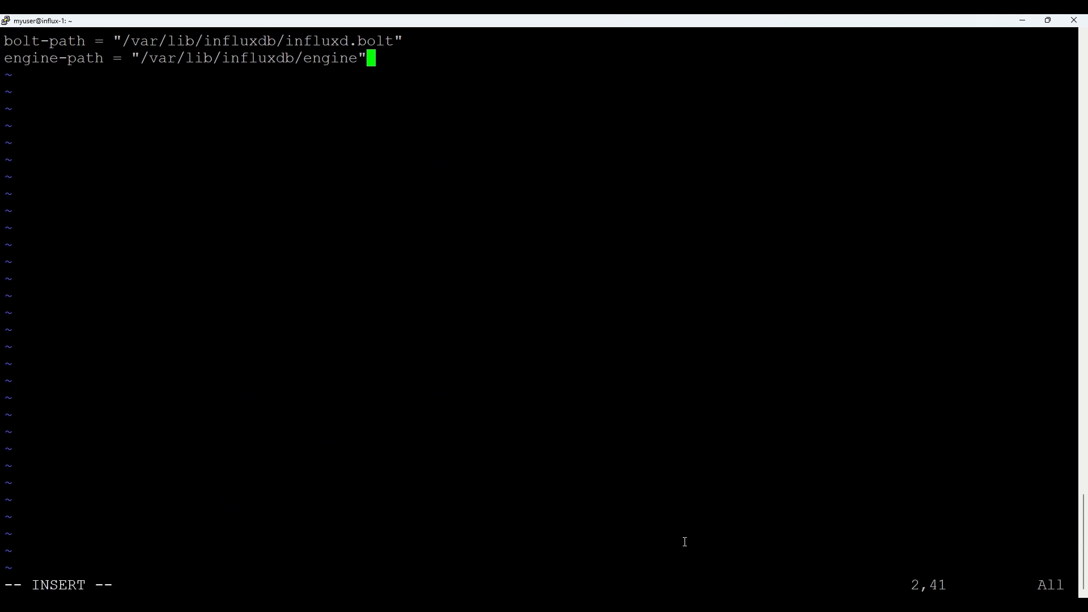
key("Enter")
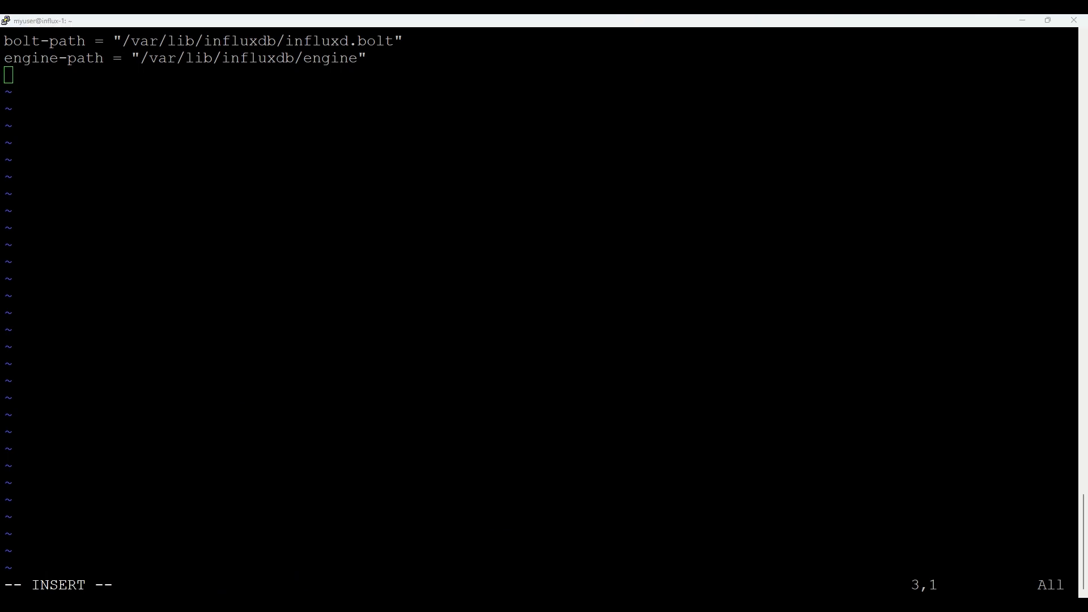
type("tls-cert = \"/etc/ssl/influxdb-selfsigned.crt\"")
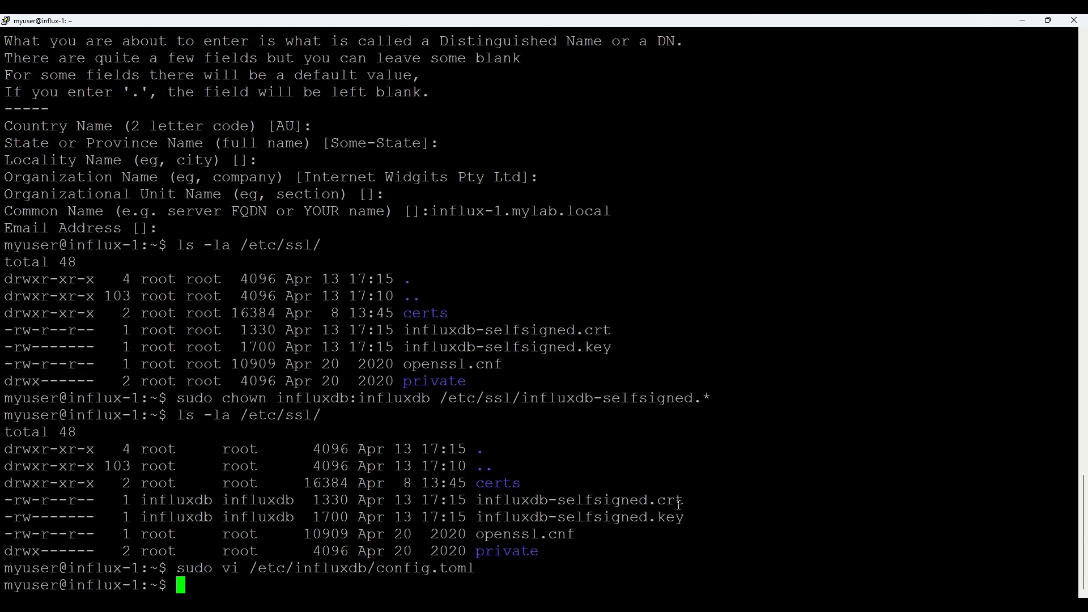
- Stop and start the influxdb service with systemctl, then check its status shows HTTPS
type("sudo systemctl")
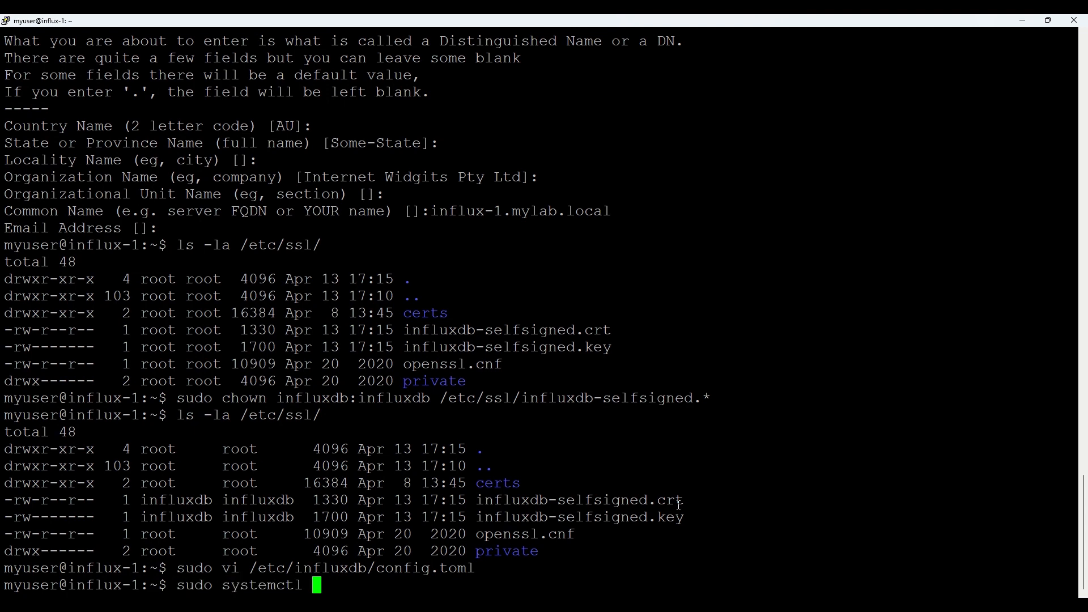
type("stop")
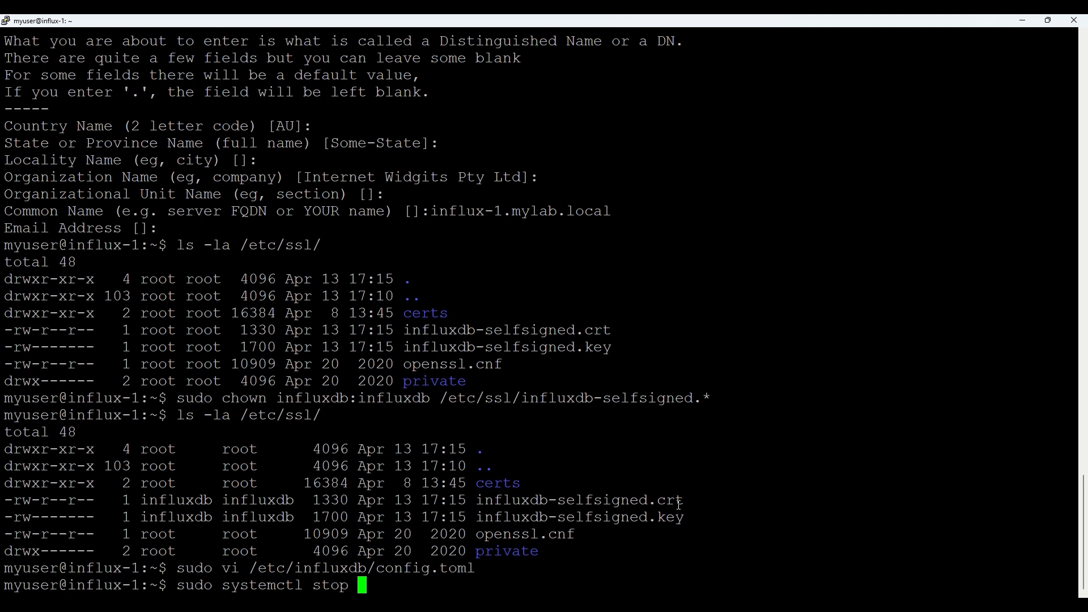
type("influxd")
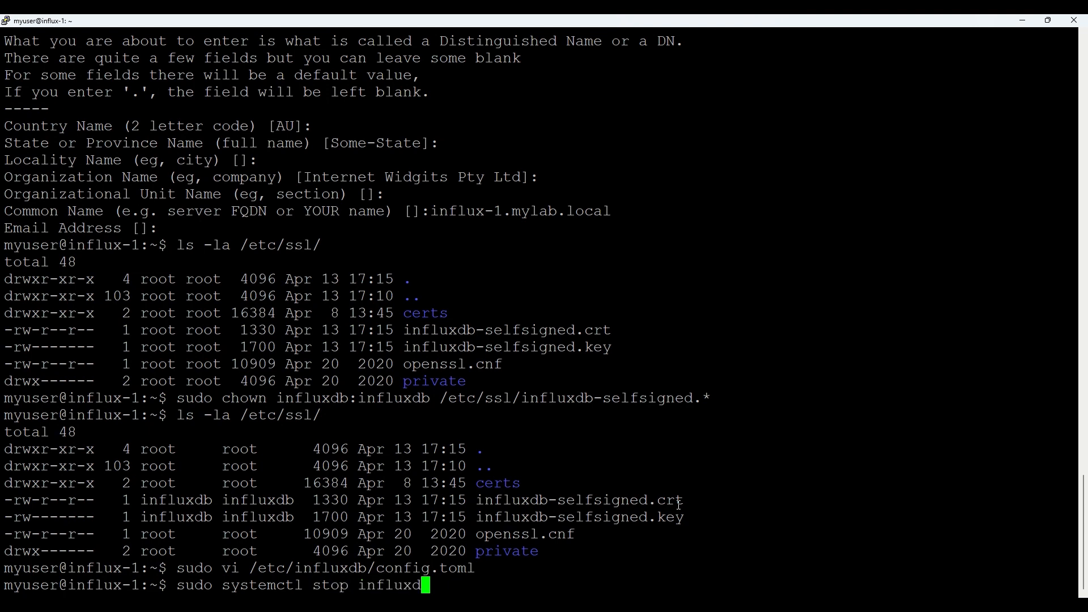
type("v")
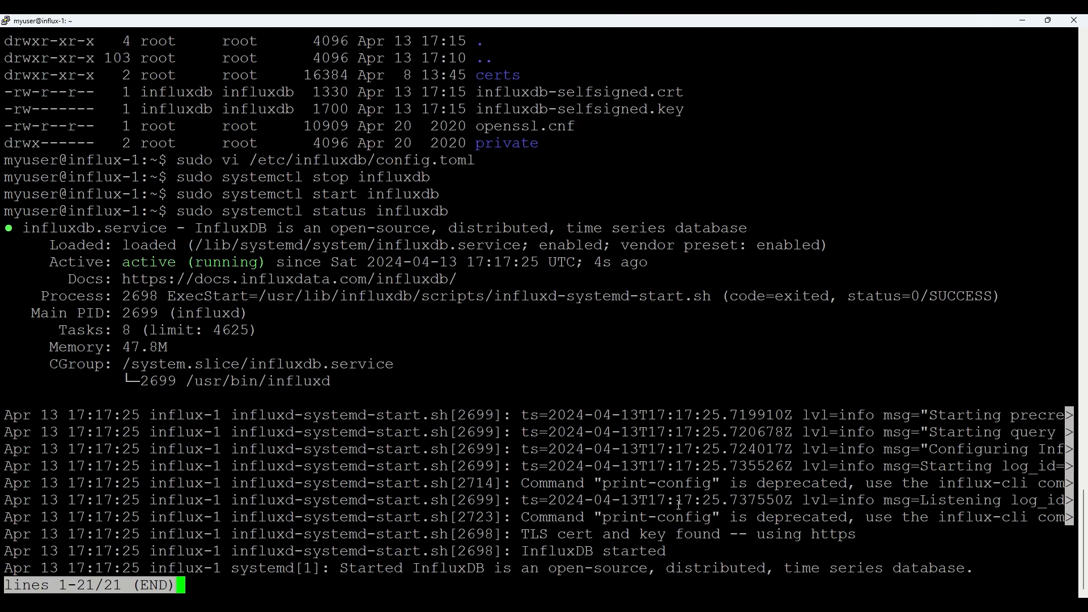
key("q")
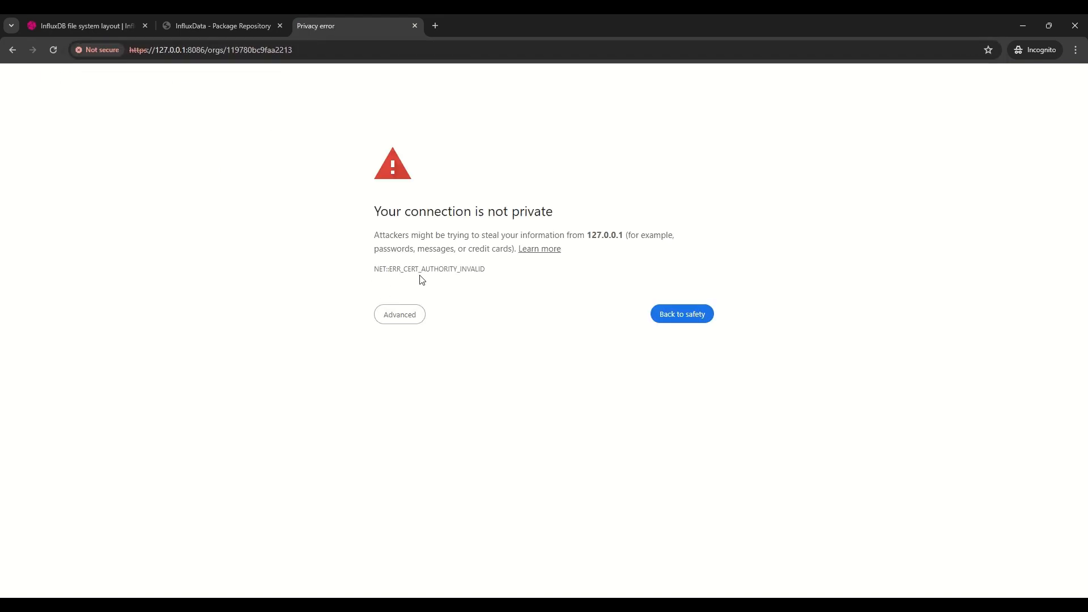
mouse_move(449, 332)
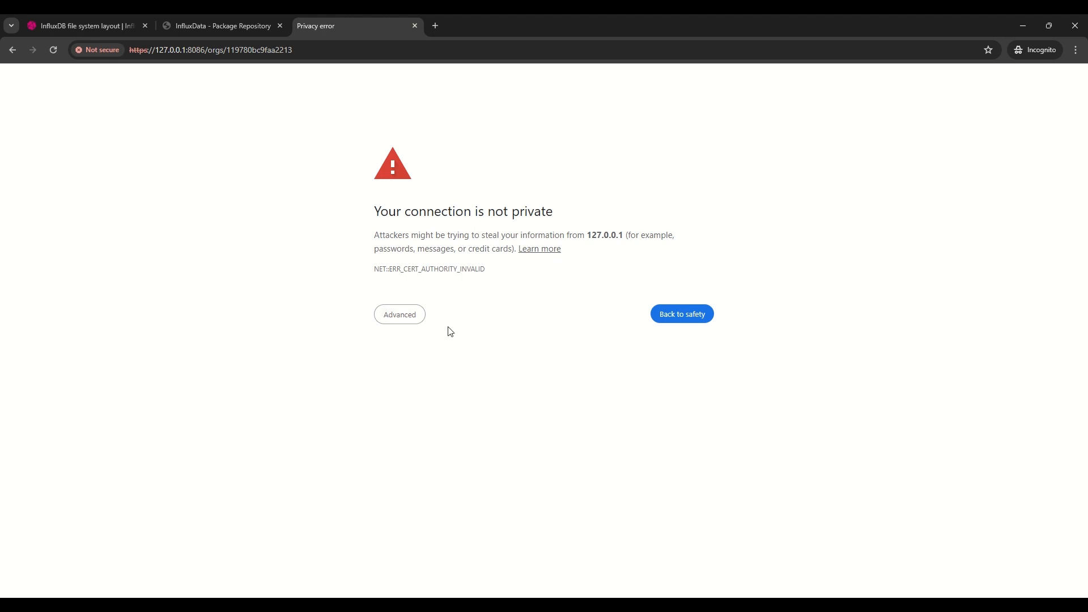
- Proceed past the certificate warning to 127.0.0.1 and sign in as myuser with password
left_click(399, 314)
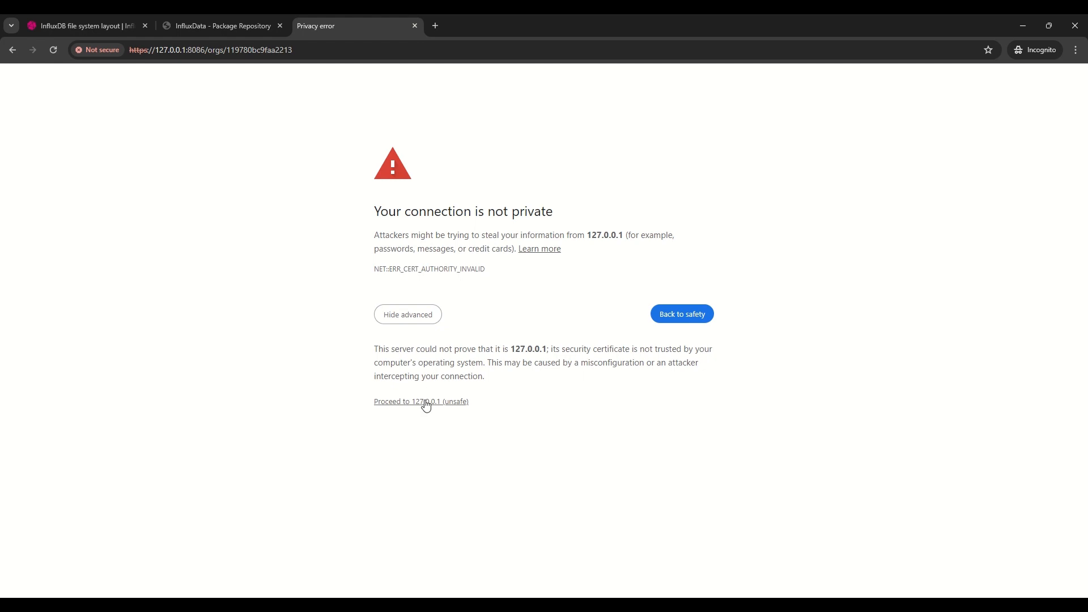
left_click(421, 402)
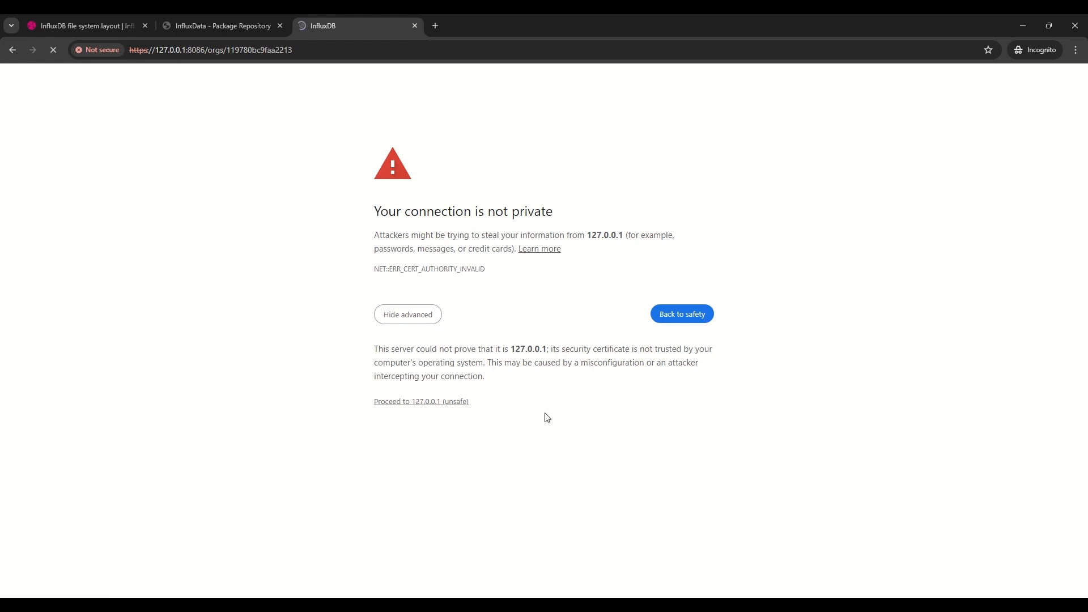
left_click(420, 401)
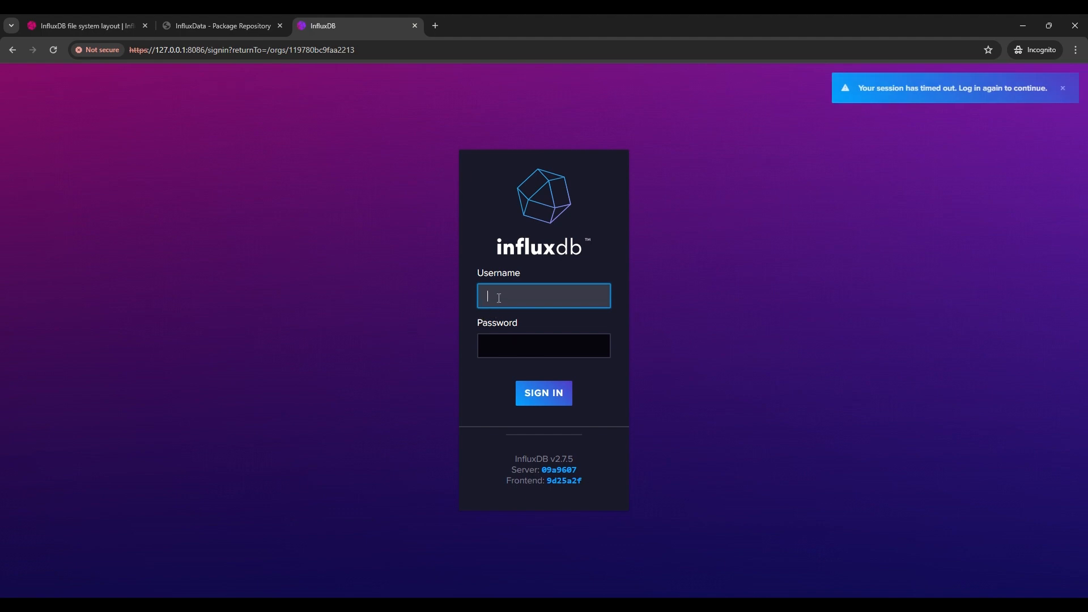
type("myuser")
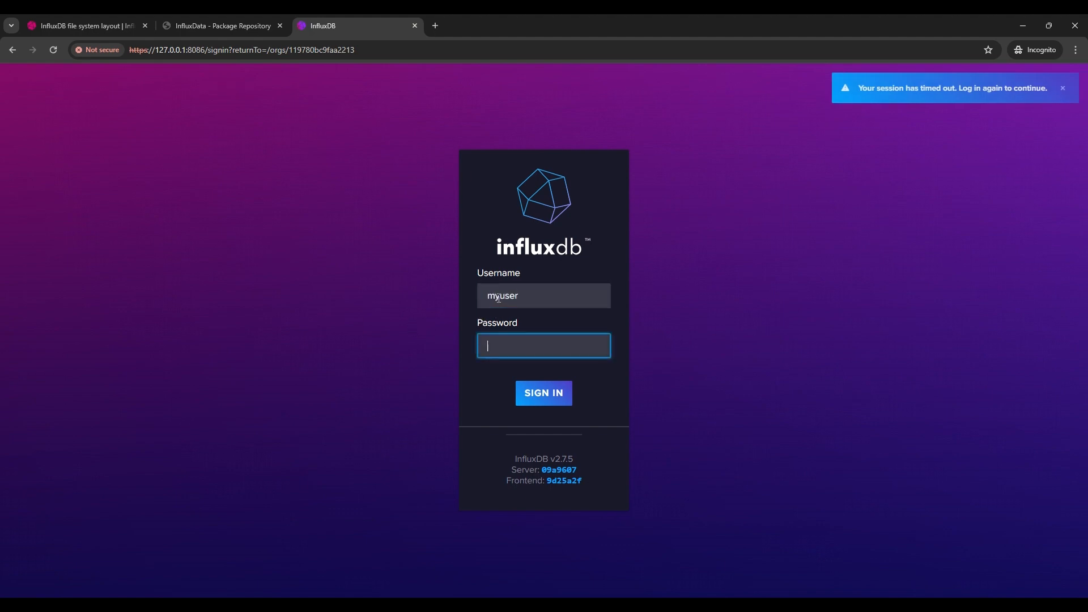
type("password")
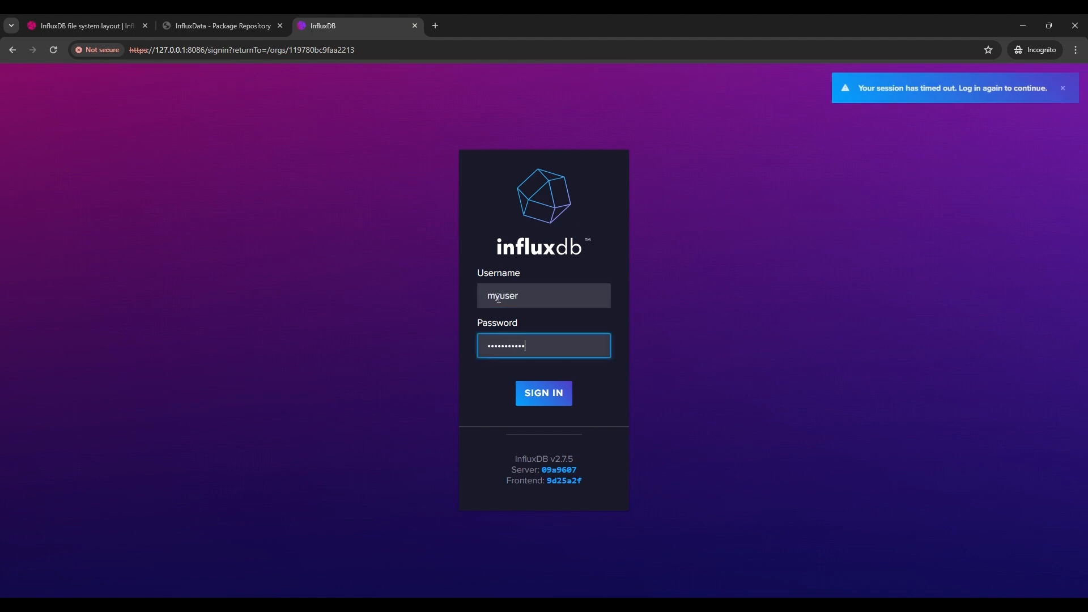
left_click(543, 393)
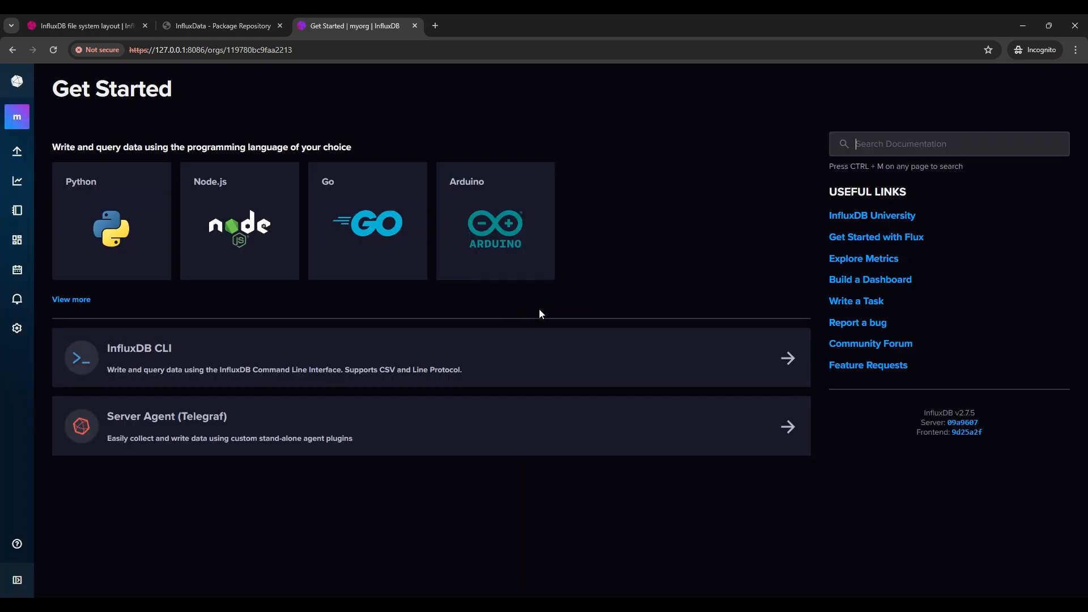
mouse_move(599, 422)
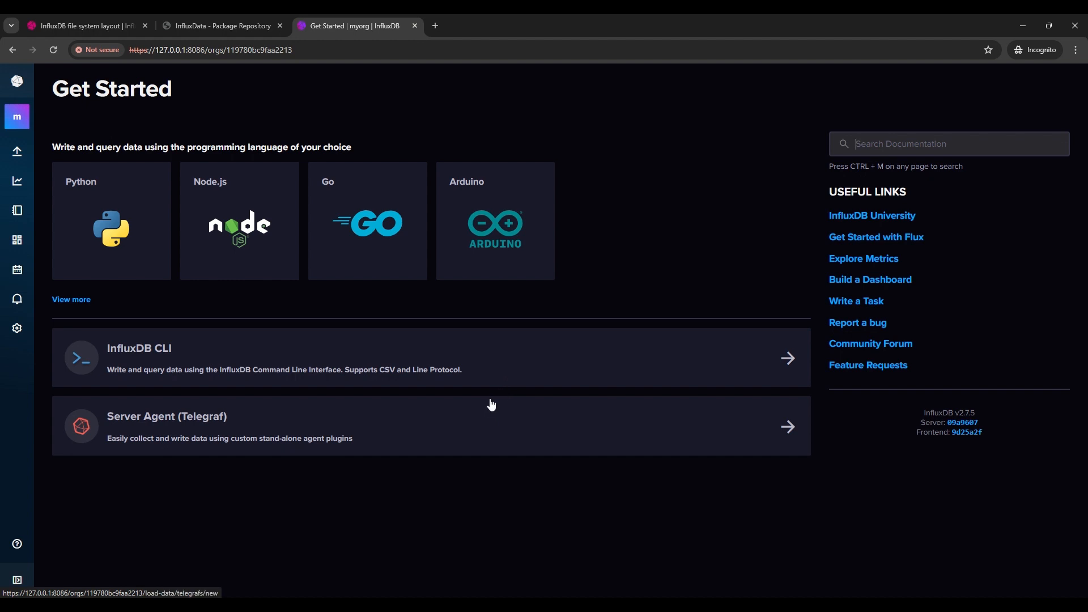
mouse_move(420, 588)
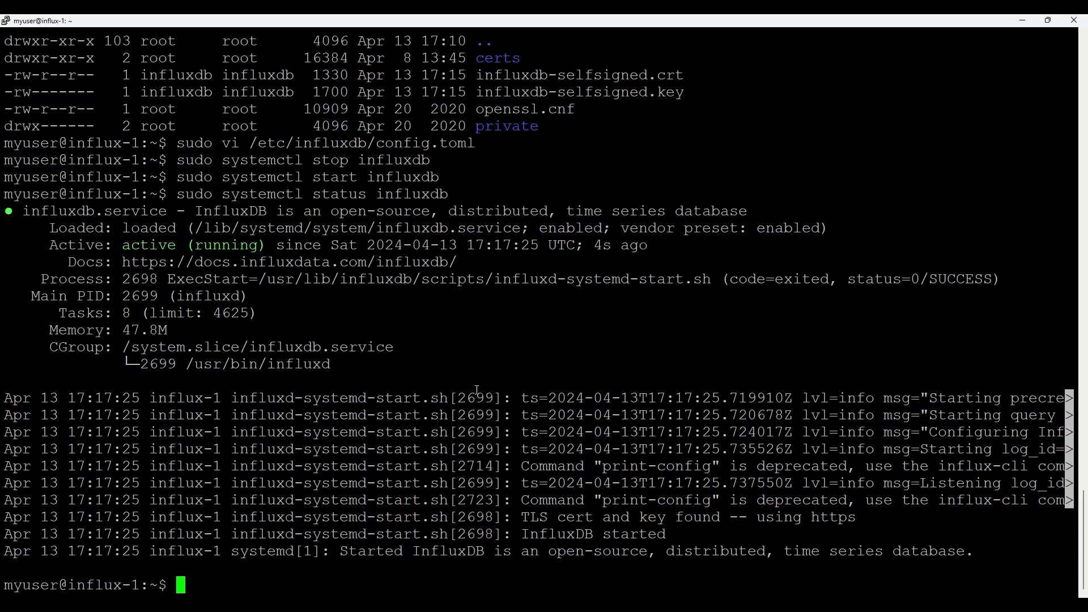
type("influy")
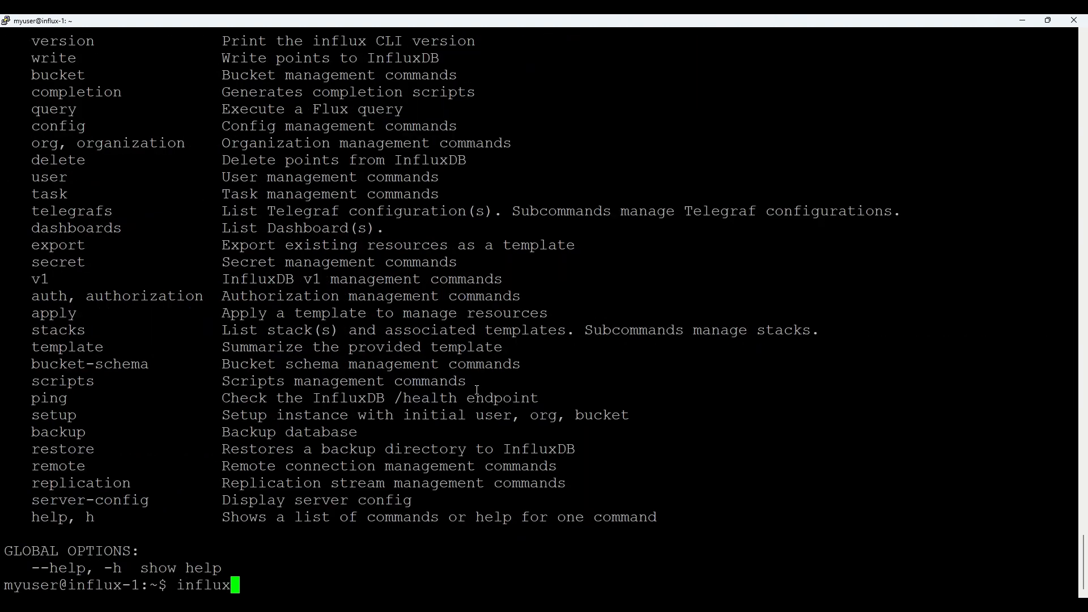
type("server-config")
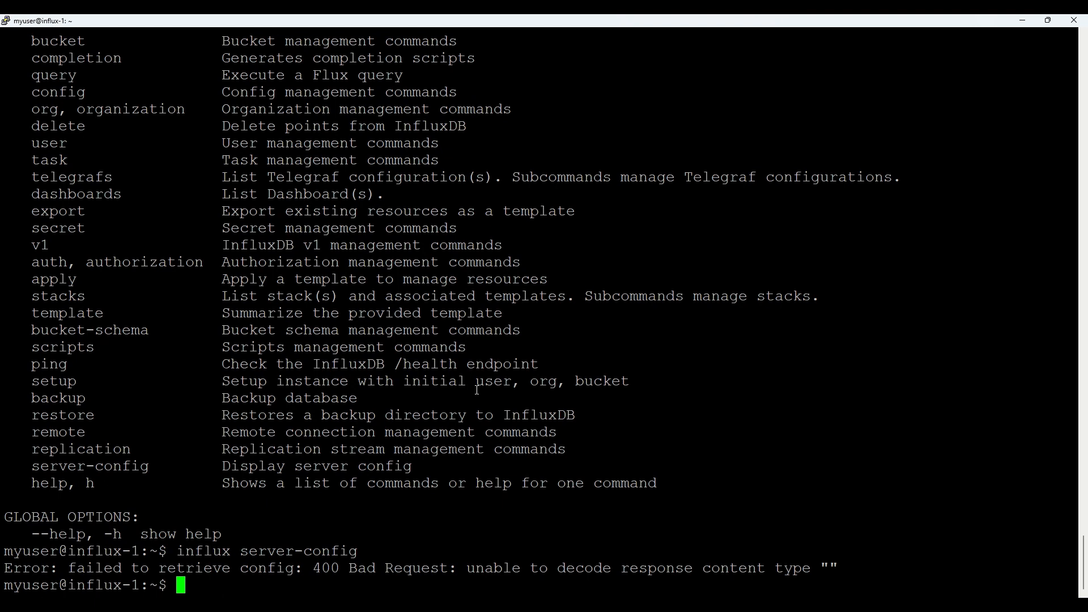
type("ifn")
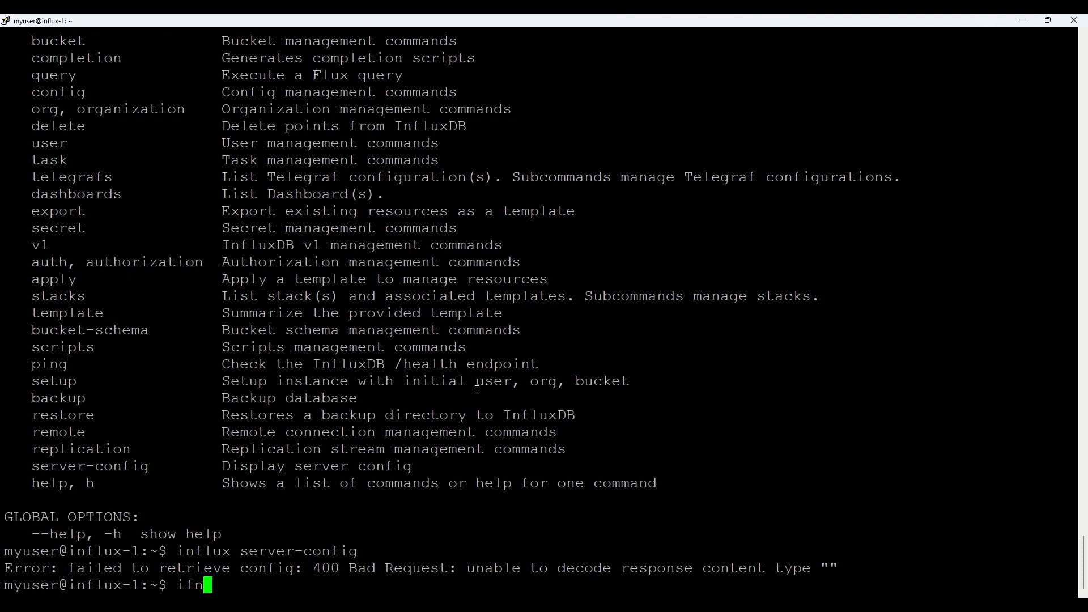
type("influx")
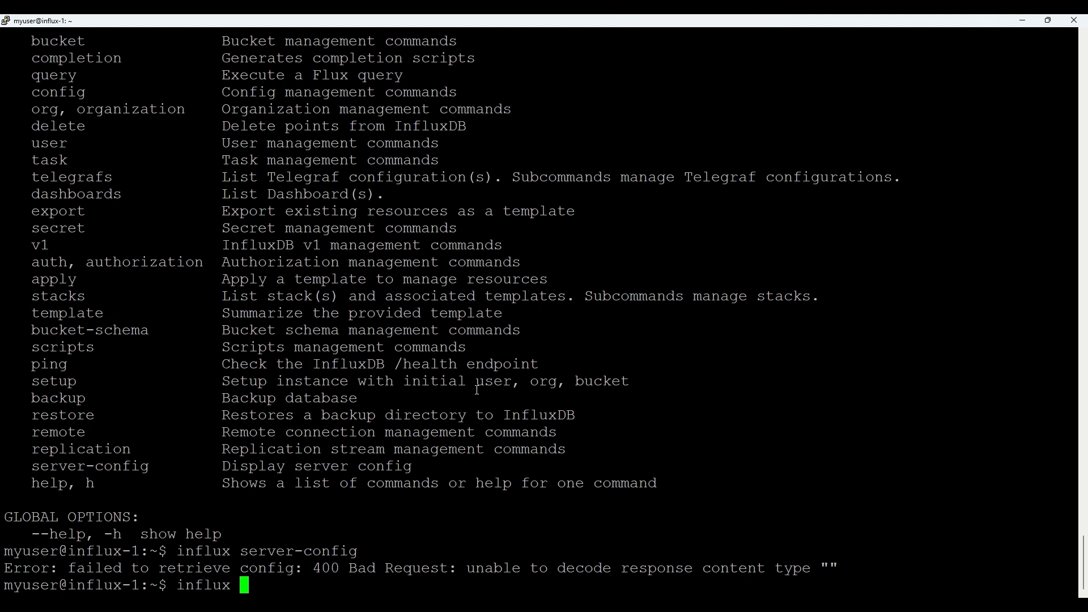
type("config")
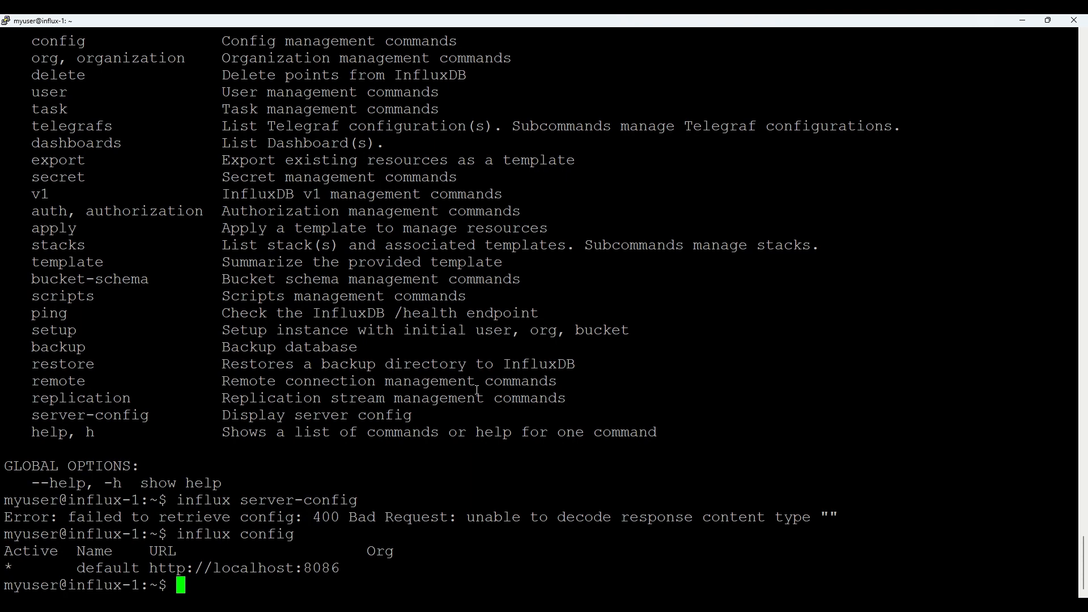
mouse_move(477, 389)
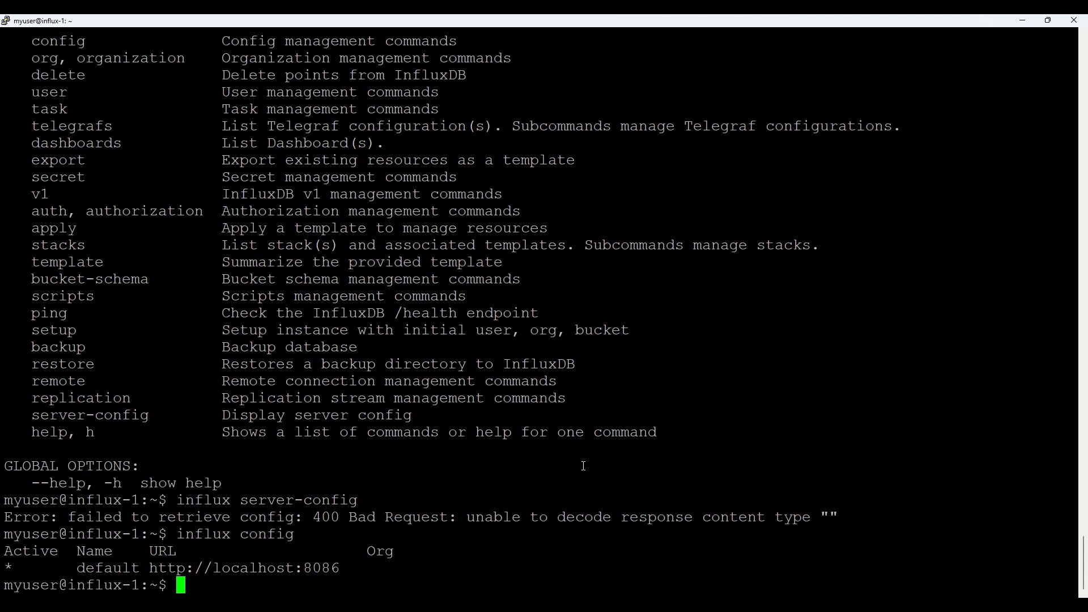
type("influx config create")
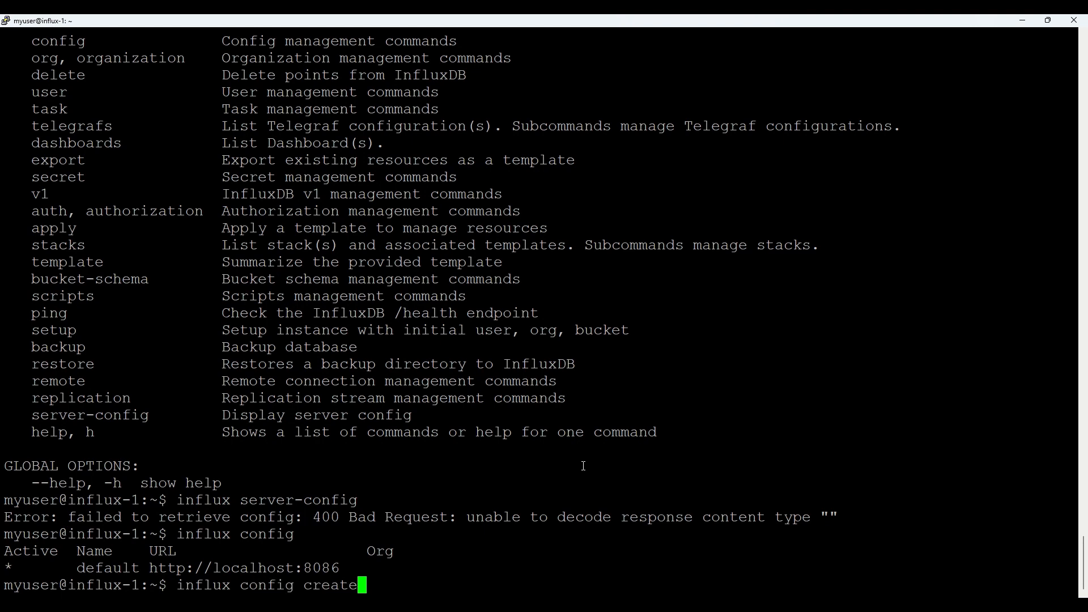
type("-")
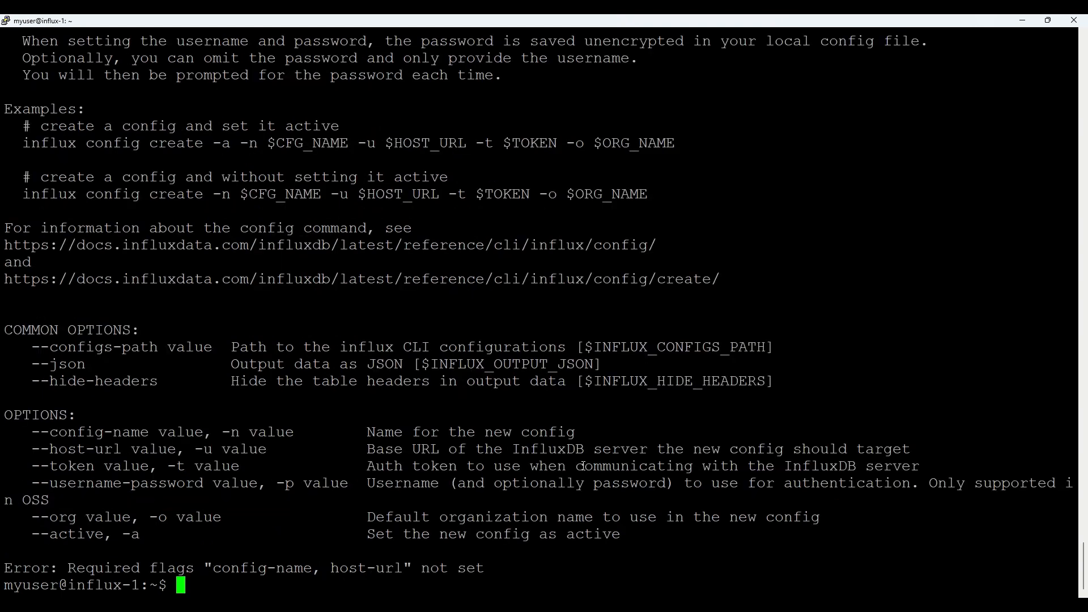
type("influx config create")
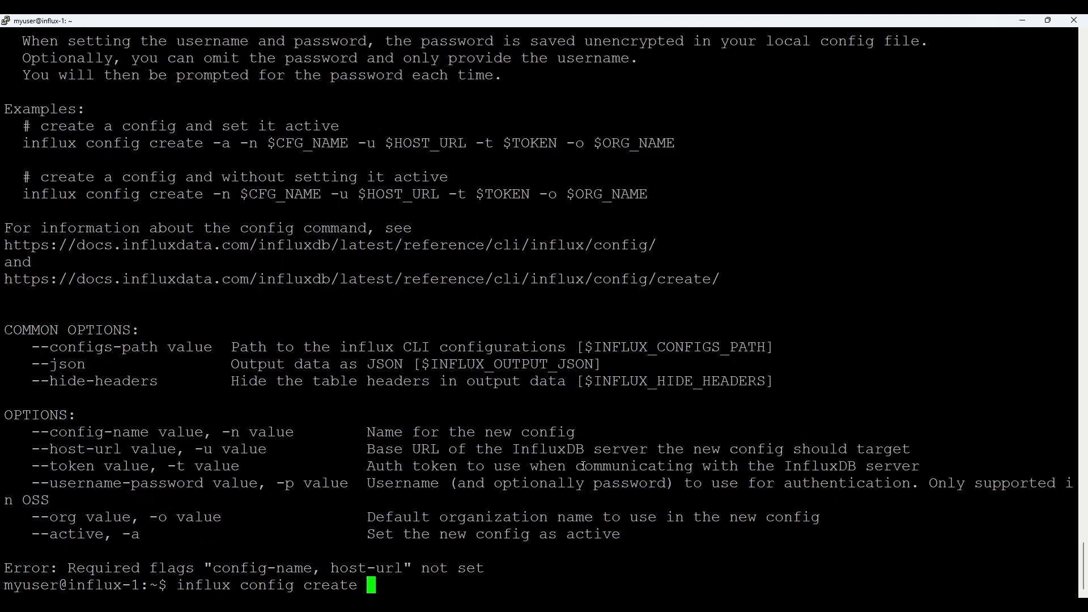
type("-n de")
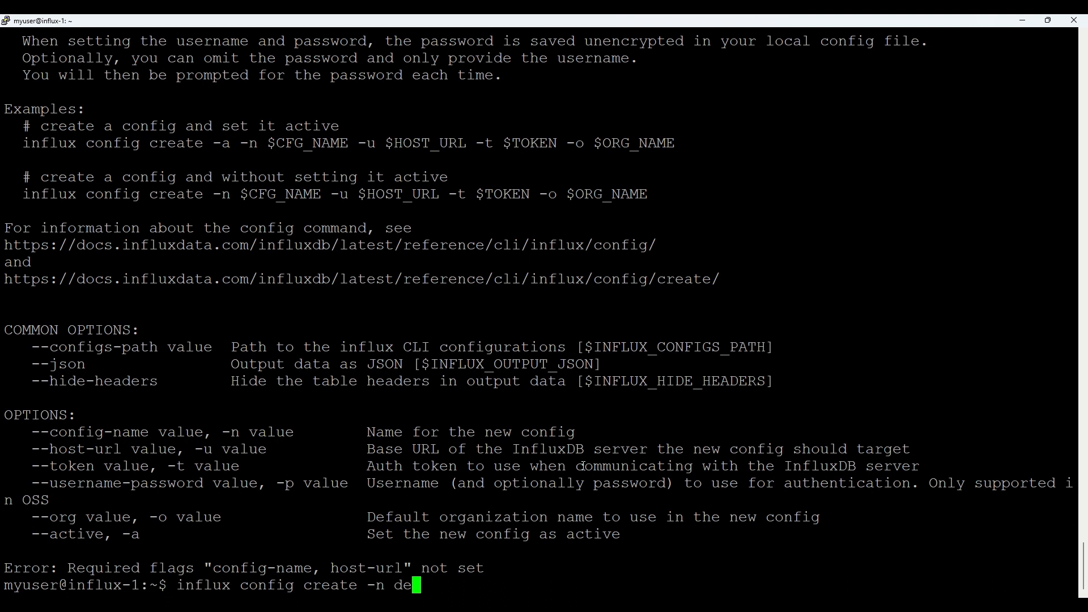
type("fault")
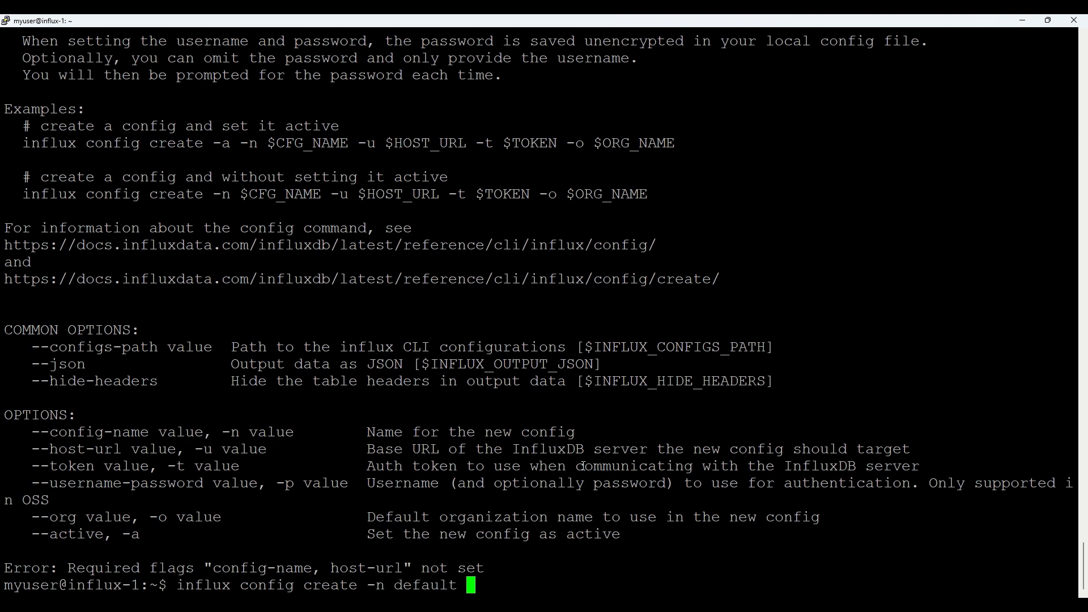
type("--host-")
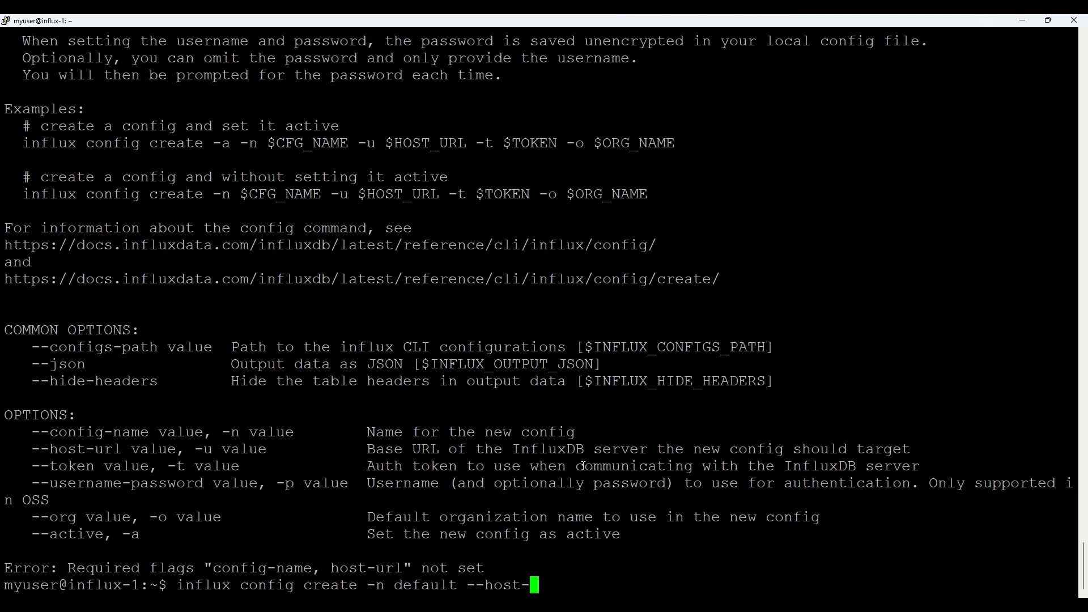
type("rl")
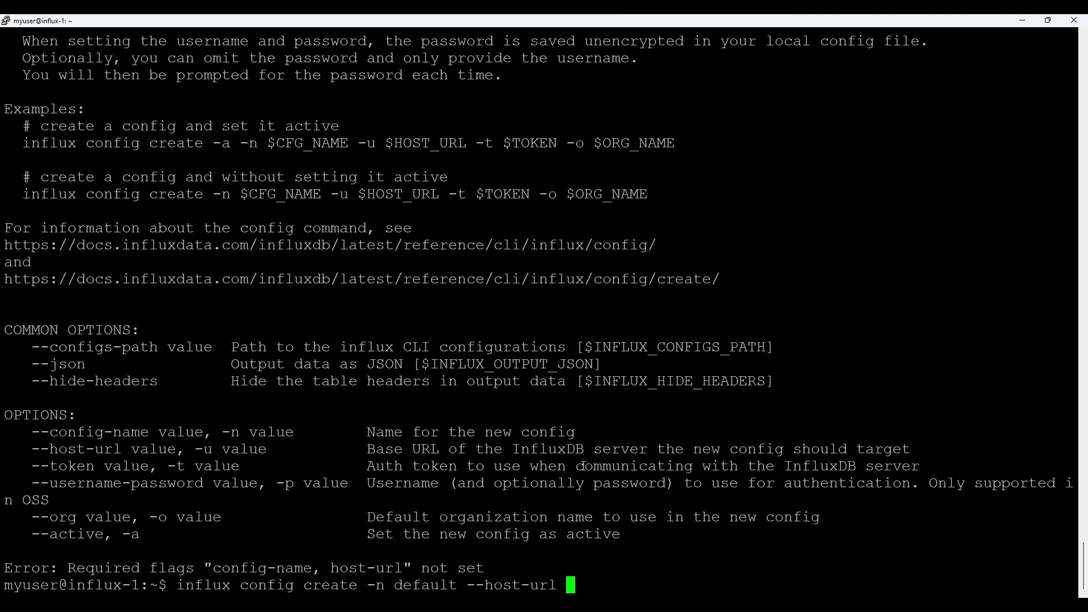
type("=https://")
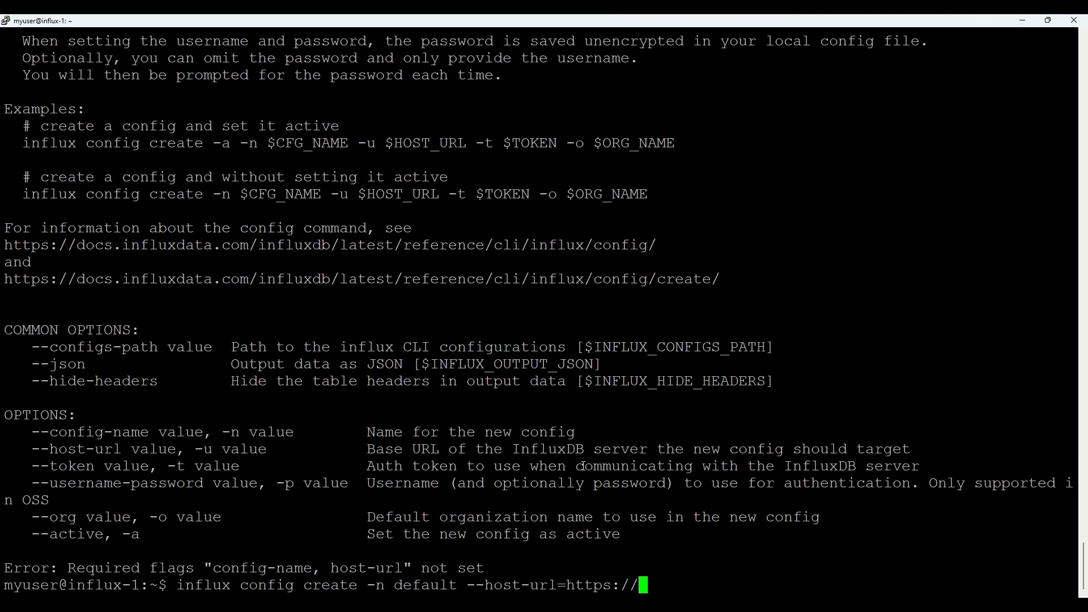
type("localhost")
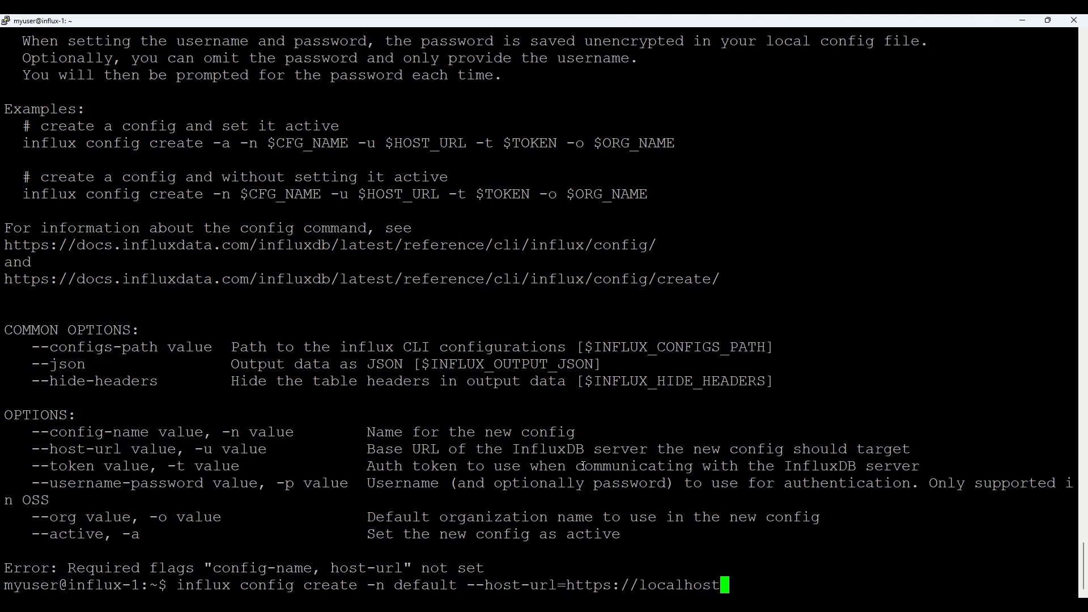
type(":808")
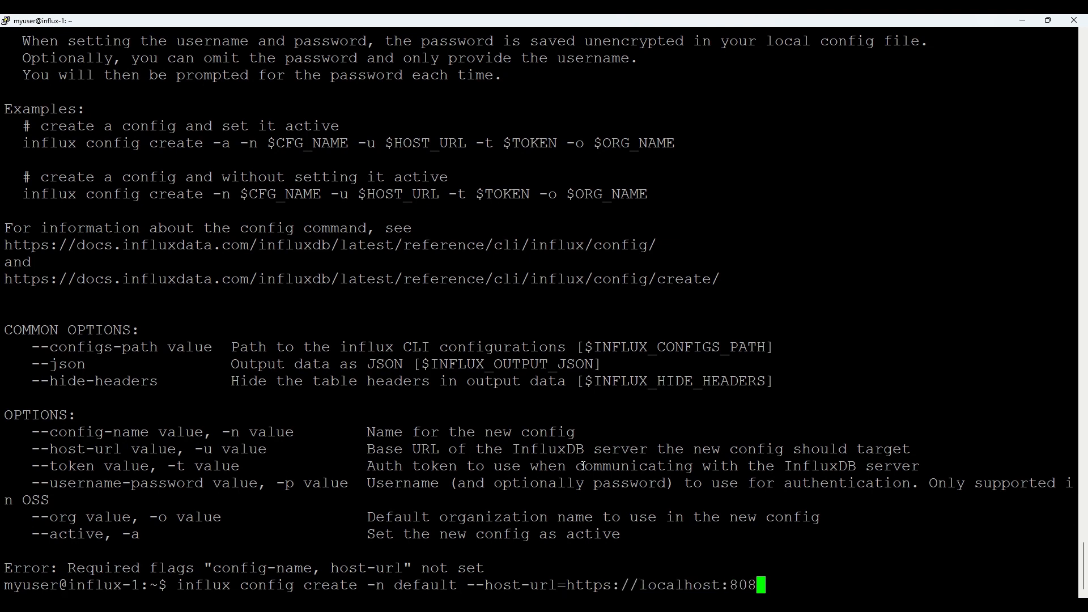
type("6 --t")
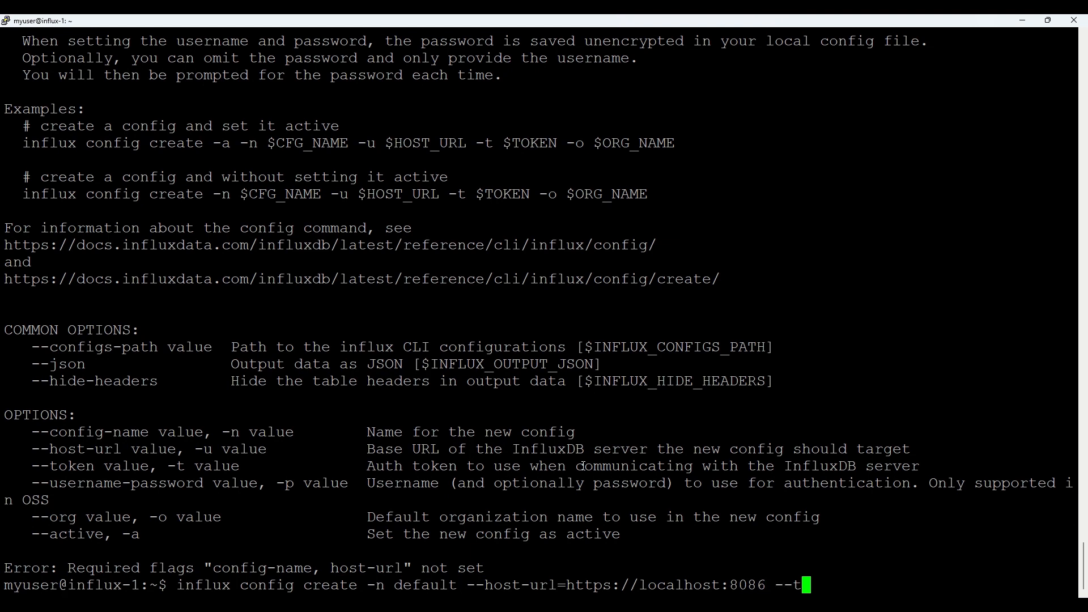
- Add the --token and --org myorg flags and run the command to create the default config
type("oken")
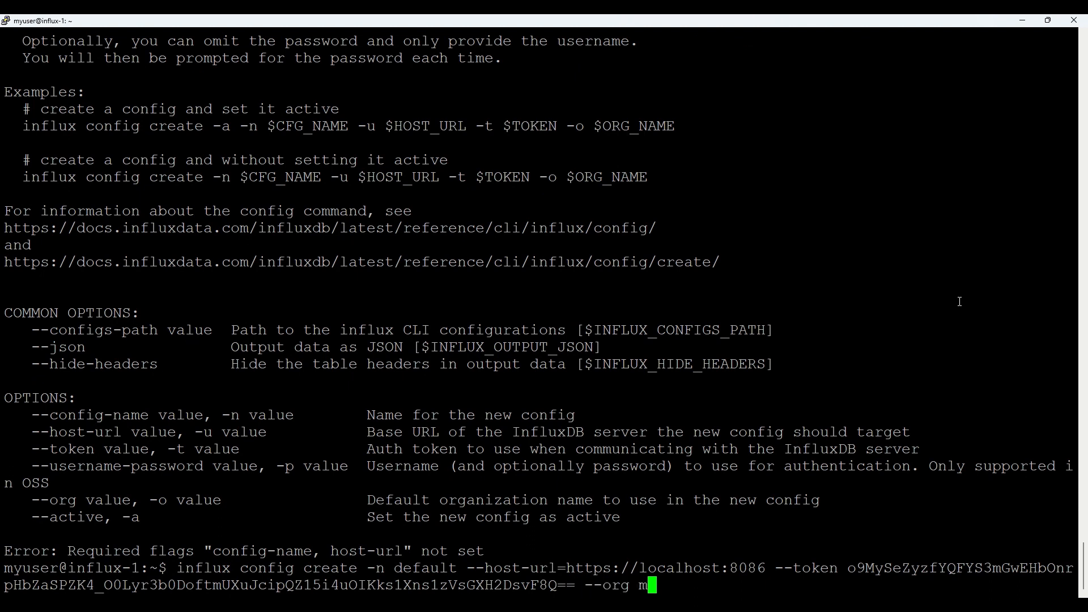
key("Backspace")
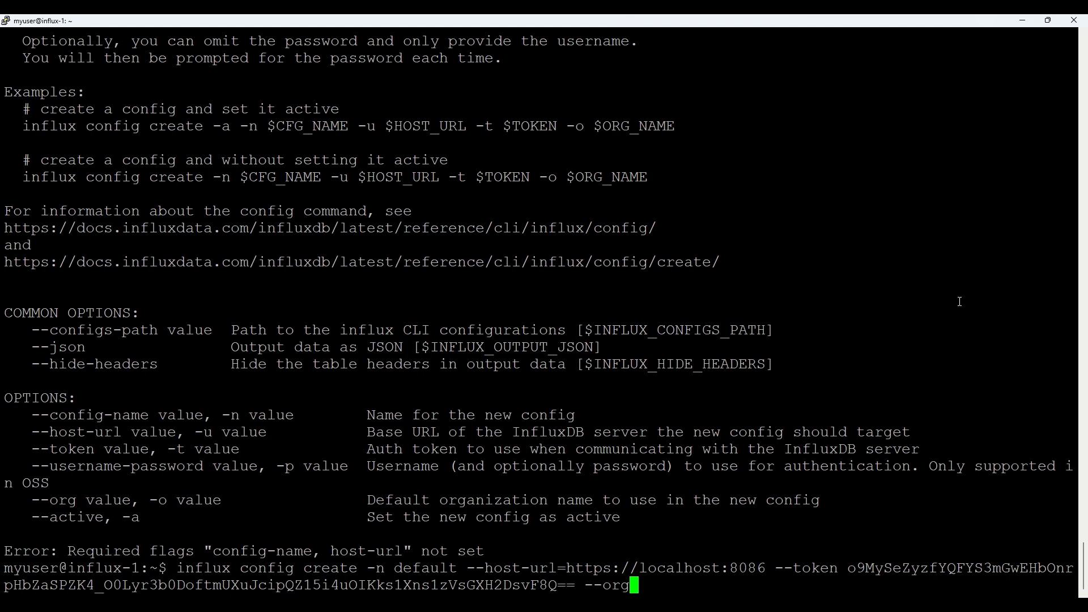
type("myorg")
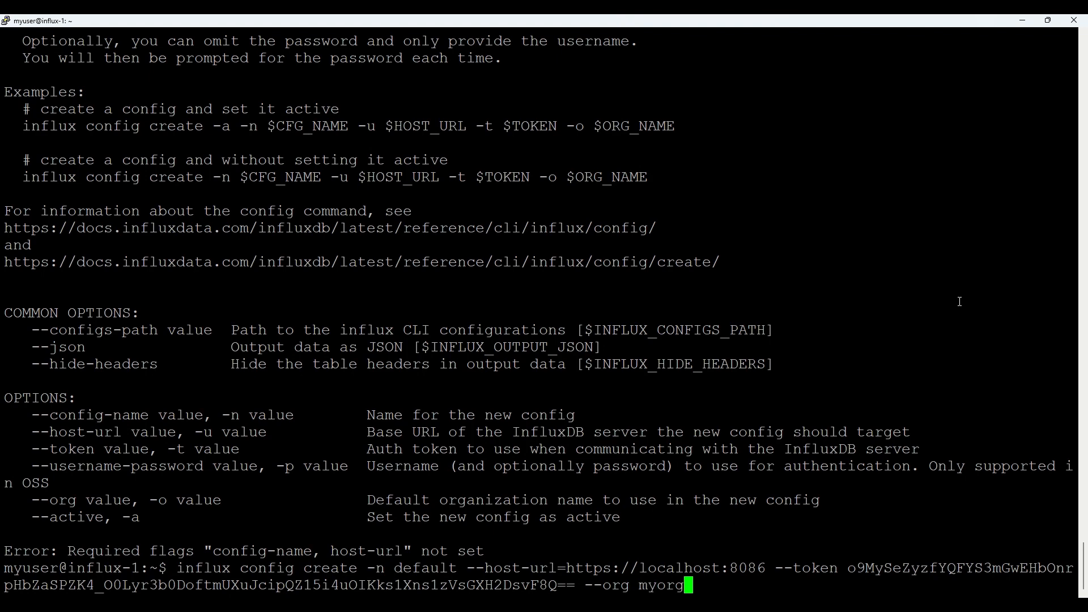
key("enter")
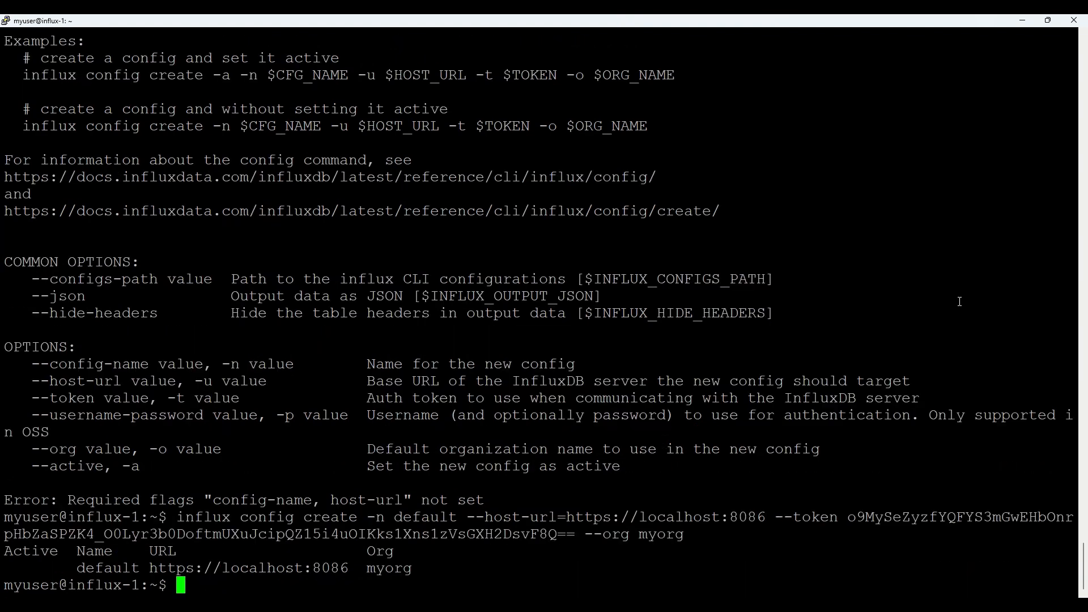
mouse_move(448, 475)
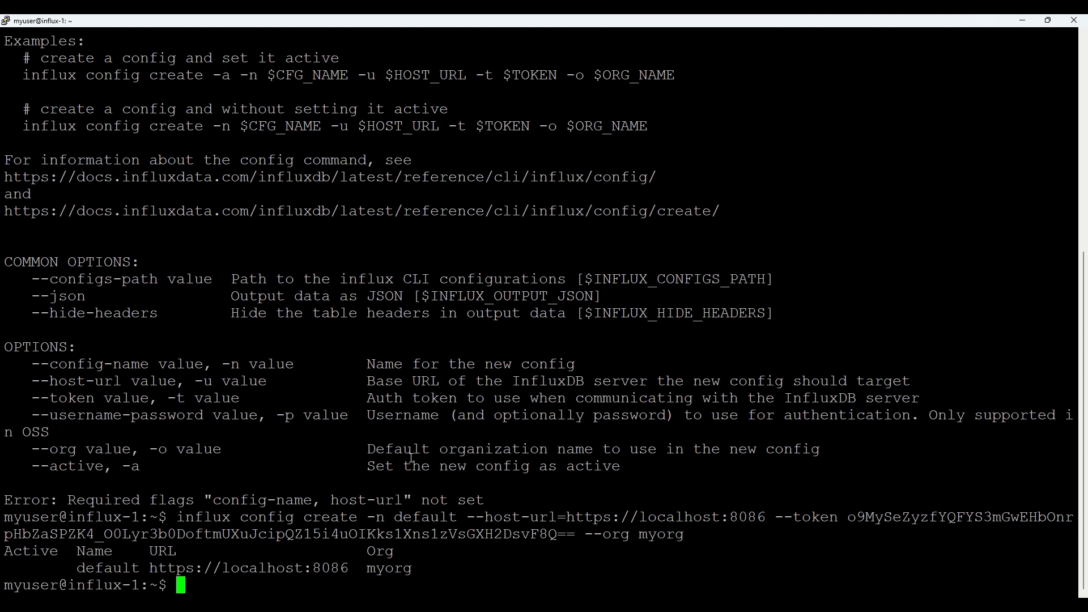
type("influx")
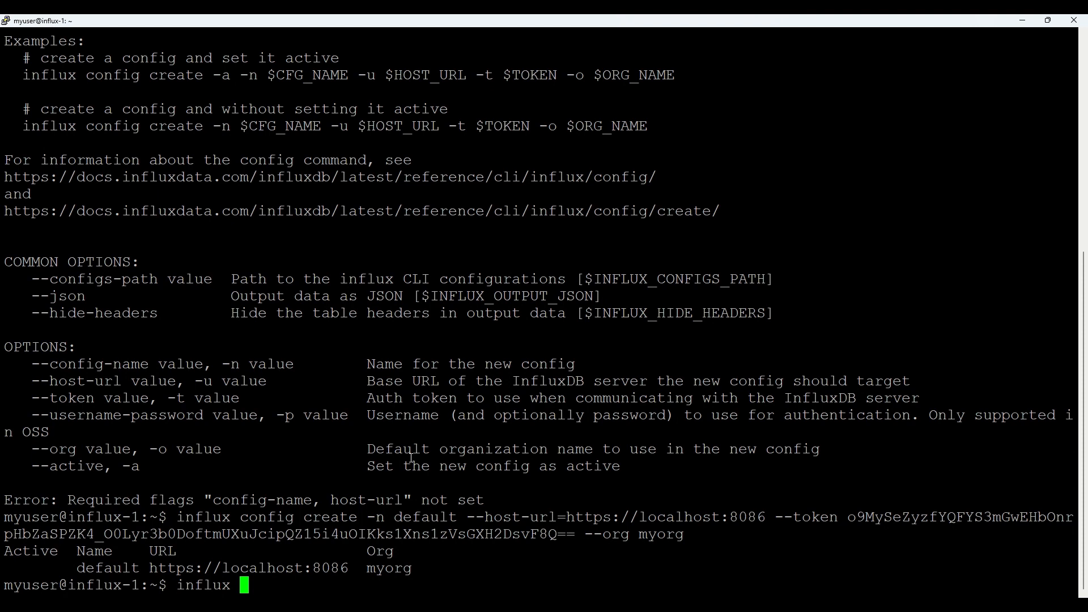
- Run influx server-config, then again with --skip-verify to print settings including the TLS cert and key paths
type("server")
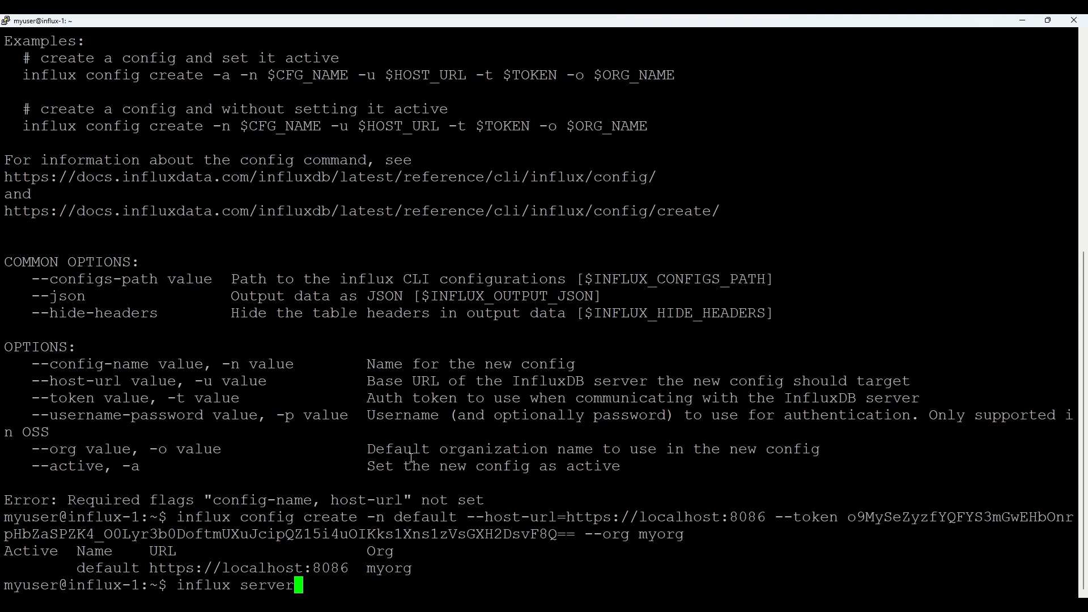
type("-config")
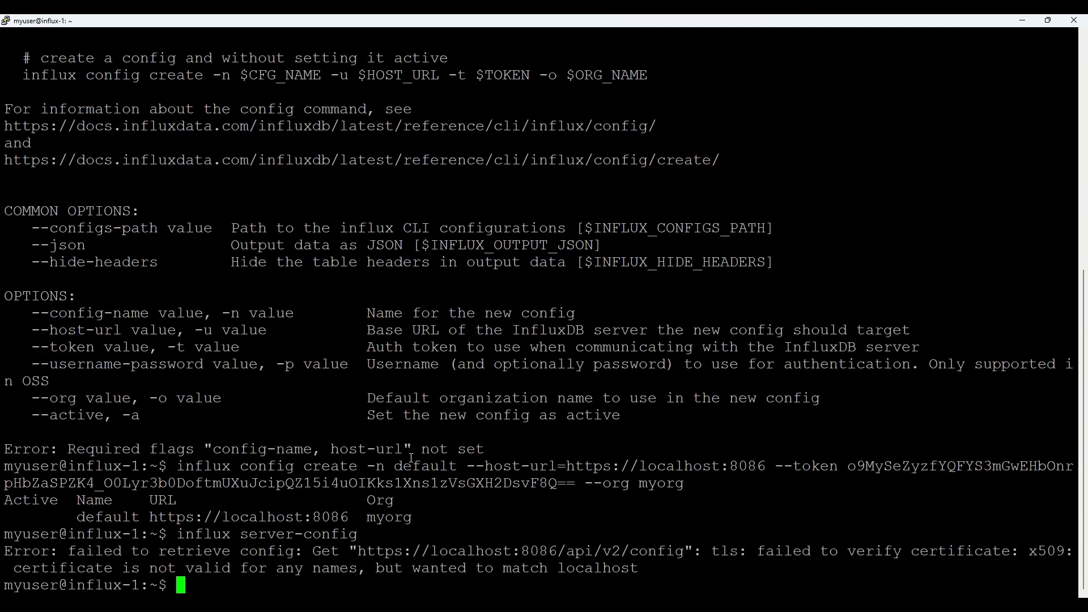
type("influx server-config")
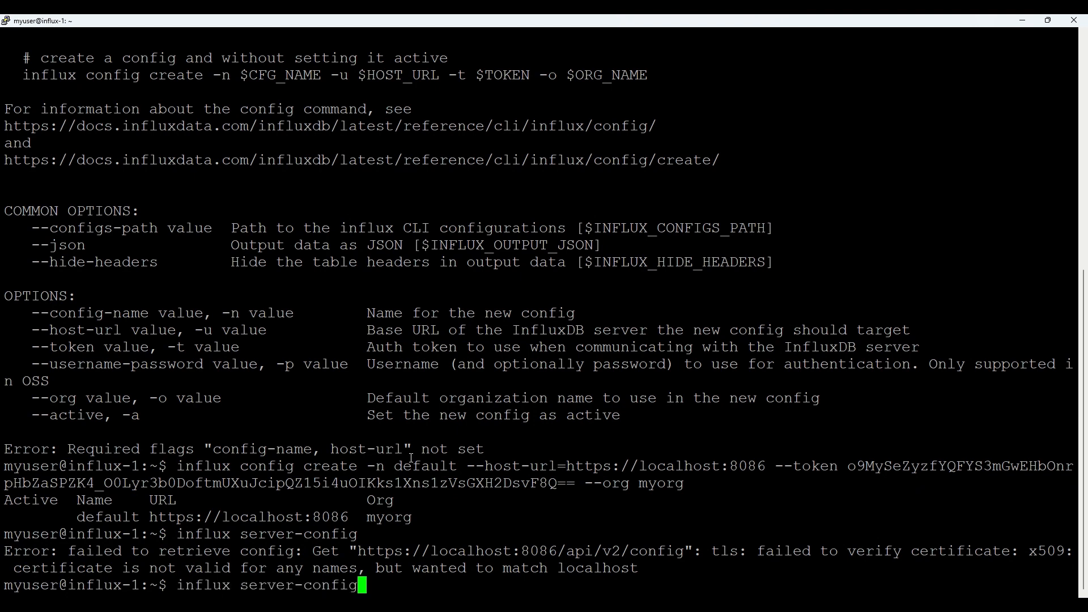
type("--skip")
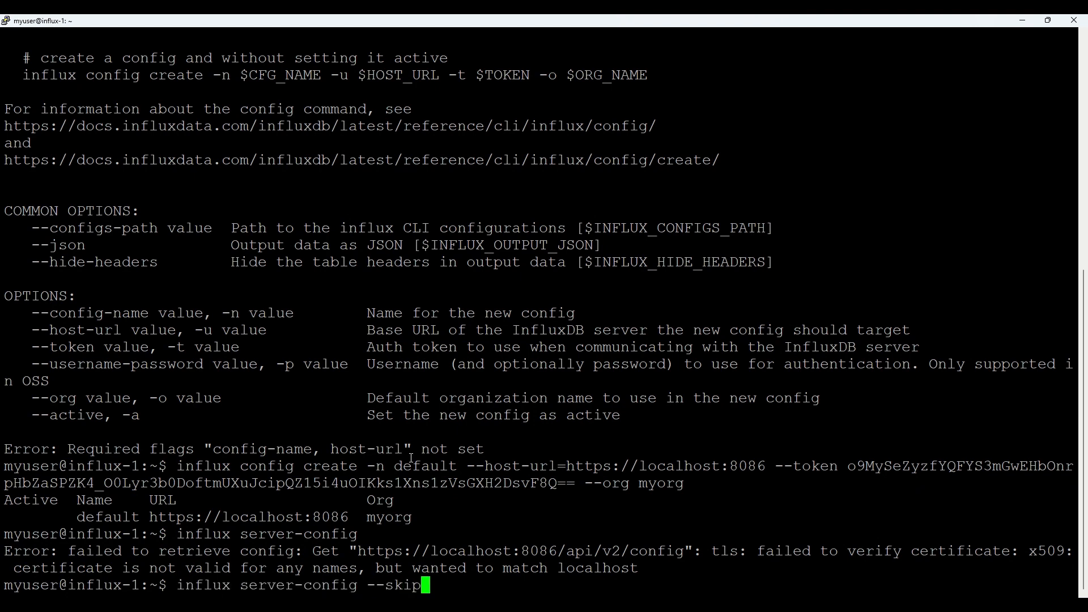
type("-verify")
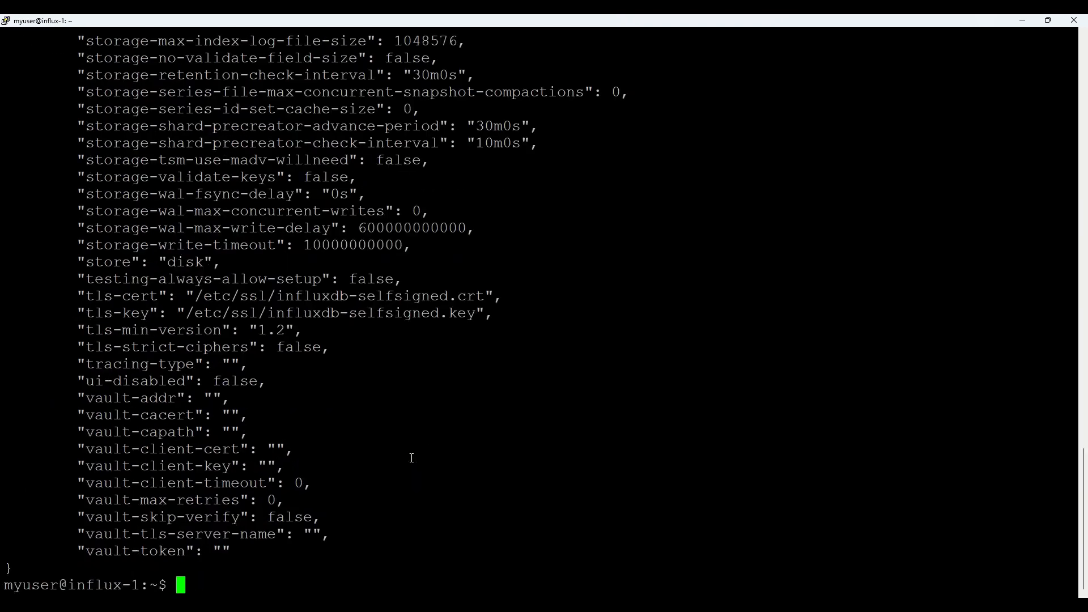
type("influx server-config --skip-verify")
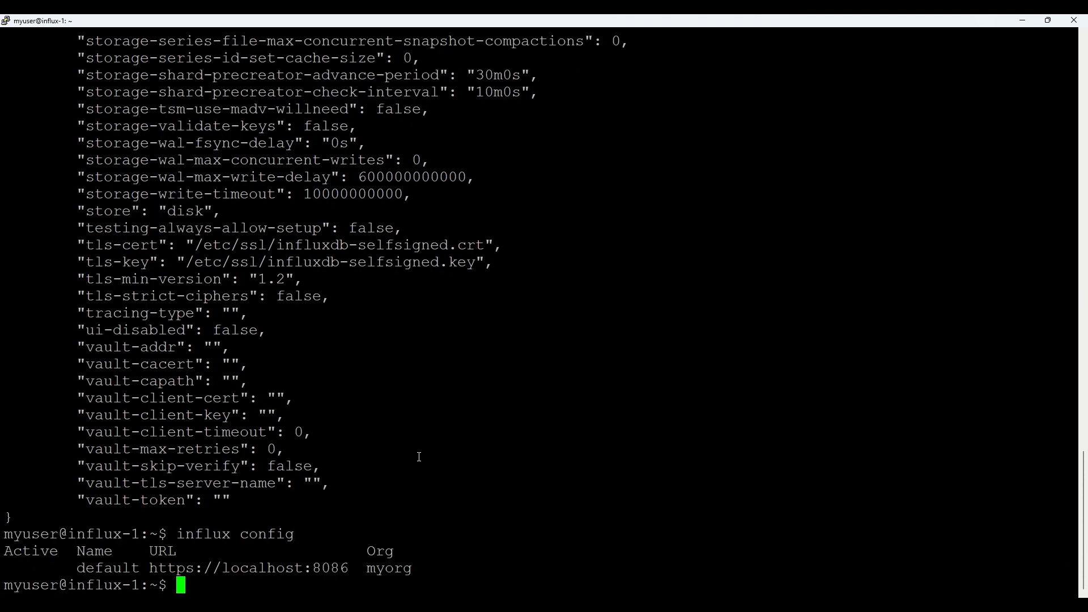
- Start typing influx config set -n default at the shell prompt
type("influx config")
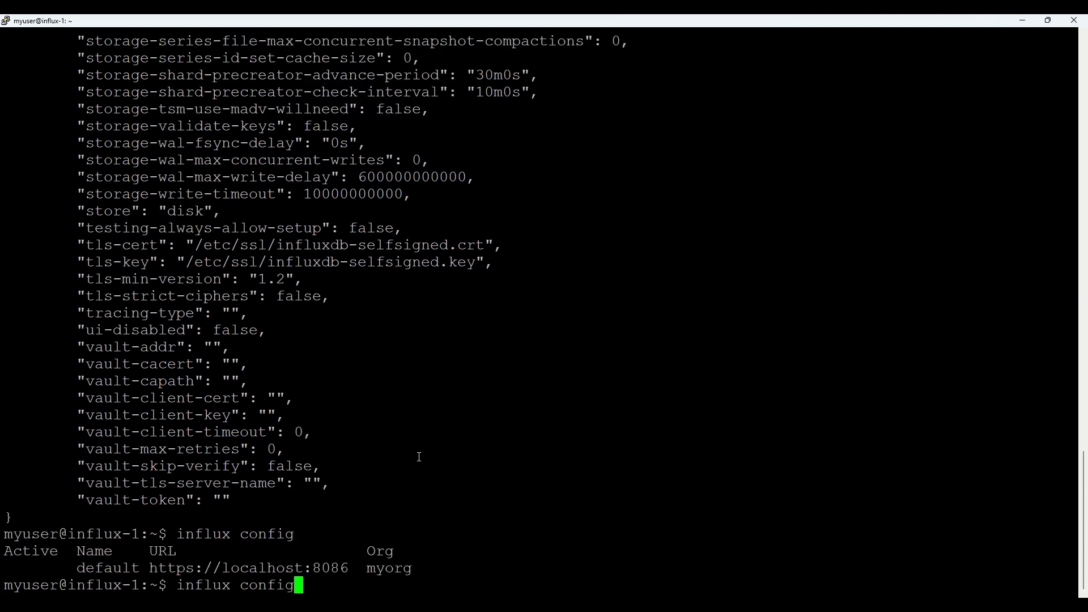
type("set -")
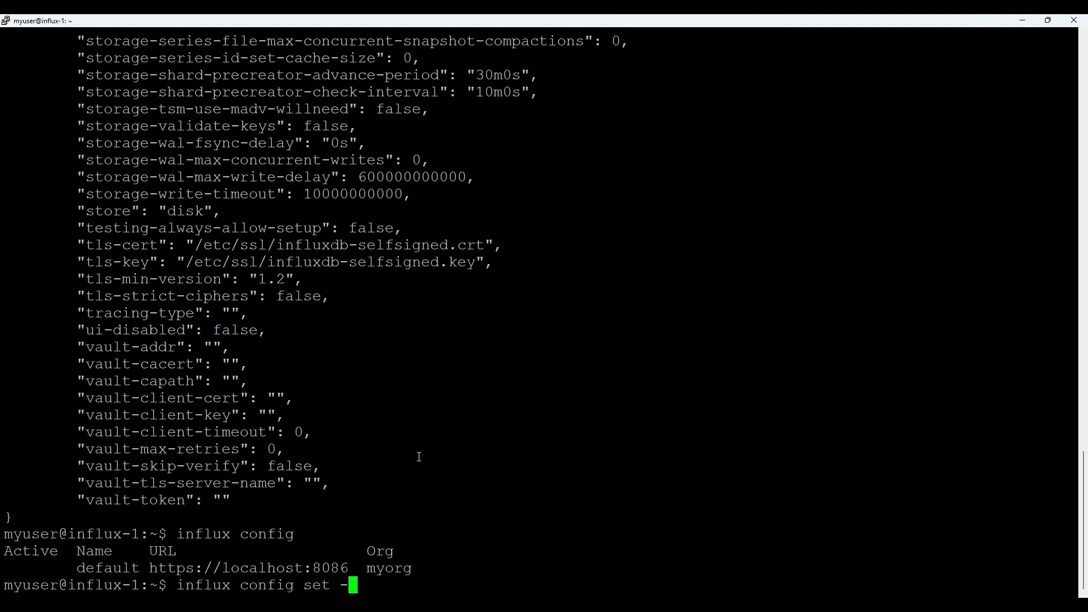
type("n defau")
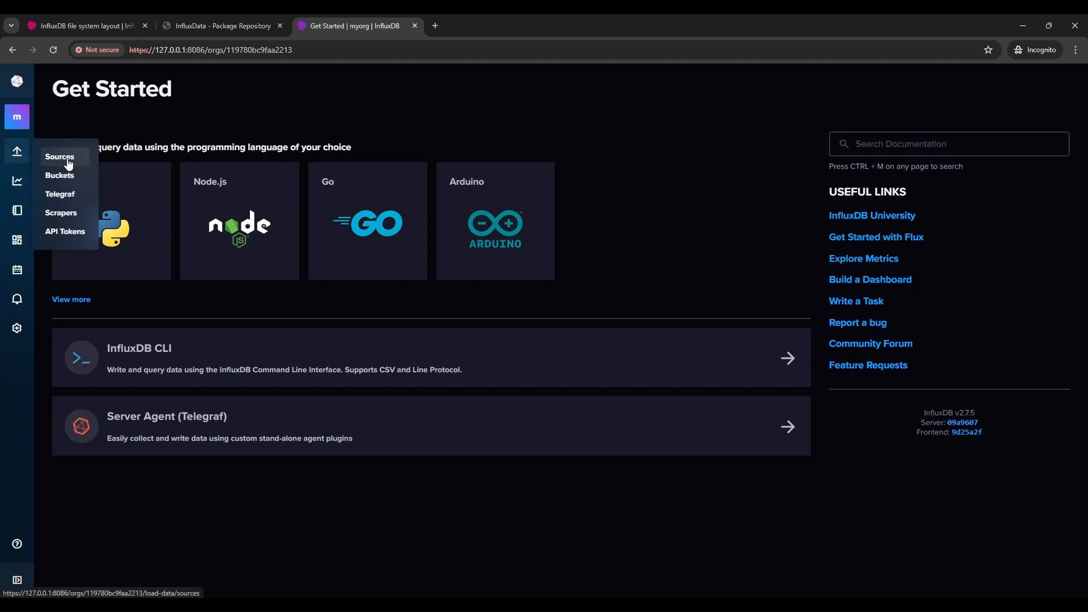
- Create a bucket named youtube in Load Data > Buckets with data deleted after 90 days
left_click(60, 177)
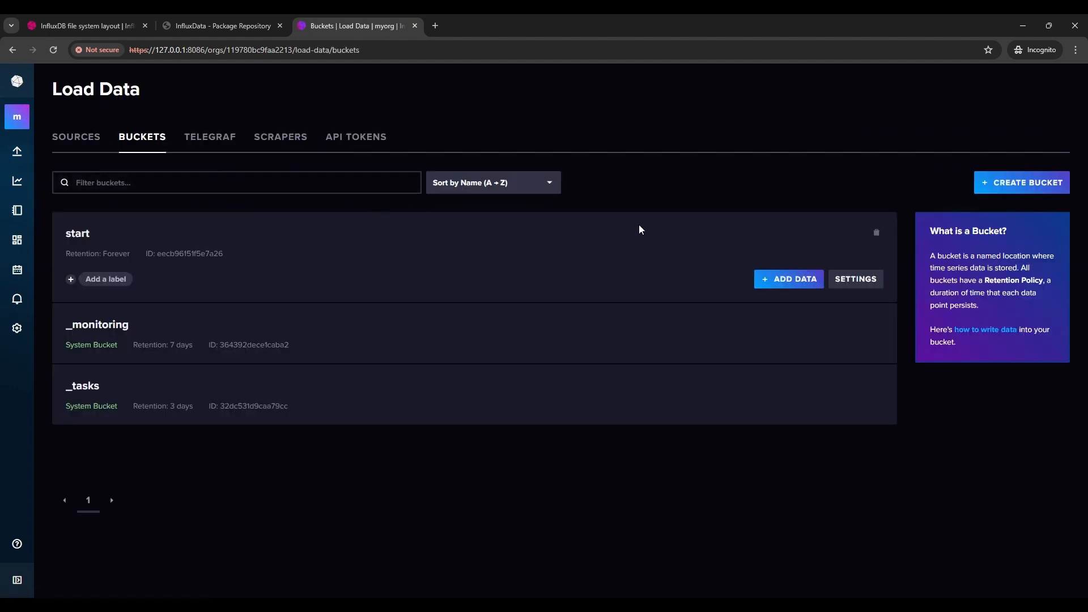
mouse_move(673, 188)
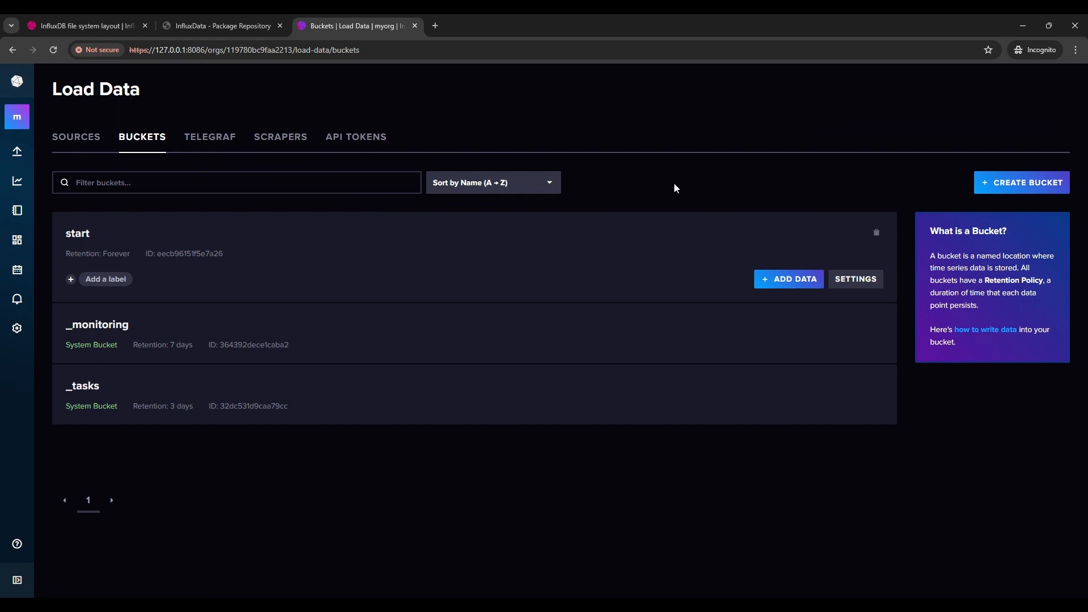
left_click(1022, 182)
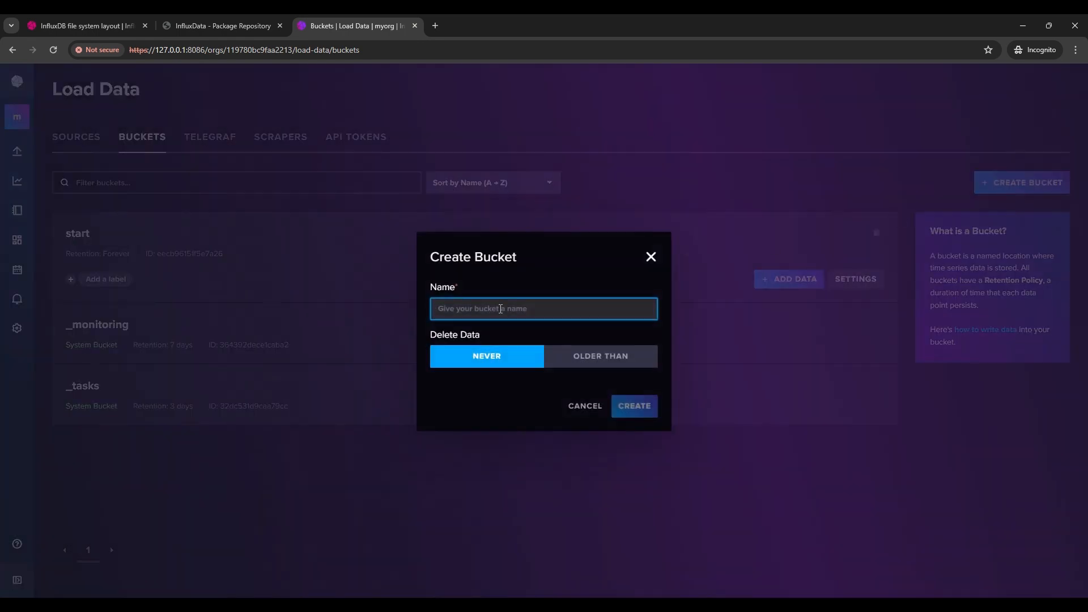
type("youtube")
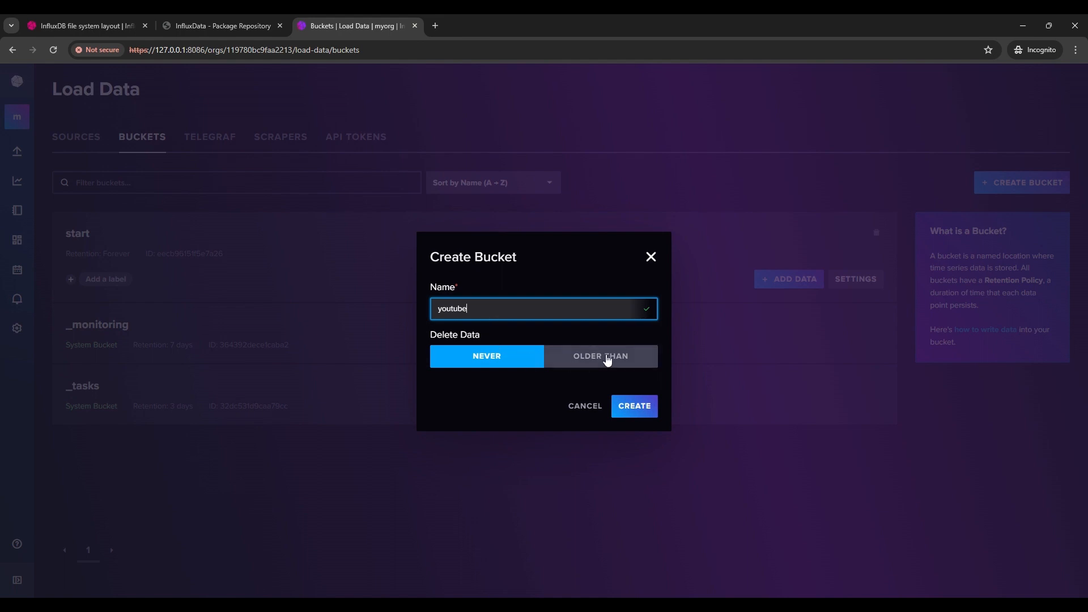
left_click(600, 356)
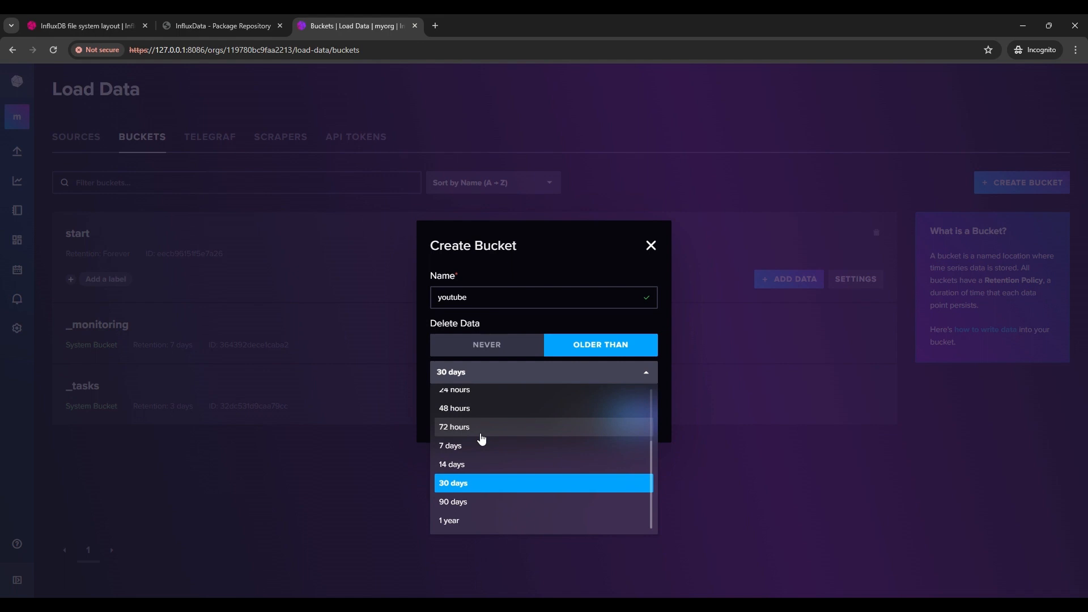
mouse_move(483, 452)
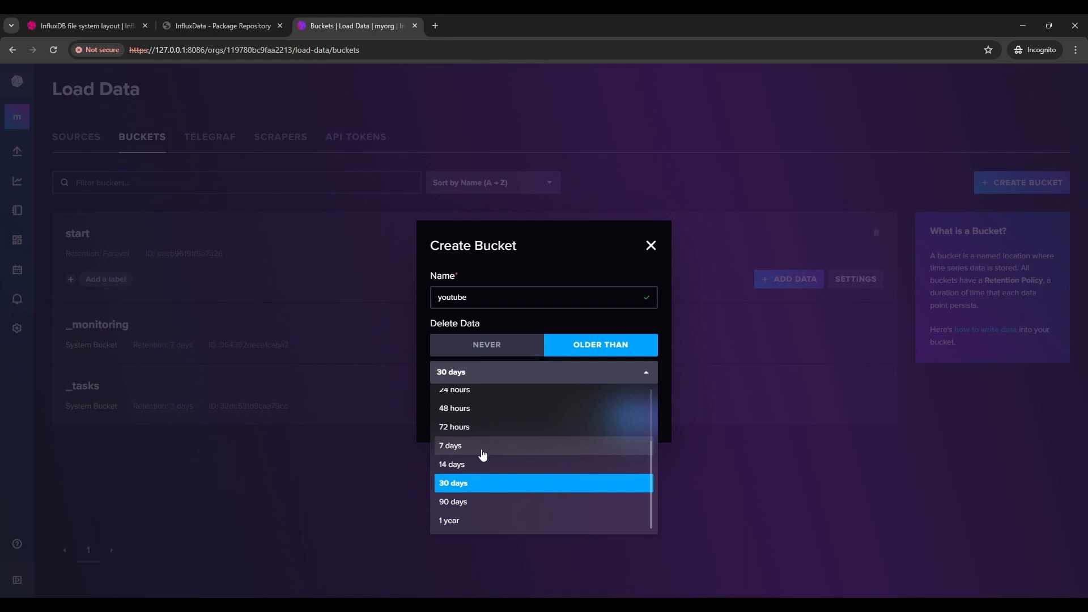
left_click(486, 345)
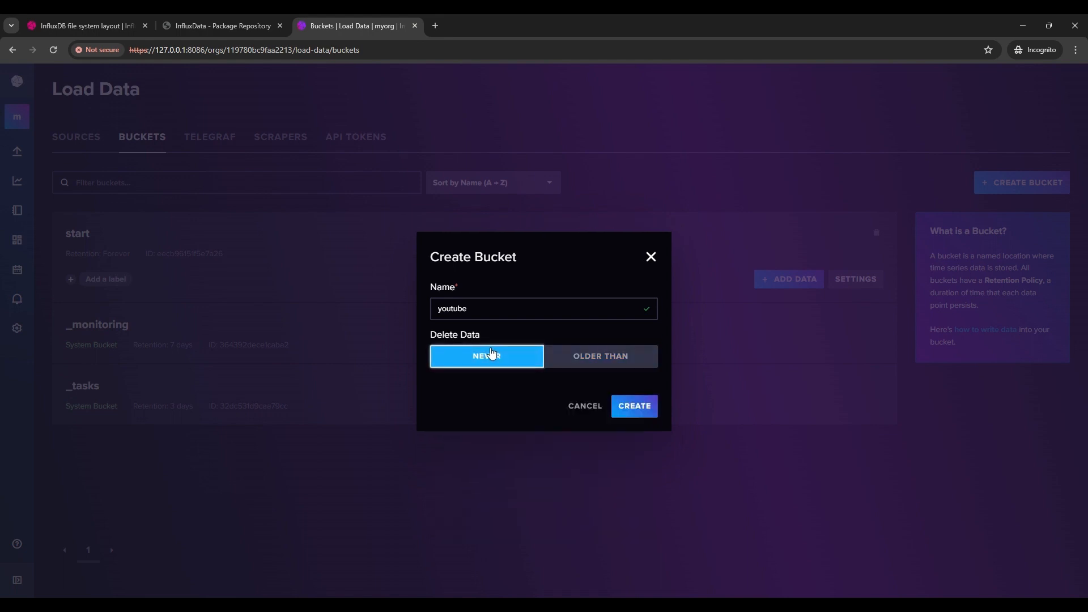
left_click(600, 355)
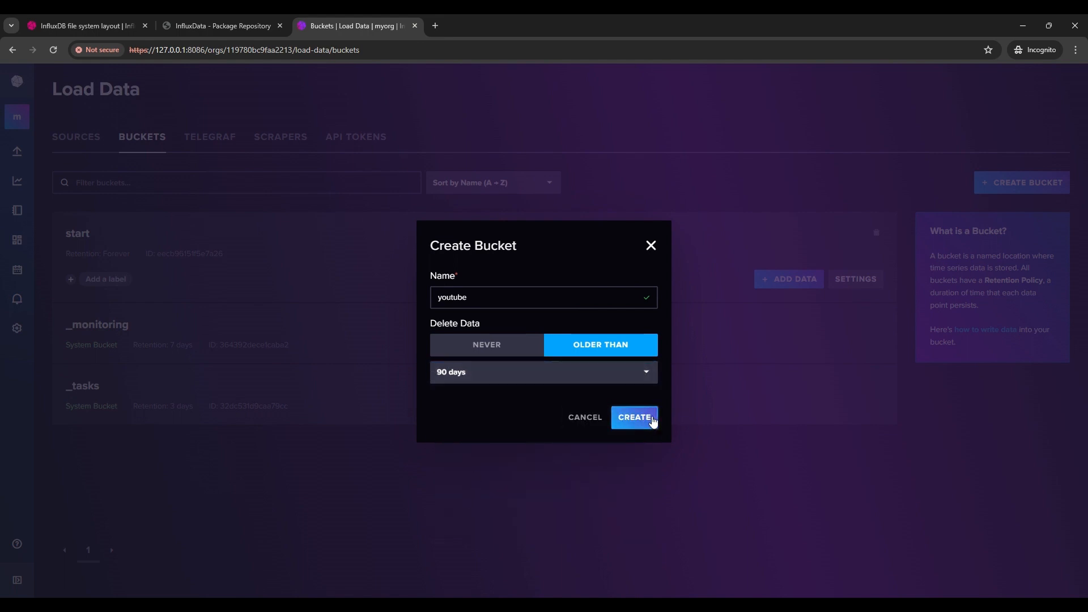
left_click(633, 418)
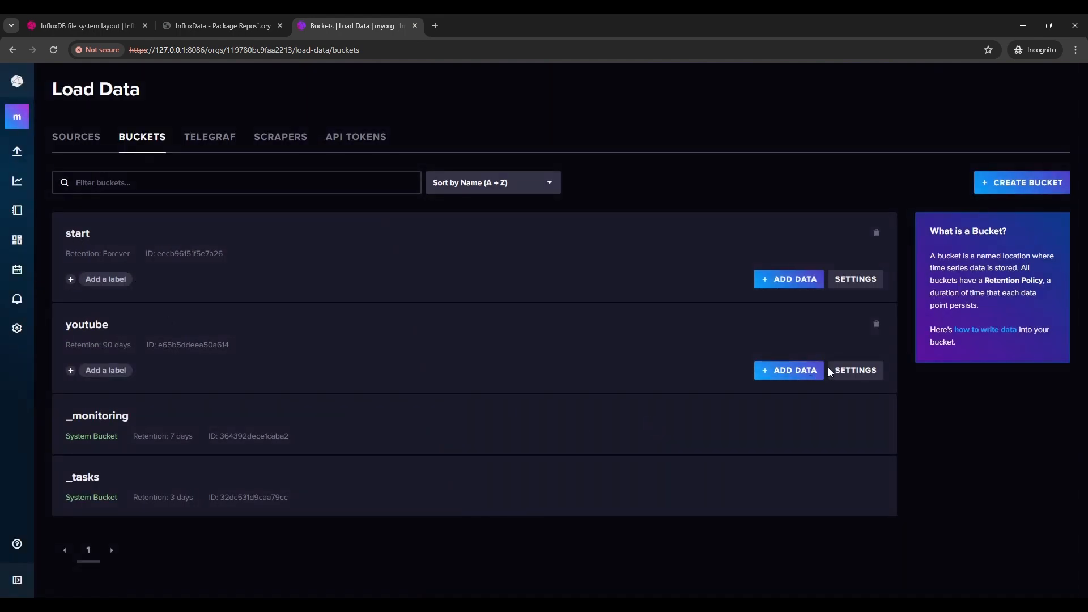
left_click(789, 369)
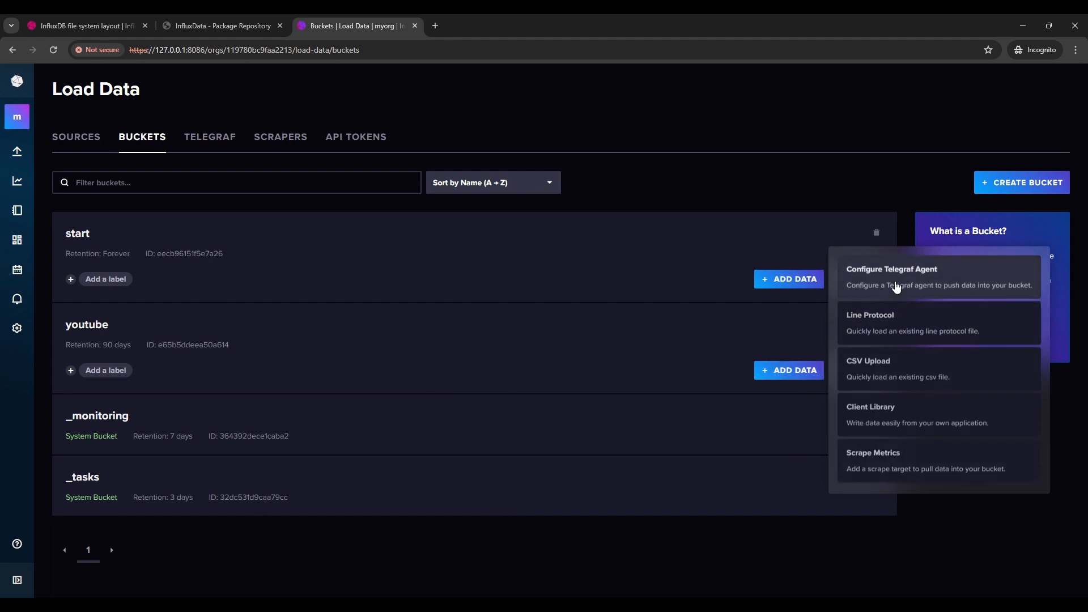
- Choose Line Protocol entered manually and edit the sample line to myMeasurement,country=Germany
left_click(892, 323)
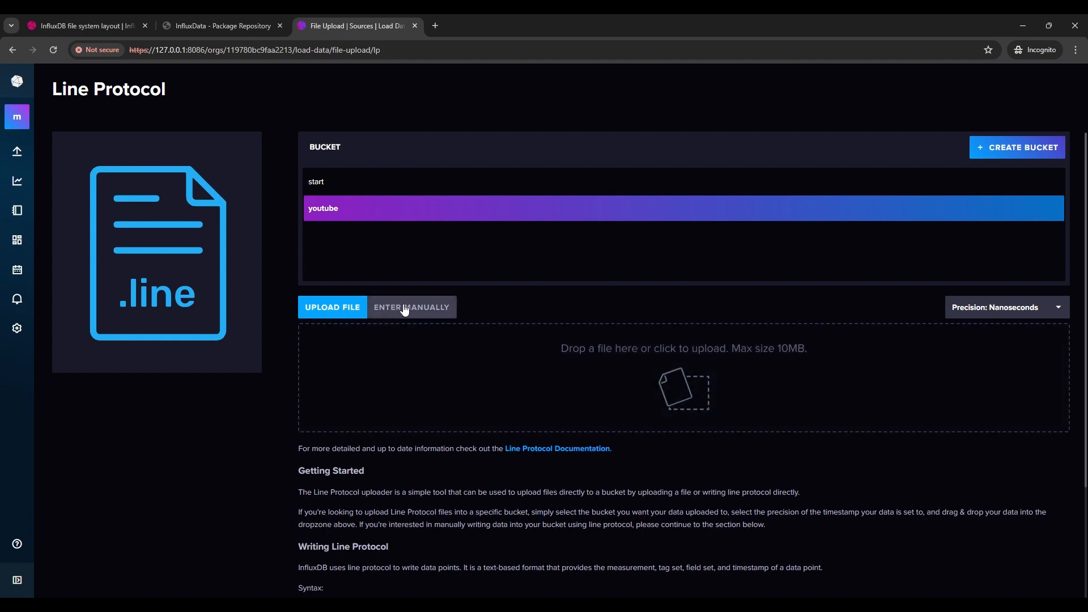
left_click(410, 308)
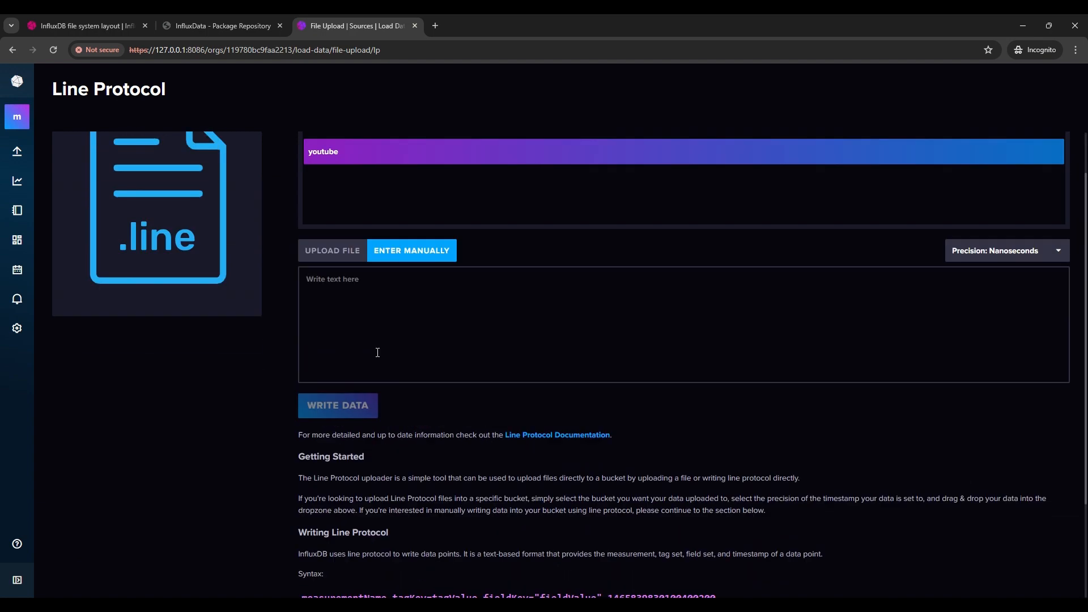
type("myMeasurement,tag1=value1,tag2=value2 fieldKey=\"fieldValue\" 1556813561098000000")
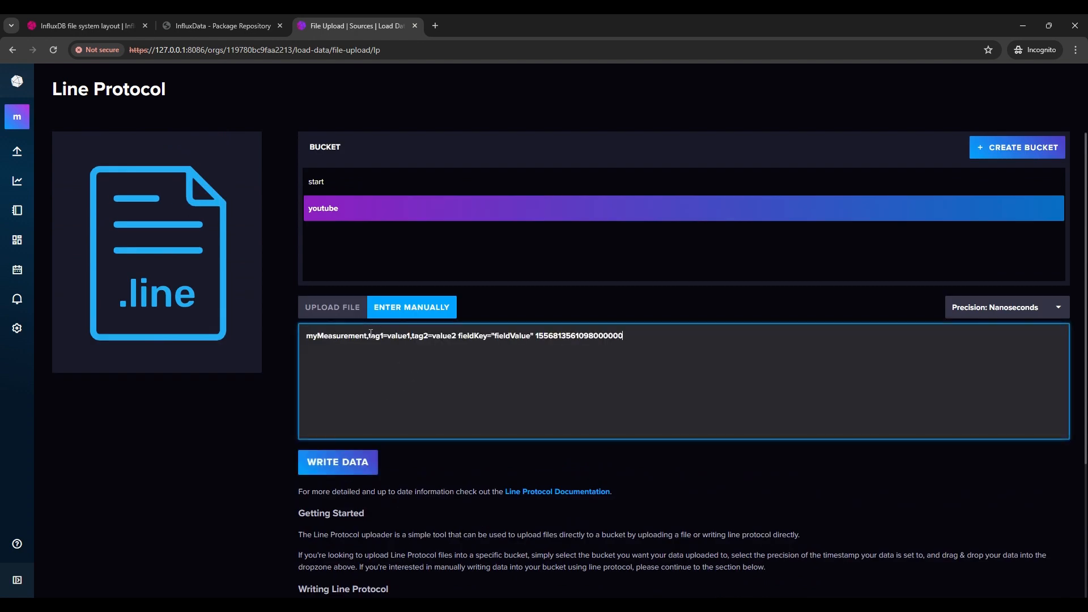
double_click(375, 336)
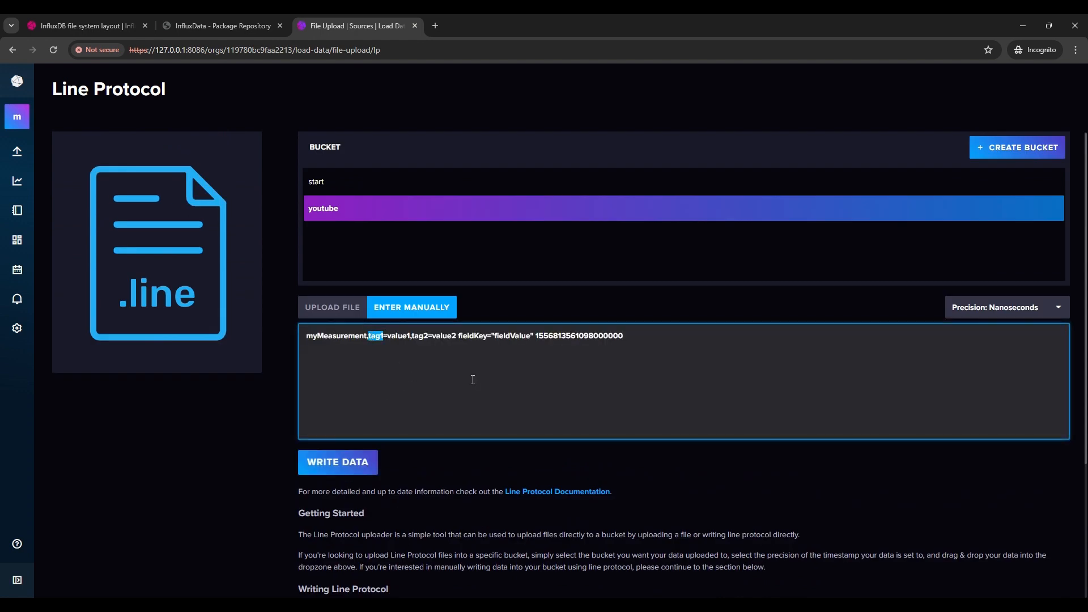
type("country")
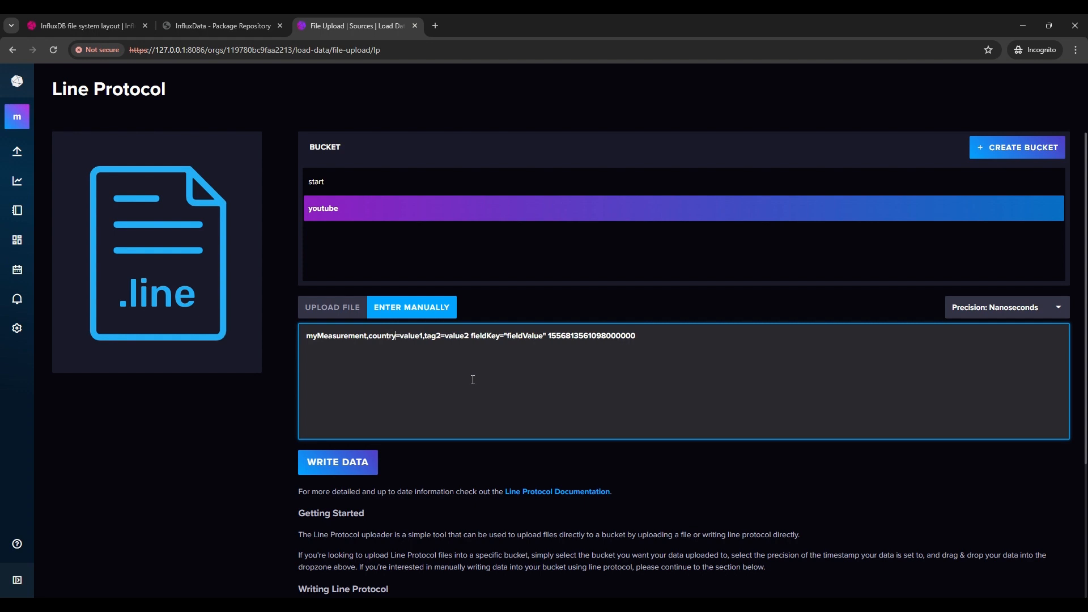
key("Backspace")
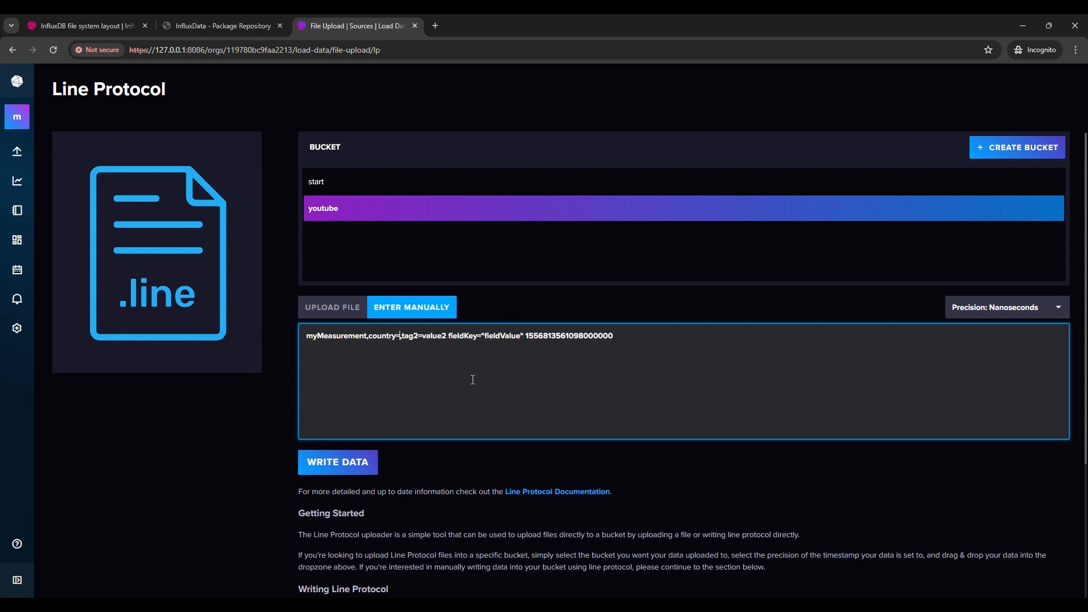
type("Germany")
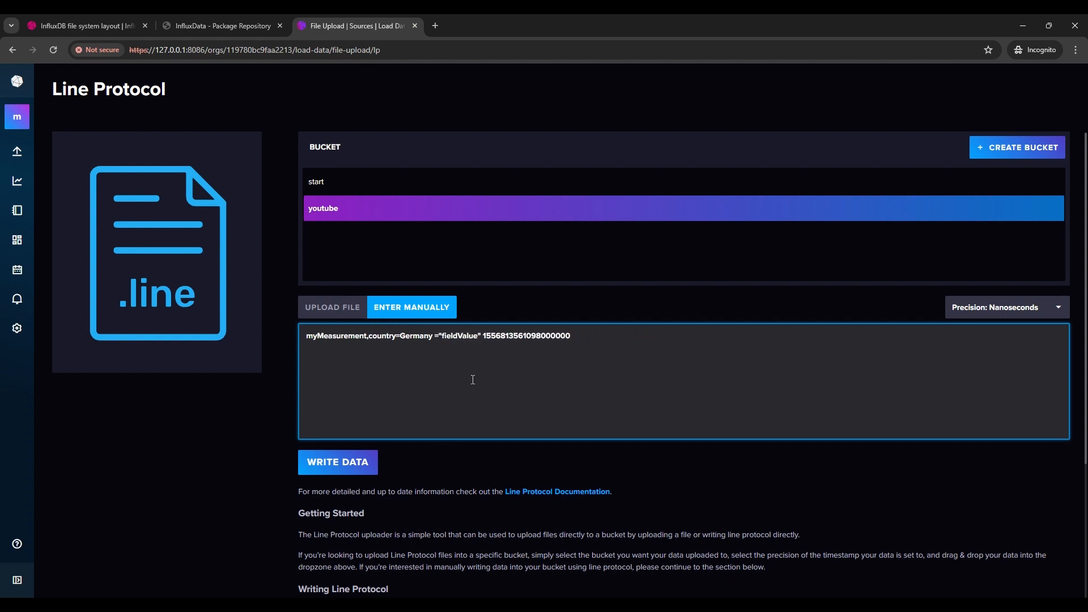
- Set the field to likes=1000000 and write the point to the youtube bucket
type("likes")
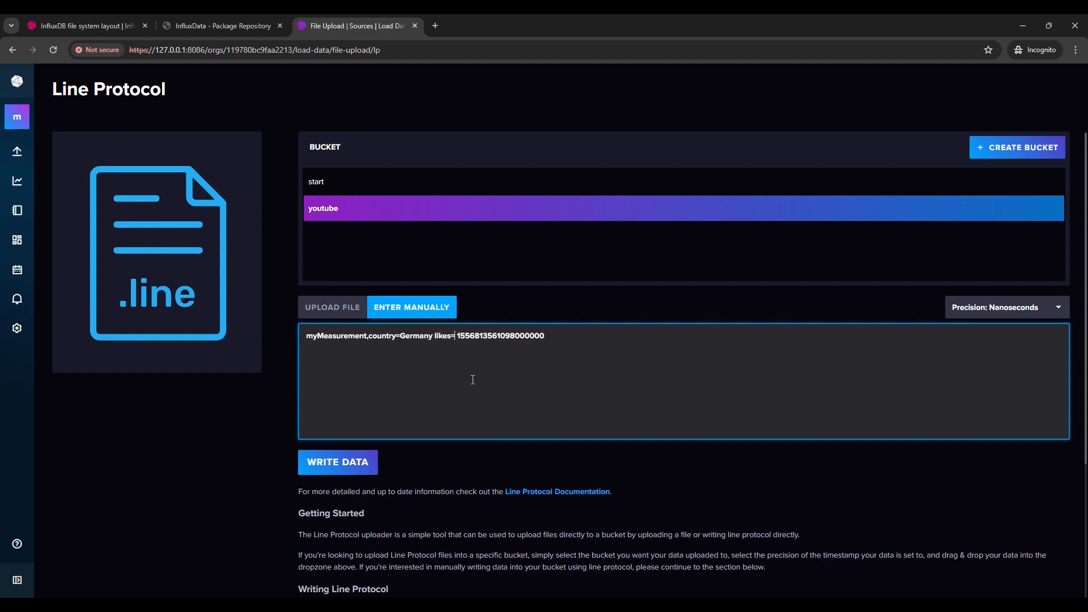
type("1000000")
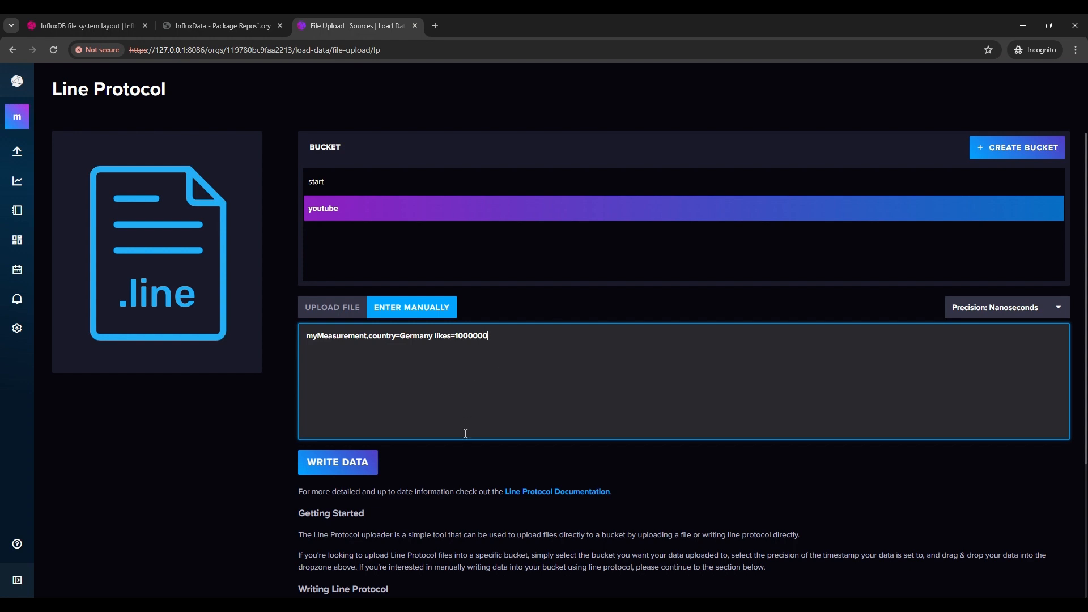
left_click(338, 462)
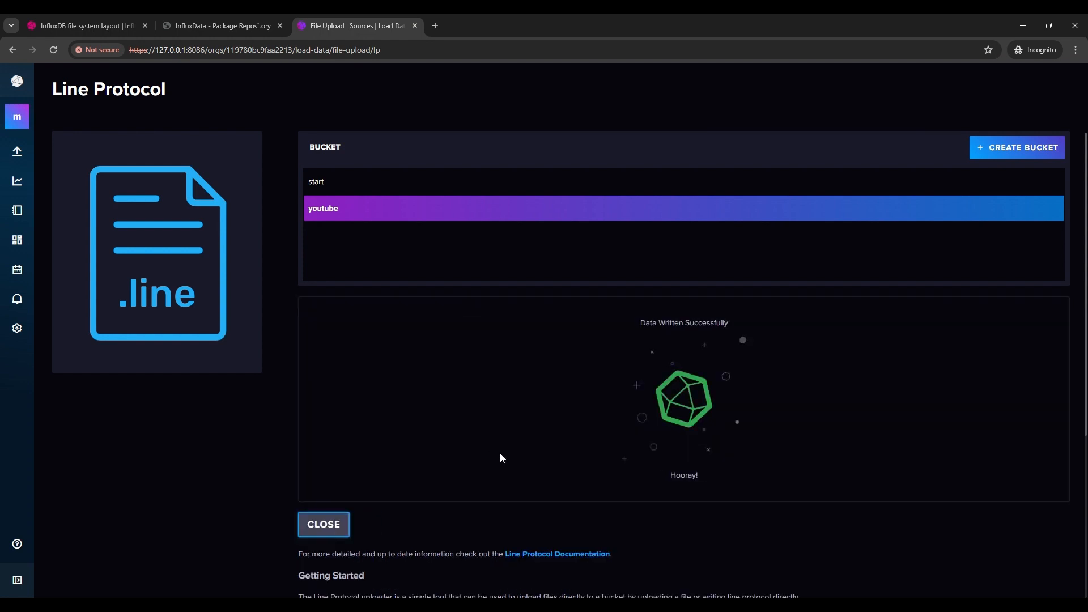
mouse_move(17, 150)
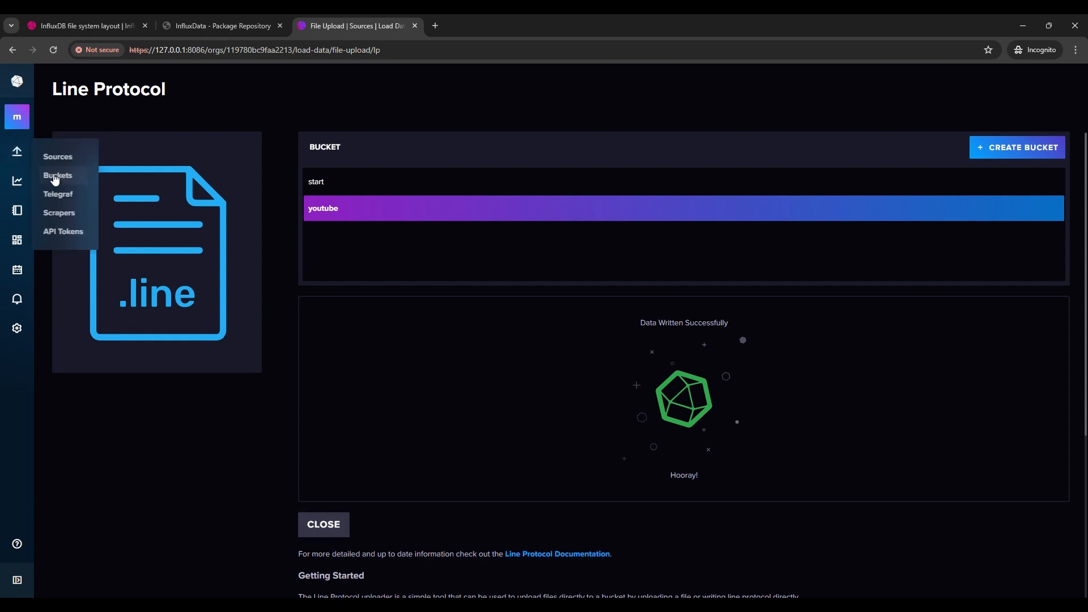
- In Data Explorer, filter the youtube bucket to myMeasurement, field likes, country Germany
left_click(58, 174)
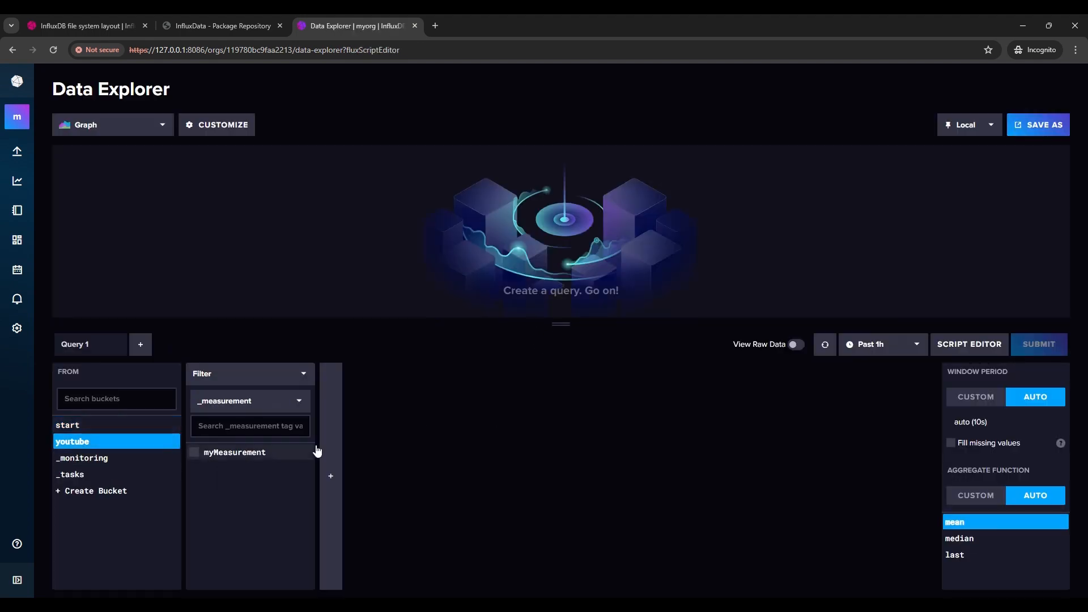
left_click(194, 453)
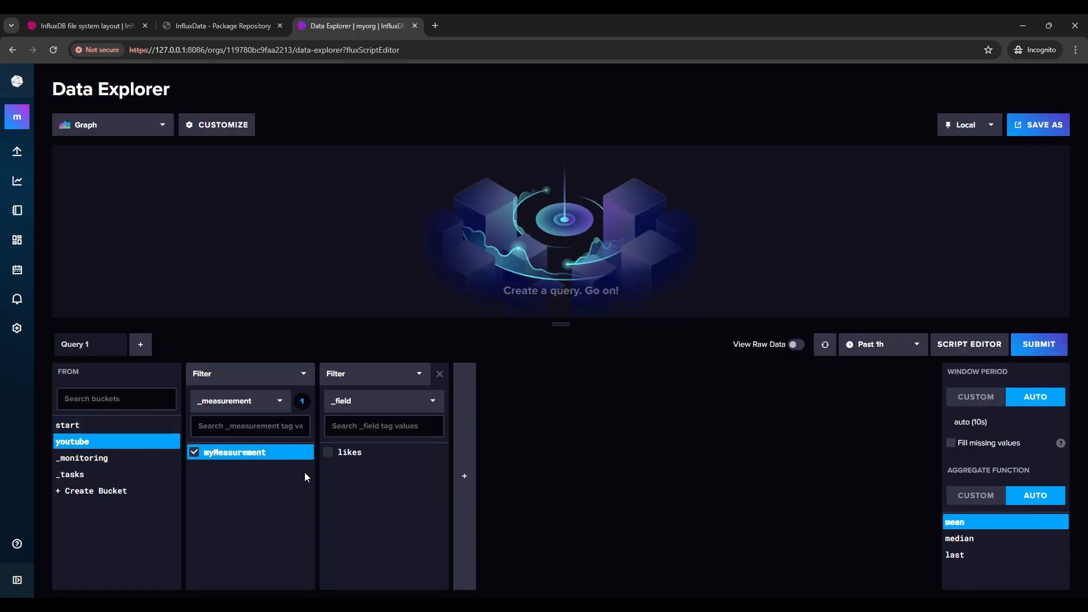
left_click(350, 452)
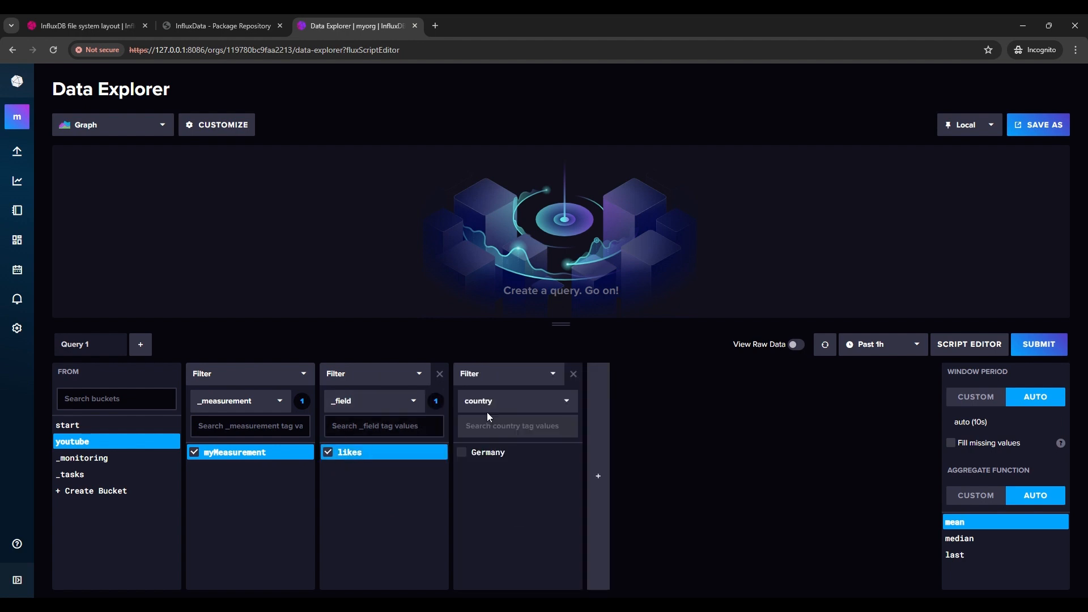
left_click(487, 452)
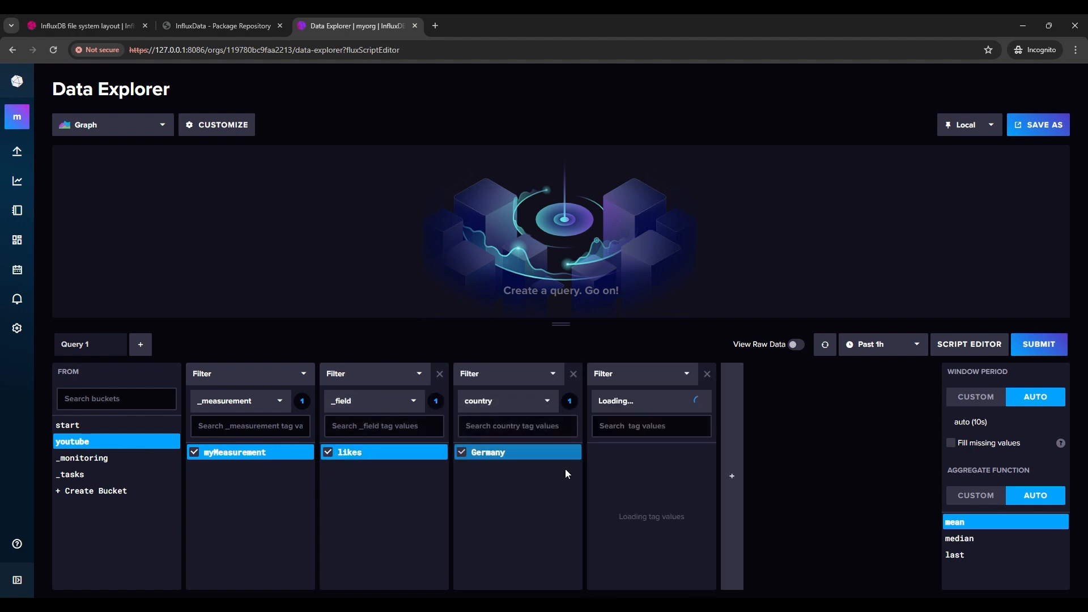
- Submit the query, view the raw result of 1000000 and the generated Flux script
left_click(1039, 345)
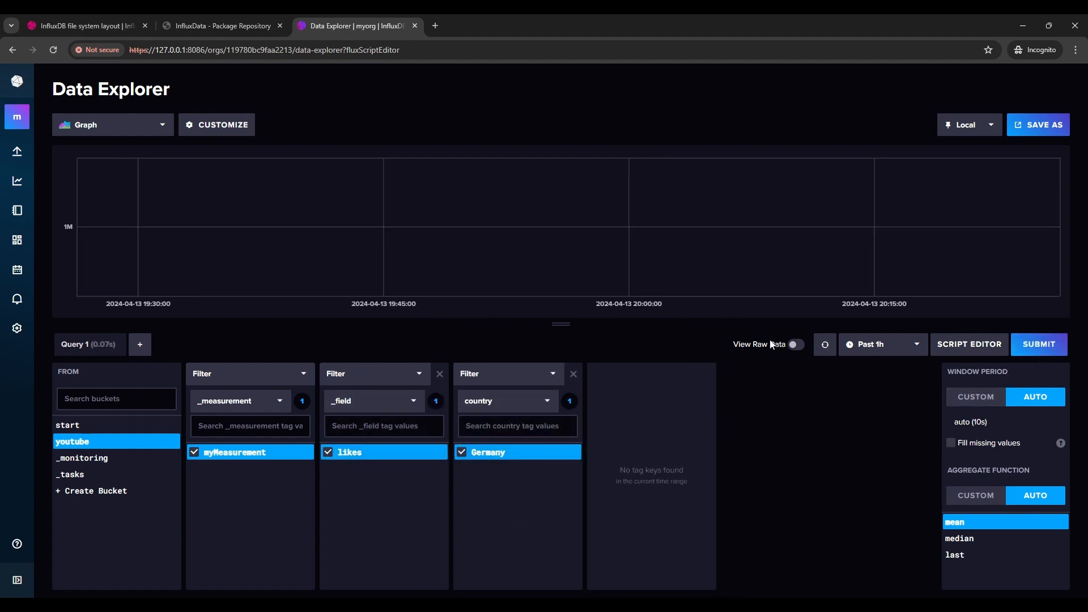
left_click(796, 345)
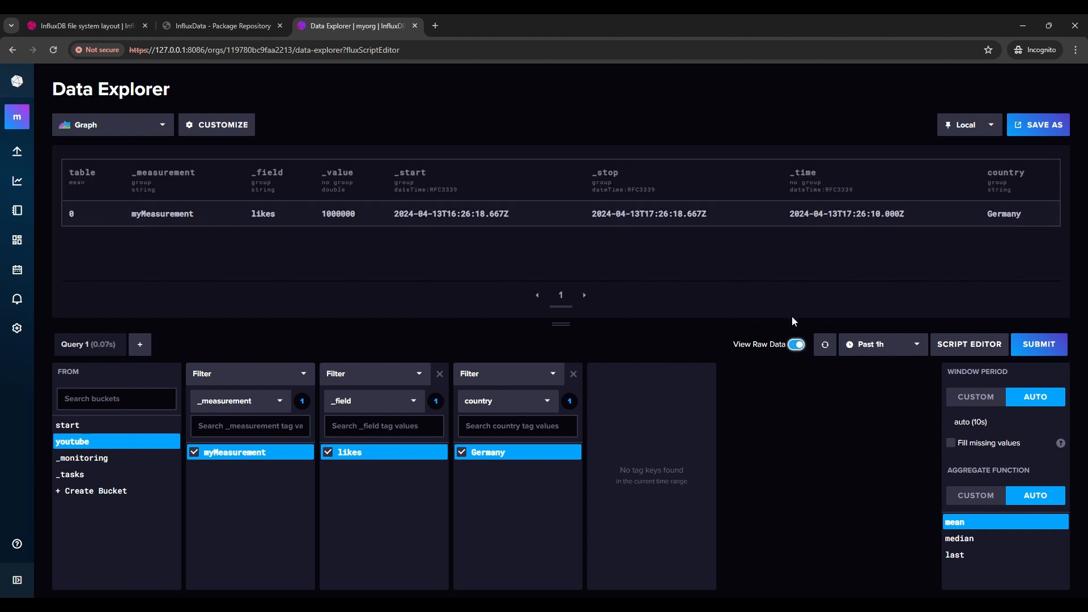
left_click(968, 345)
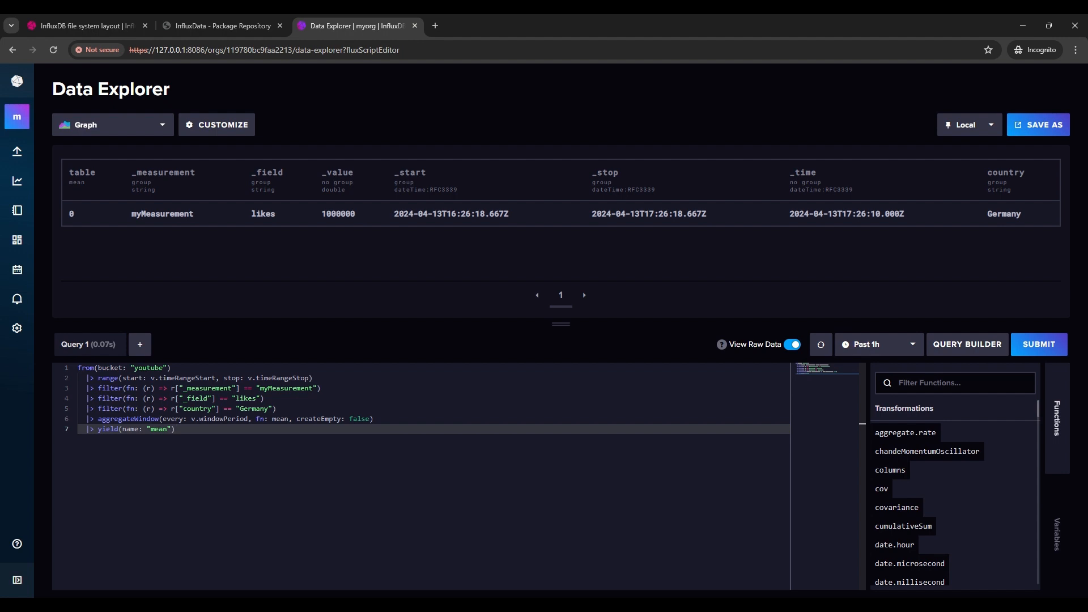
left_click(175, 428)
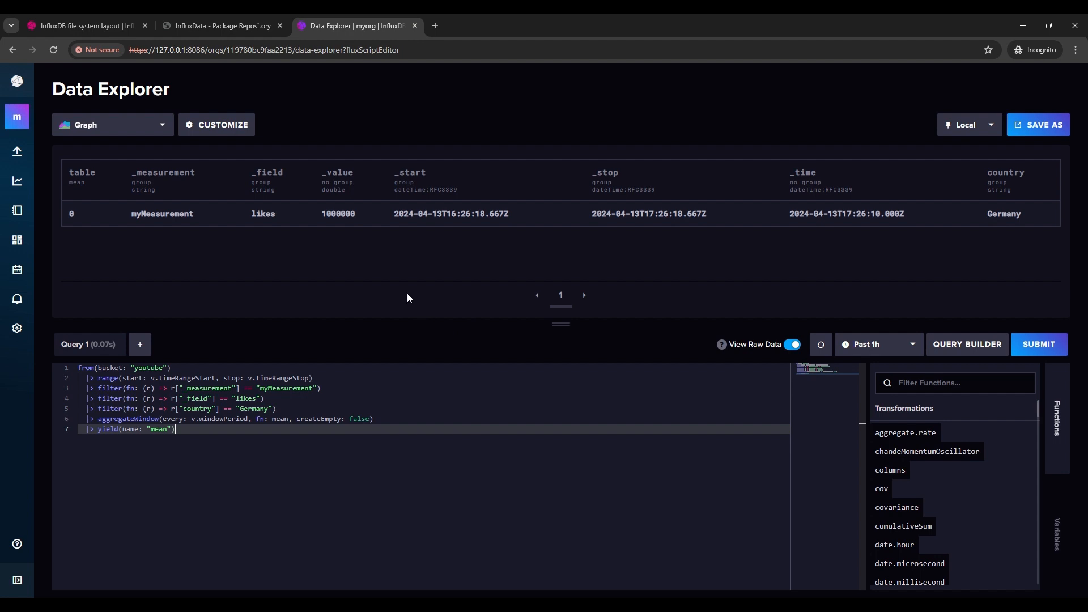
mouse_move(410, 312)
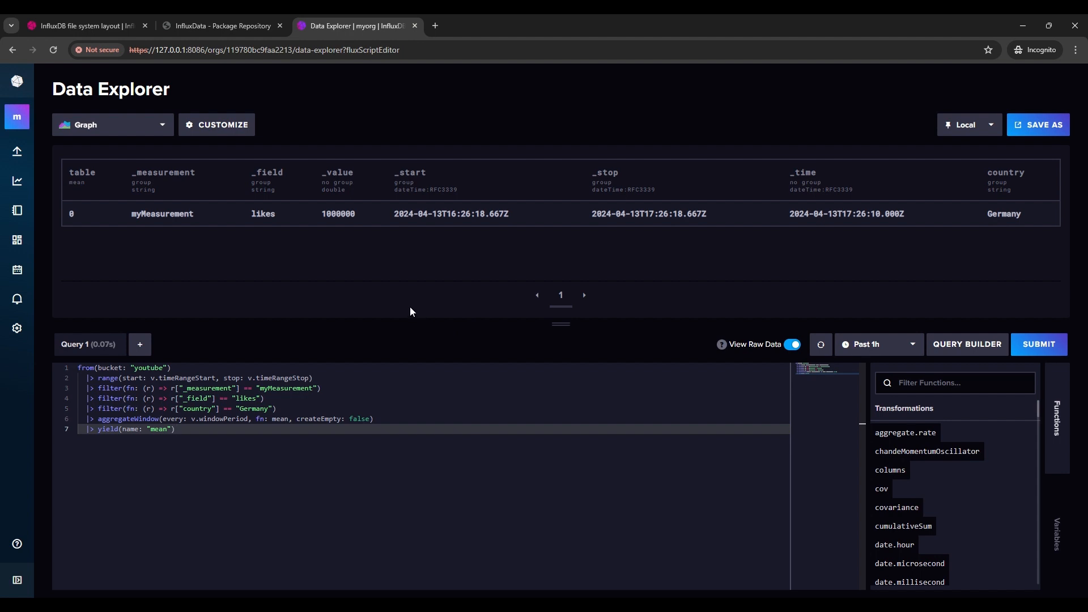
left_click(176, 429)
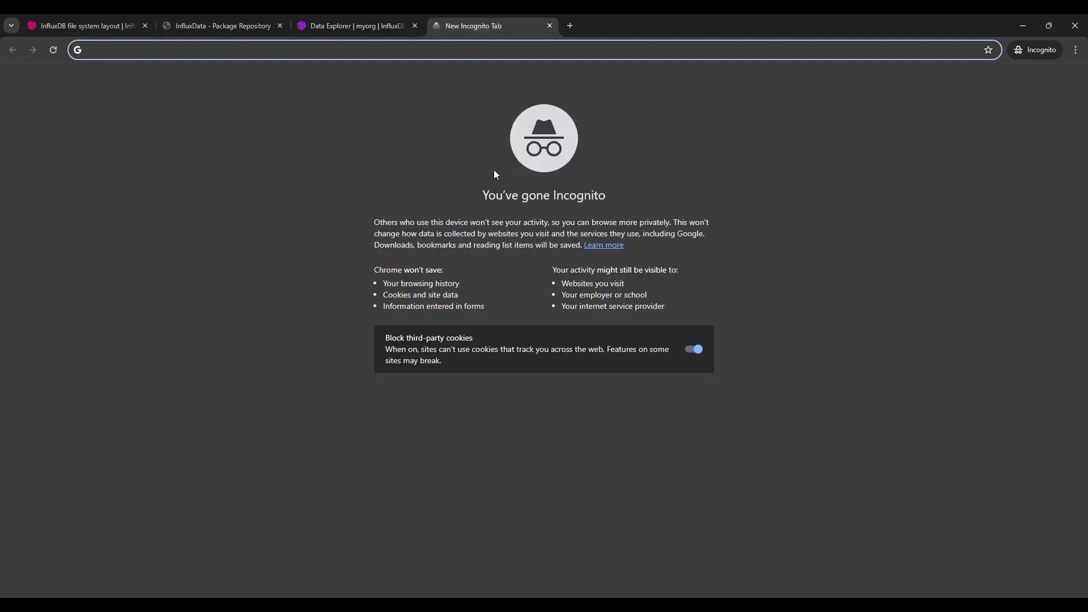
- Browse the config-options docs to http-bind-address and select INFLUXD_HTTP_BIND_ADDRESS
type("docs.influxdata.com/influxdb/v2/reference/config-options/")
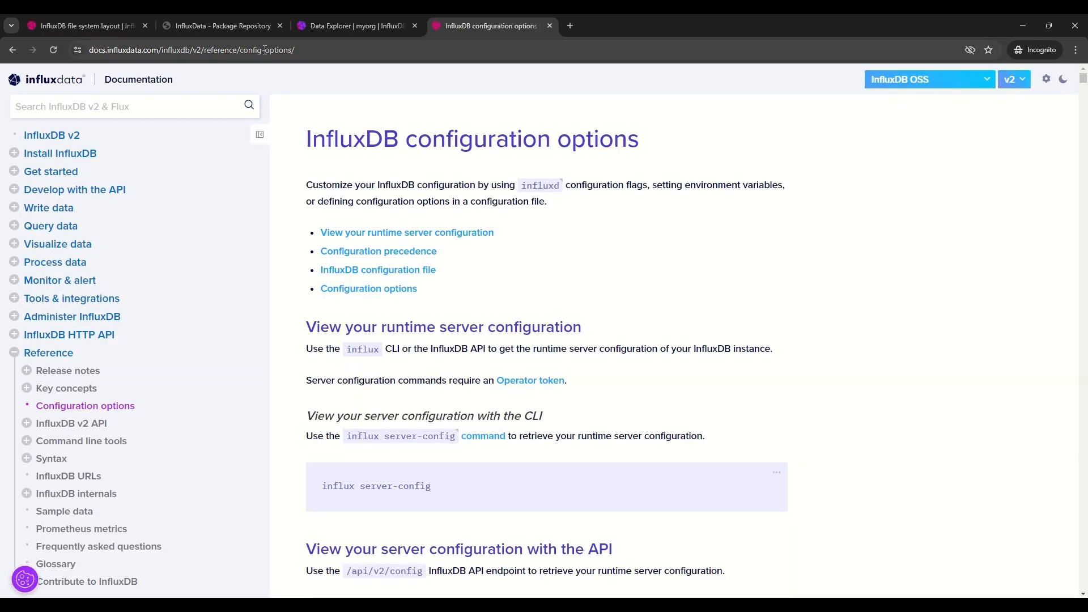
scroll("down", 3)
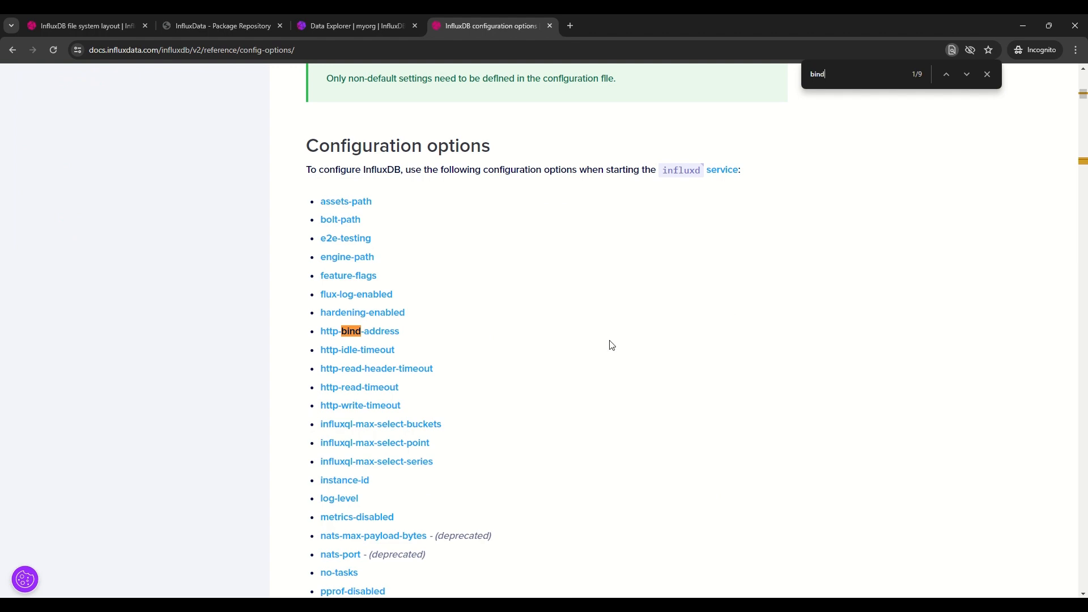
left_click(359, 331)
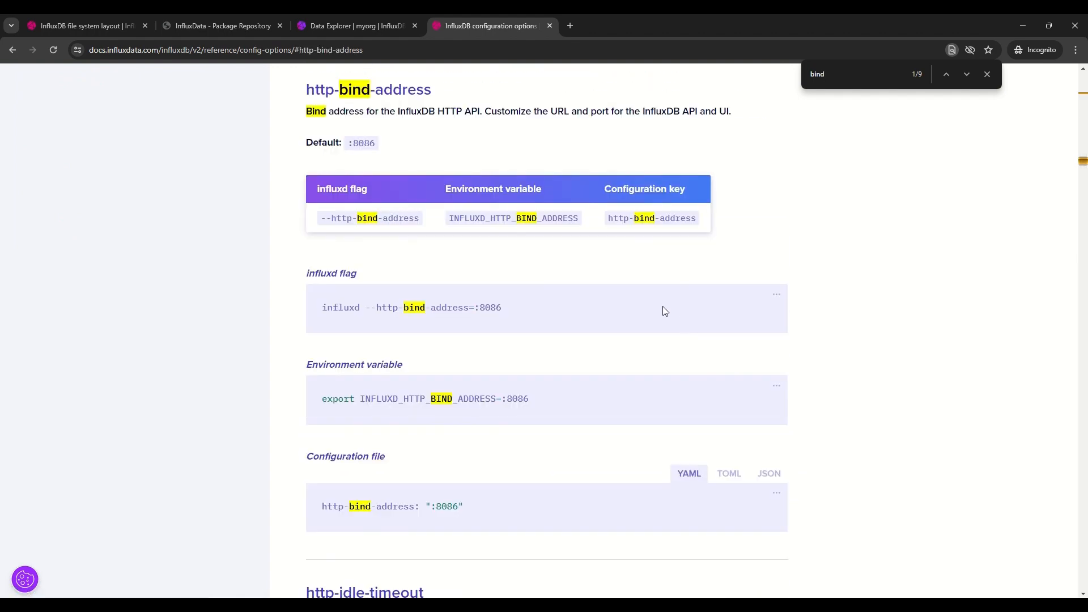
mouse_move(563, 259)
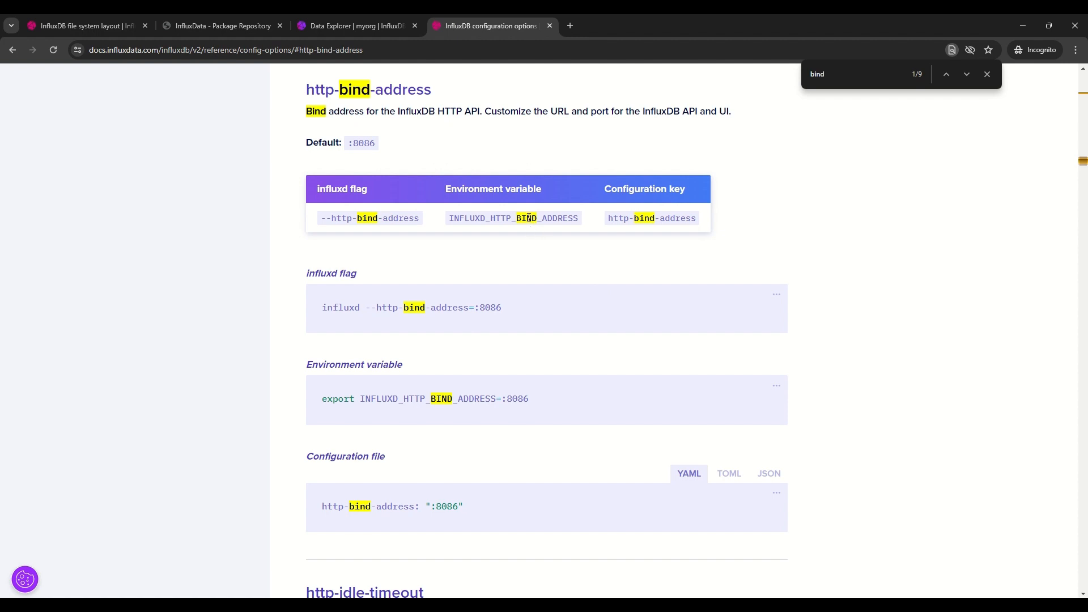
double_click(512, 218)
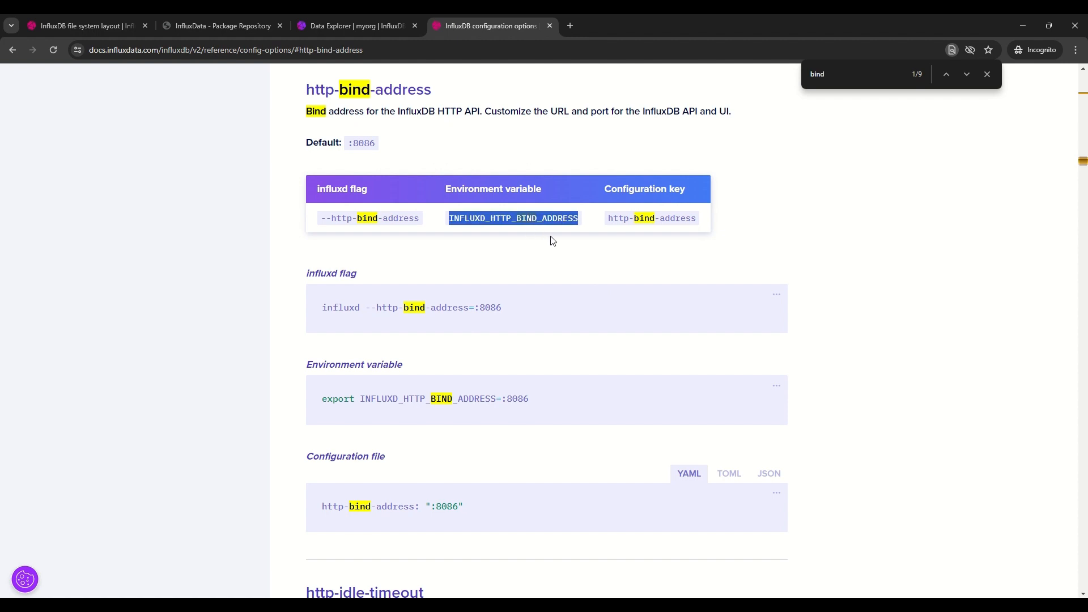
mouse_move(552, 267)
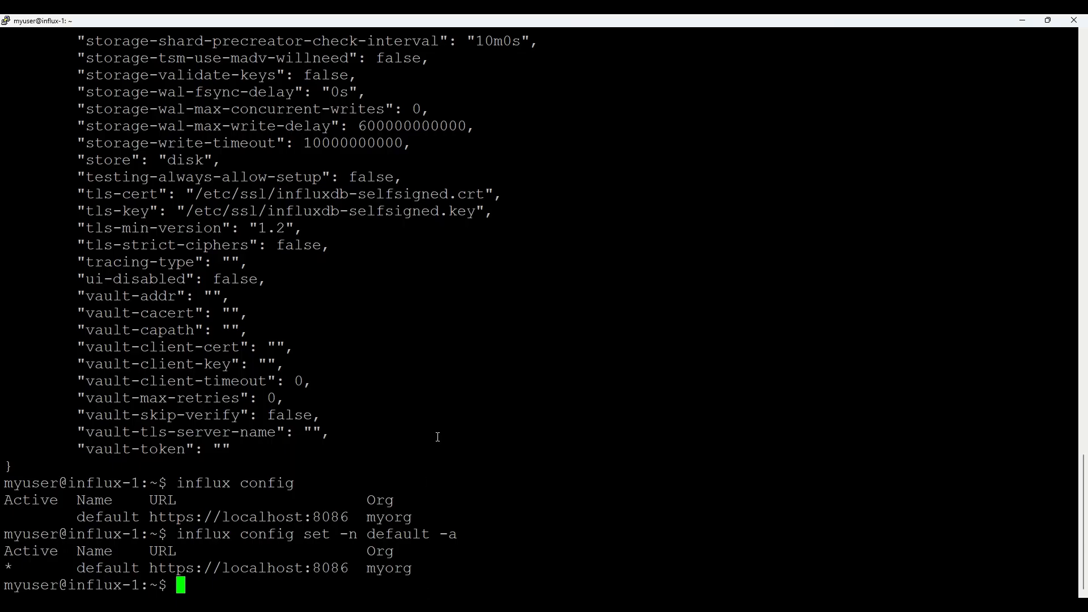
mouse_move(469, 401)
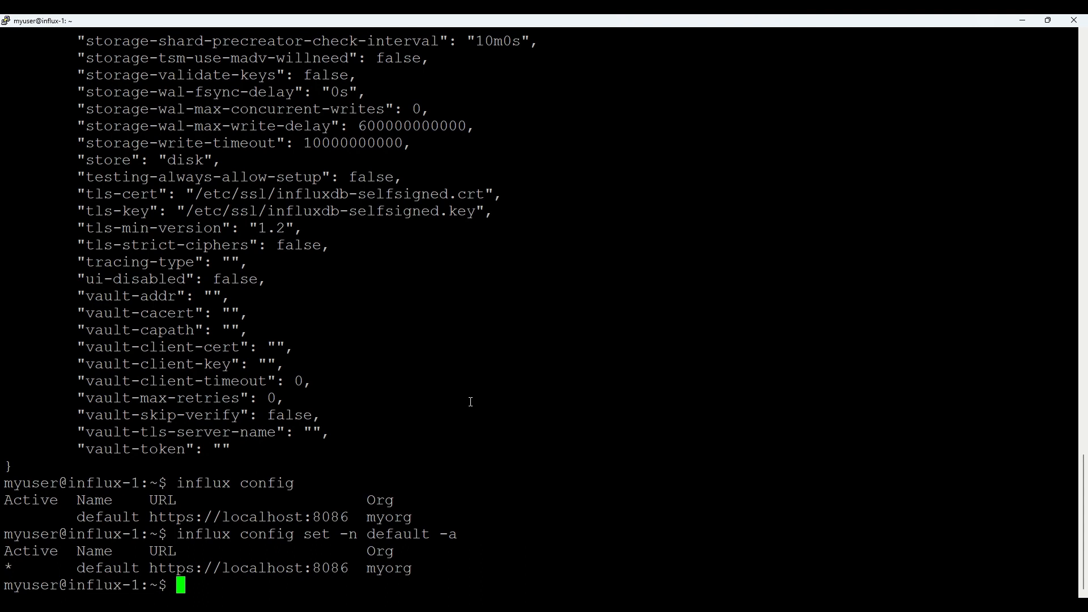
- Edit /etc/default/influxdb2 with sudo vi
type("sudo vi")
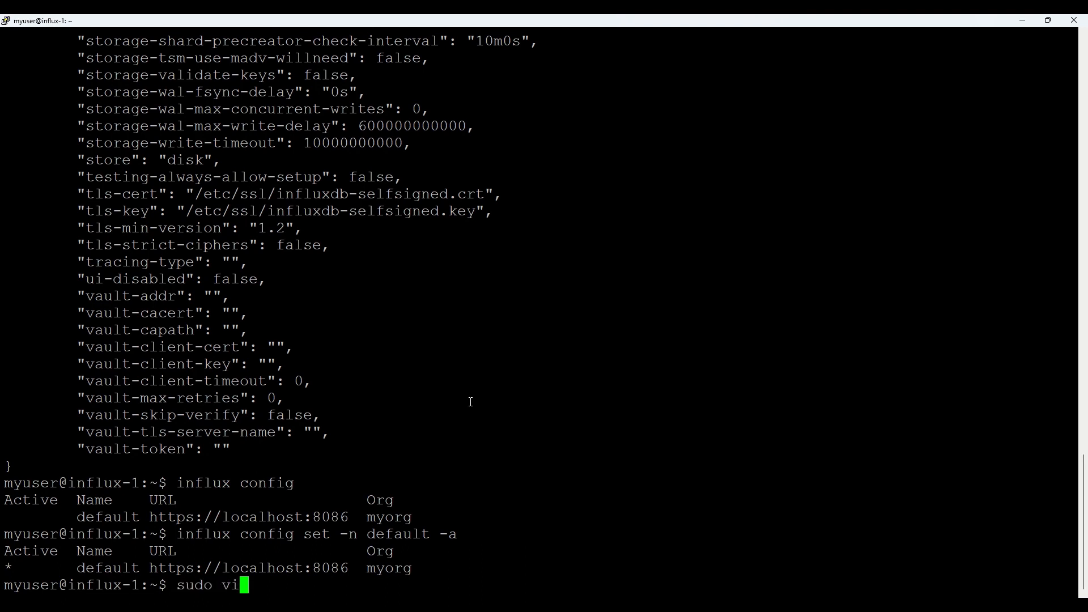
type("/etc/")
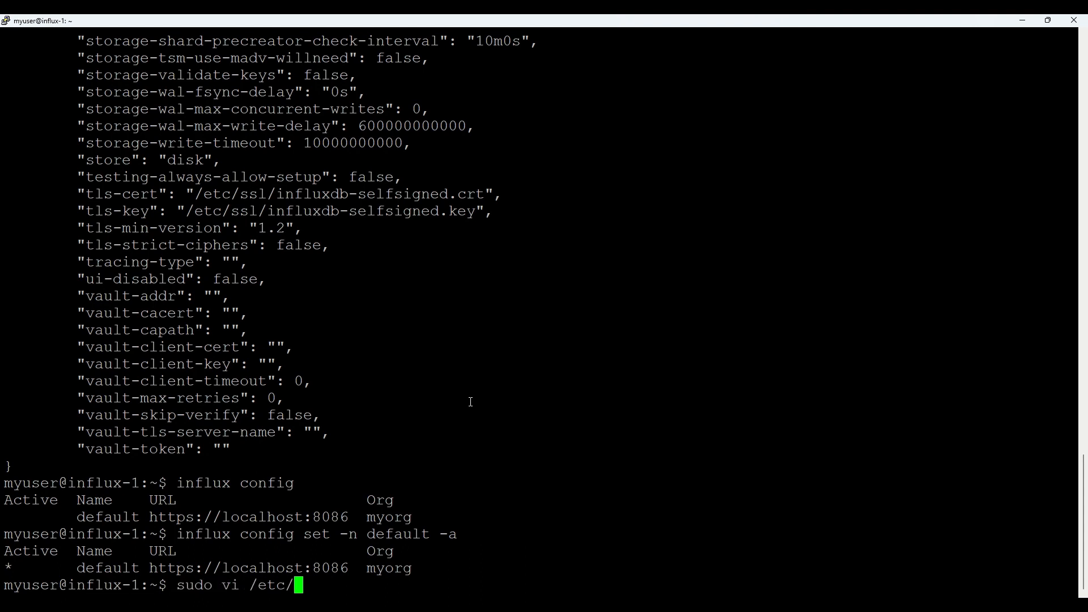
type("default/")
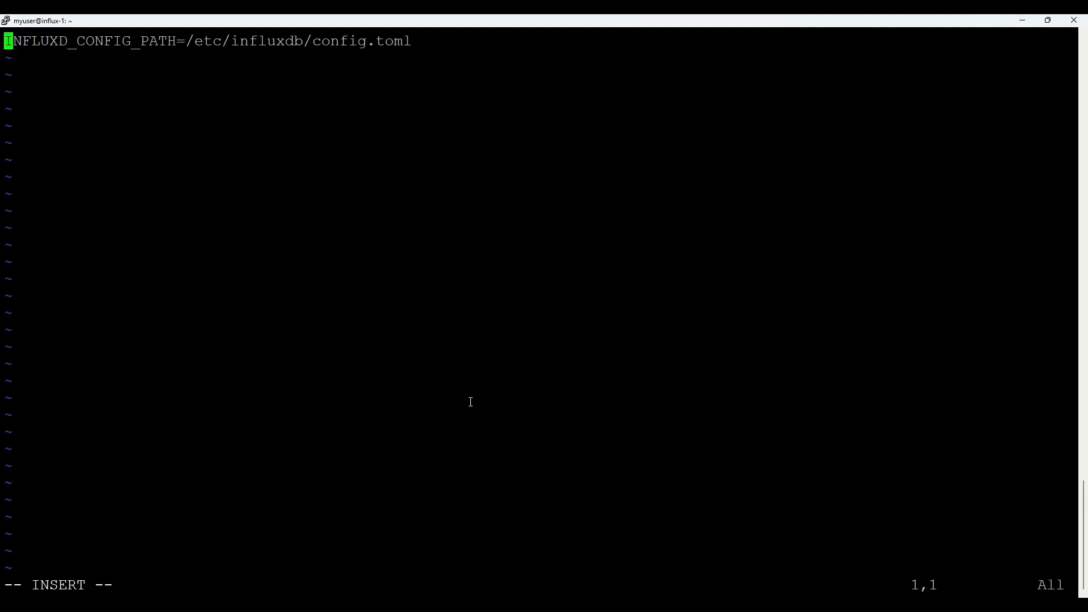
- Add the line INFLUXD_HTTP_BIND_ADDRESS=:8087 below the config path entry
key("Enter")
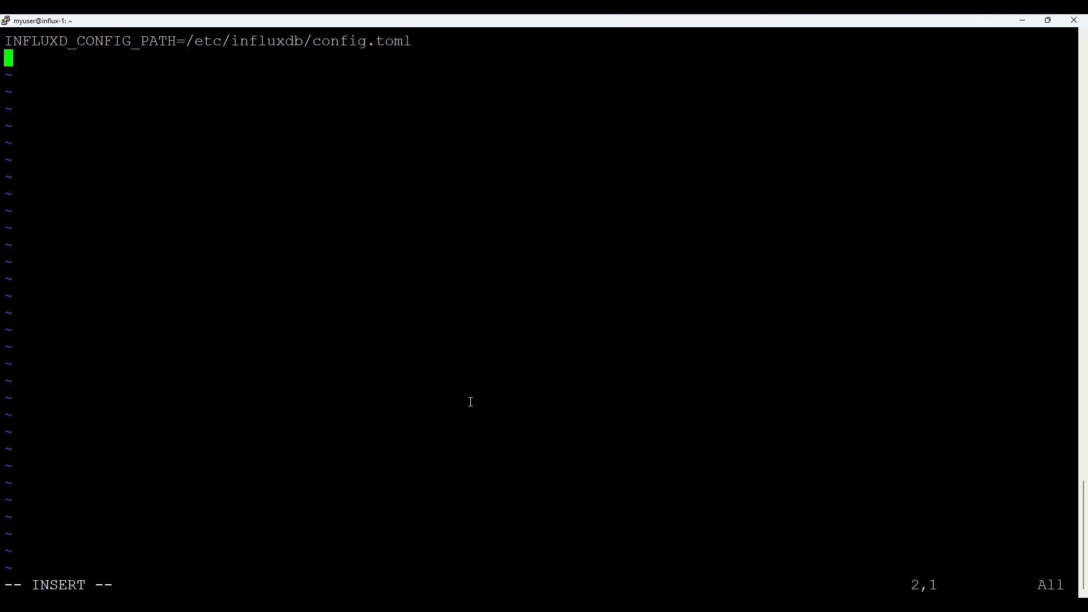
type("INFLUXD_HTTP_BIND_ADDRESS")
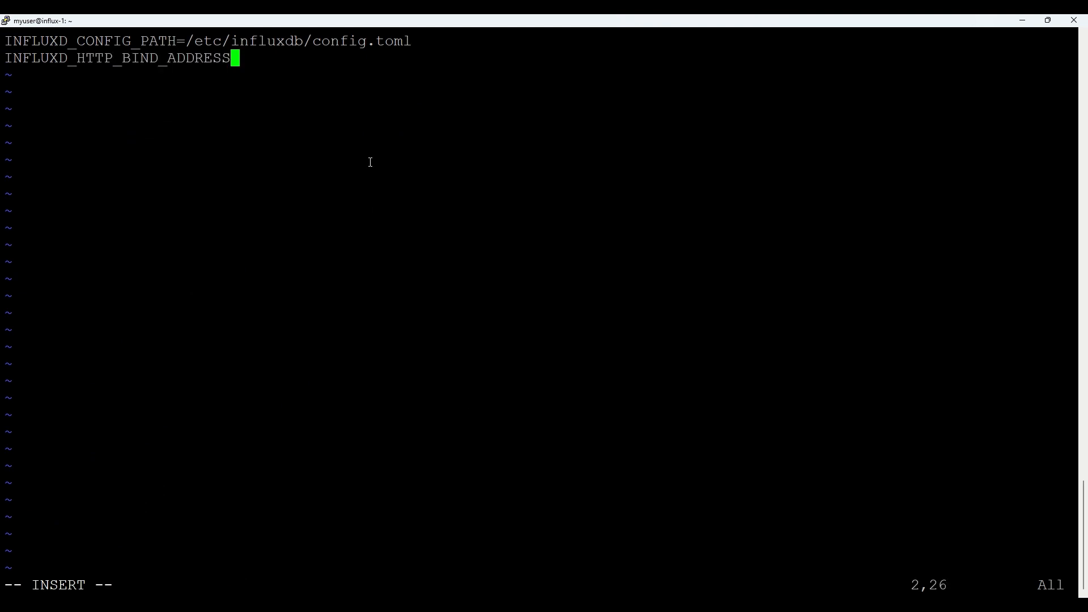
mouse_move(394, 172)
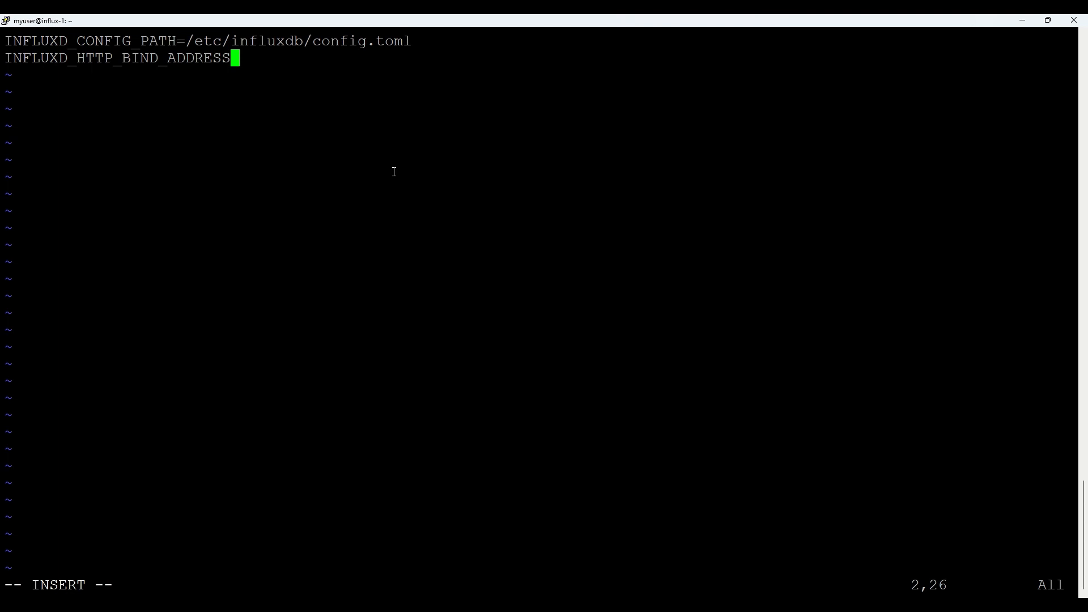
type("=:")
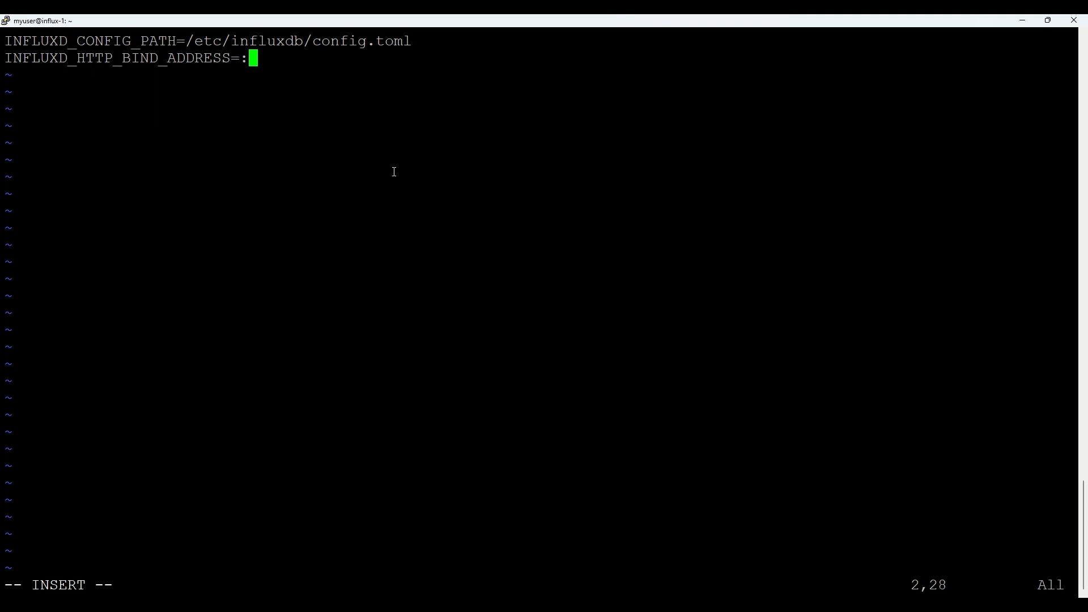
type("8087")
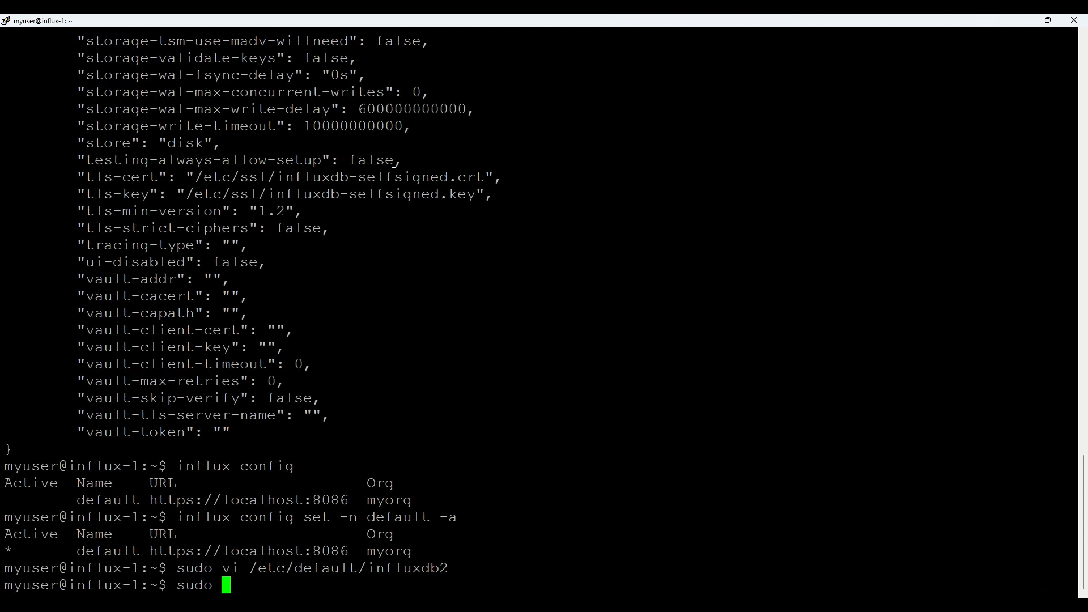
- Stop and start influxdb via systemctl and confirm its status shows active (running)
type("systemctl")
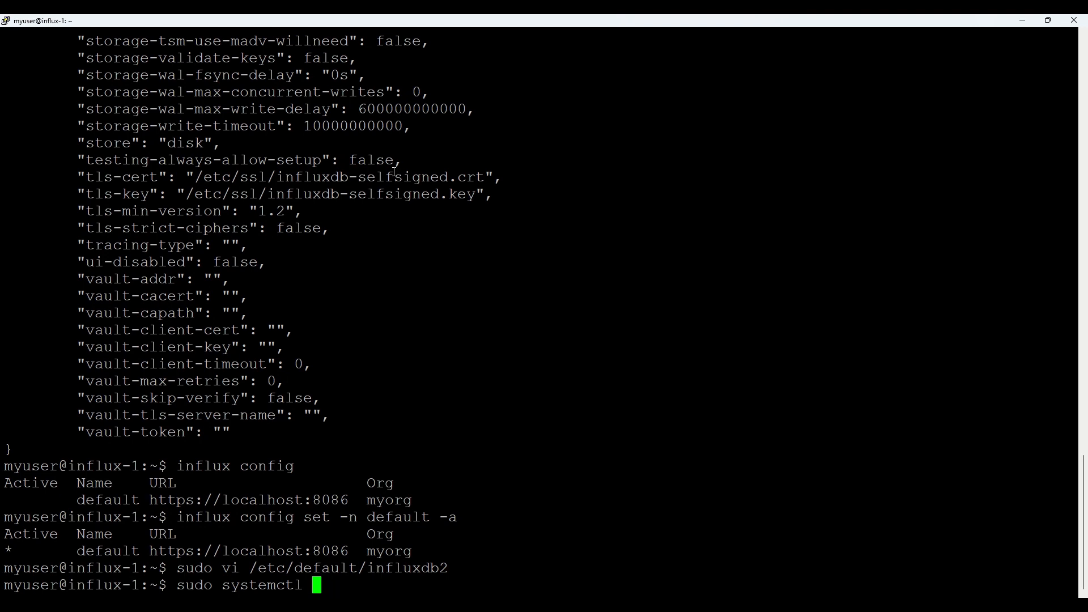
type("stop influxdb")
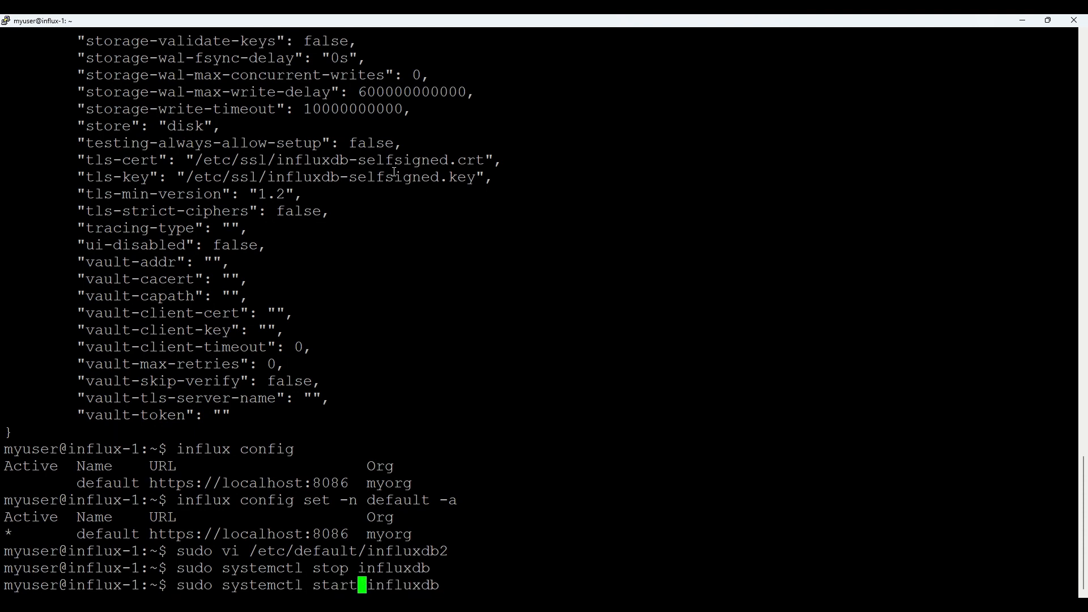
key("Return")
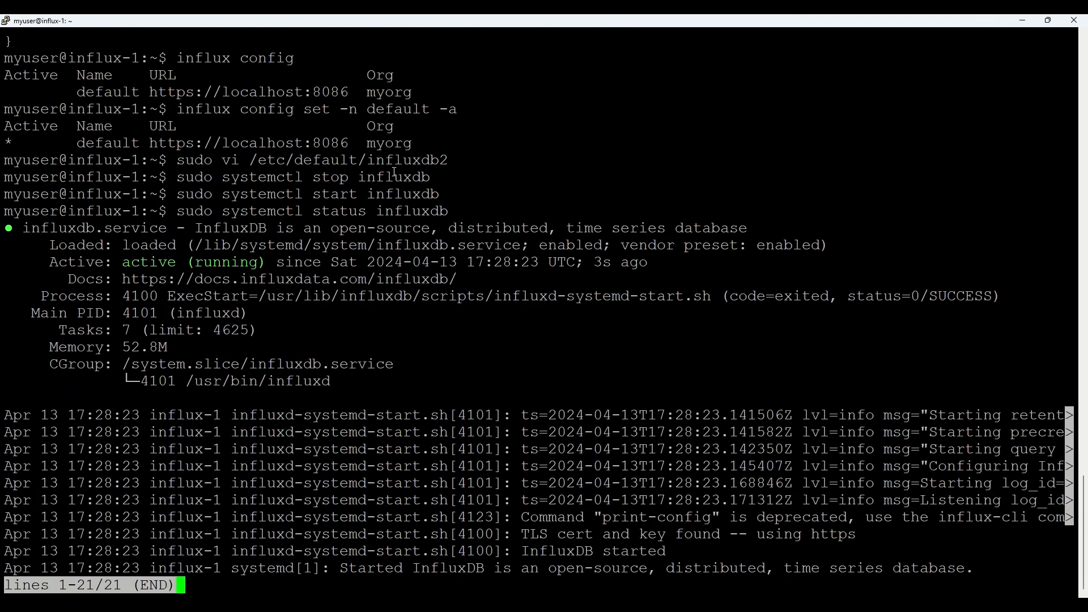
key("q")
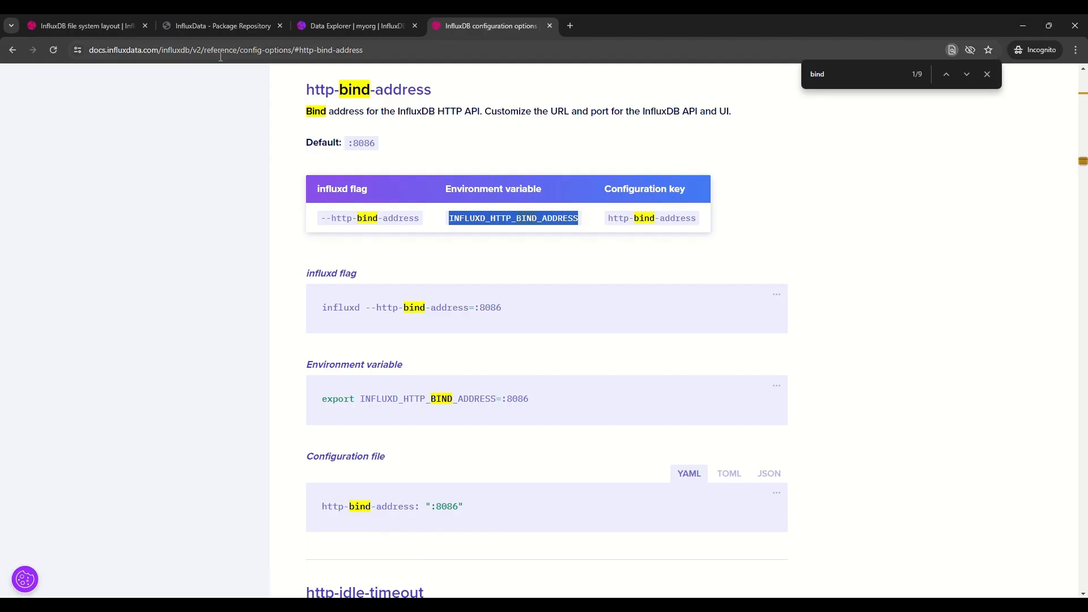
- Reload the Data Explorer on port 8087 and sign back in with the user credentials
left_click(353, 26)
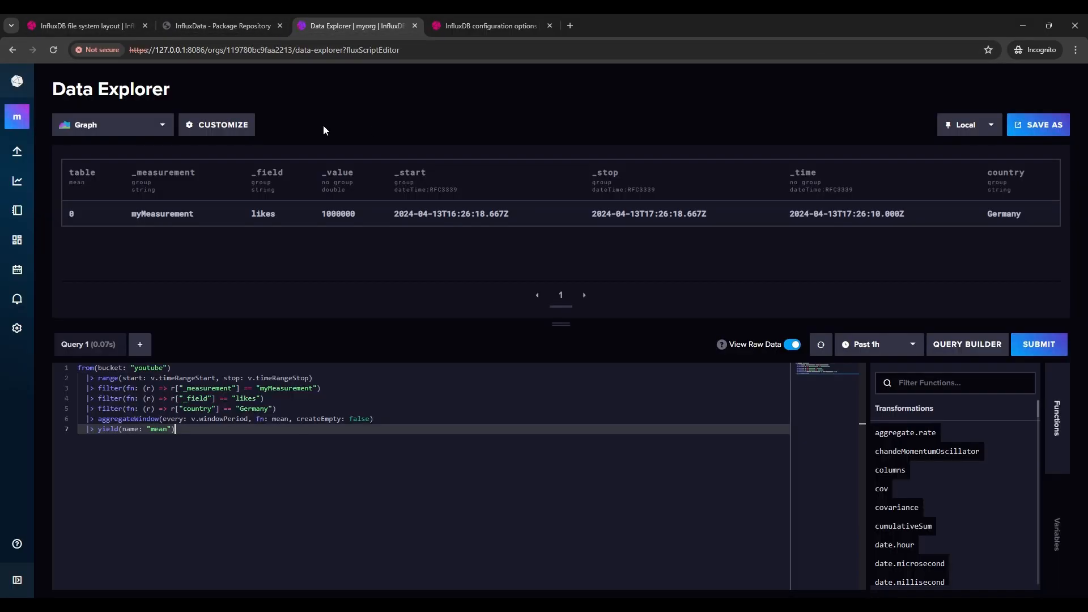
left_click(264, 49)
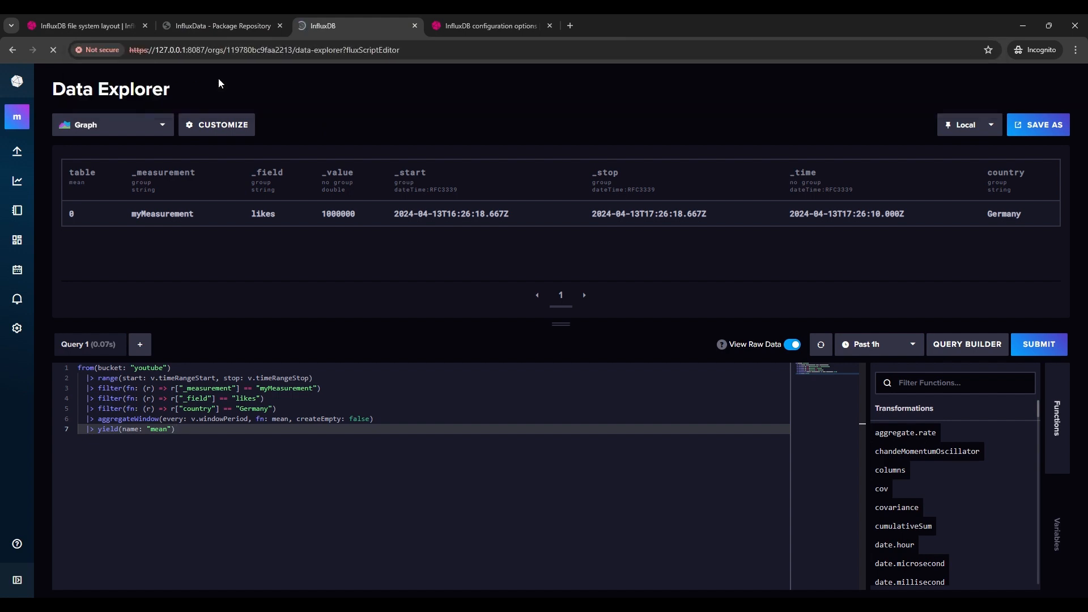
type("myuser")
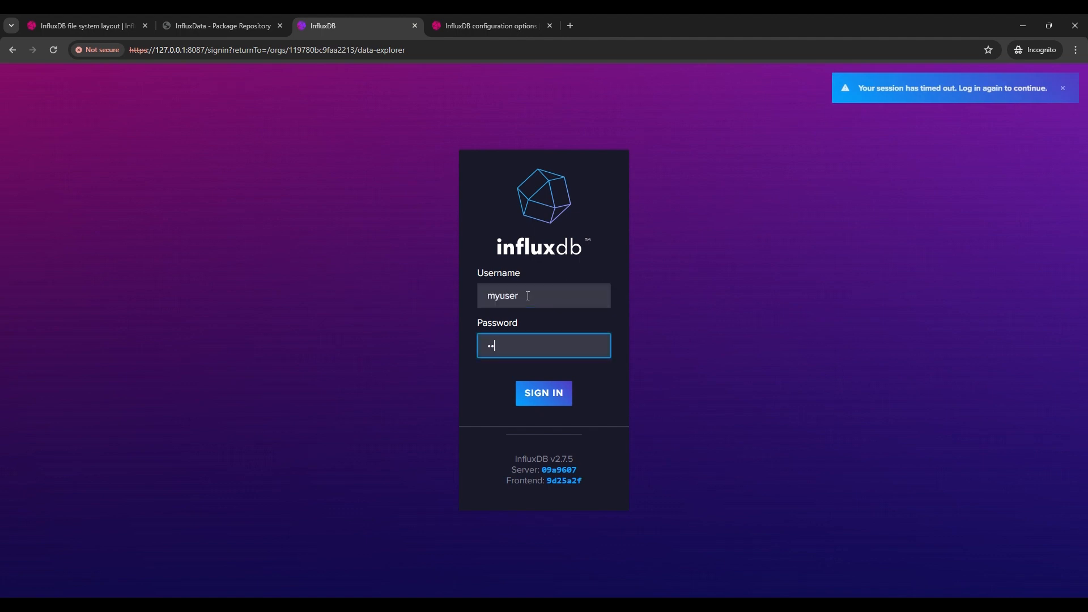
type("password")
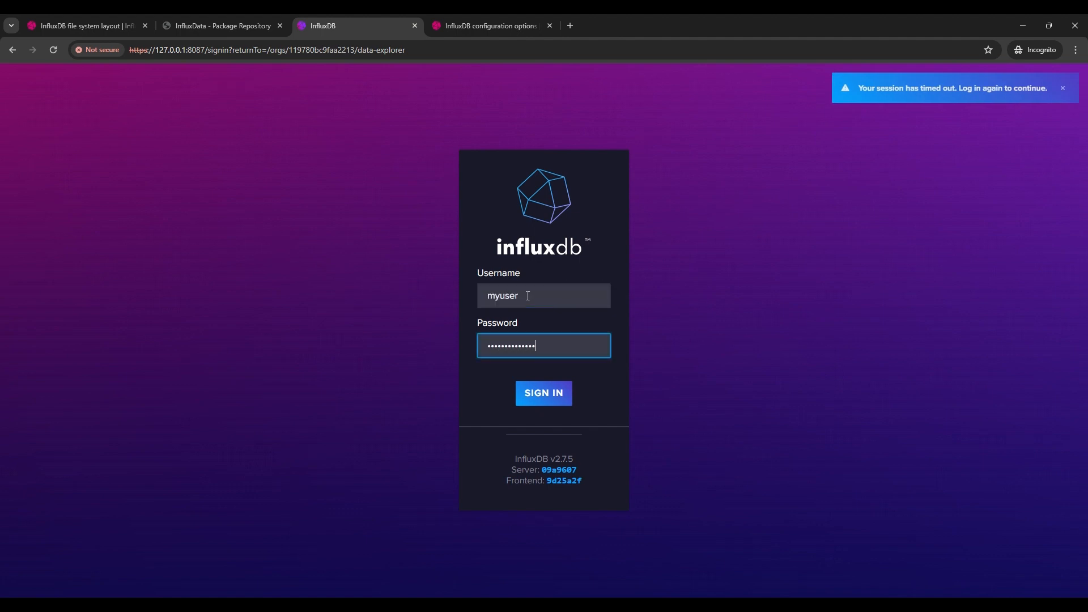
left_click(543, 393)
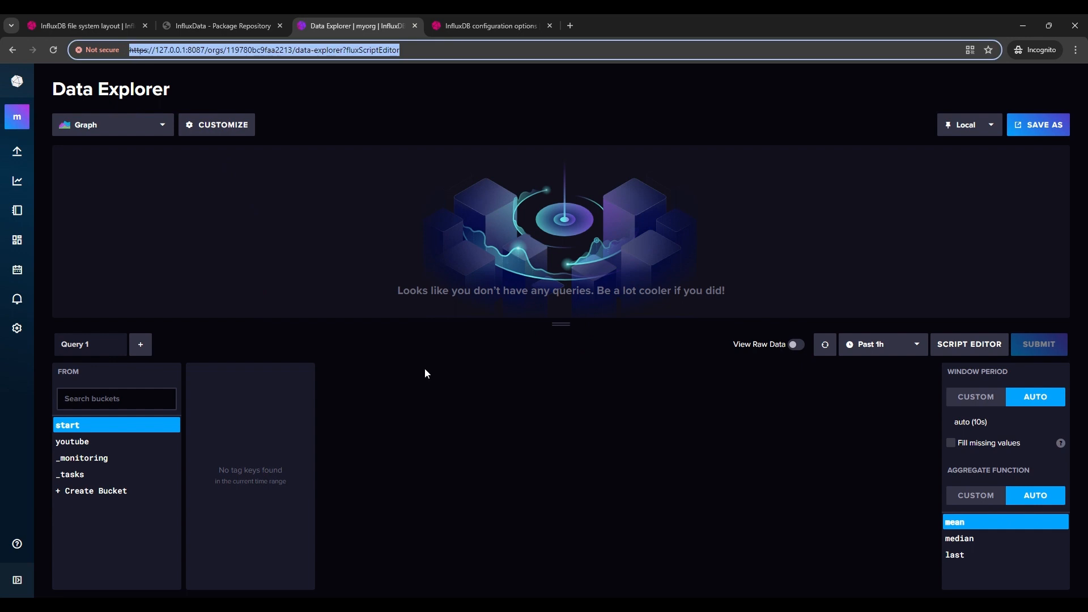
mouse_move(414, 389)
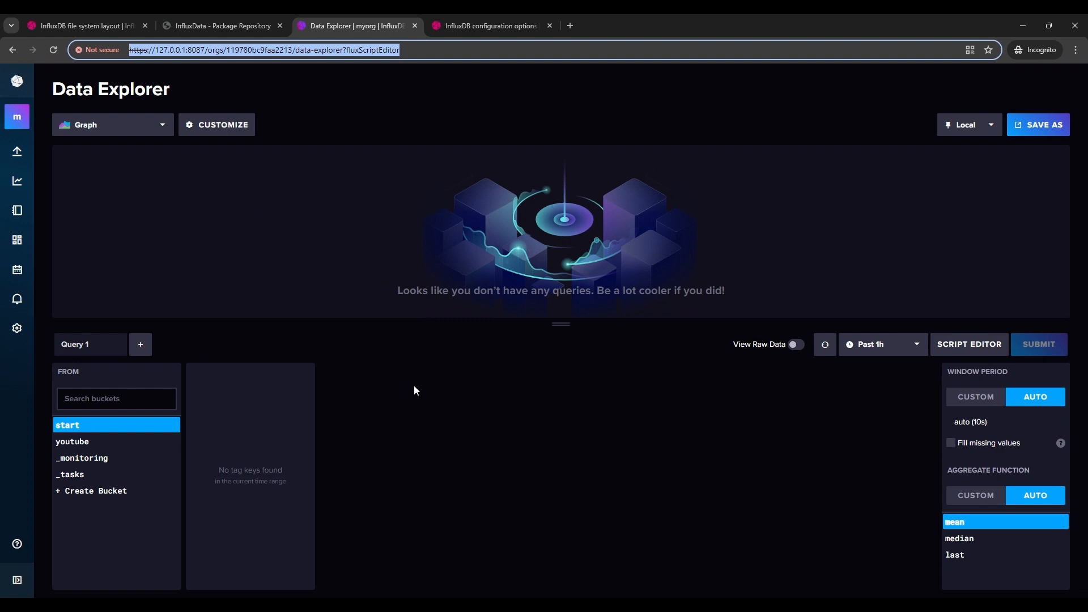
mouse_move(428, 536)
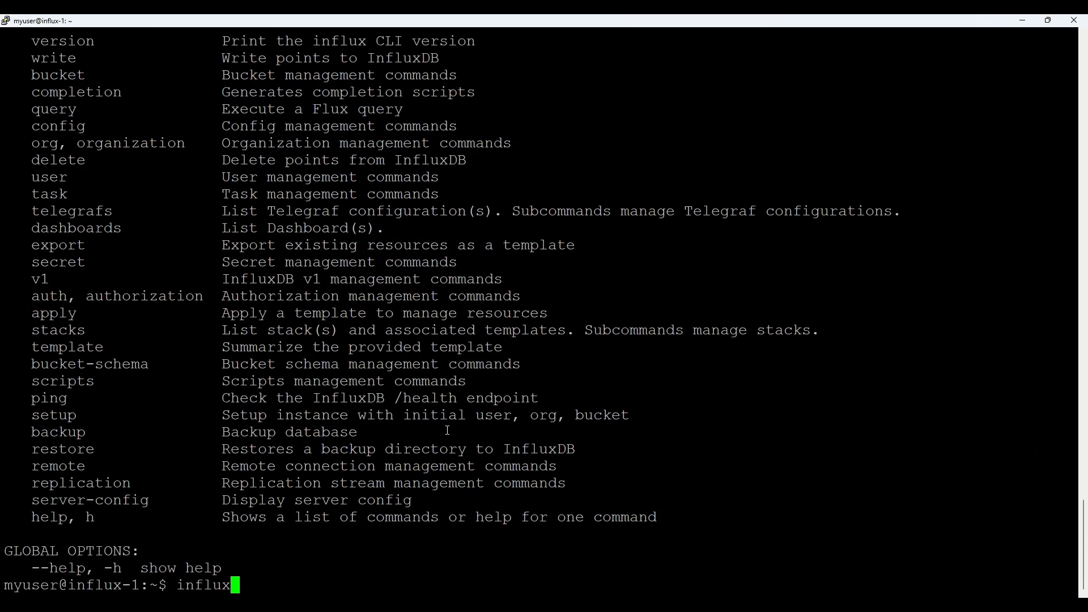
- Run influx server-config (refused on 8086) and list the current influx config
type("server-config")
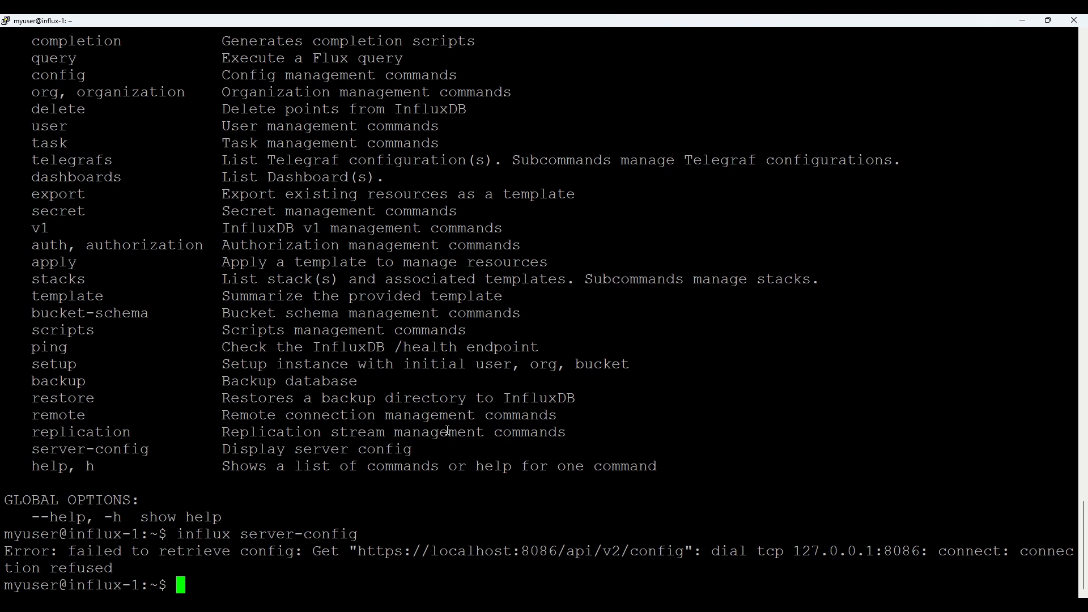
type("influx")
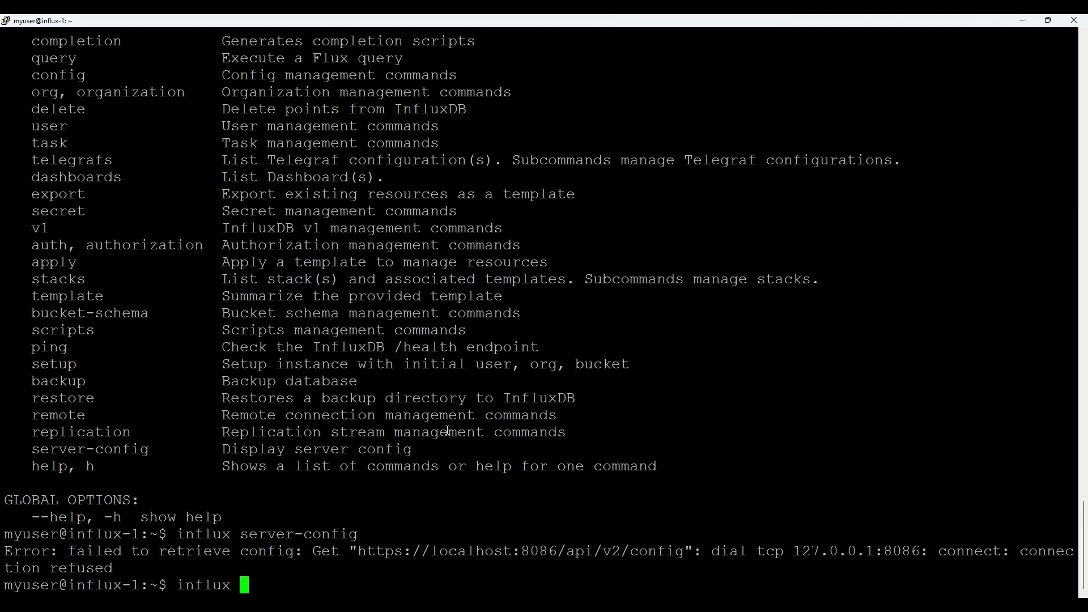
type("co")
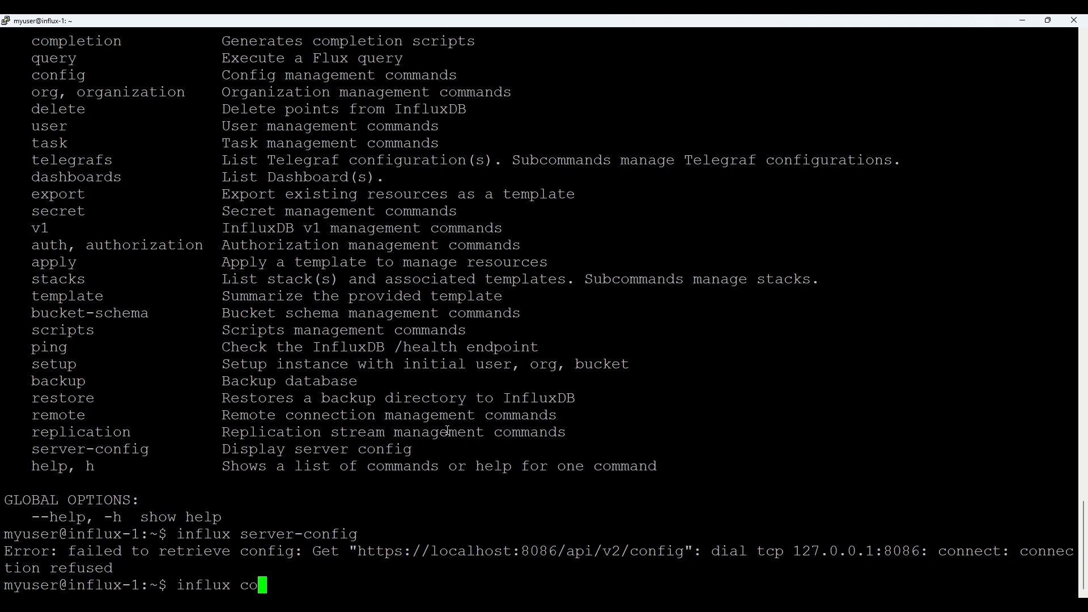
type("nfig")
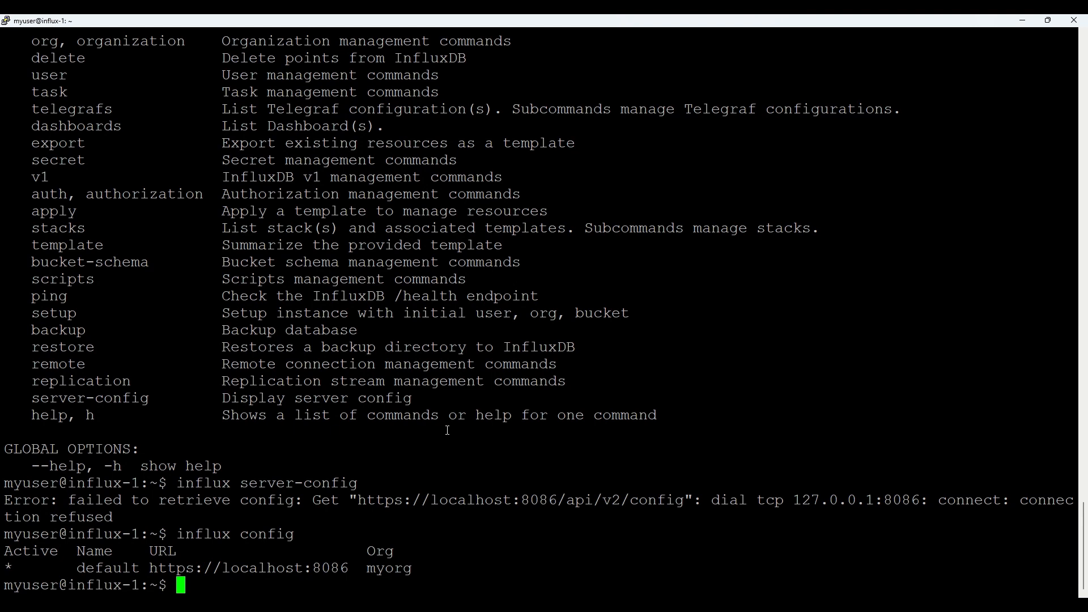
type("i")
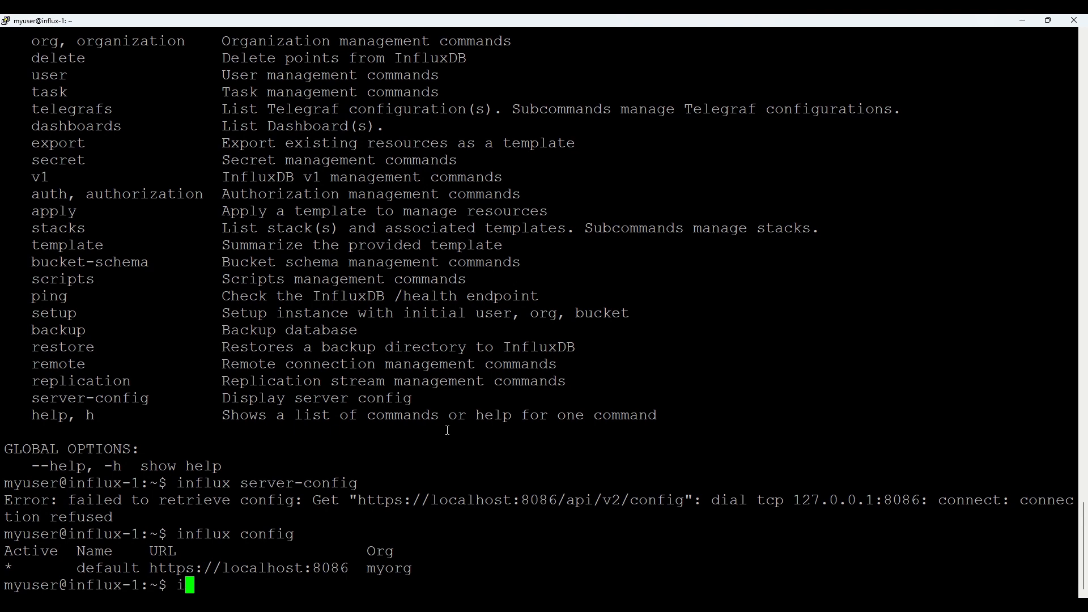
type("nflux config set")
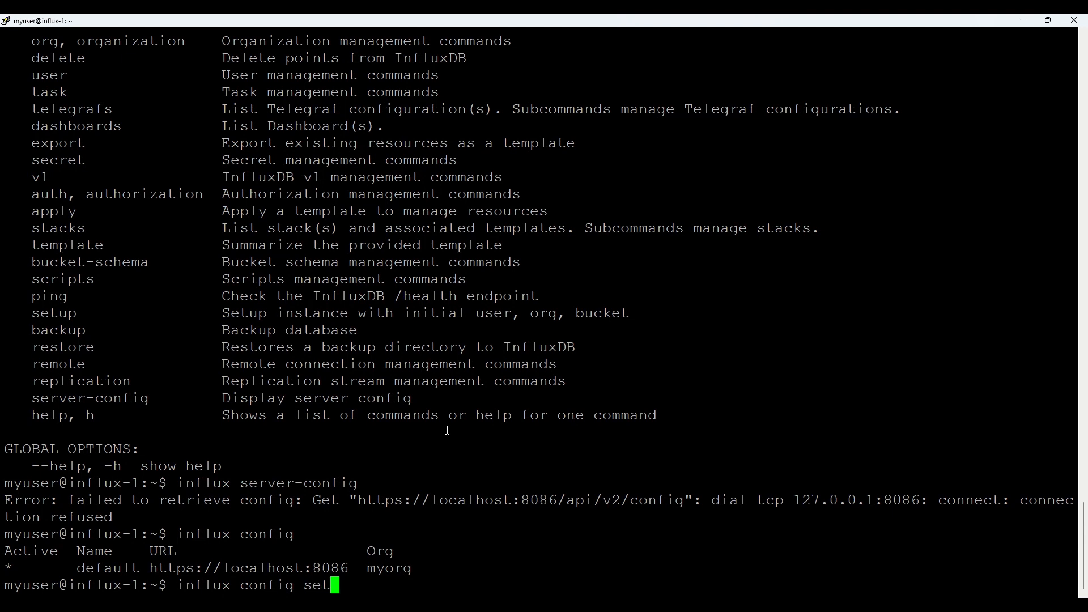
type("-n")
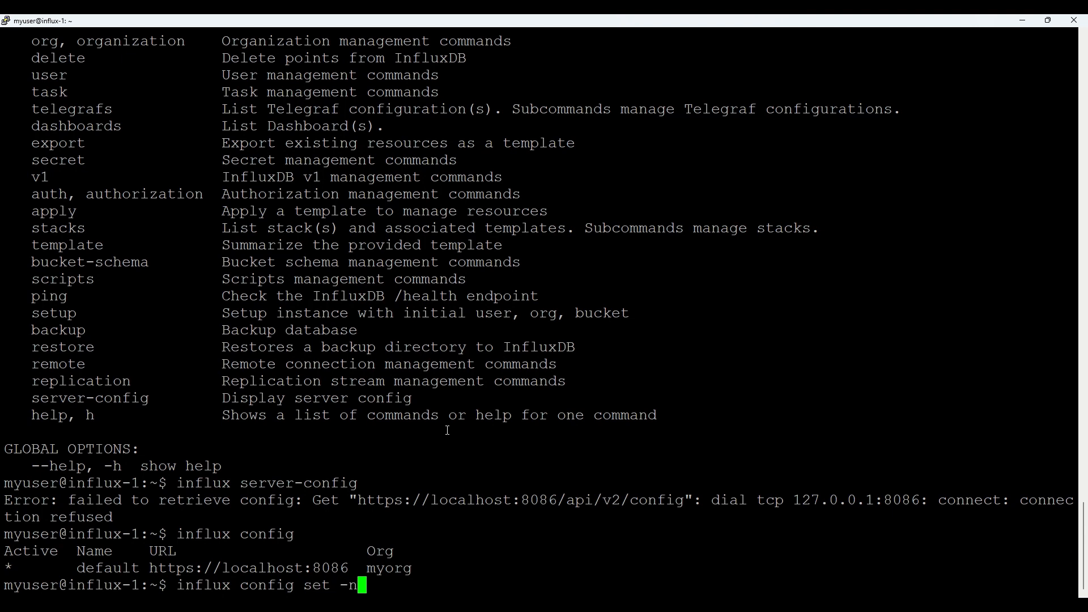
type("default --")
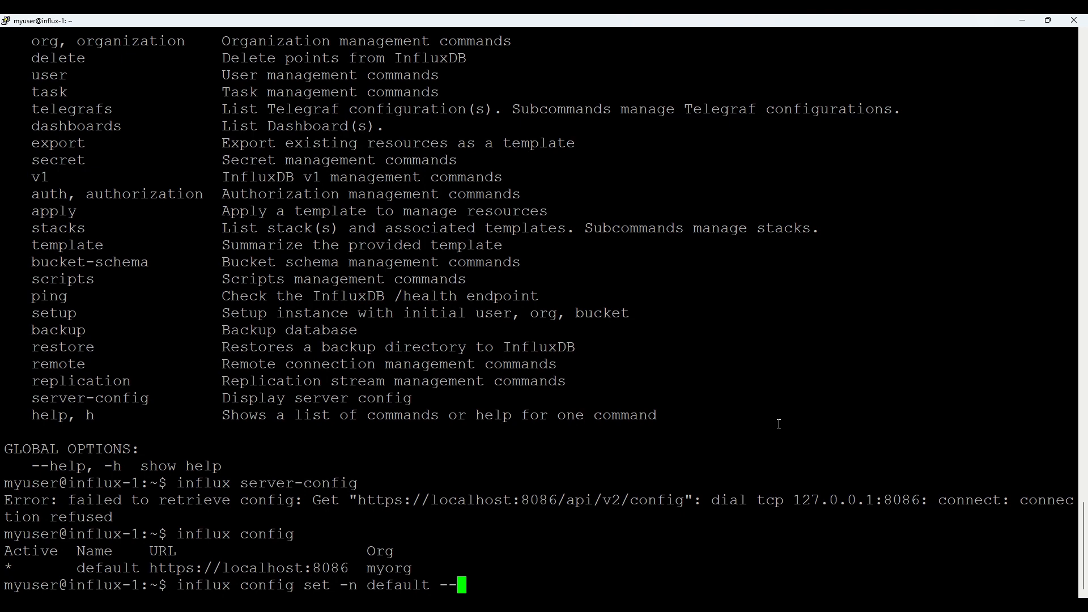
type("host-")
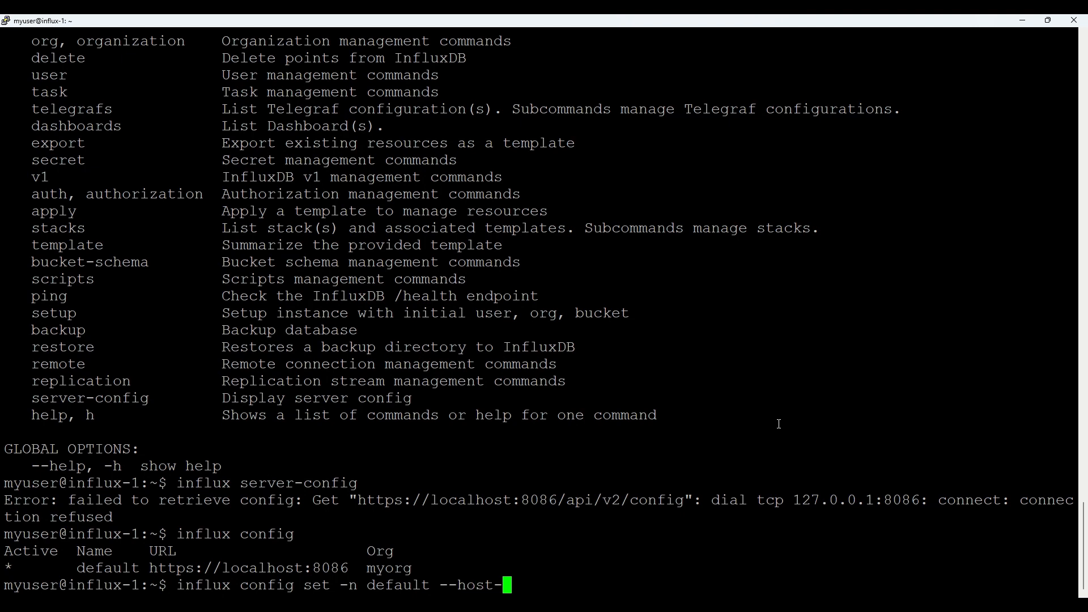
type("url=")
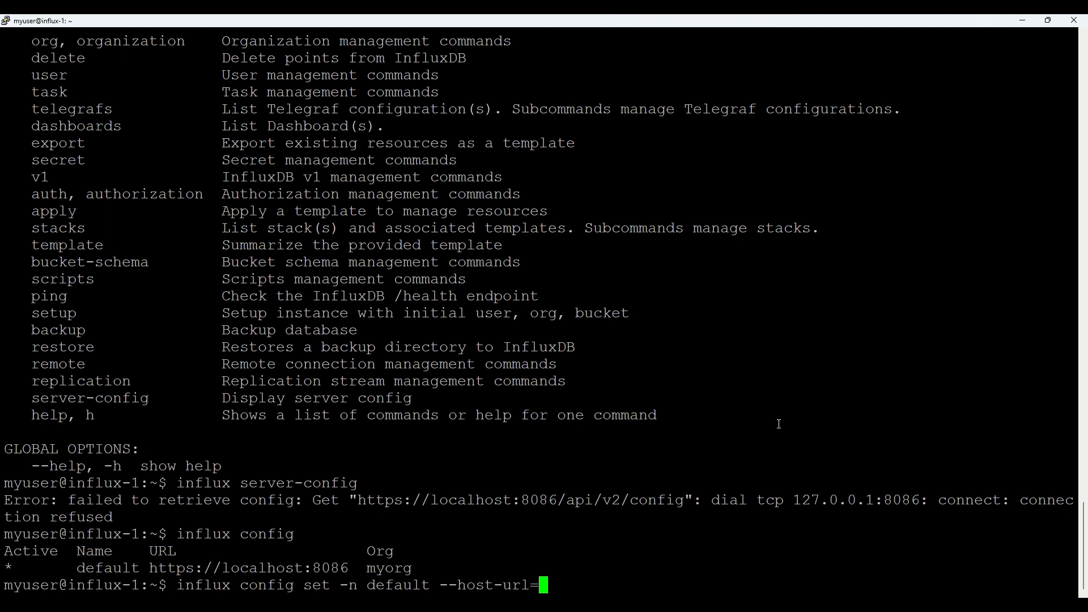
mouse_move(156, 565)
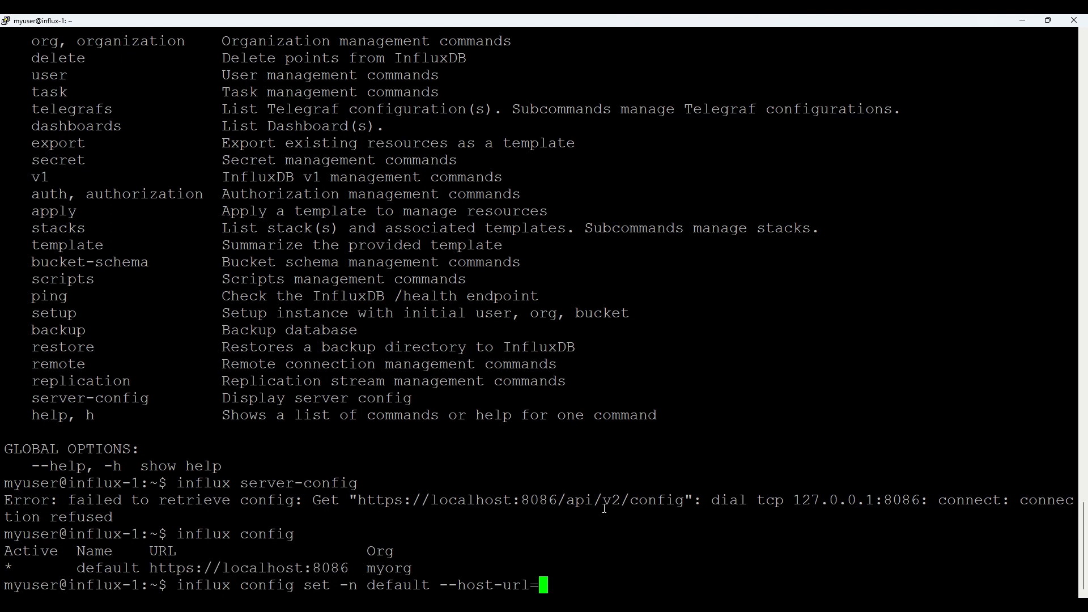
type("https://localhost:8087")
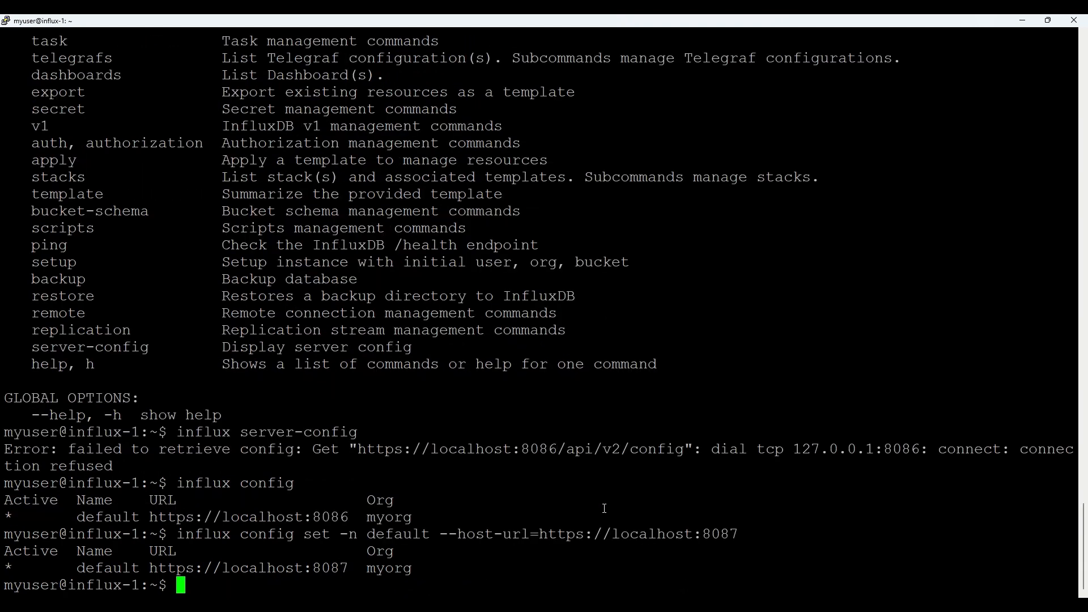
- Run influx server-config, then rerun with --skip-verify to bypass the x509 certificate error
type("influx server-config")
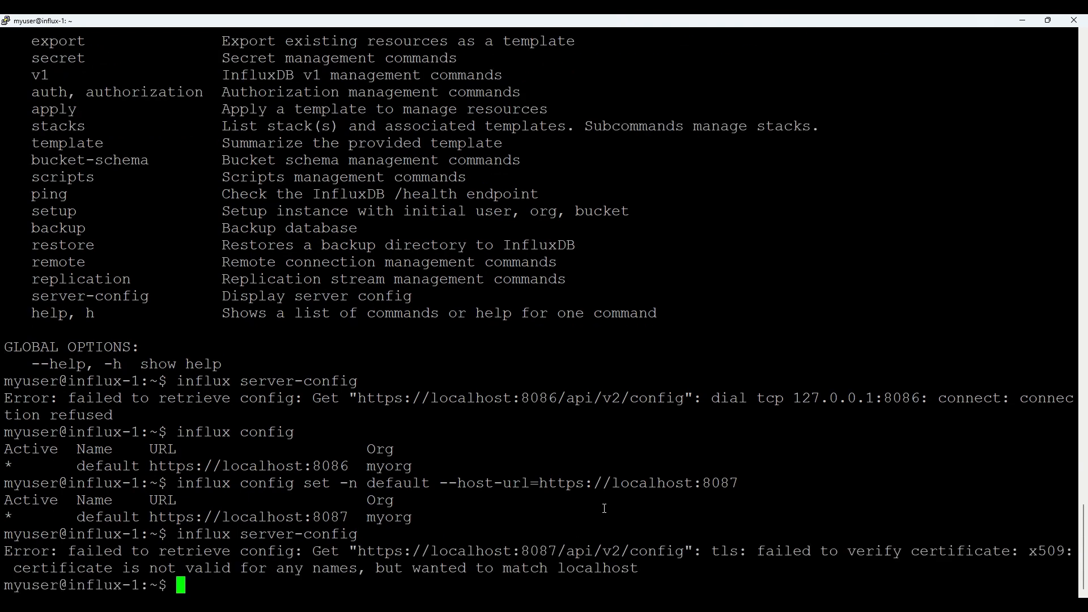
type("influx server-config")
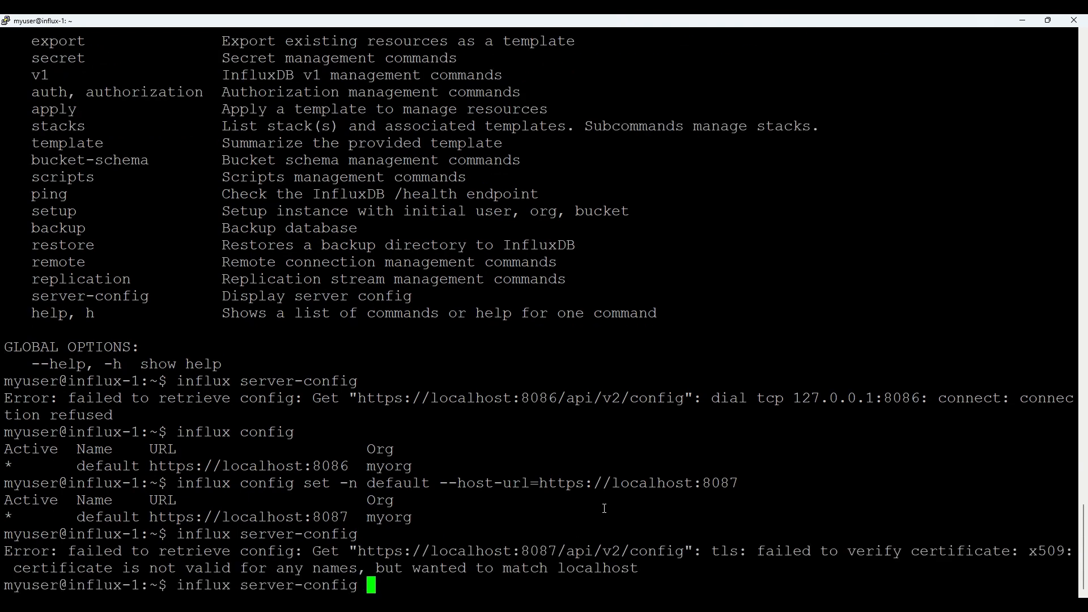
type("--skip-v")
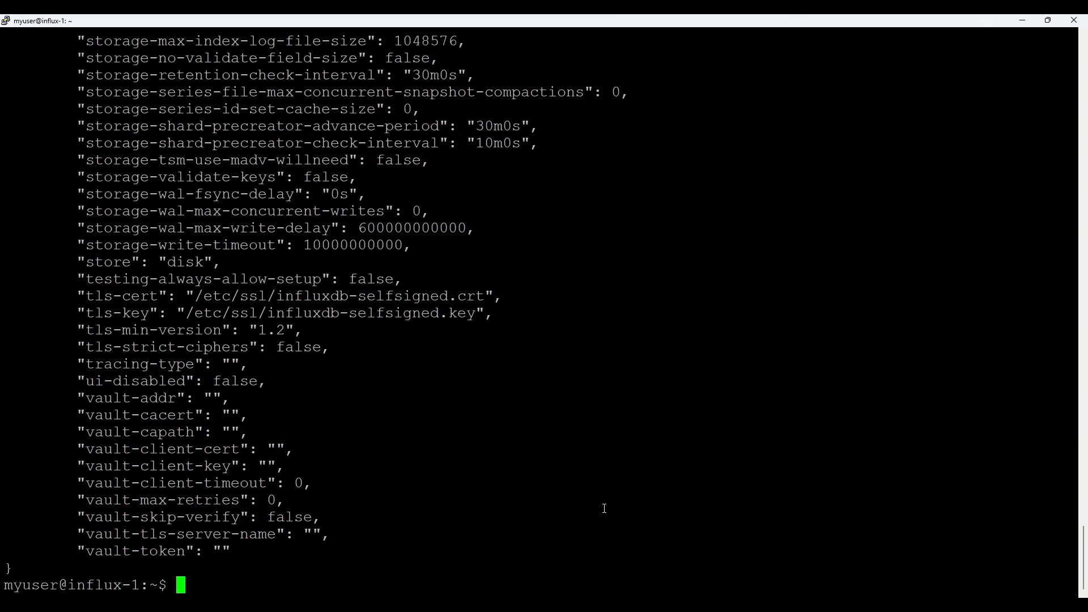
mouse_move(602, 498)
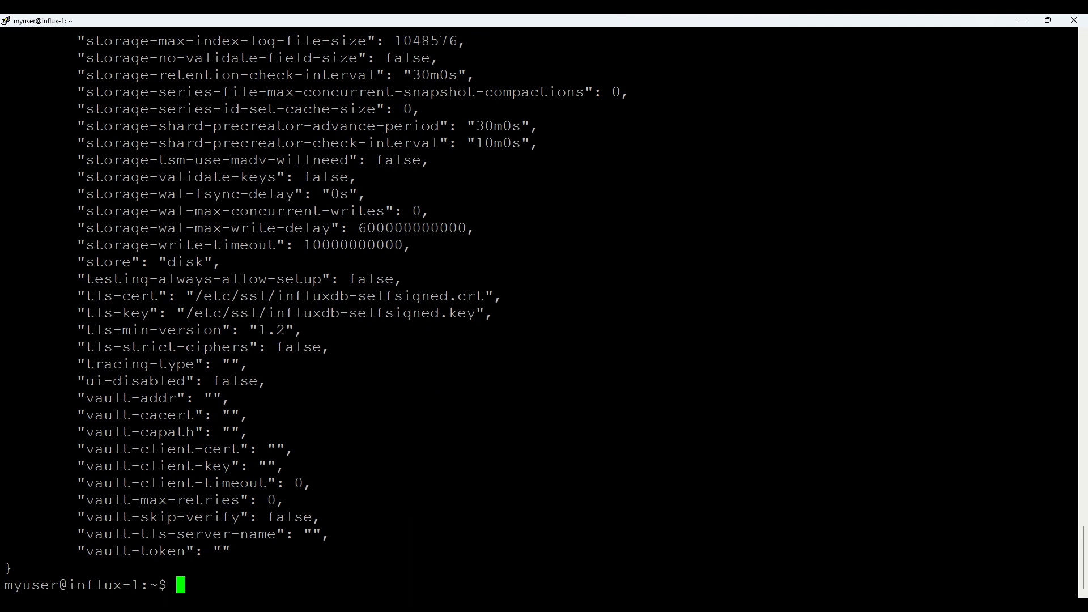
mouse_move(432, 478)
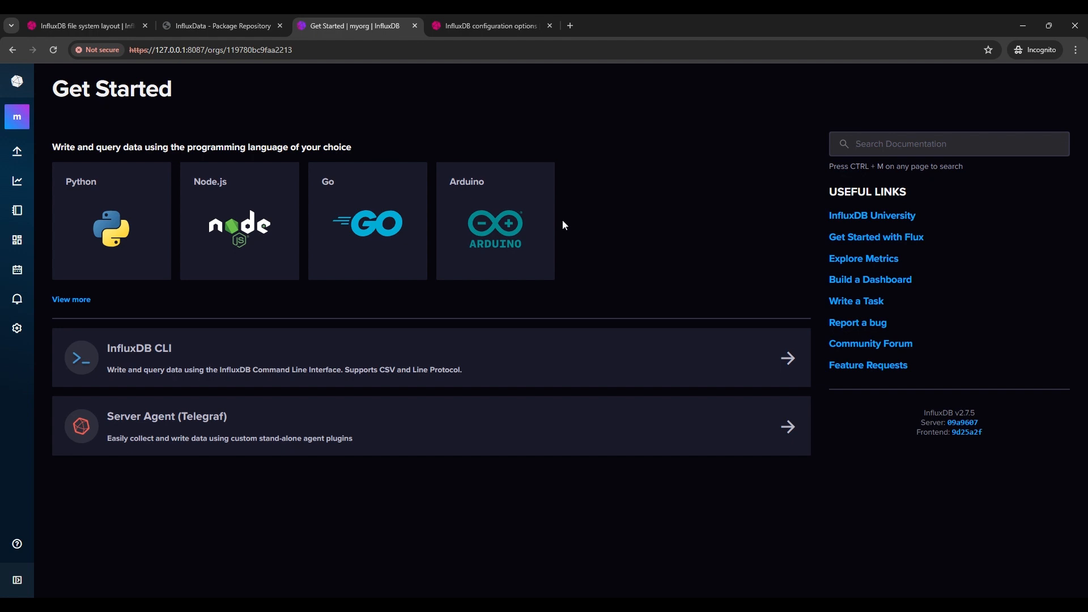
left_click(903, 144)
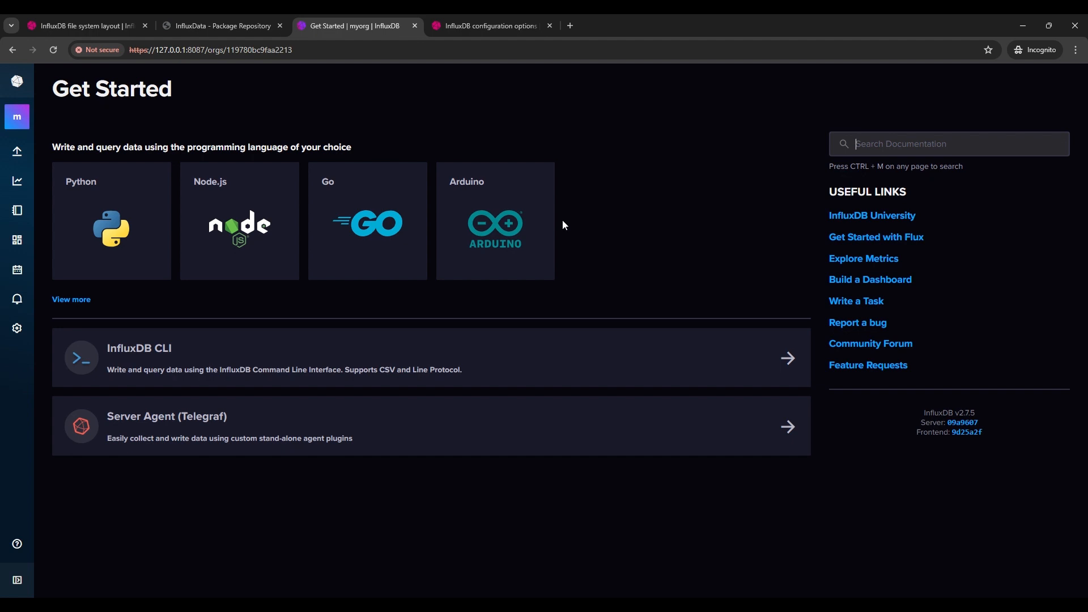